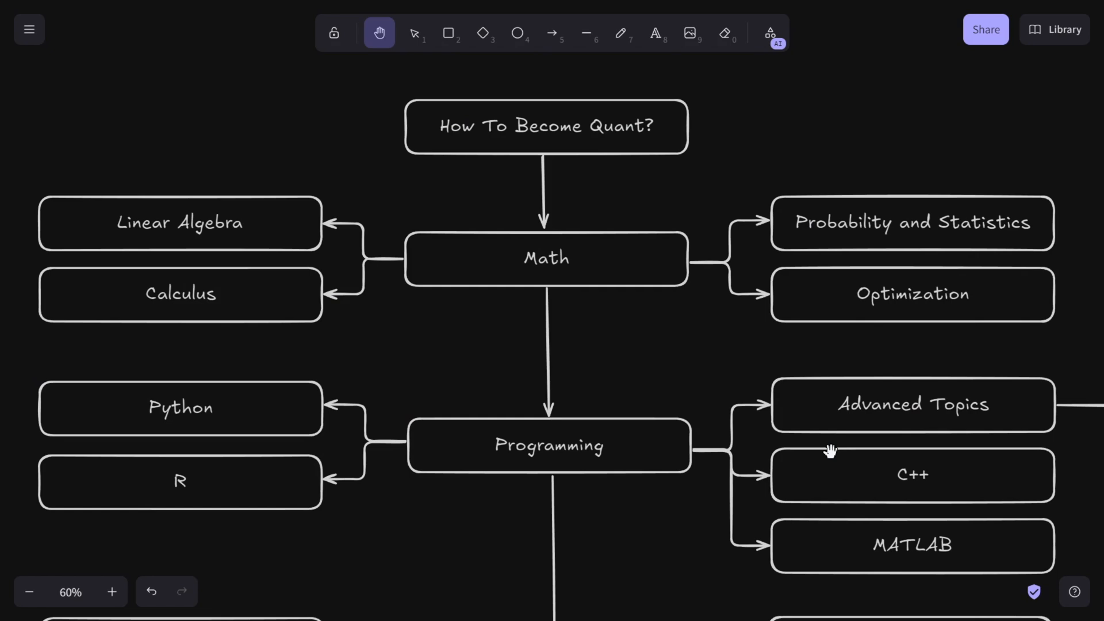
# Scroll the canvas down so the Financial Theory node appears below Programming
pyautogui.click(29, 590)
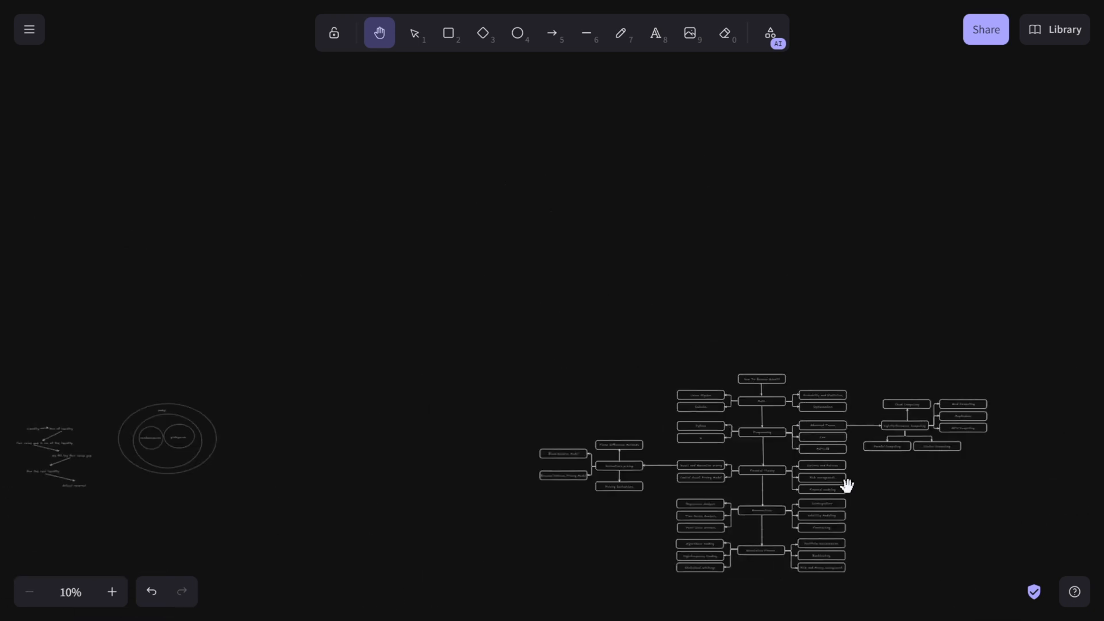
pyautogui.click(112, 591)
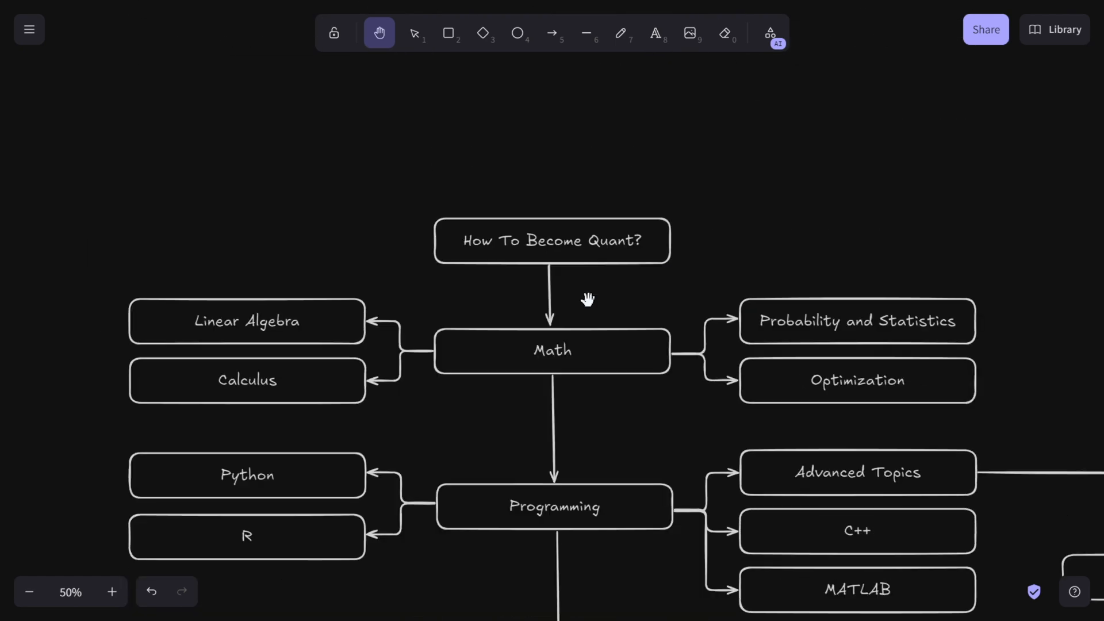
pyautogui.scroll(-3)
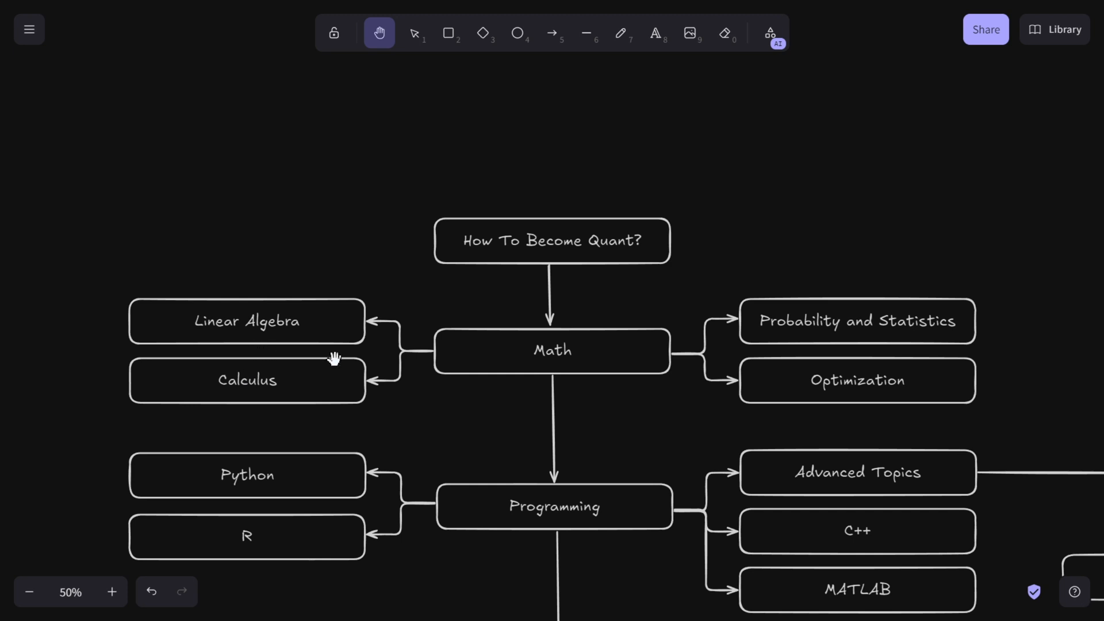
pyautogui.moveTo(391, 381)
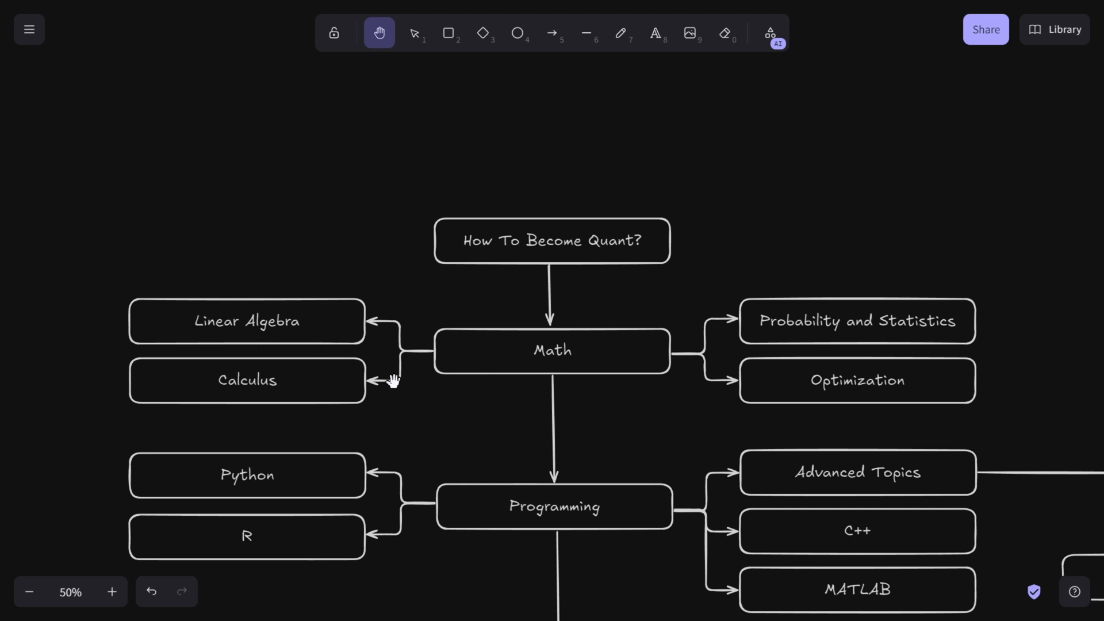
pyautogui.moveTo(288, 314)
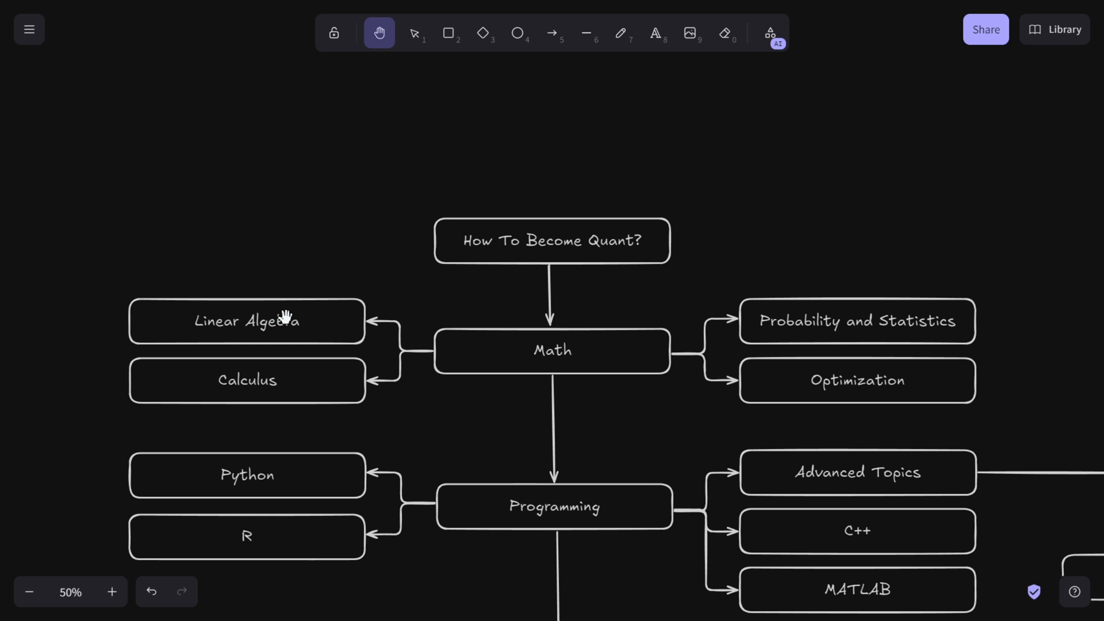
pyautogui.moveTo(472, 374)
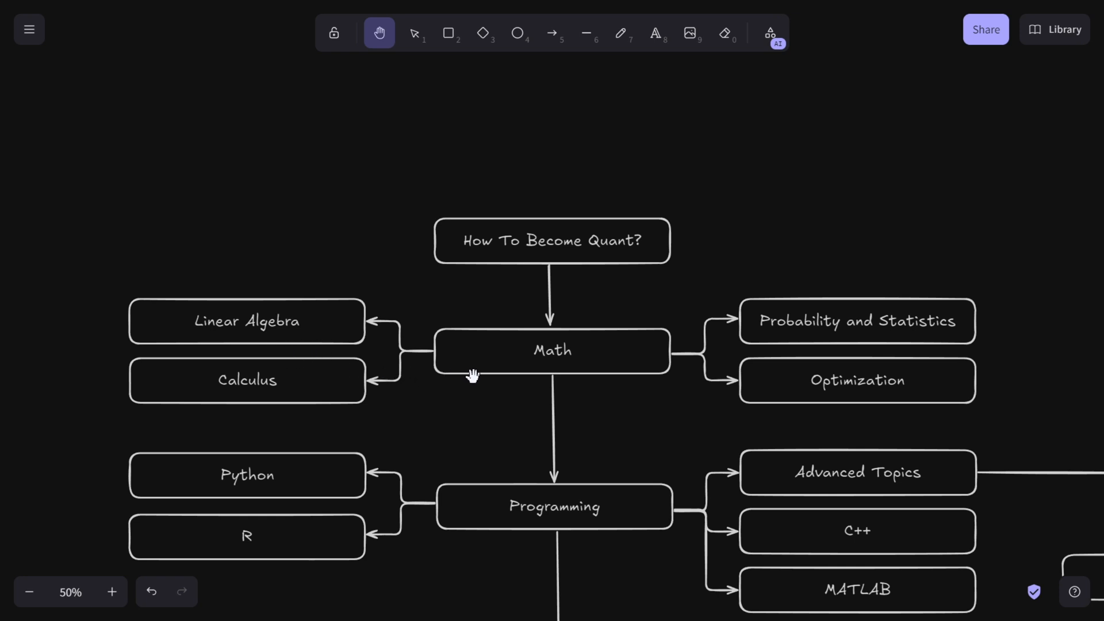
pyautogui.moveTo(580, 352)
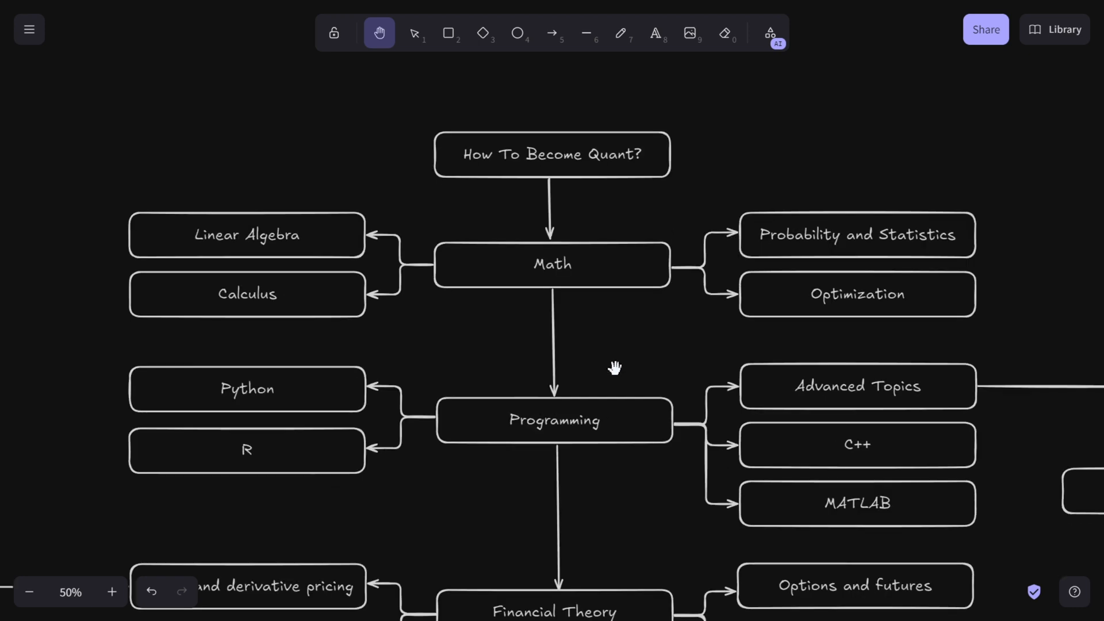
# Scroll further down to show the Financial Theory row with Options, futures and Risk management boxes
pyautogui.scroll(-3)
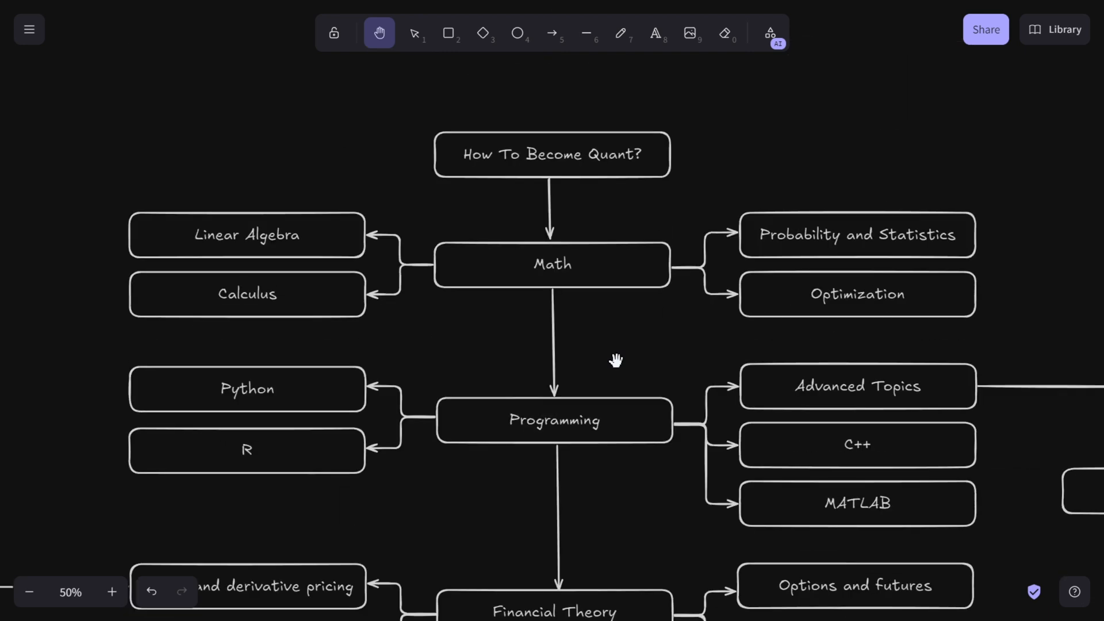
pyautogui.moveTo(620, 356)
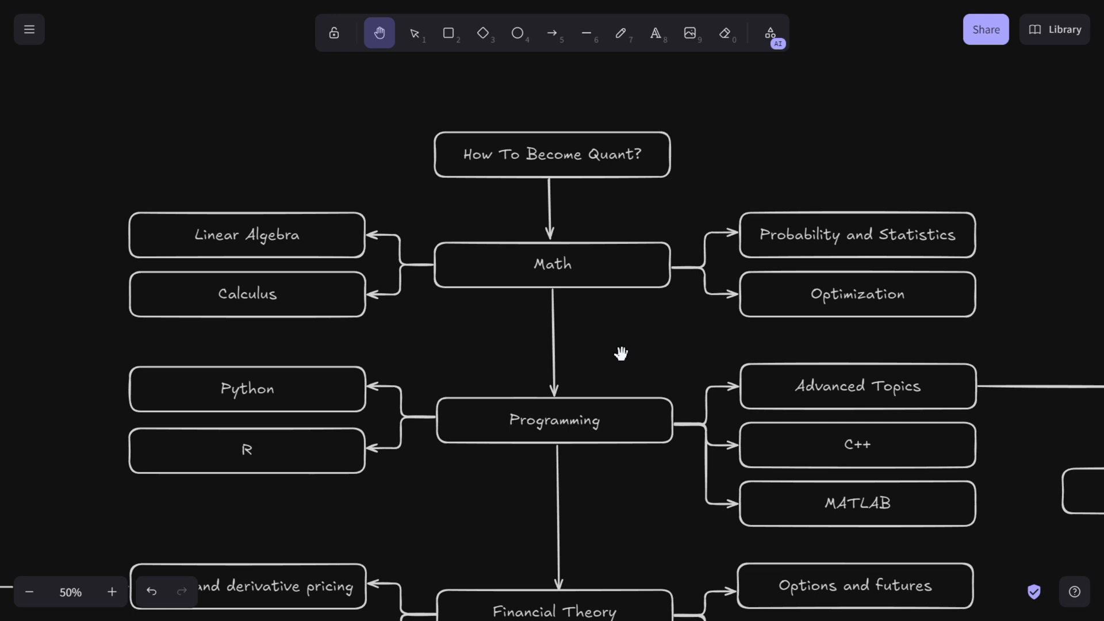
pyautogui.moveTo(612, 350)
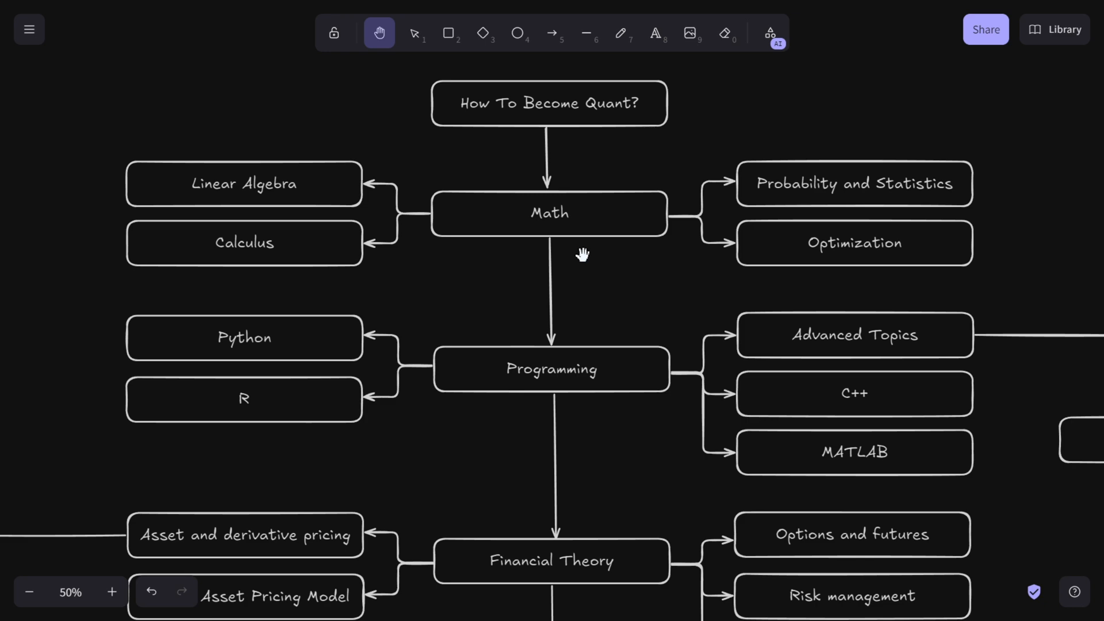
pyautogui.moveTo(377, 291)
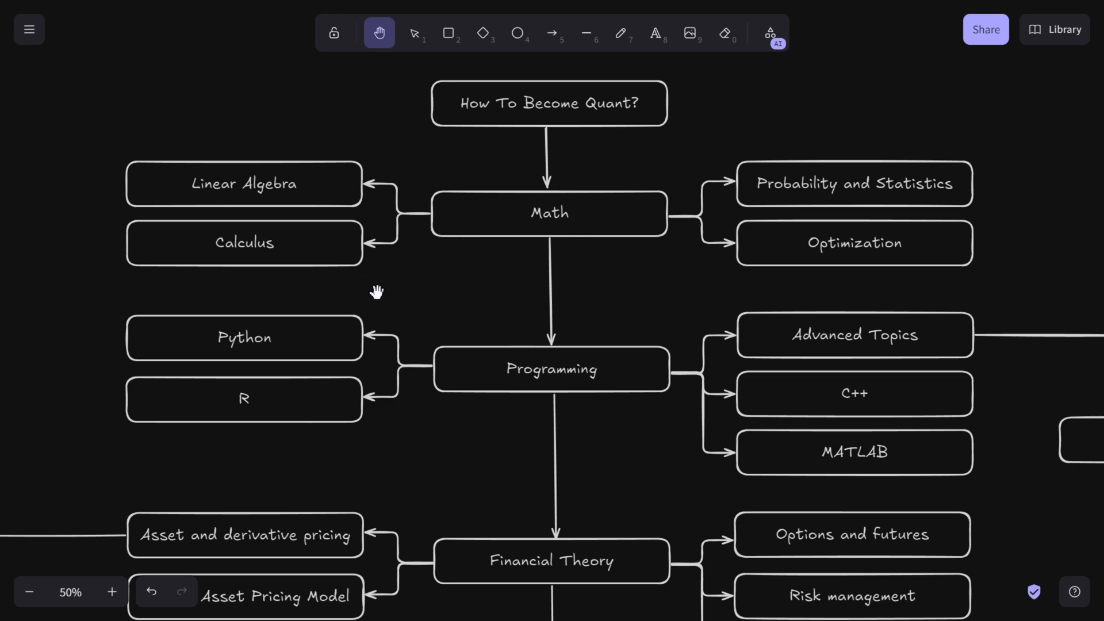
pyautogui.moveTo(875, 199)
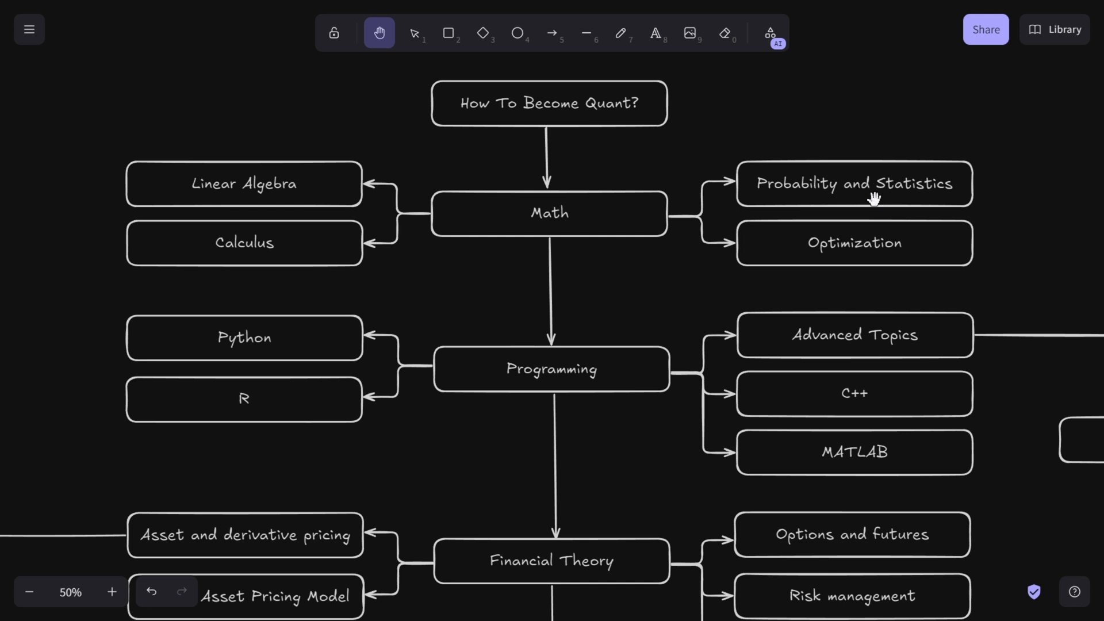
pyautogui.moveTo(851, 190)
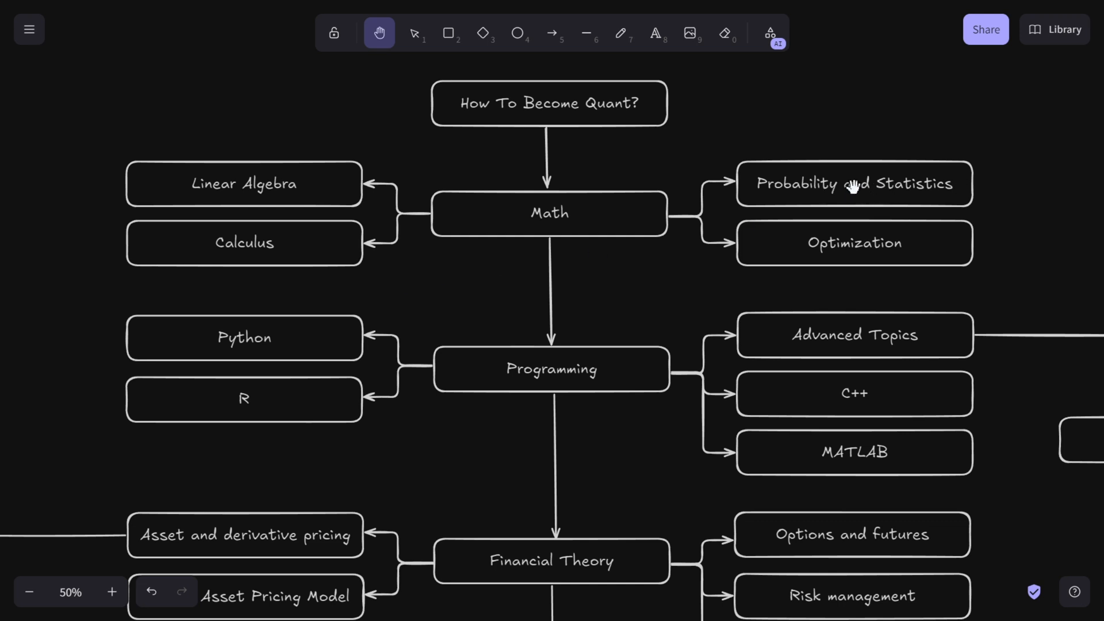
pyautogui.moveTo(860, 202)
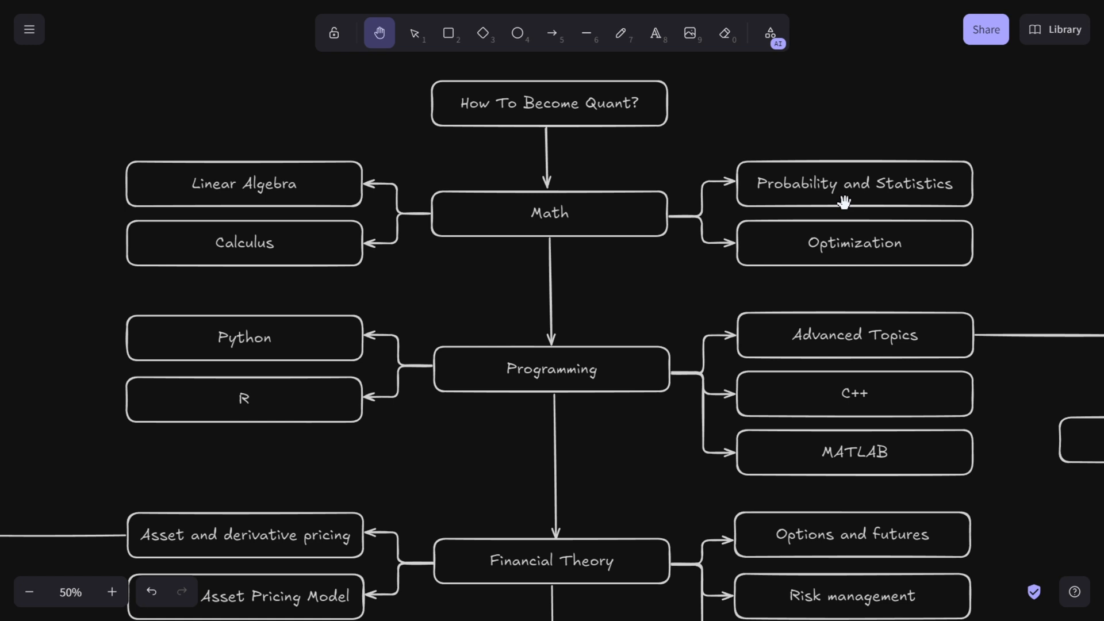
pyautogui.moveTo(823, 251)
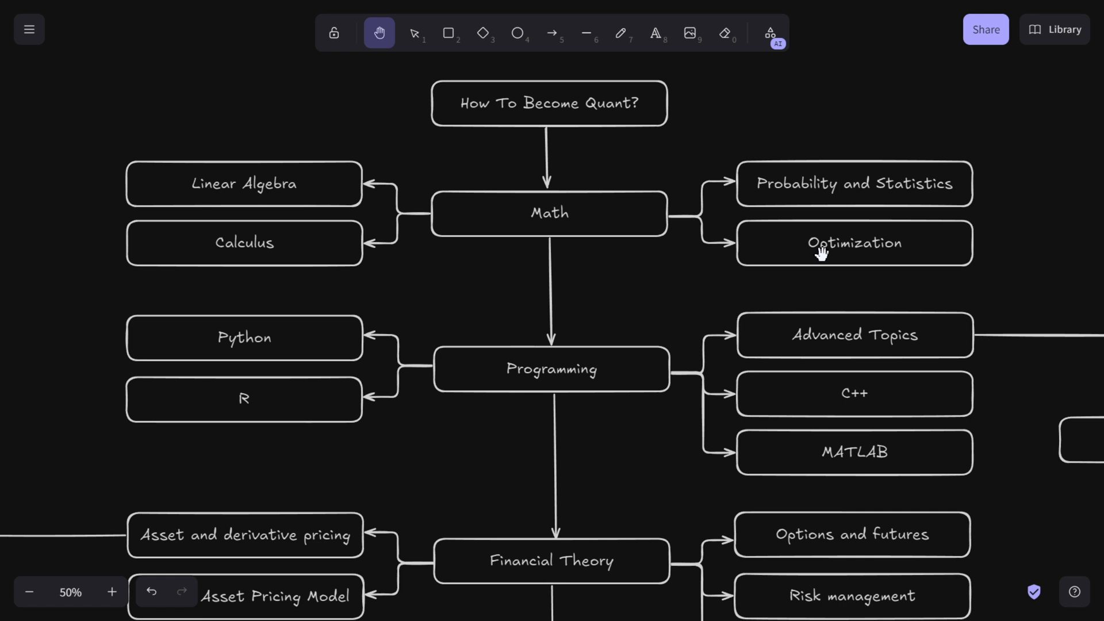
pyautogui.moveTo(594, 219)
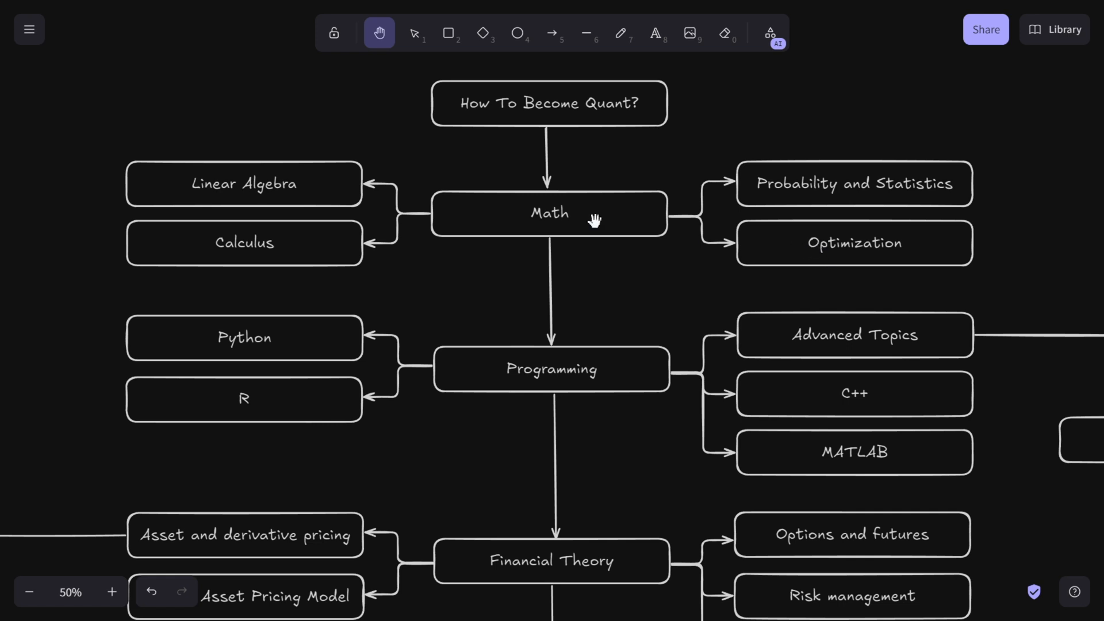
pyautogui.moveTo(311, 184)
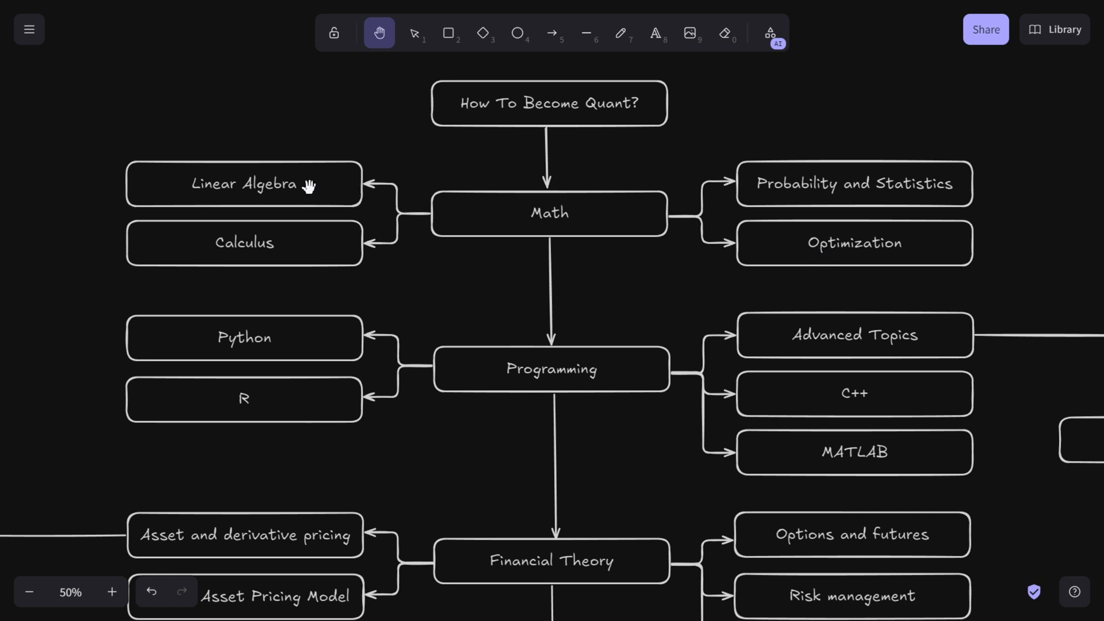
pyautogui.moveTo(325, 190)
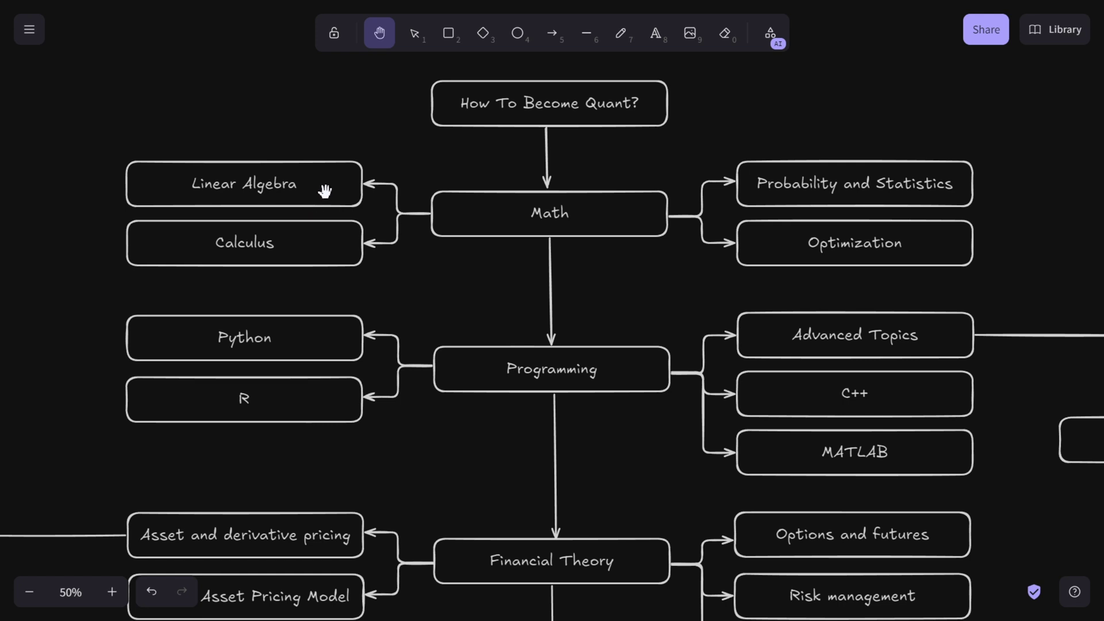
pyautogui.moveTo(319, 252)
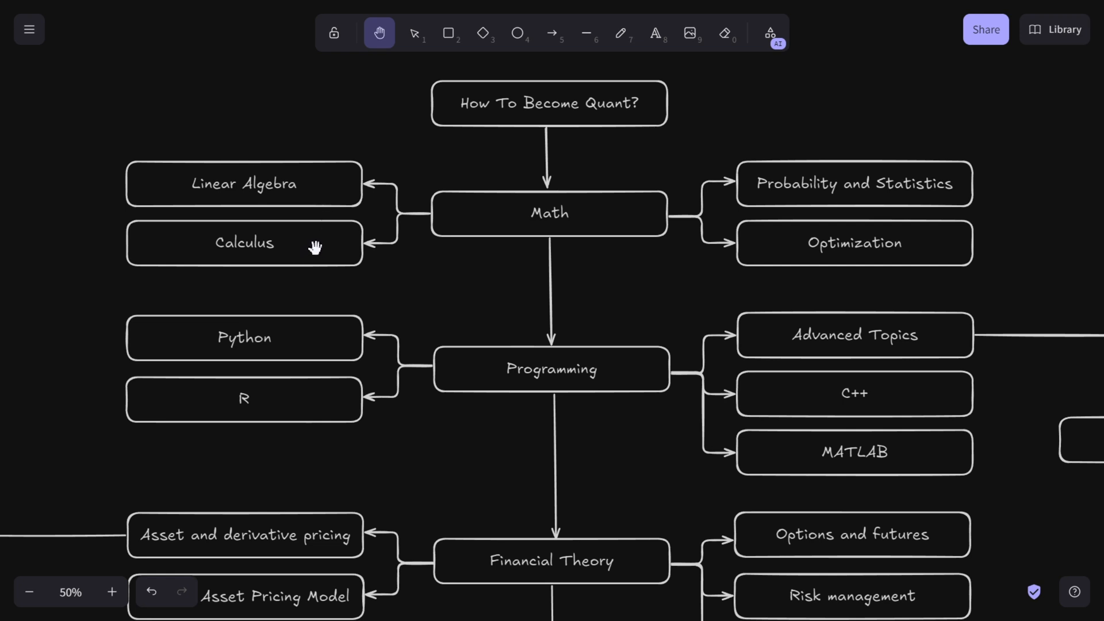
pyautogui.moveTo(304, 251)
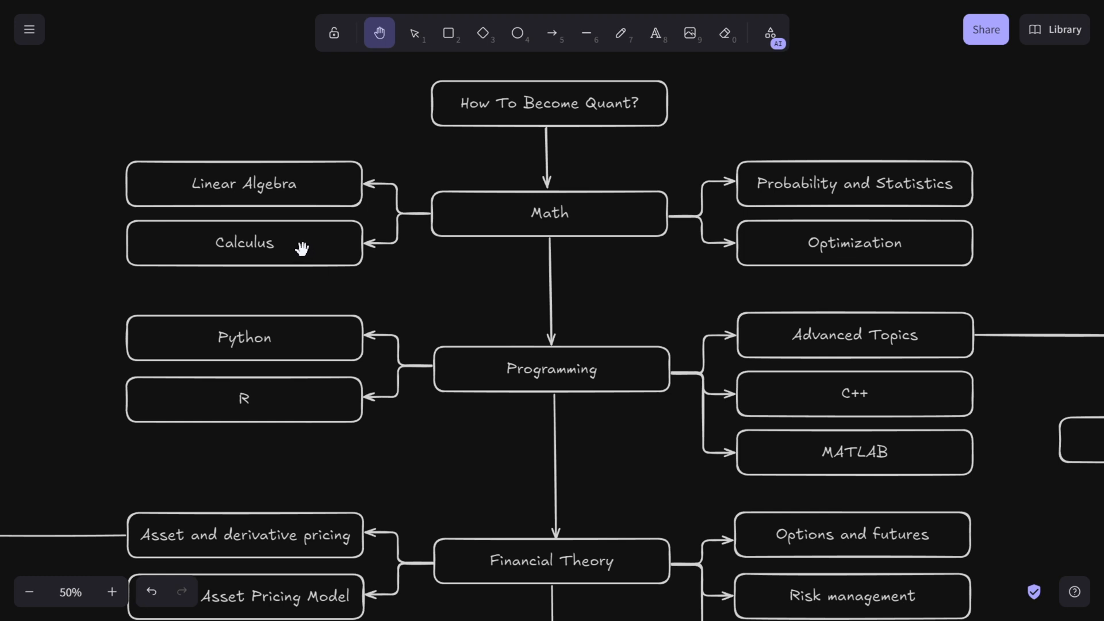
pyautogui.moveTo(332, 236)
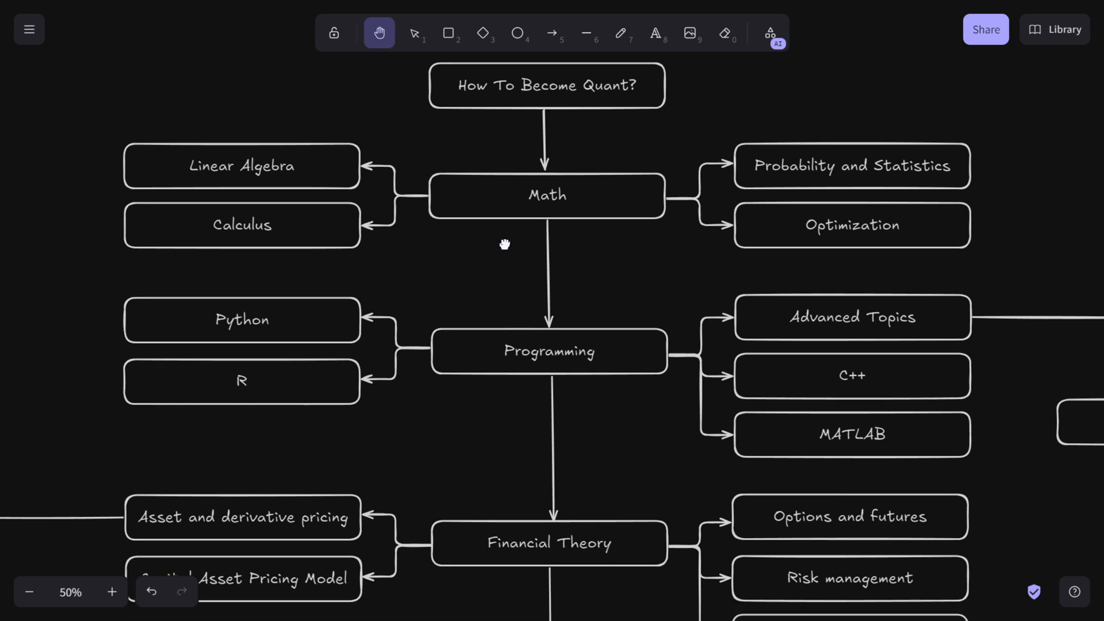
pyautogui.scroll(-3)
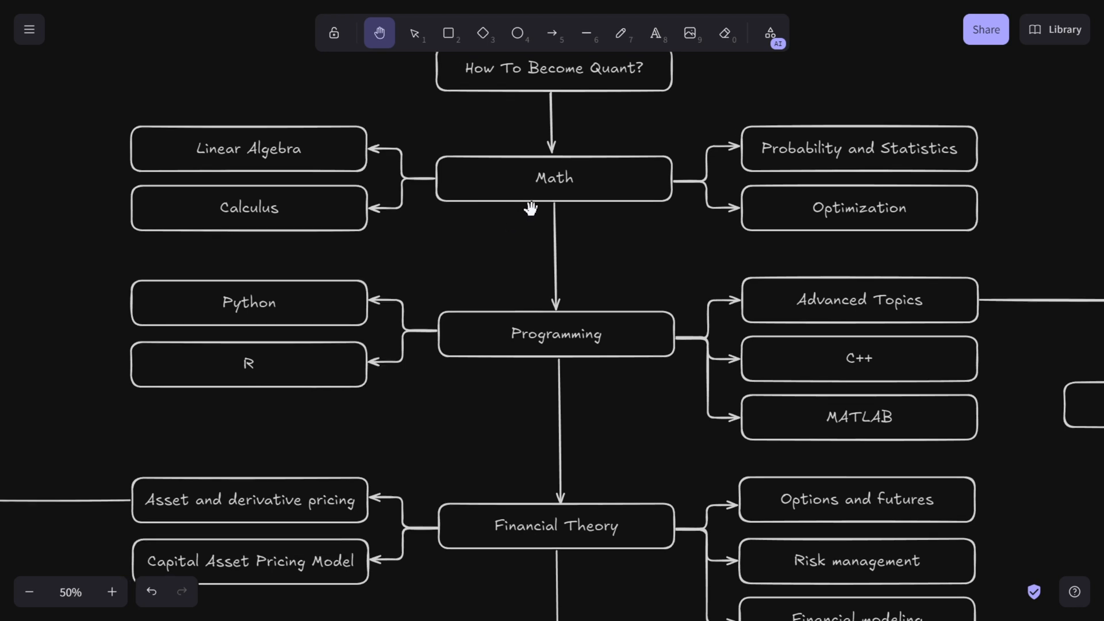
pyautogui.moveTo(518, 204)
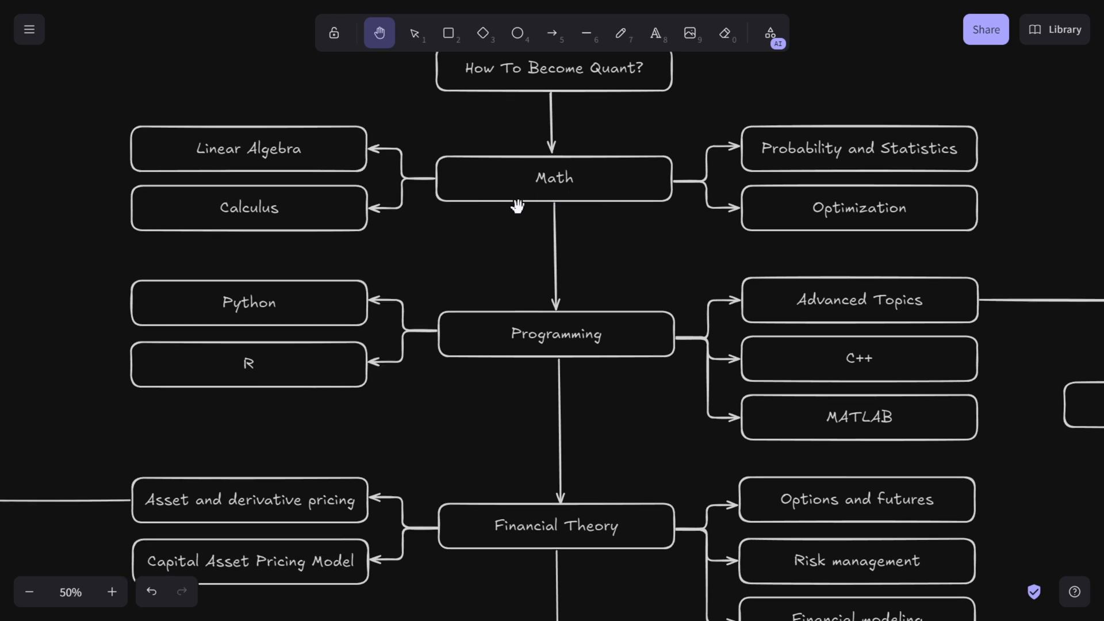
pyautogui.moveTo(510, 177)
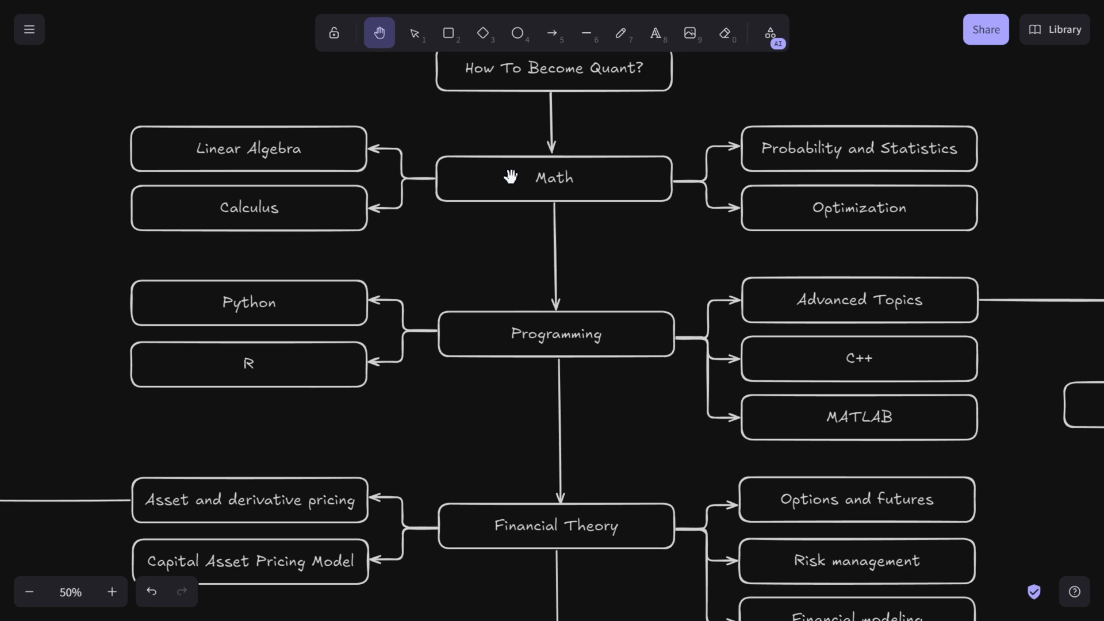
pyautogui.moveTo(625, 256)
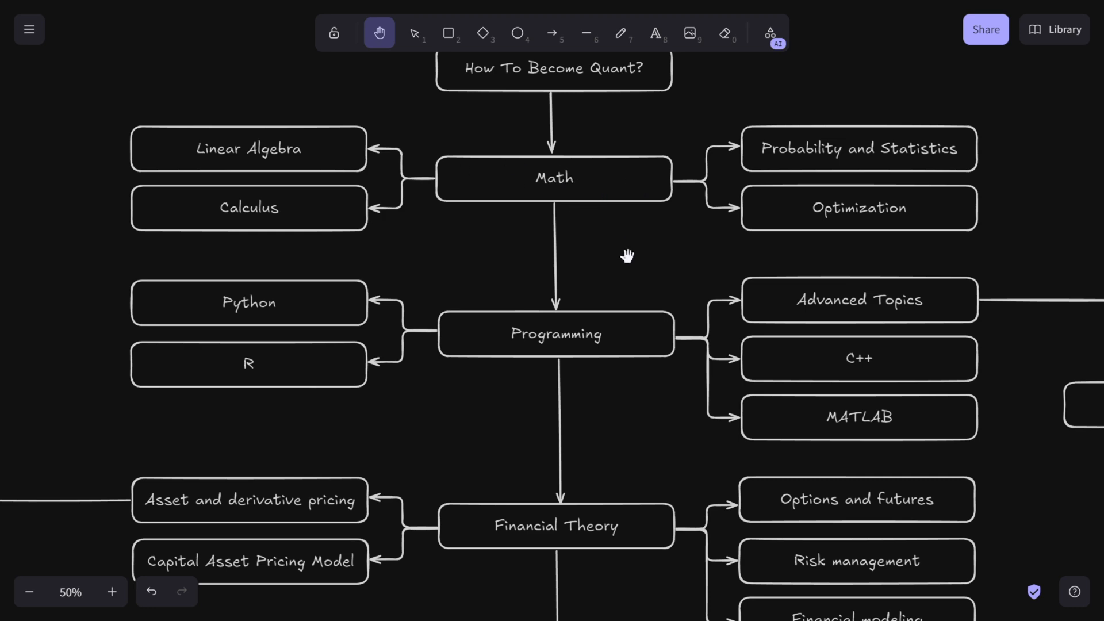
pyautogui.moveTo(545, 172)
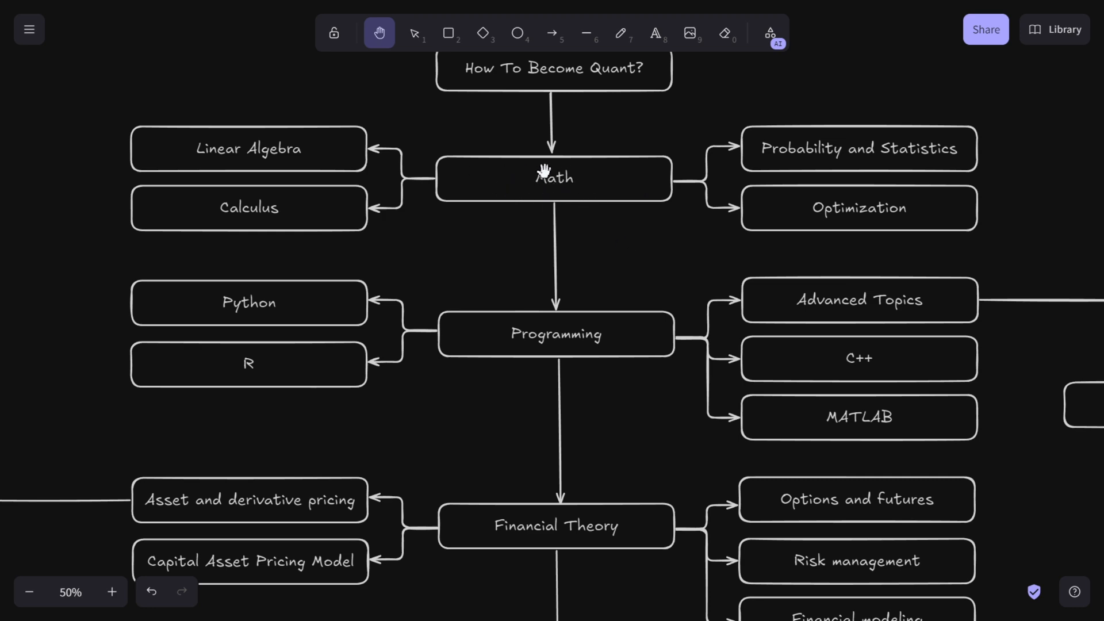
pyautogui.moveTo(522, 172)
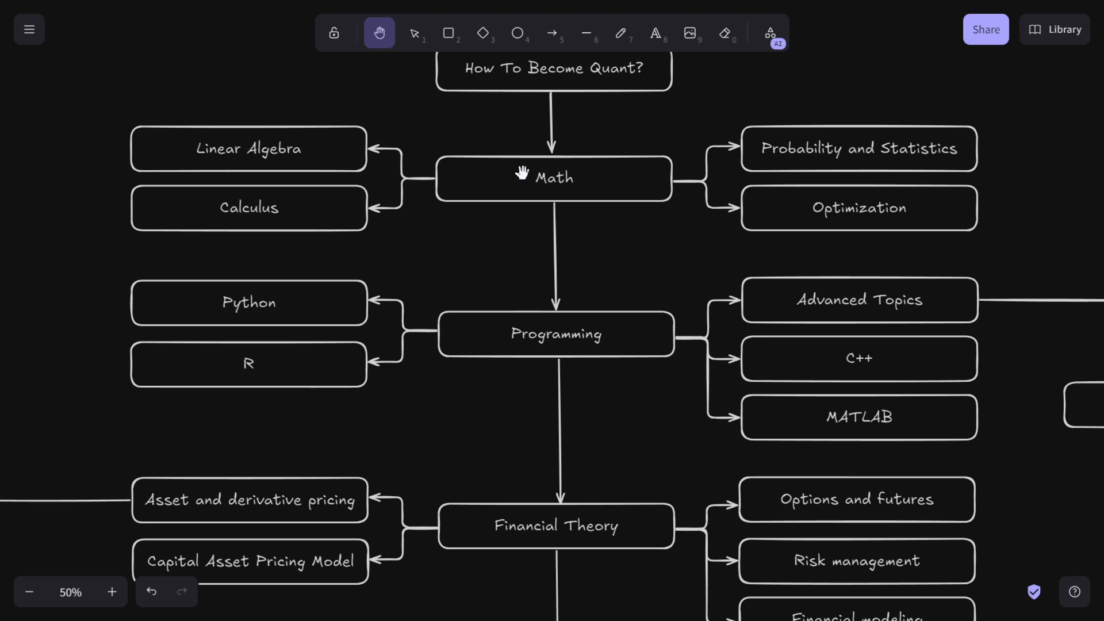
pyautogui.moveTo(574, 182)
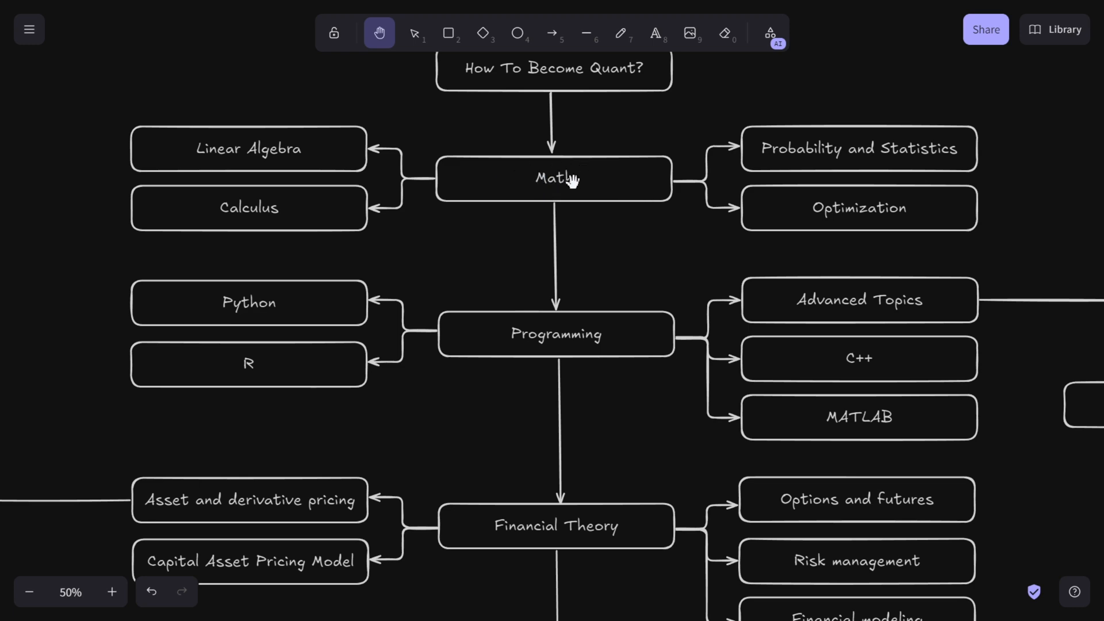
pyautogui.moveTo(622, 273)
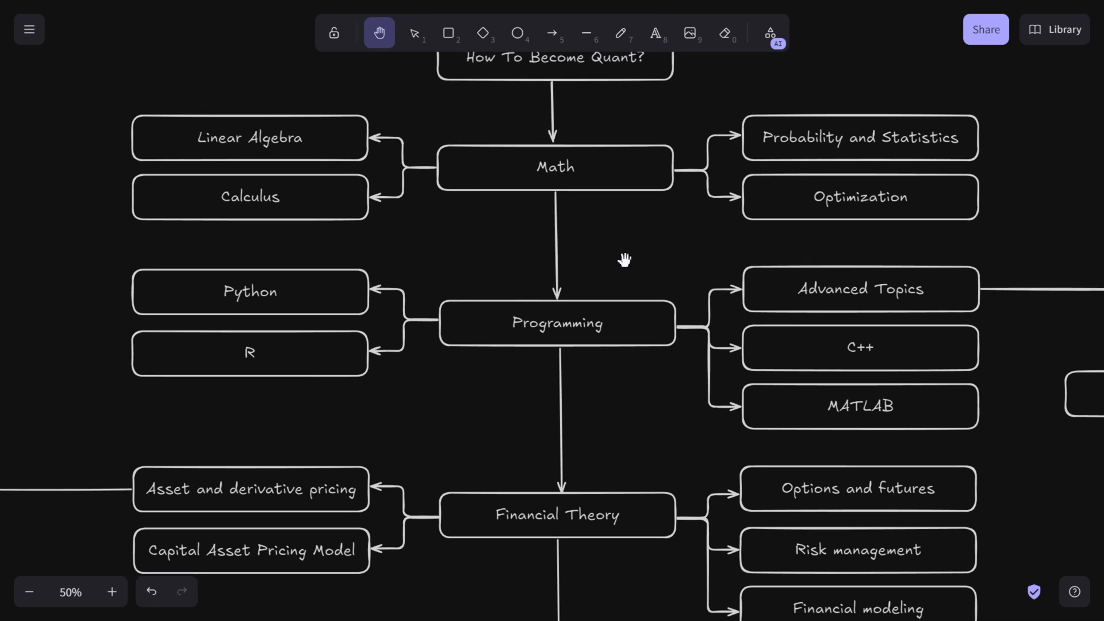
pyautogui.moveTo(614, 240)
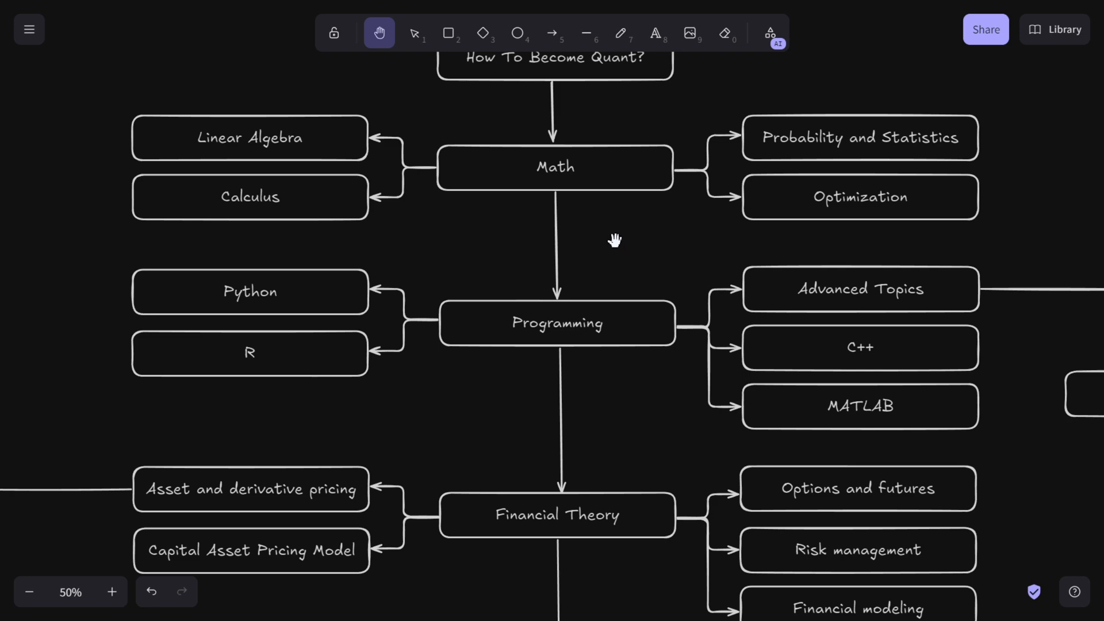
pyautogui.moveTo(614, 226)
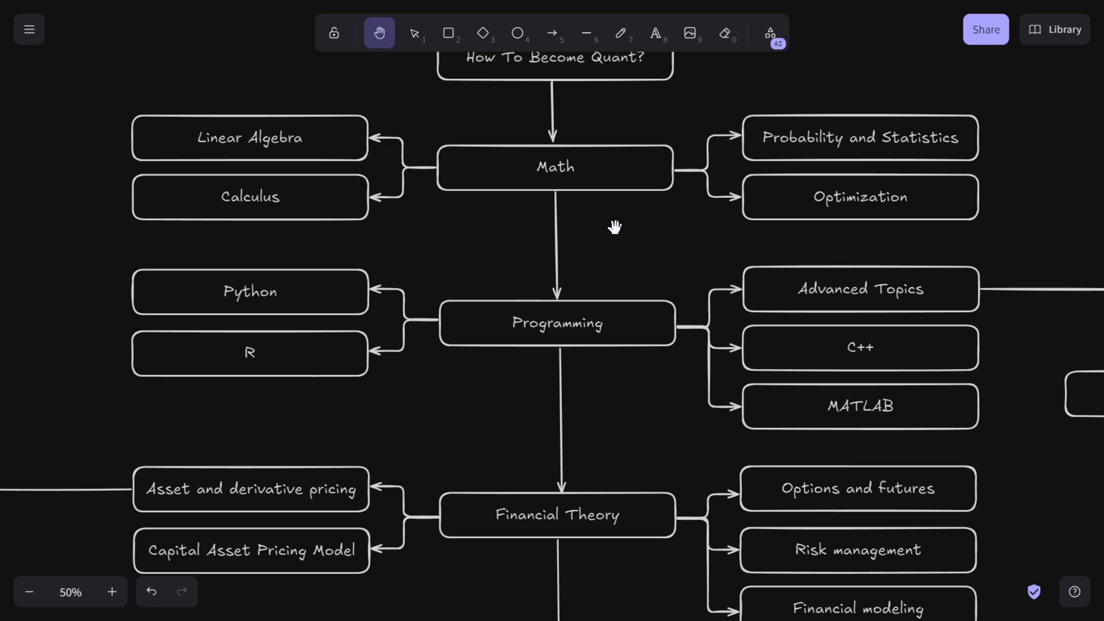
pyautogui.moveTo(681, 189)
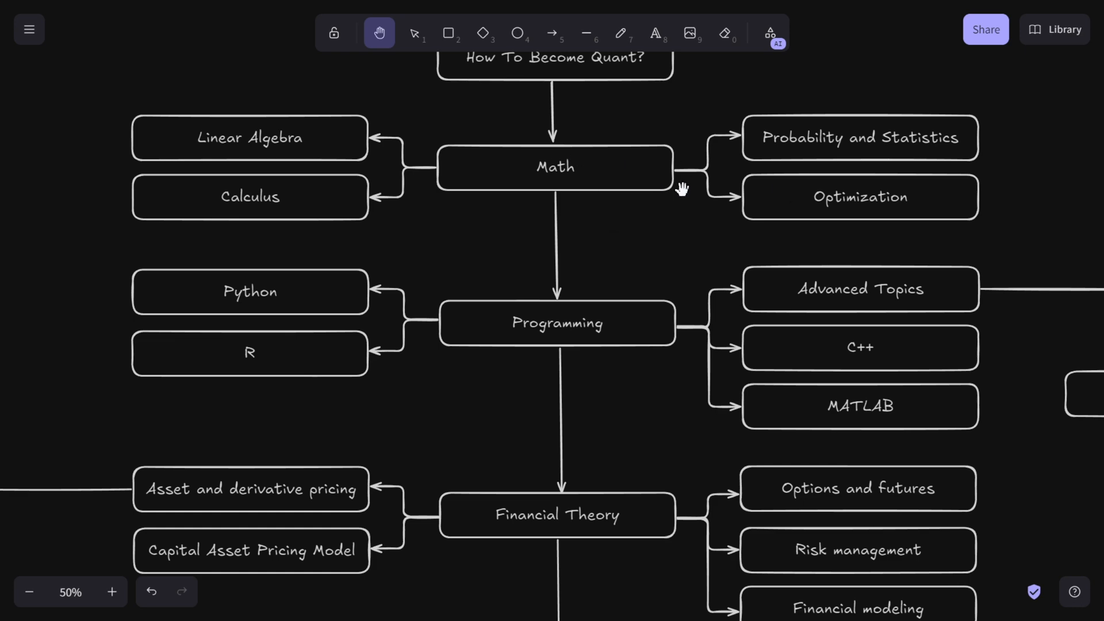
pyautogui.moveTo(702, 185)
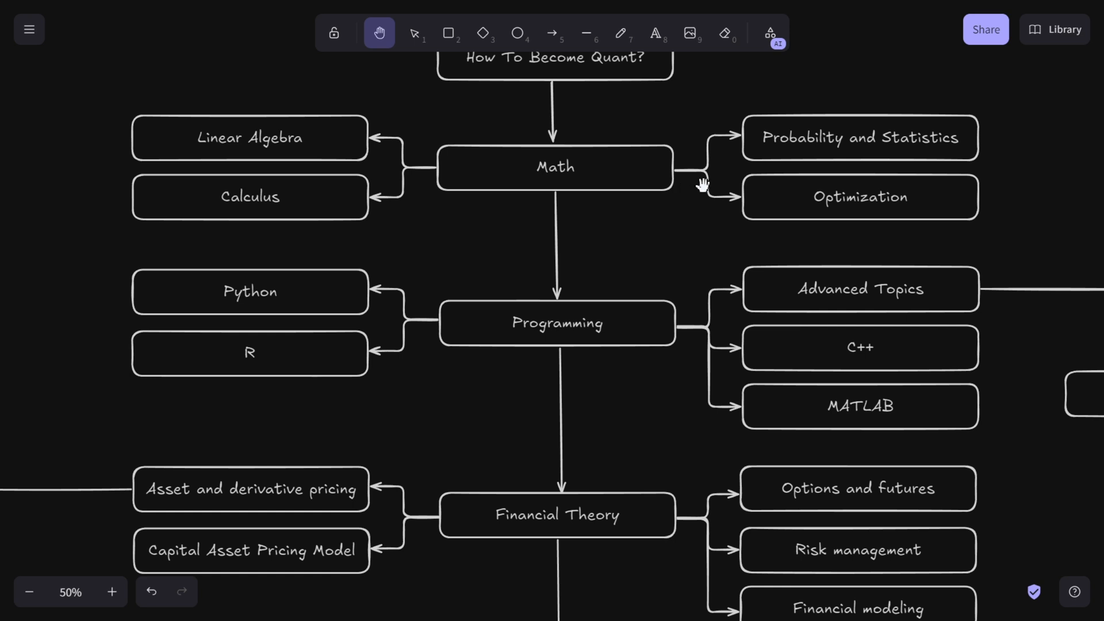
pyautogui.moveTo(717, 182)
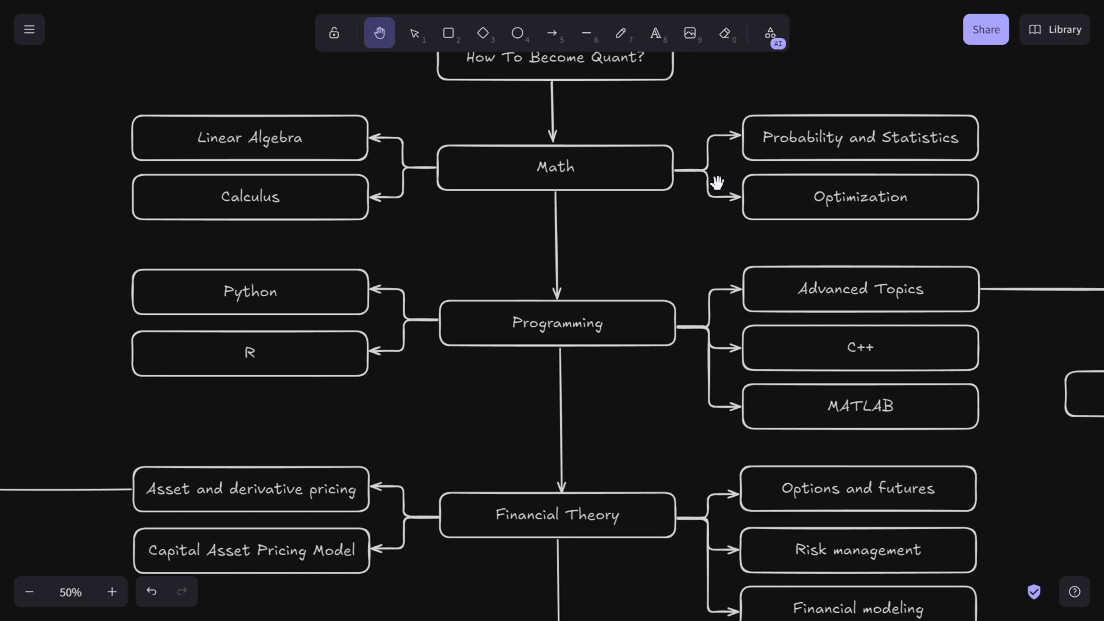
pyautogui.moveTo(537, 196)
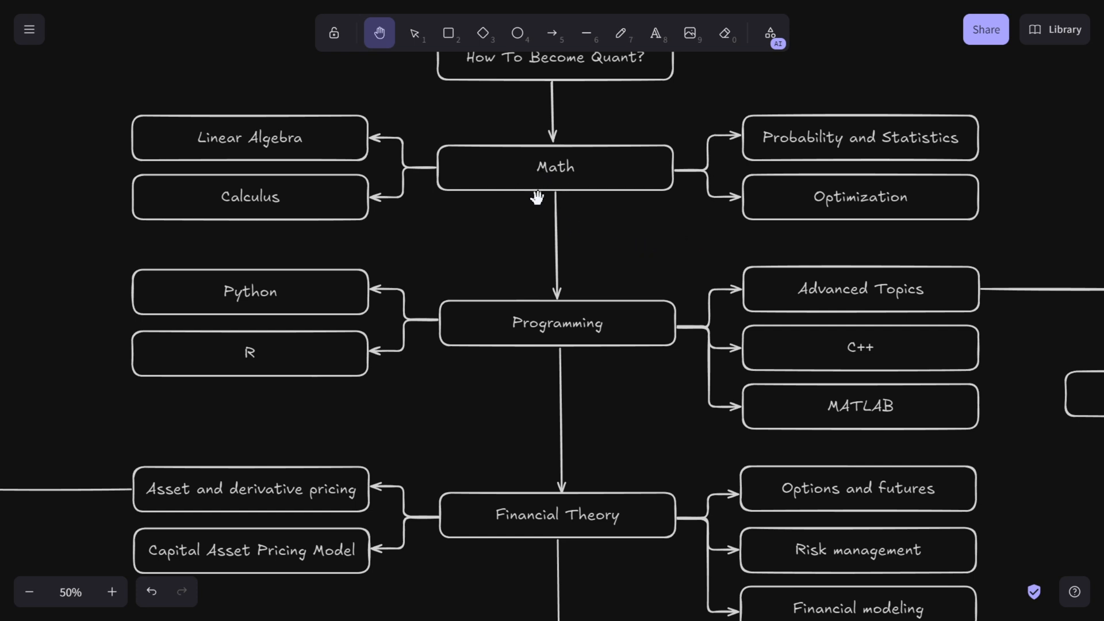
pyautogui.moveTo(565, 224)
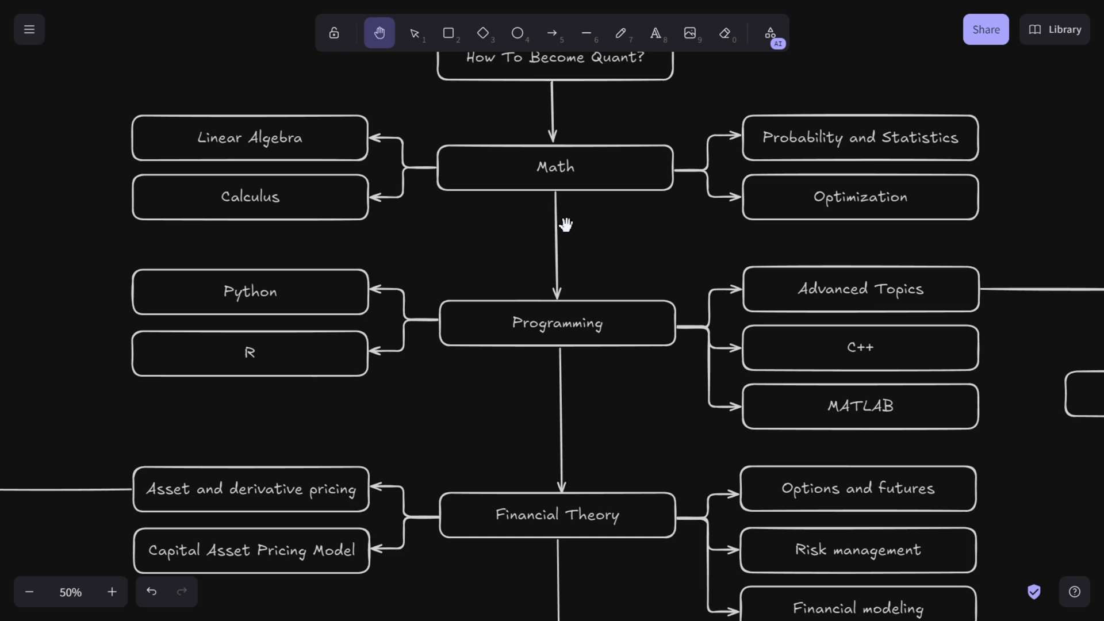
pyautogui.moveTo(593, 174)
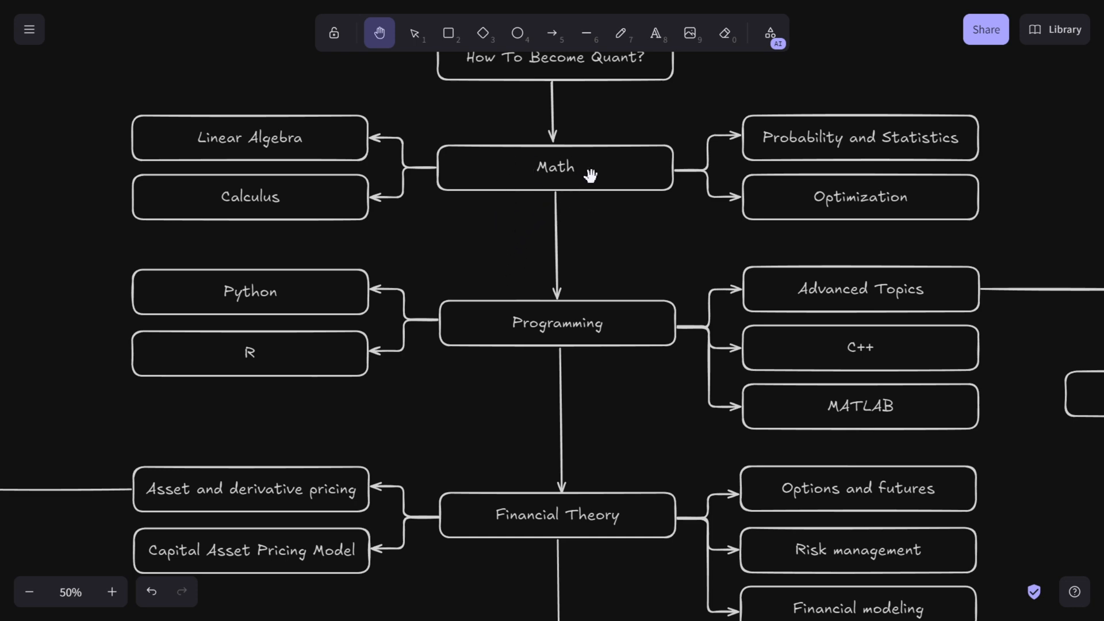
pyautogui.moveTo(573, 222)
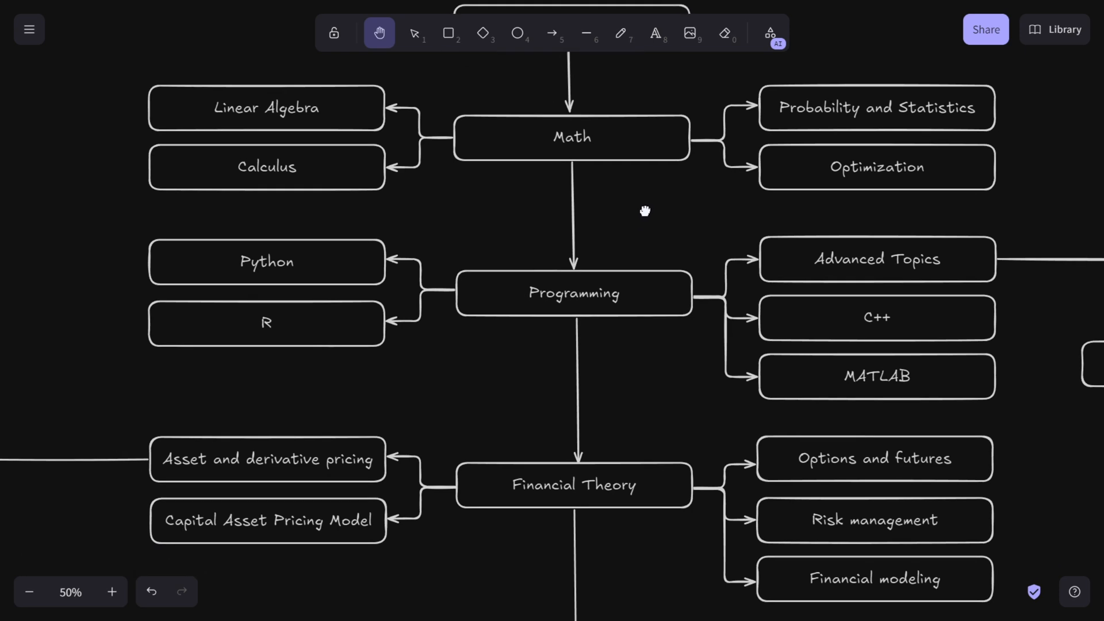
pyautogui.moveTo(644, 209)
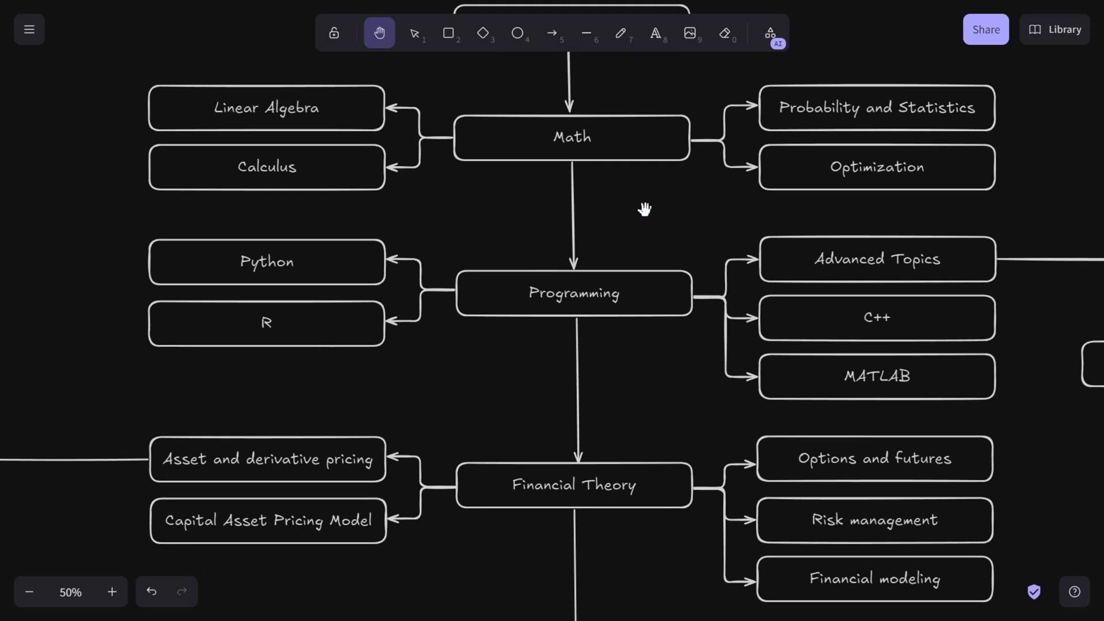
pyautogui.moveTo(637, 231)
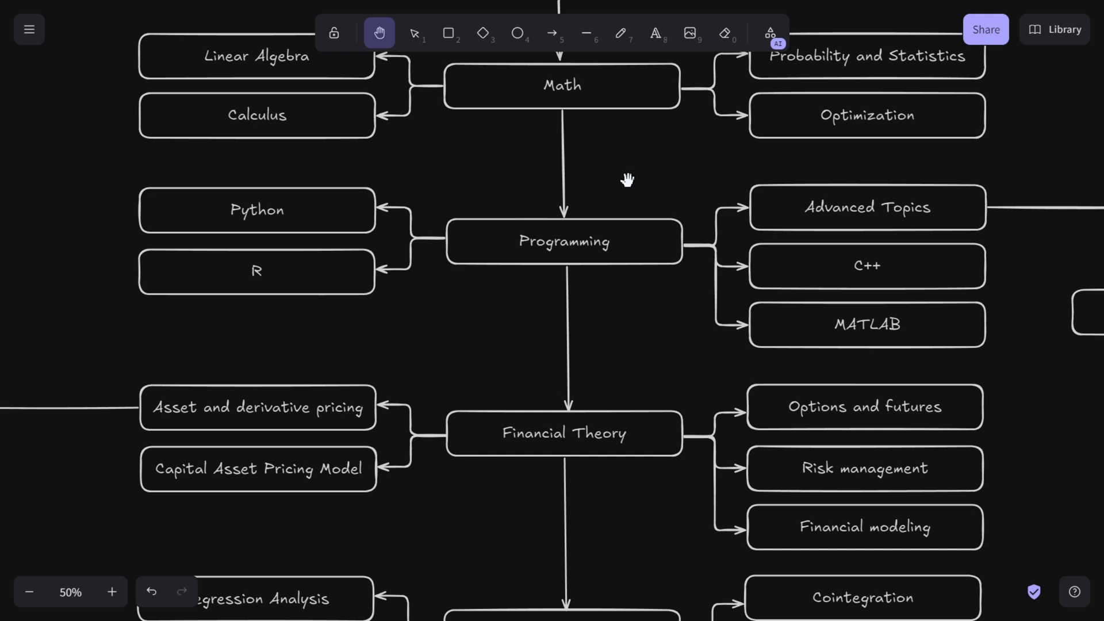
pyautogui.moveTo(625, 203)
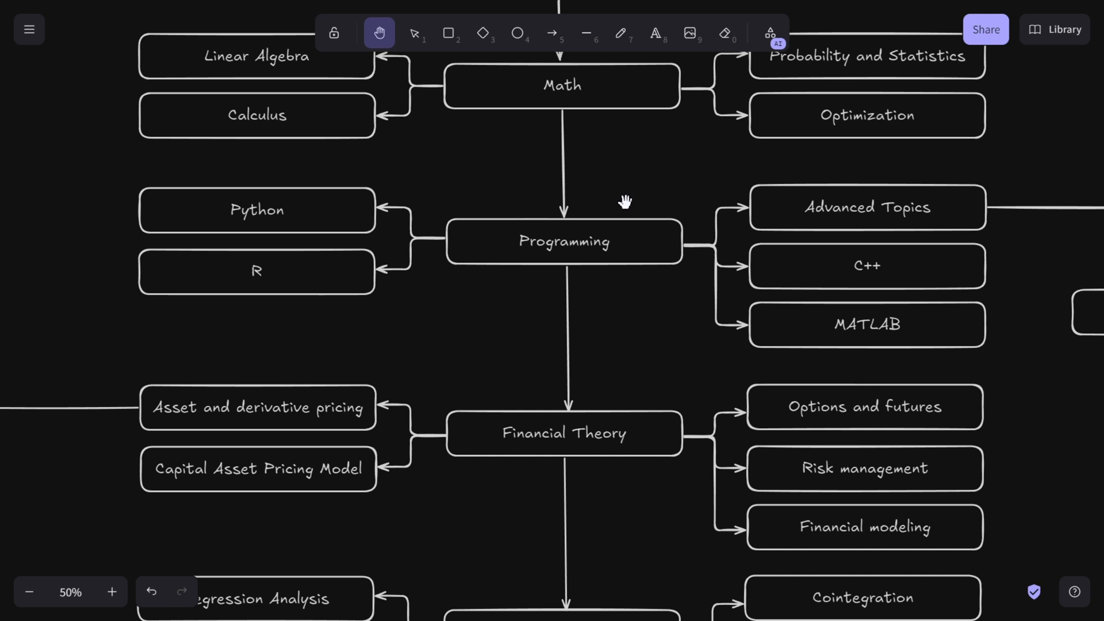
pyautogui.moveTo(712, 205)
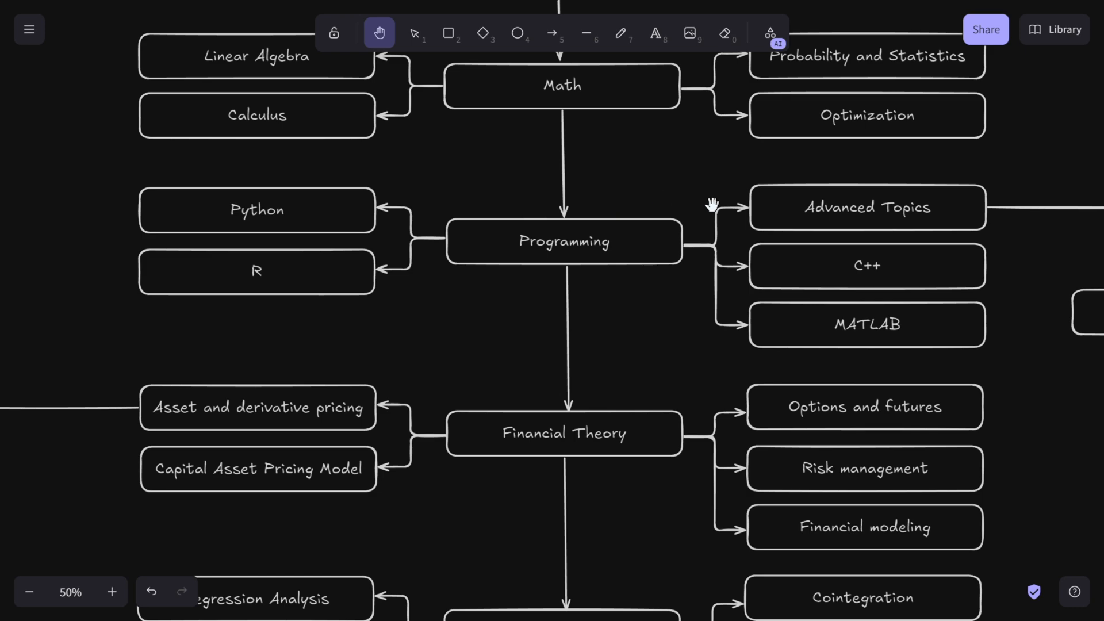
pyautogui.moveTo(654, 215)
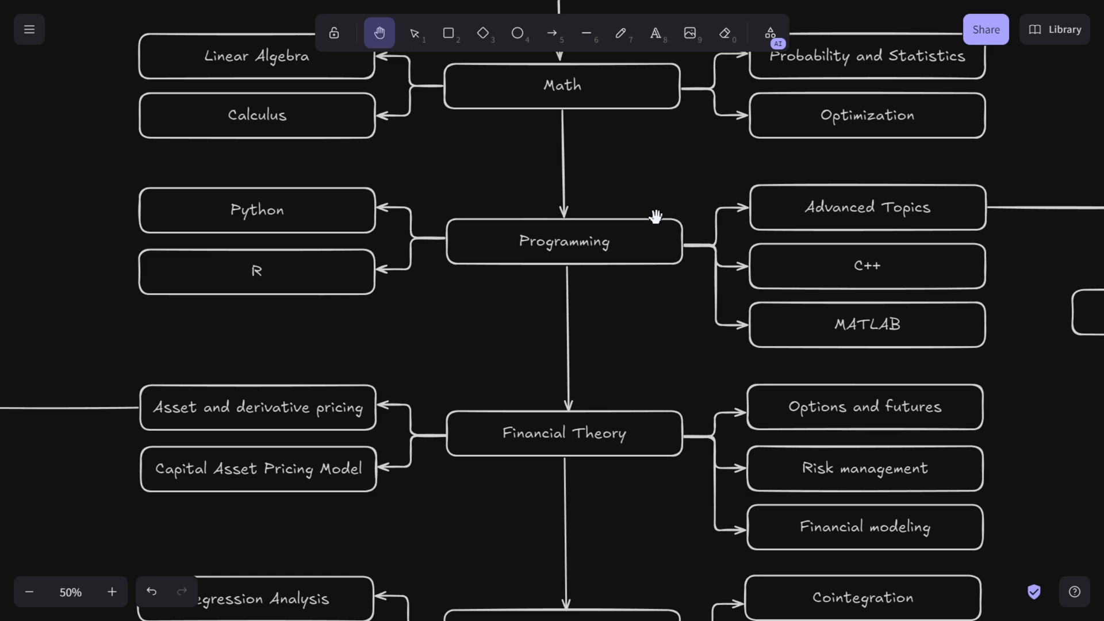
pyautogui.moveTo(595, 274)
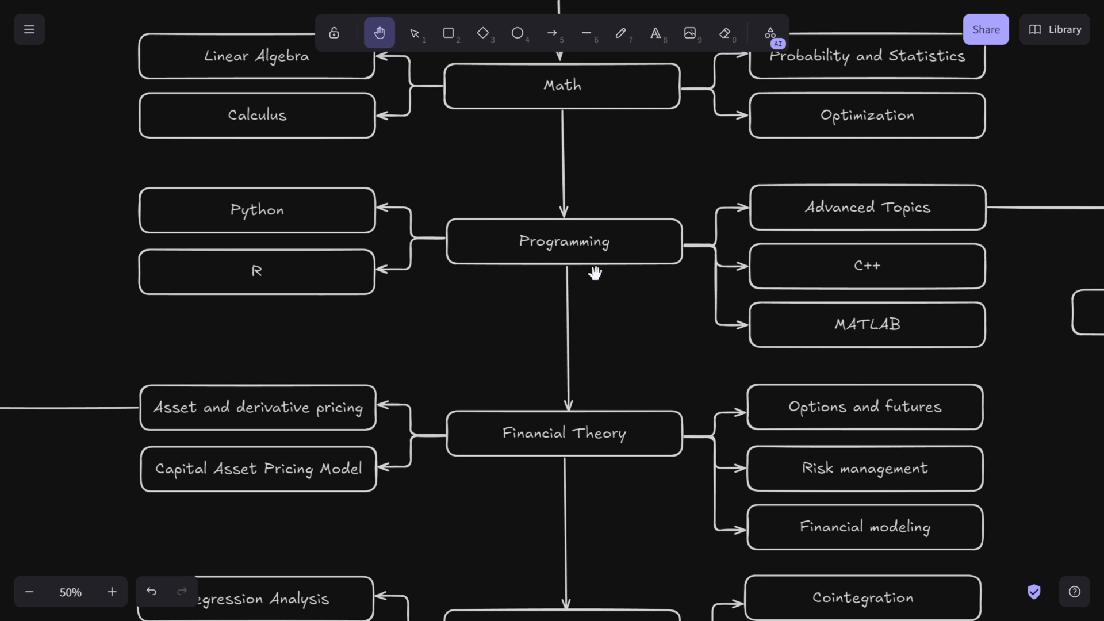
pyautogui.moveTo(572, 285)
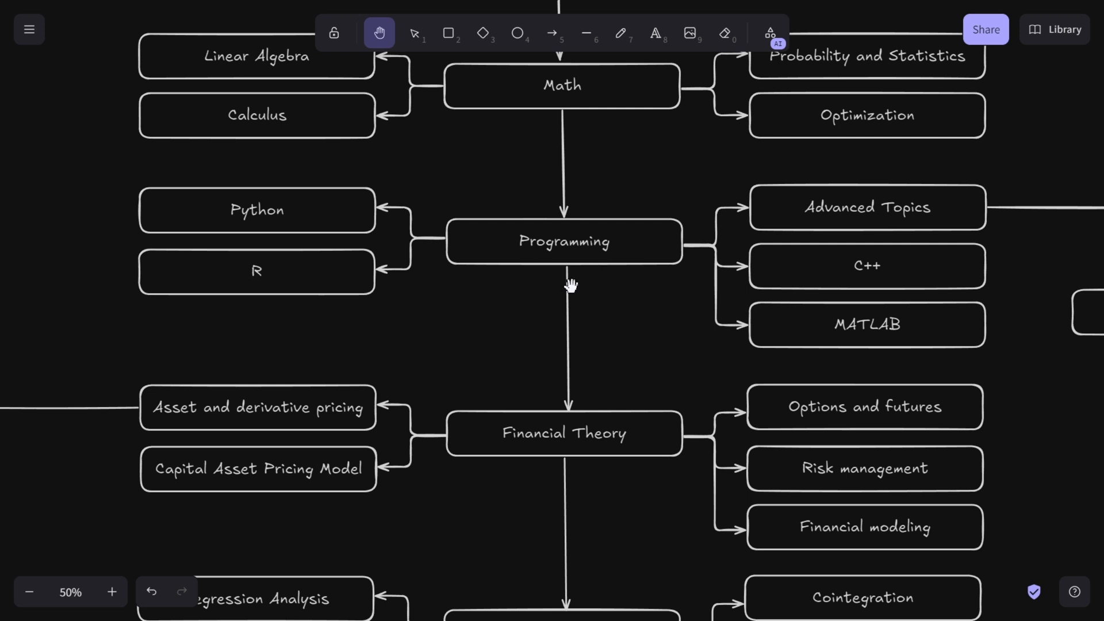
pyautogui.moveTo(560, 312)
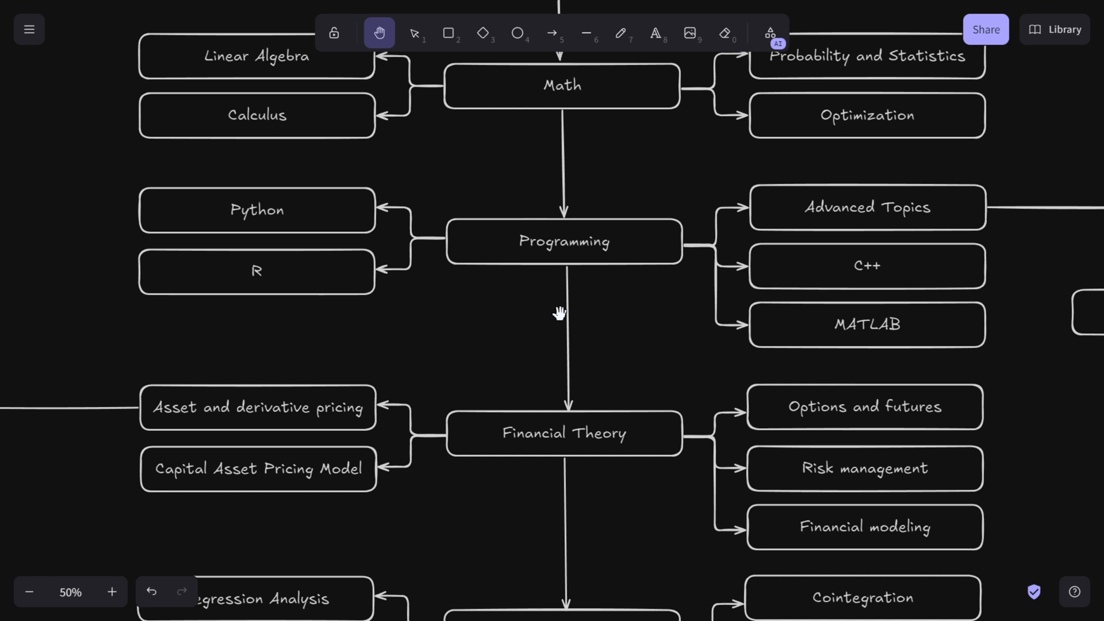
pyautogui.moveTo(531, 317)
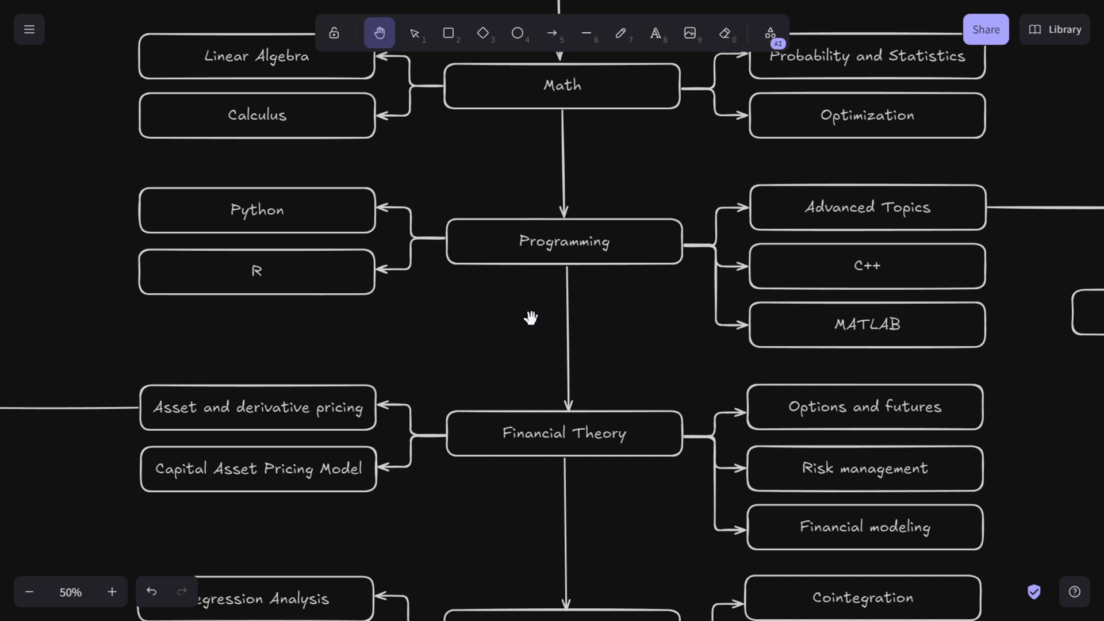
pyautogui.moveTo(434, 314)
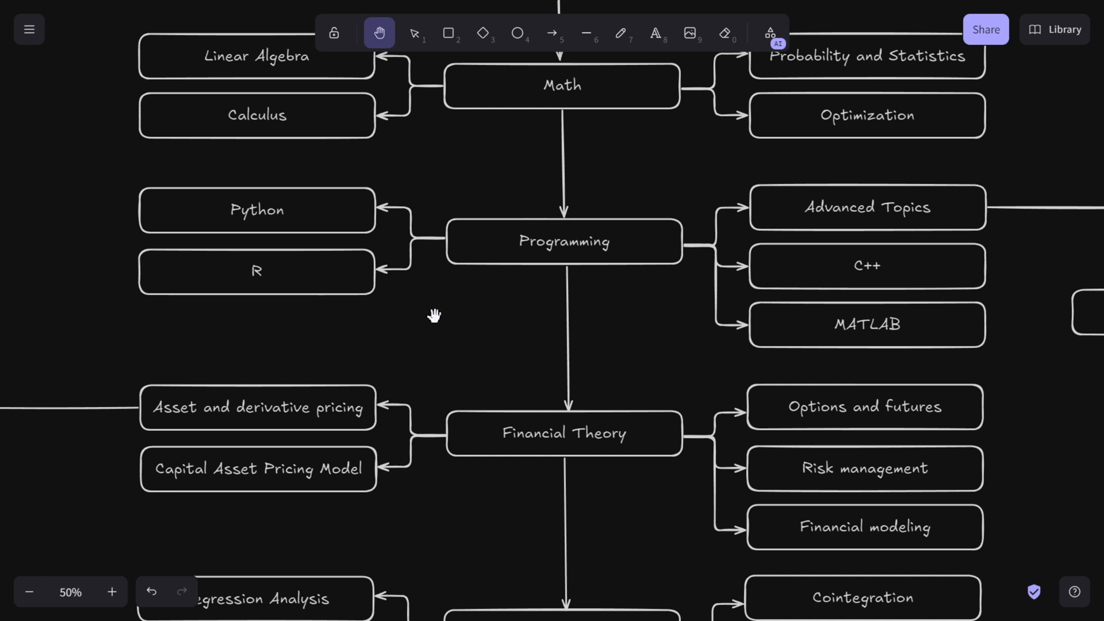
pyautogui.moveTo(456, 281)
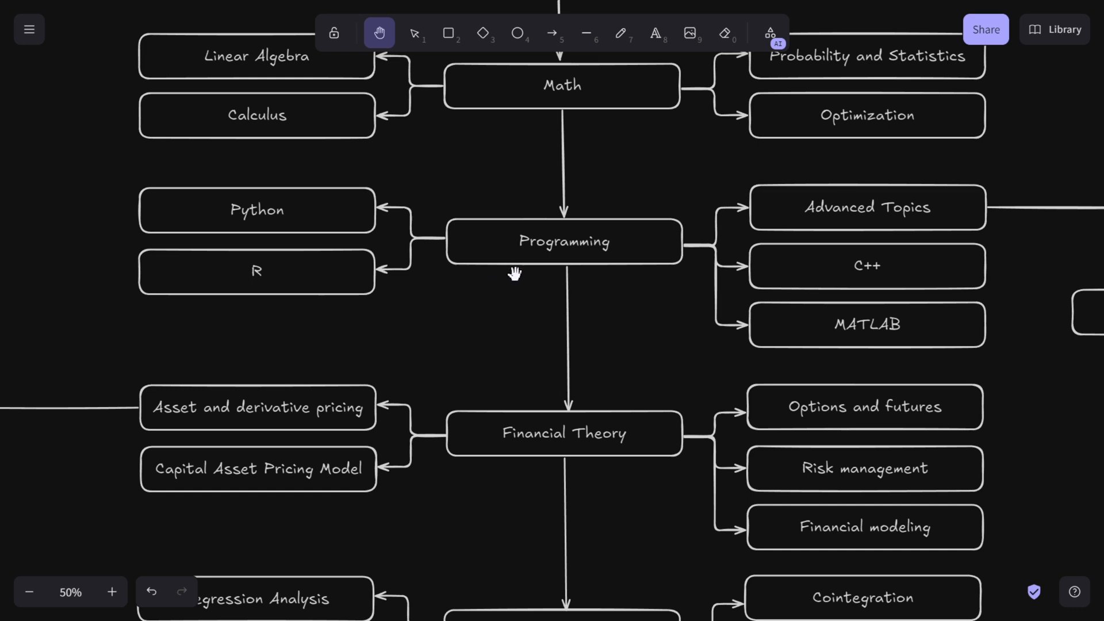
pyautogui.moveTo(431, 214)
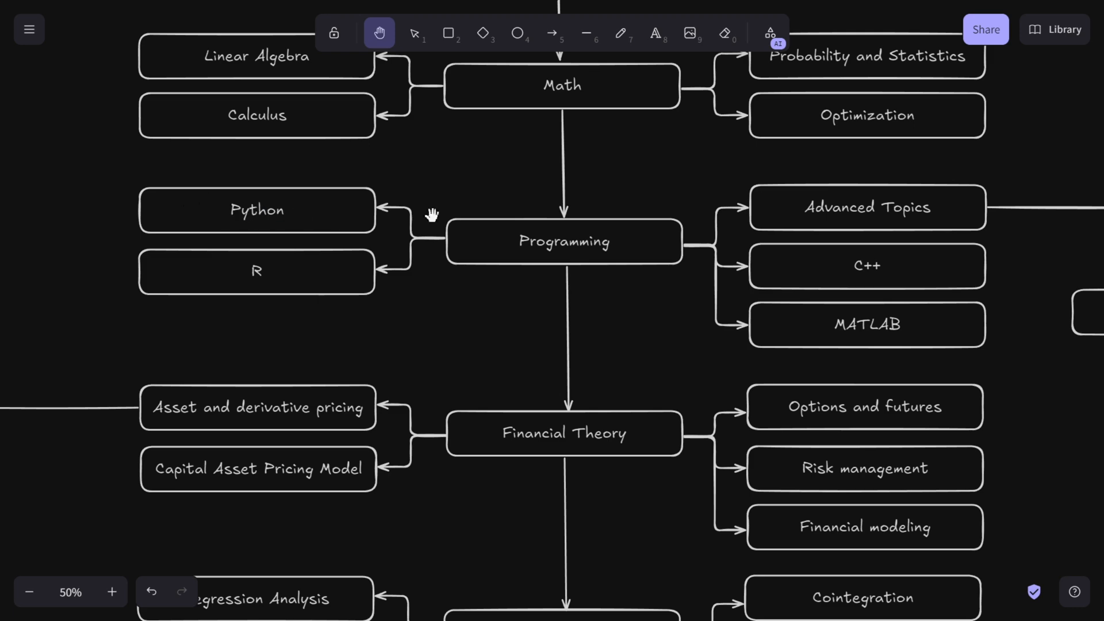
pyautogui.moveTo(867, 268)
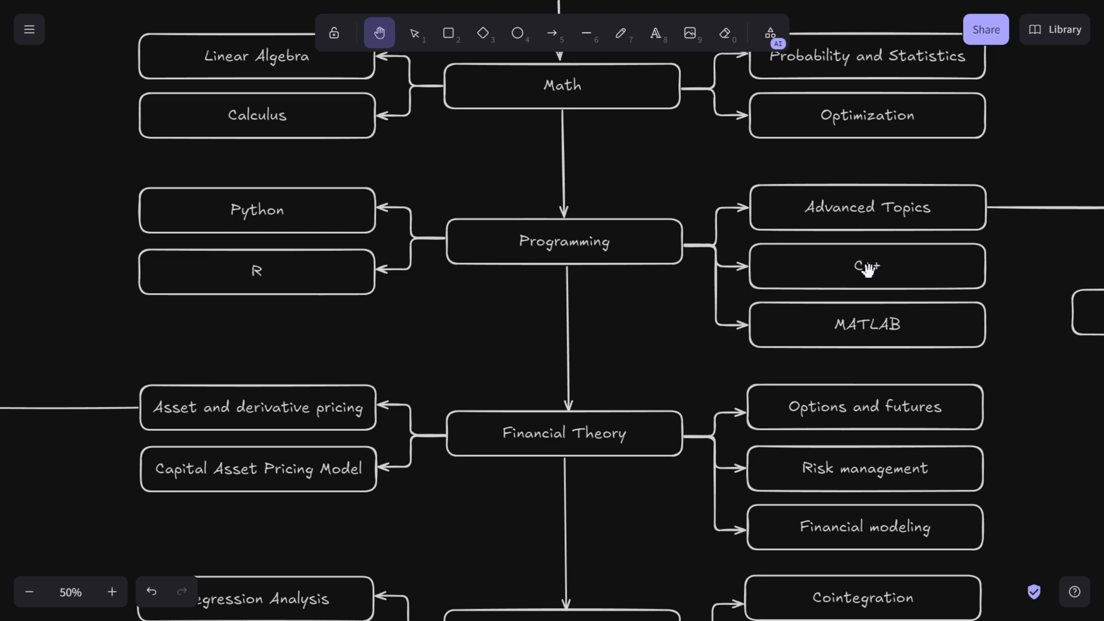
pyautogui.moveTo(910, 262)
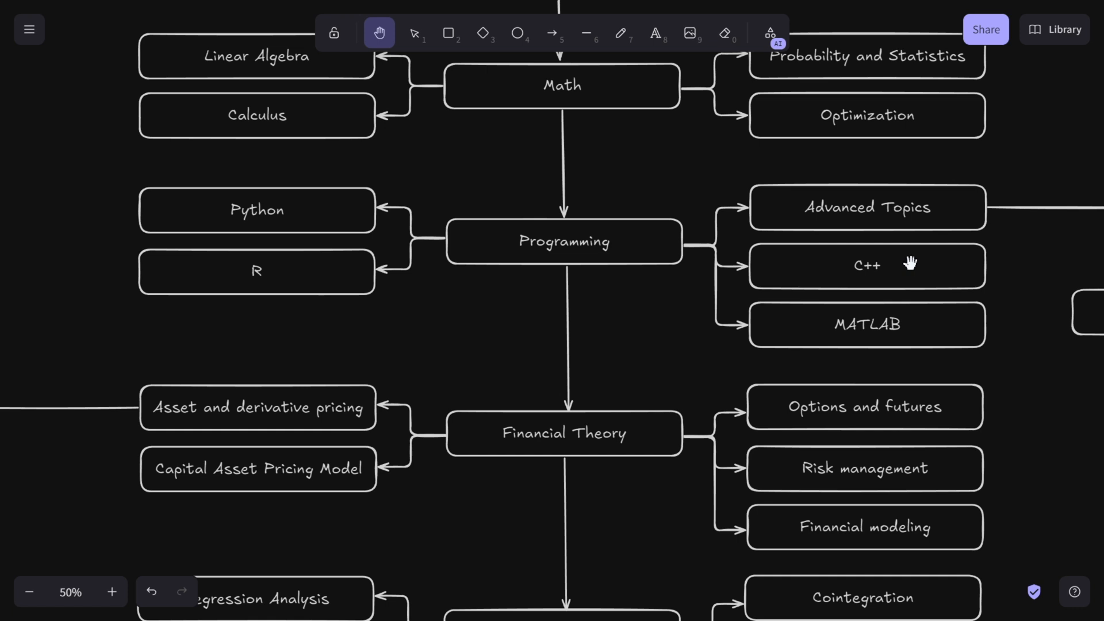
pyautogui.moveTo(826, 262)
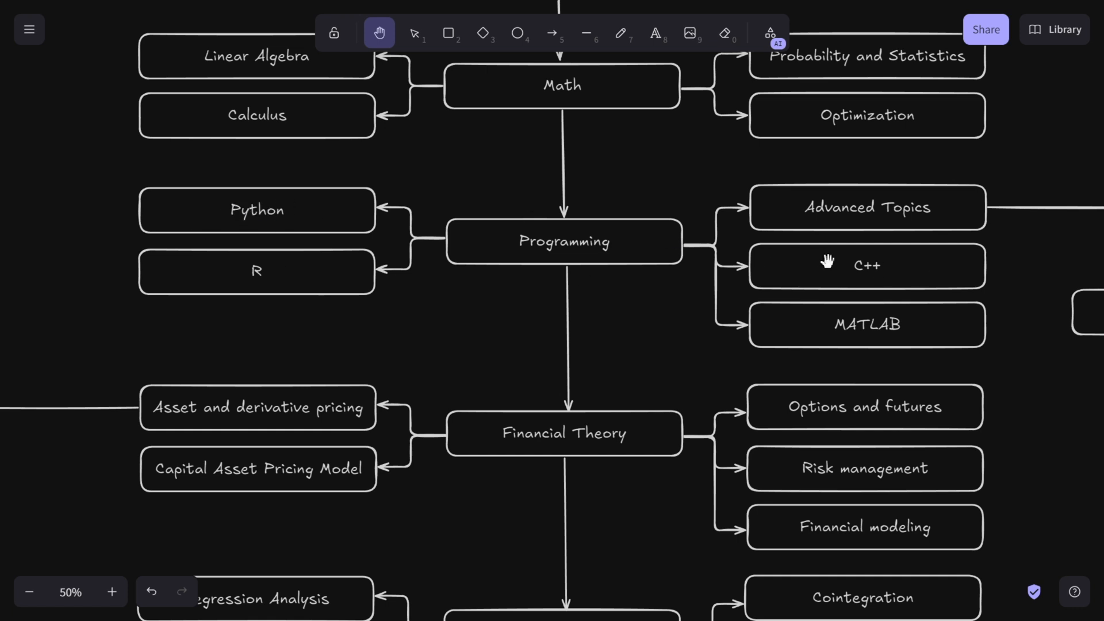
pyautogui.moveTo(810, 275)
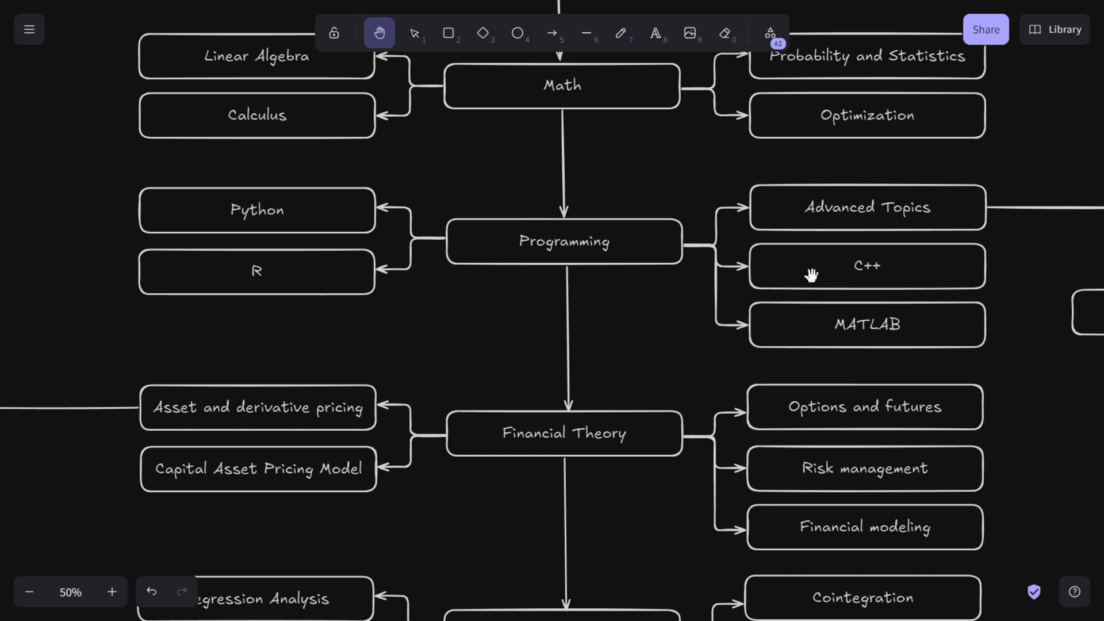
pyautogui.moveTo(291, 208)
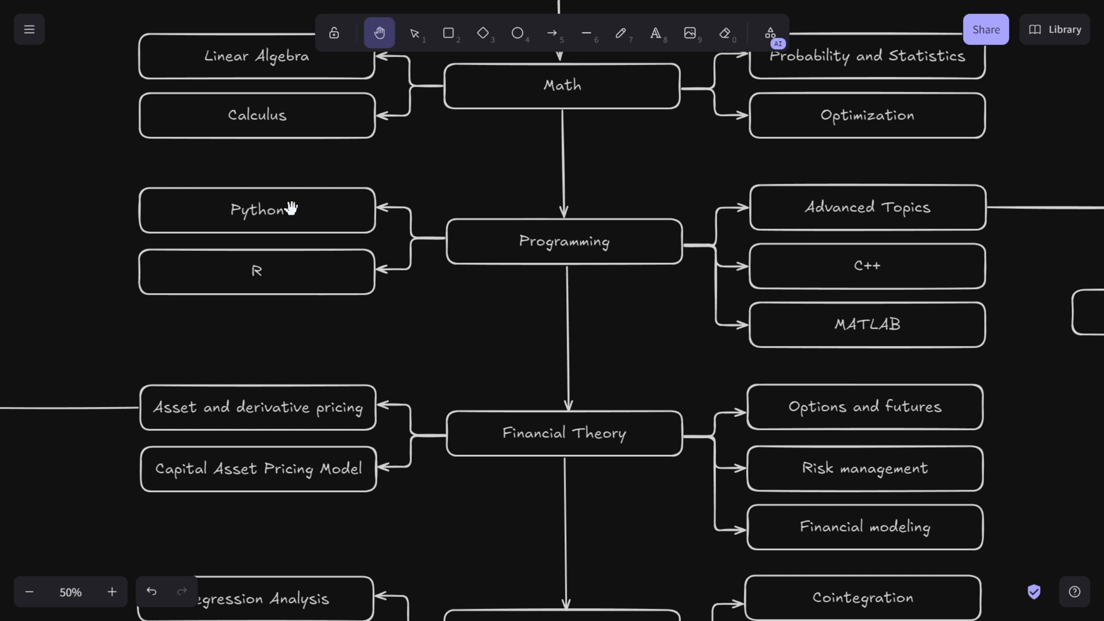
pyautogui.moveTo(274, 195)
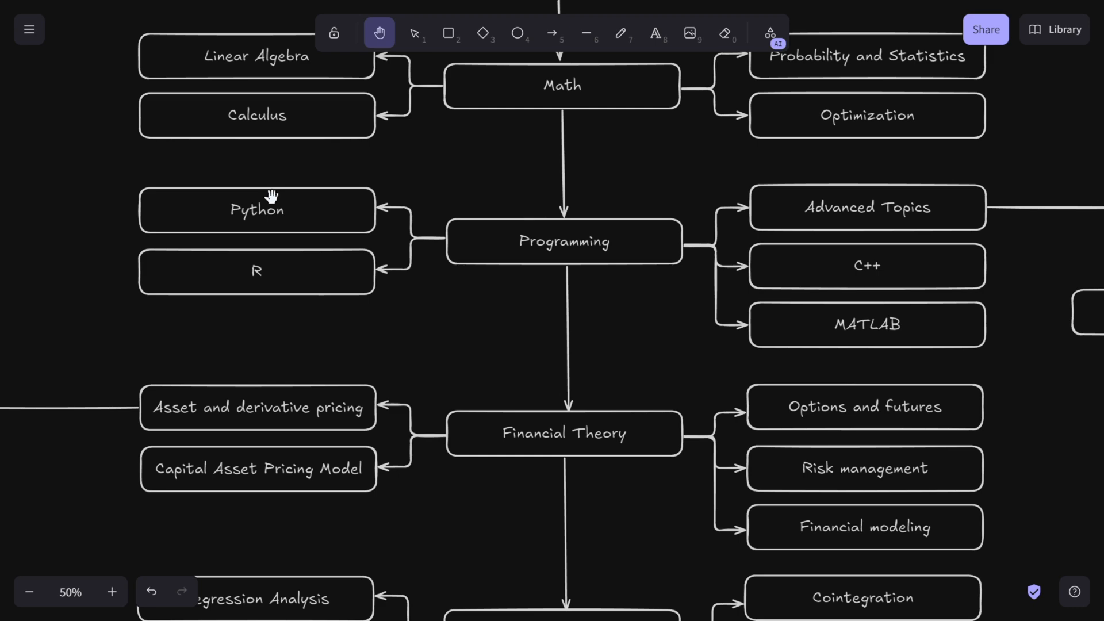
pyautogui.moveTo(280, 217)
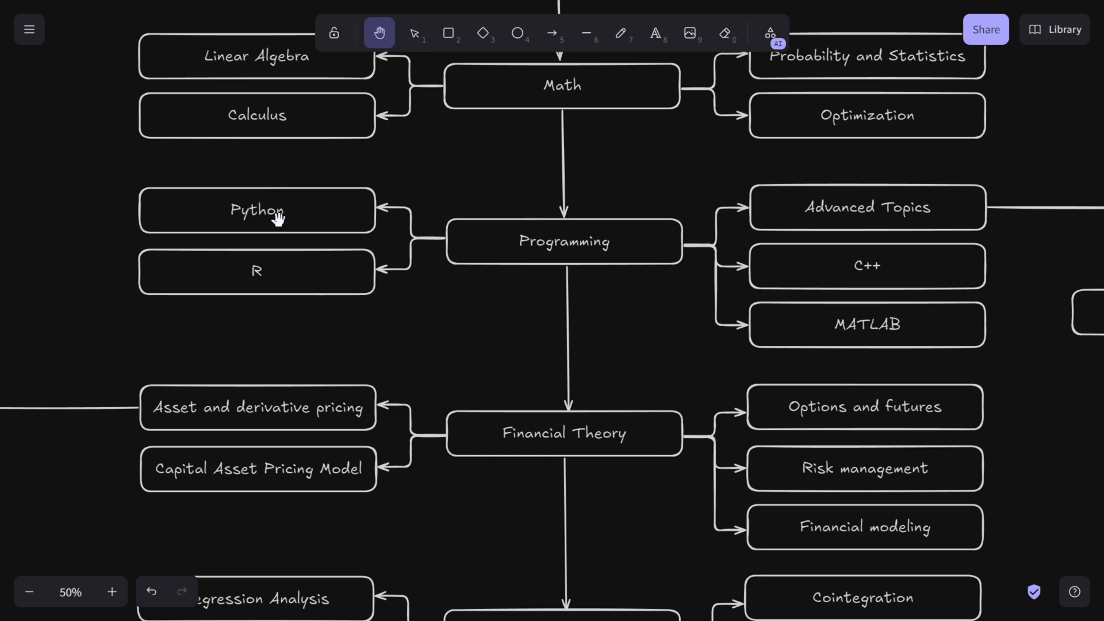
pyautogui.moveTo(287, 202)
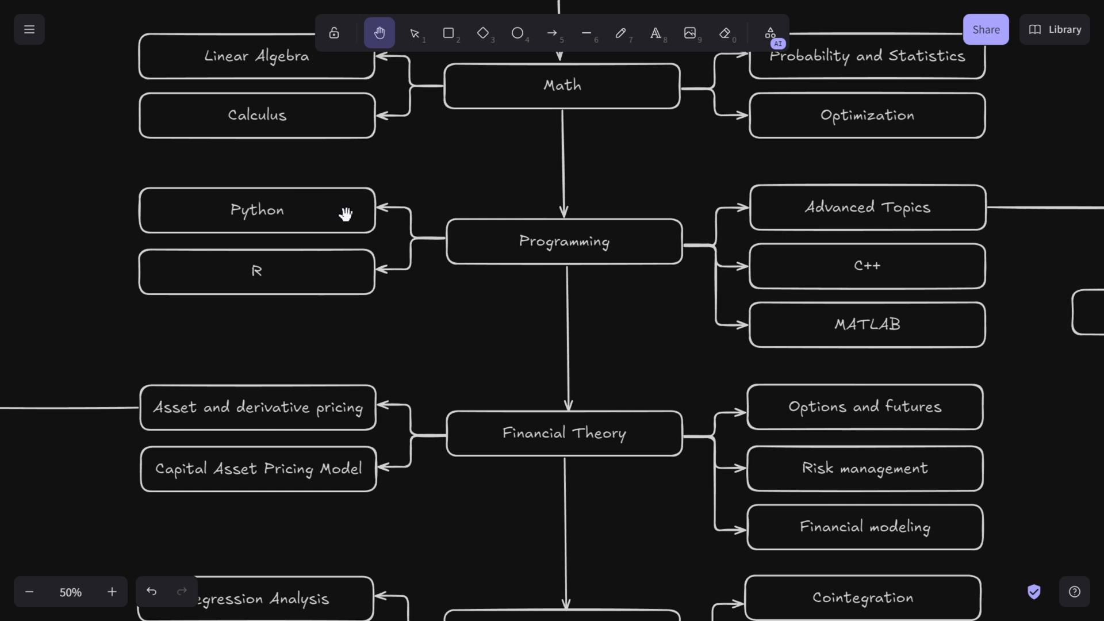
pyautogui.moveTo(284, 204)
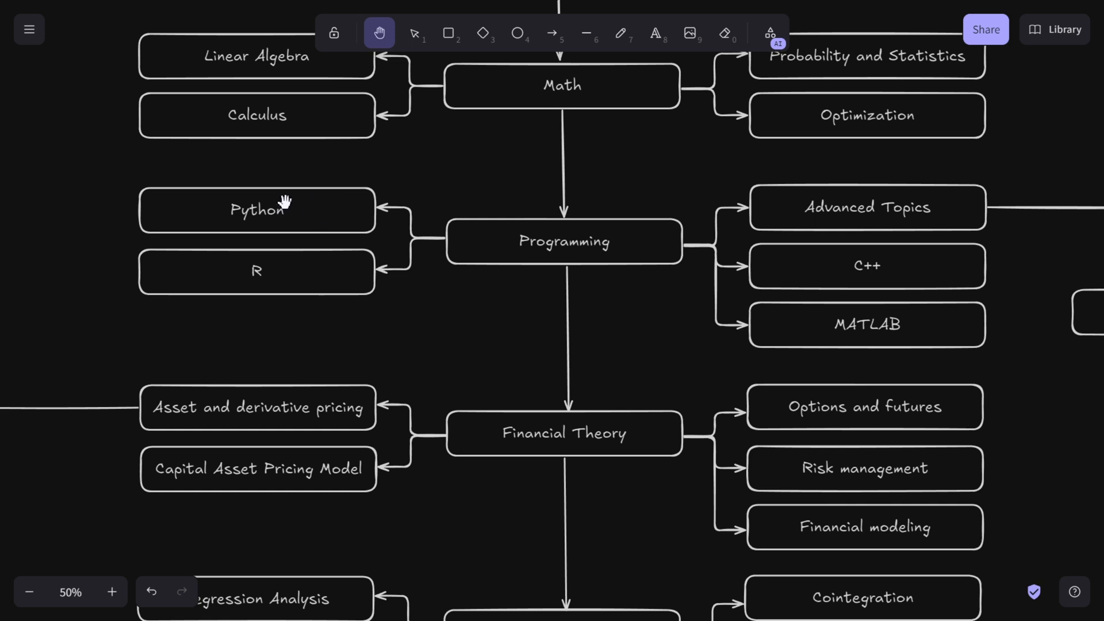
pyautogui.moveTo(266, 216)
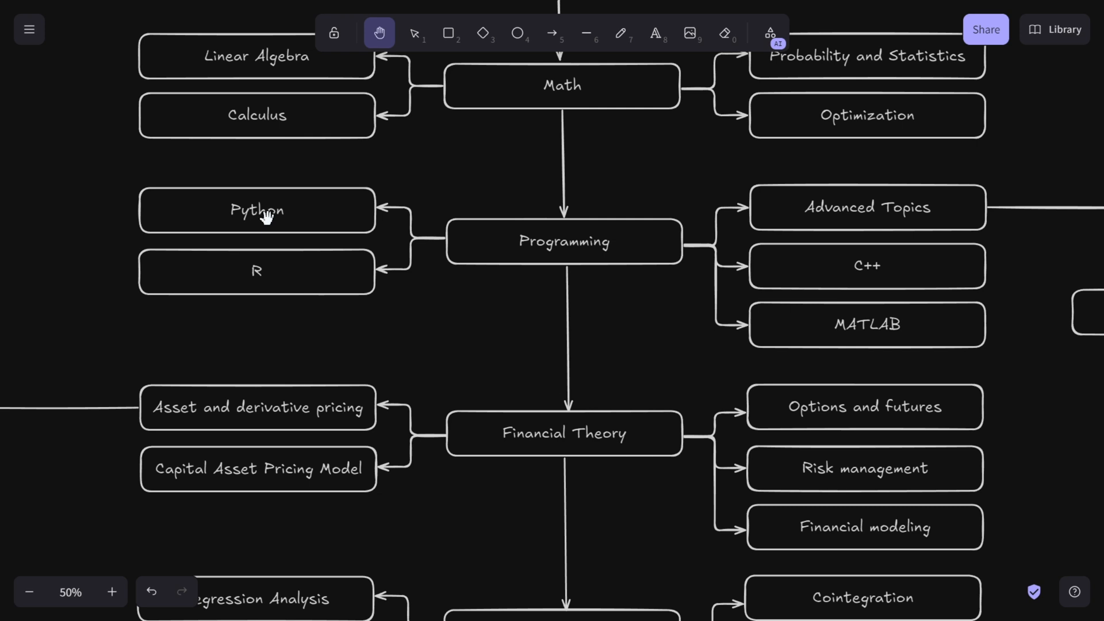
pyautogui.moveTo(145, 197)
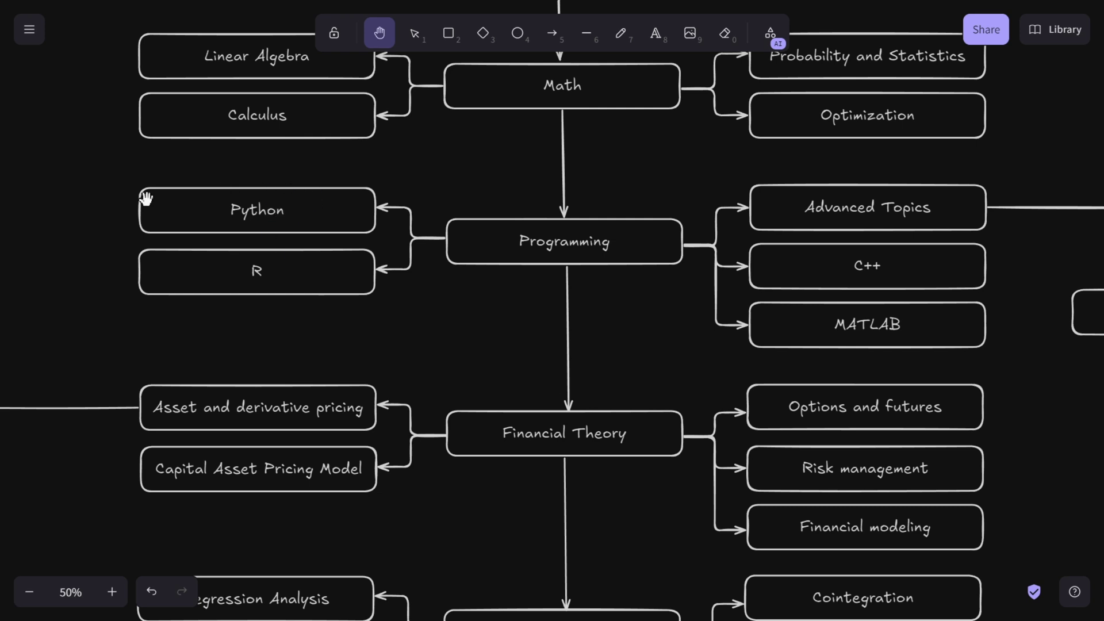
pyautogui.moveTo(265, 208)
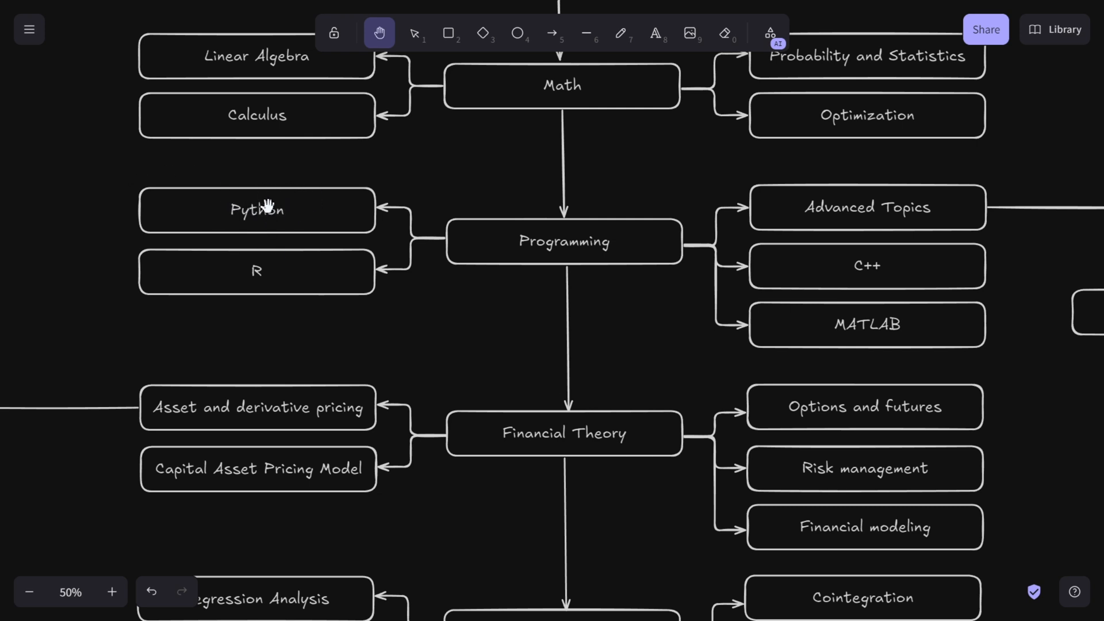
pyautogui.moveTo(303, 198)
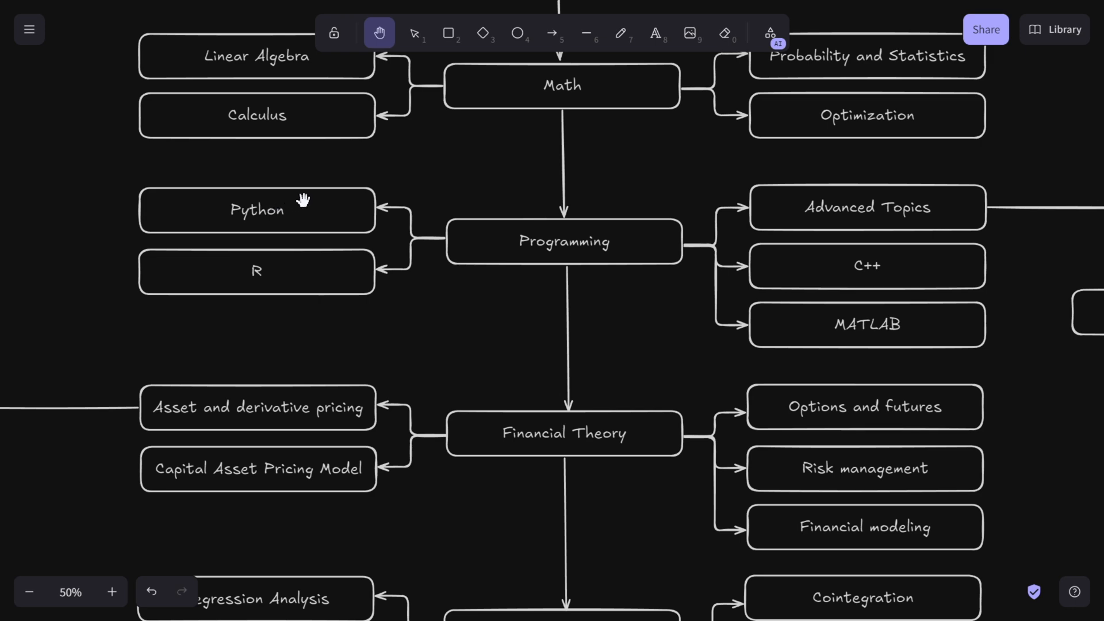
pyautogui.moveTo(858, 262)
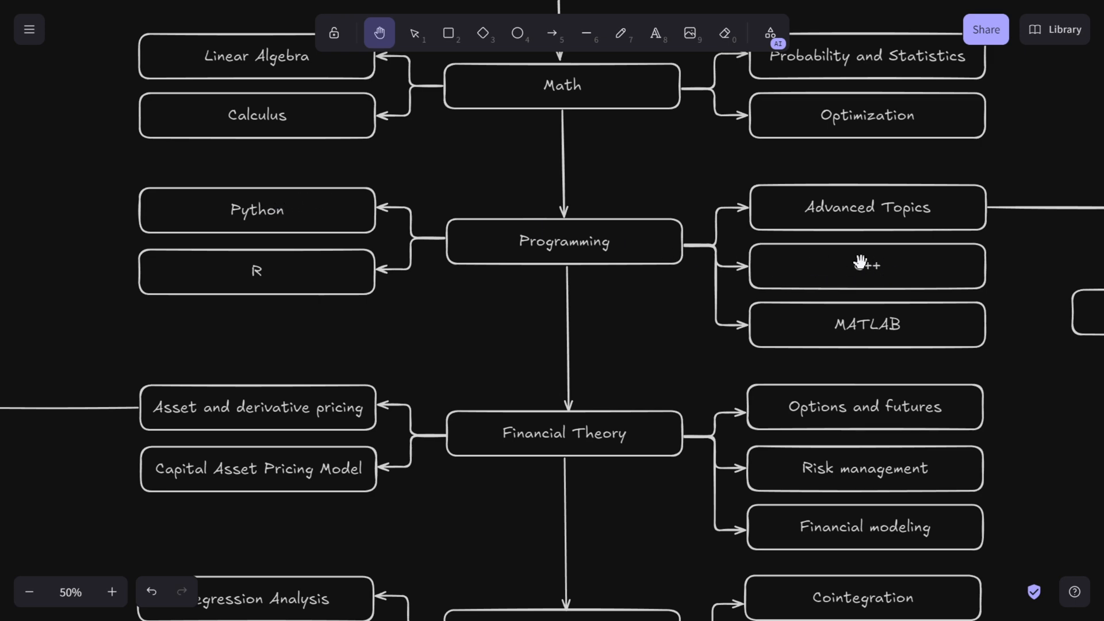
pyautogui.moveTo(867, 265)
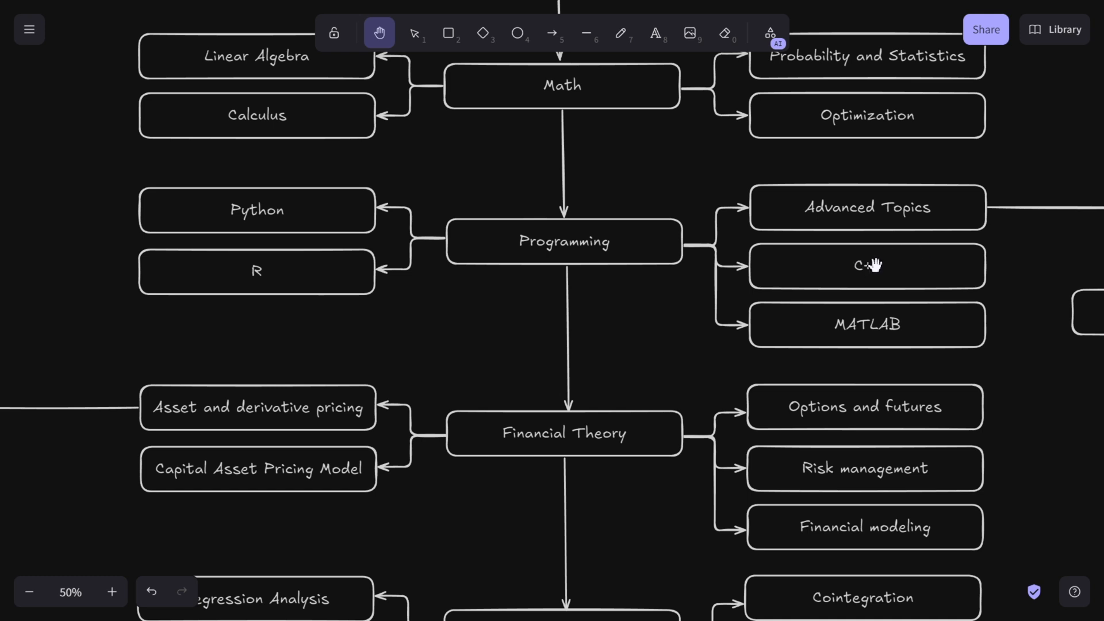
pyautogui.moveTo(283, 199)
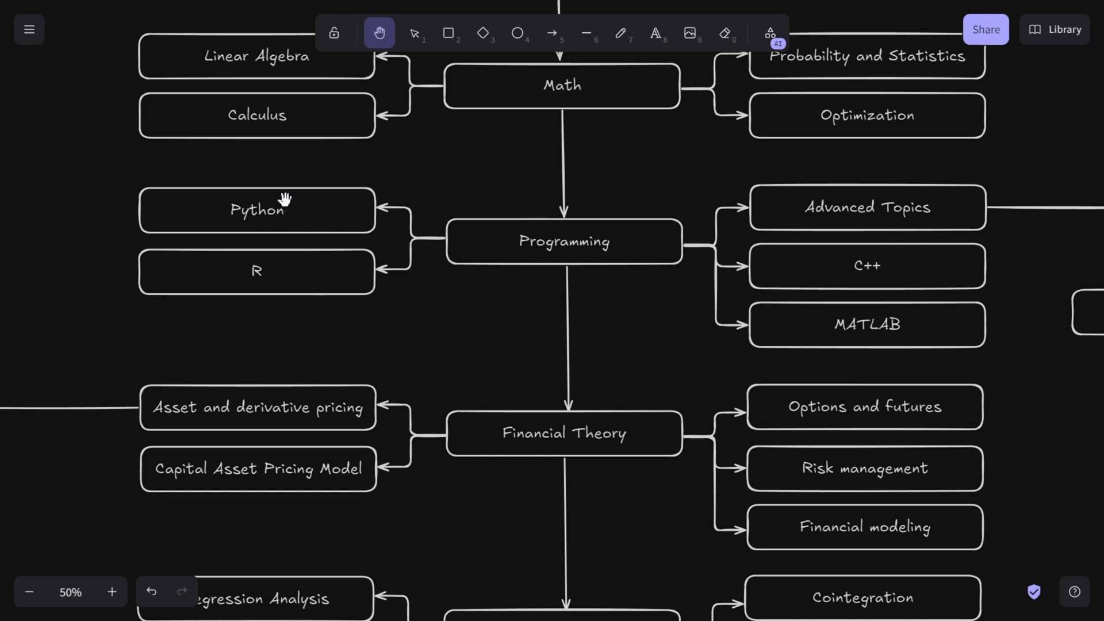
pyautogui.moveTo(224, 261)
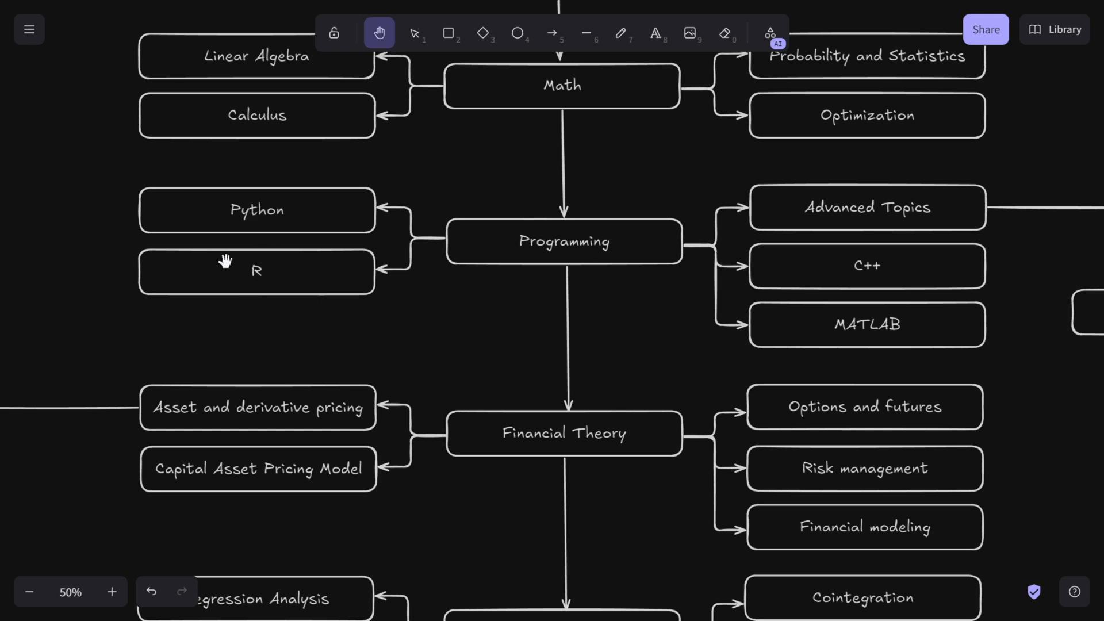
pyautogui.moveTo(234, 233)
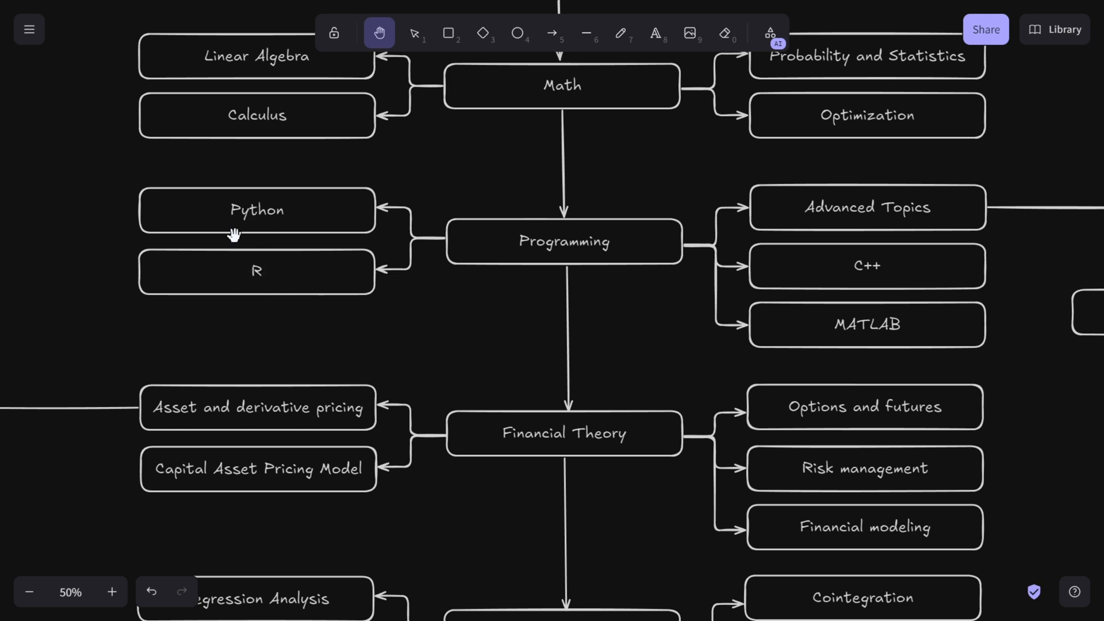
pyautogui.moveTo(342, 217)
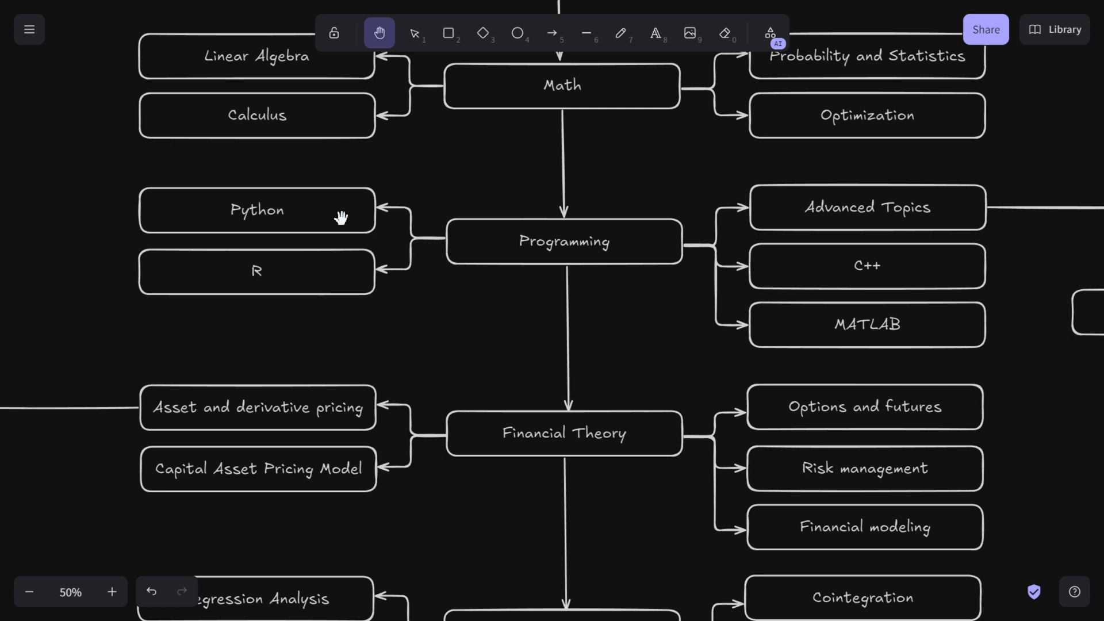
pyautogui.moveTo(849, 269)
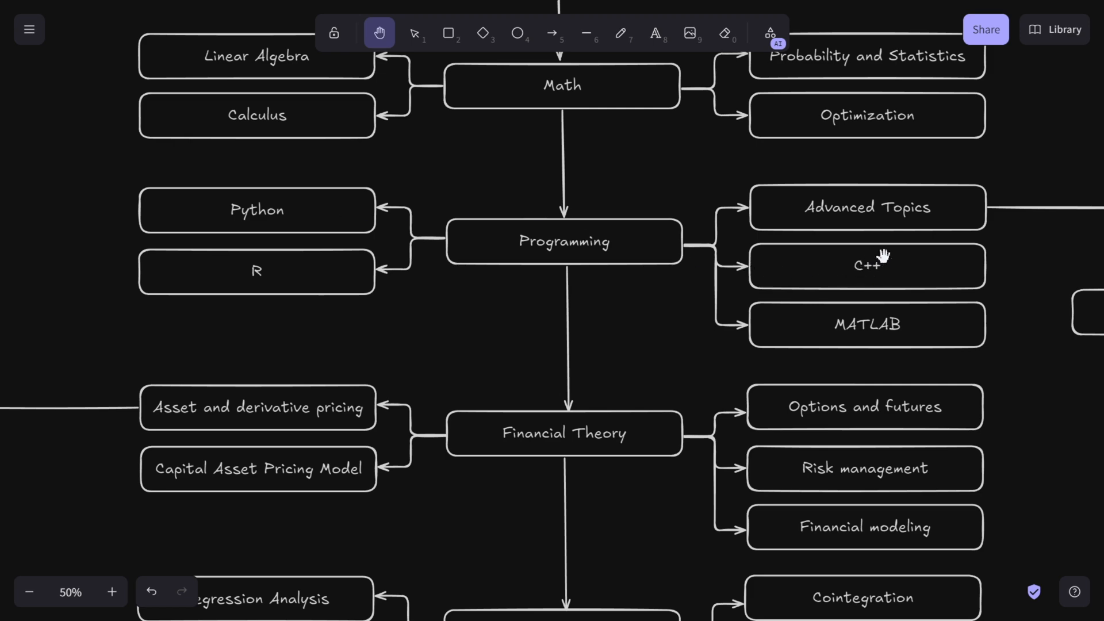
pyautogui.moveTo(872, 268)
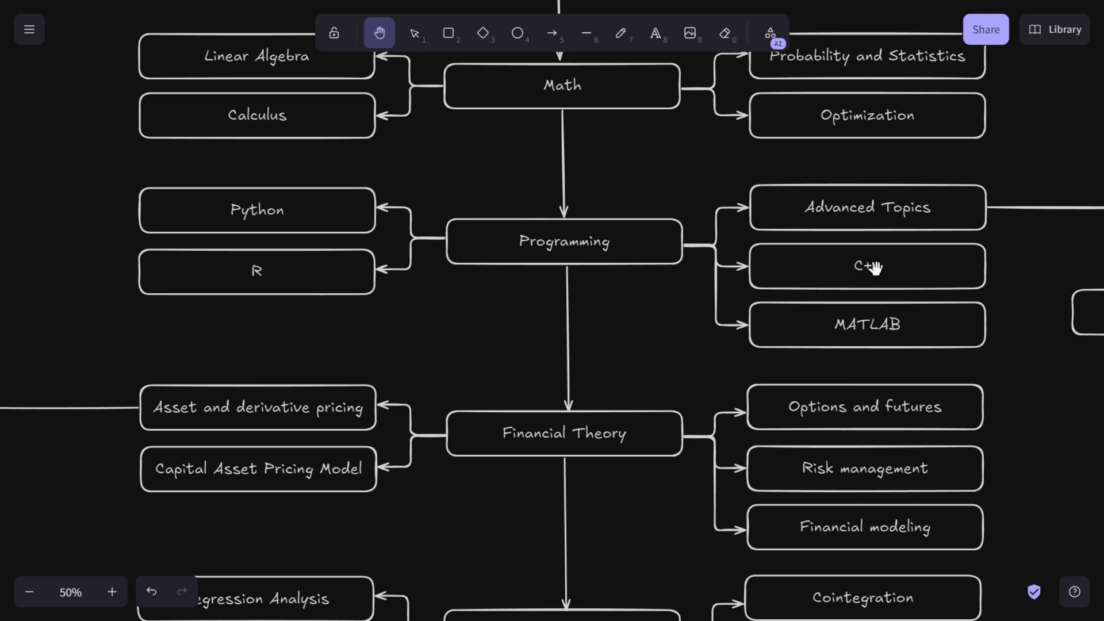
pyautogui.moveTo(875, 273)
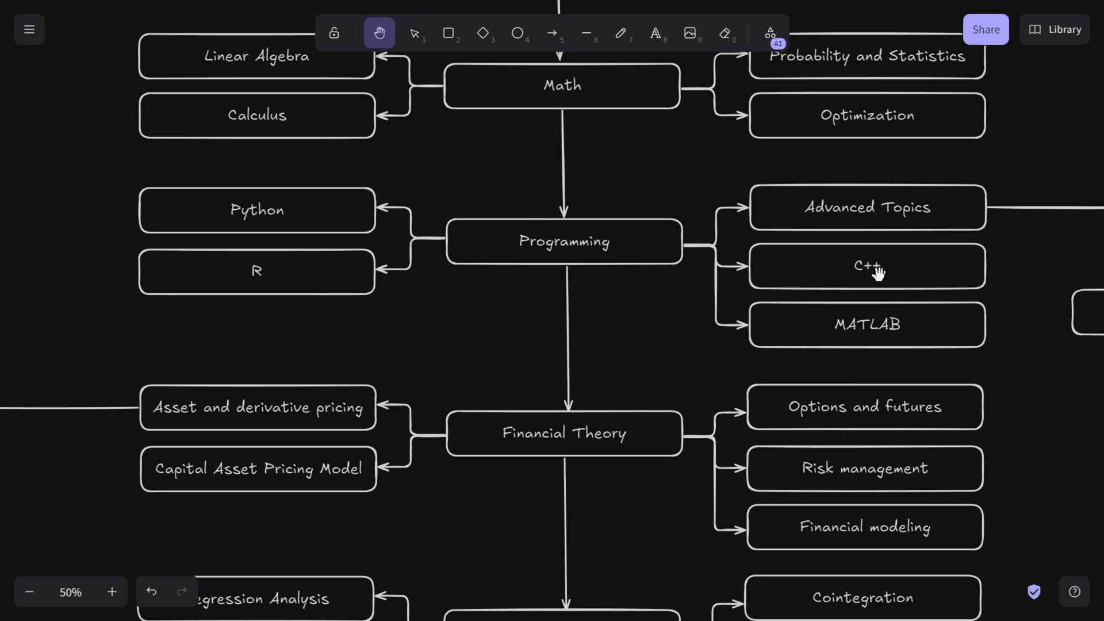
pyautogui.moveTo(857, 267)
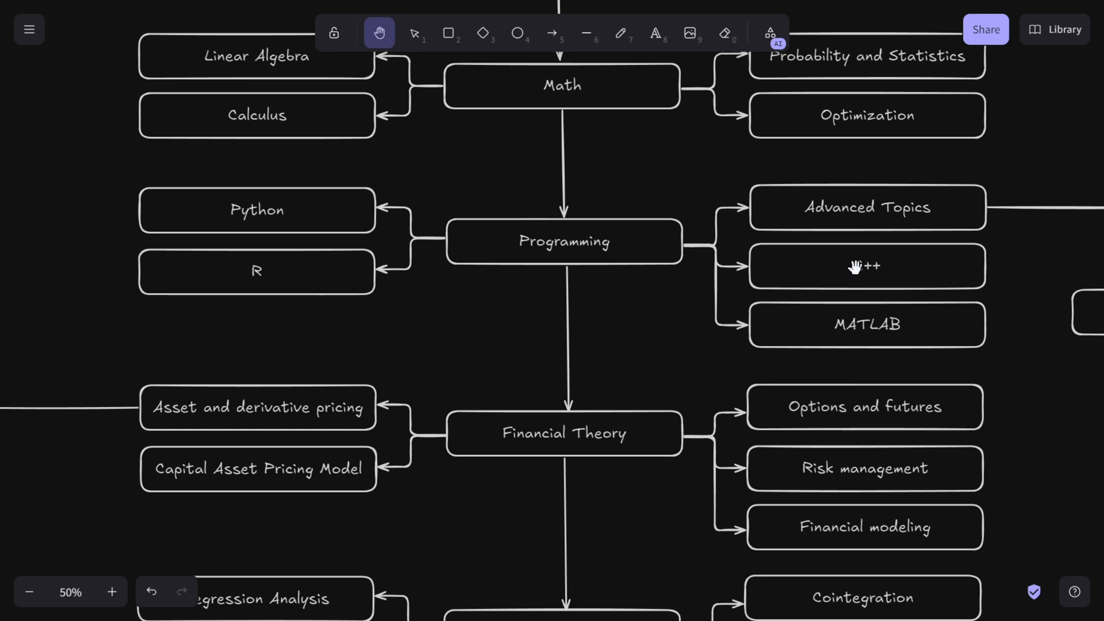
pyautogui.moveTo(856, 273)
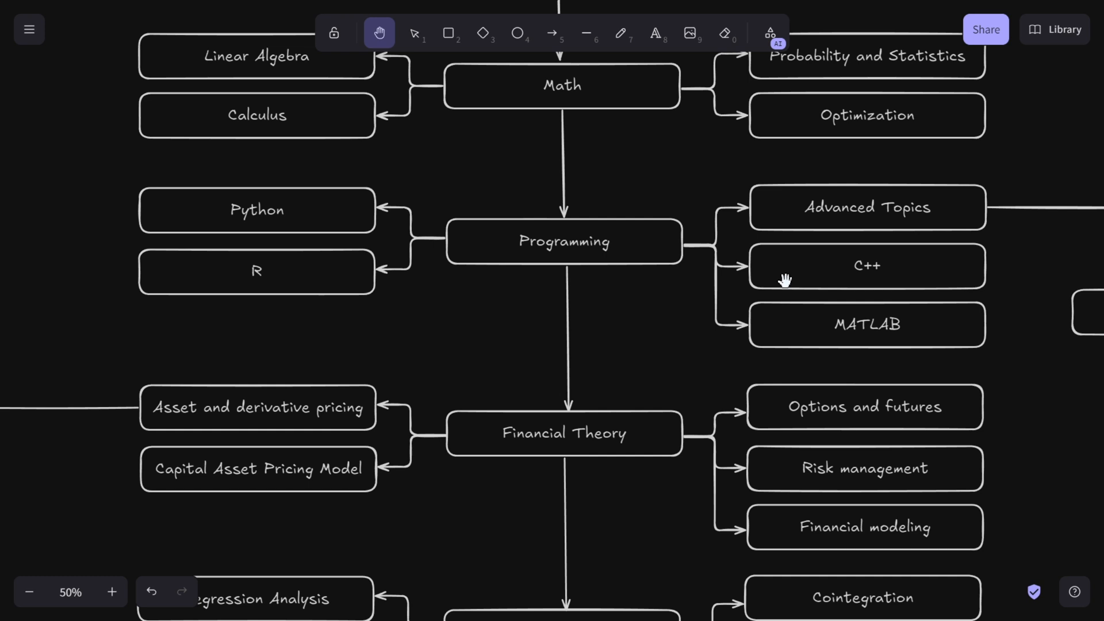
pyautogui.moveTo(683, 289)
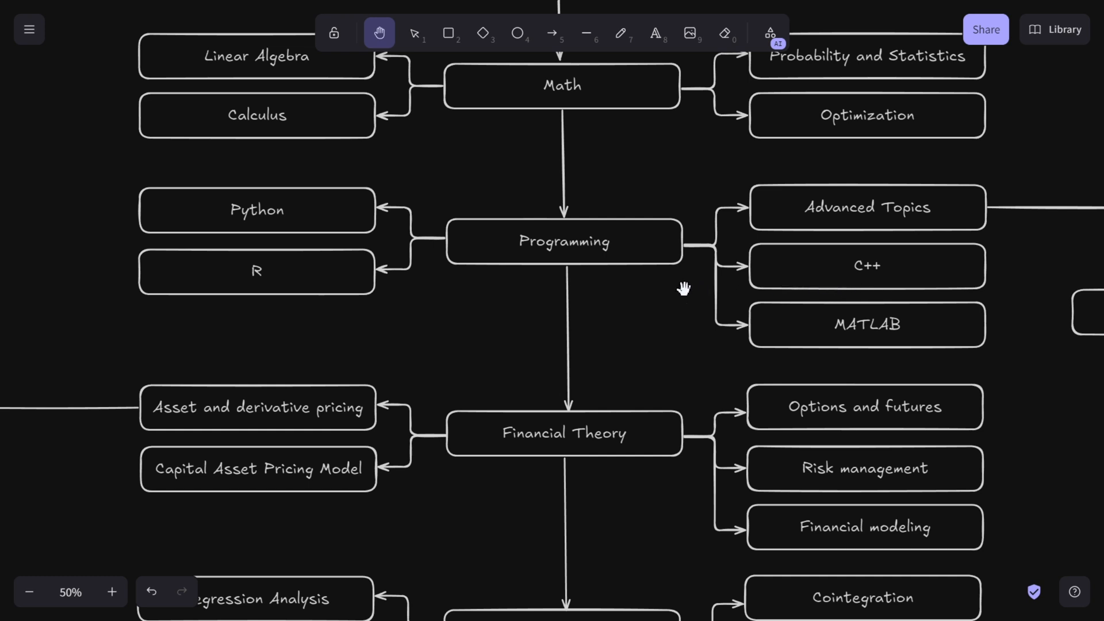
pyautogui.moveTo(313, 217)
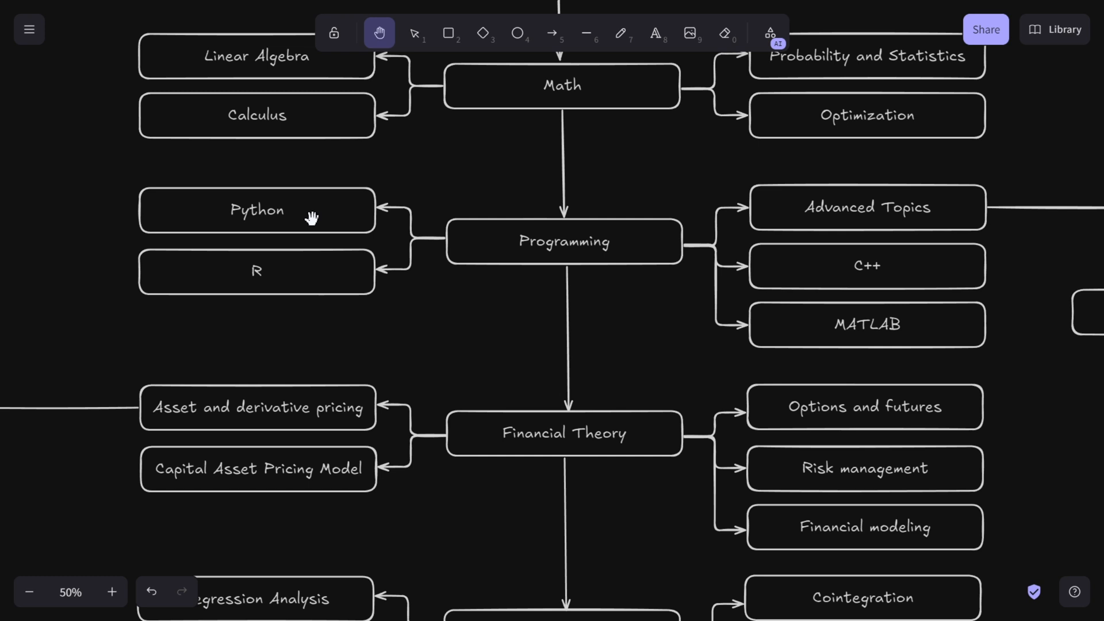
pyautogui.moveTo(321, 249)
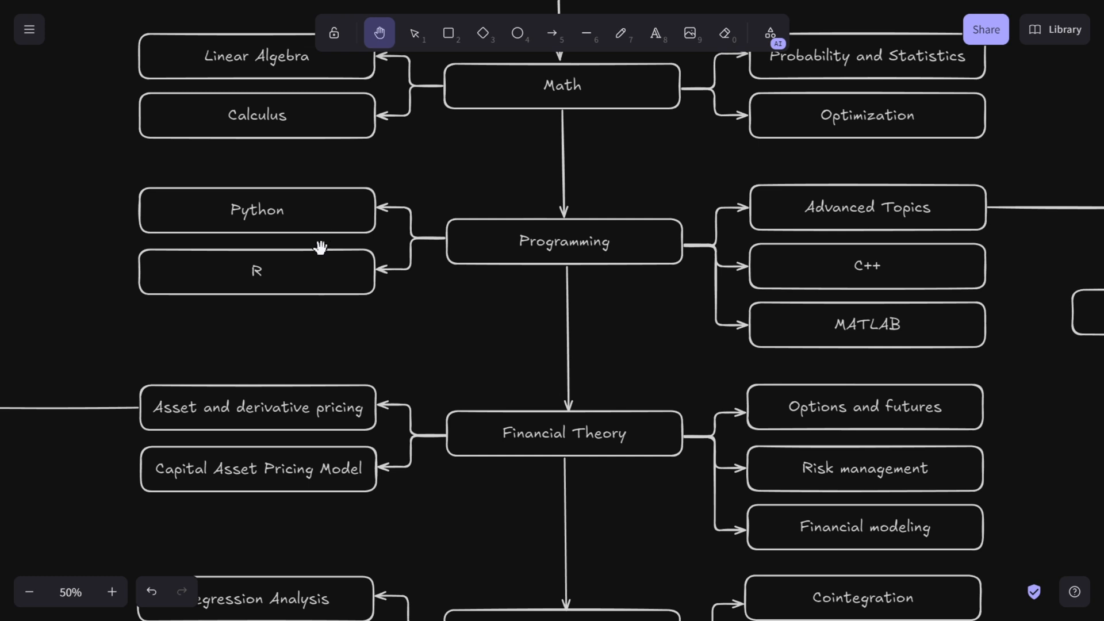
pyautogui.moveTo(274, 229)
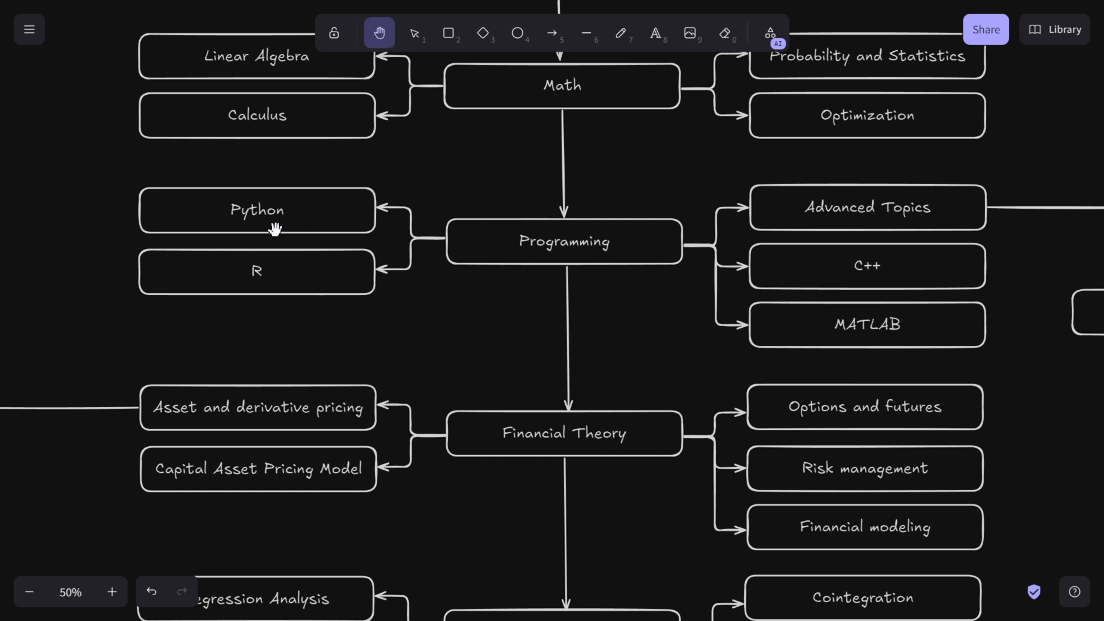
pyautogui.moveTo(289, 218)
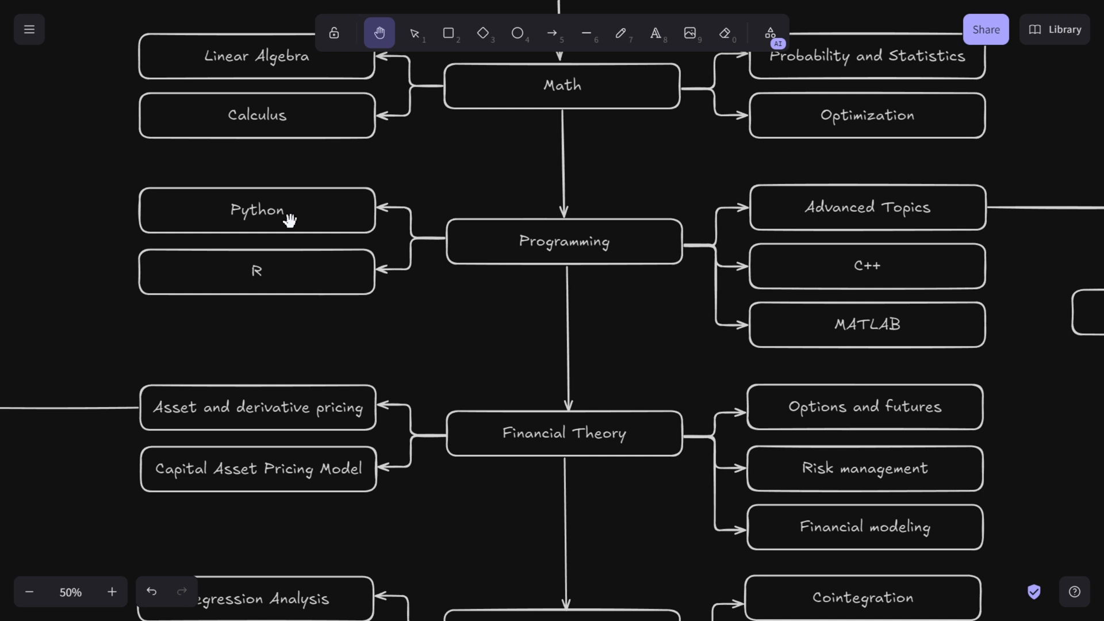
pyautogui.moveTo(469, 241)
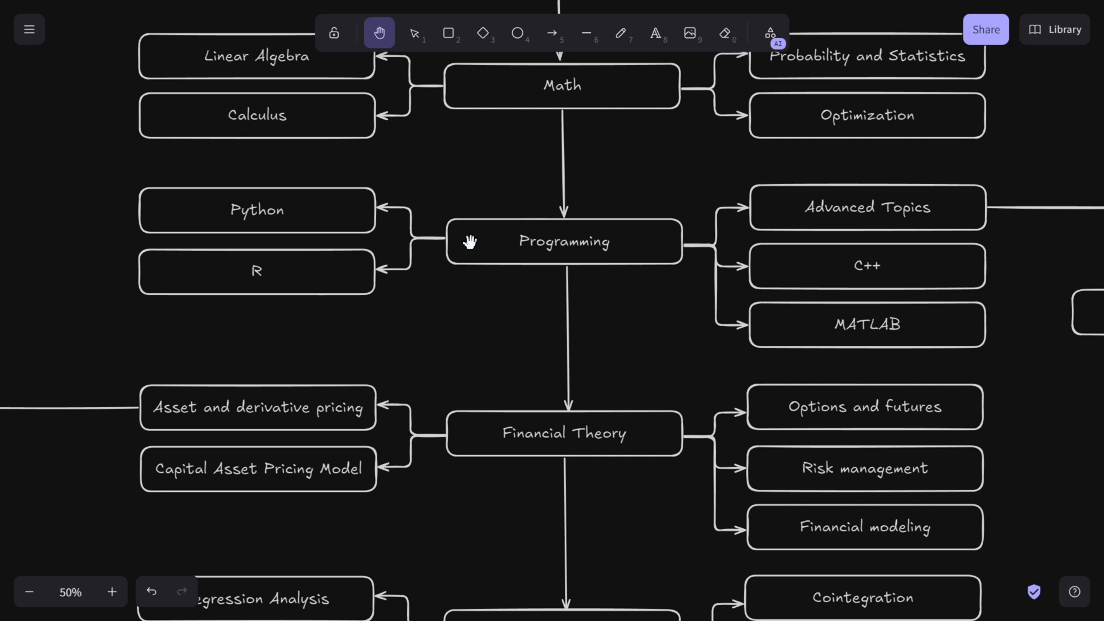
pyautogui.moveTo(287, 293)
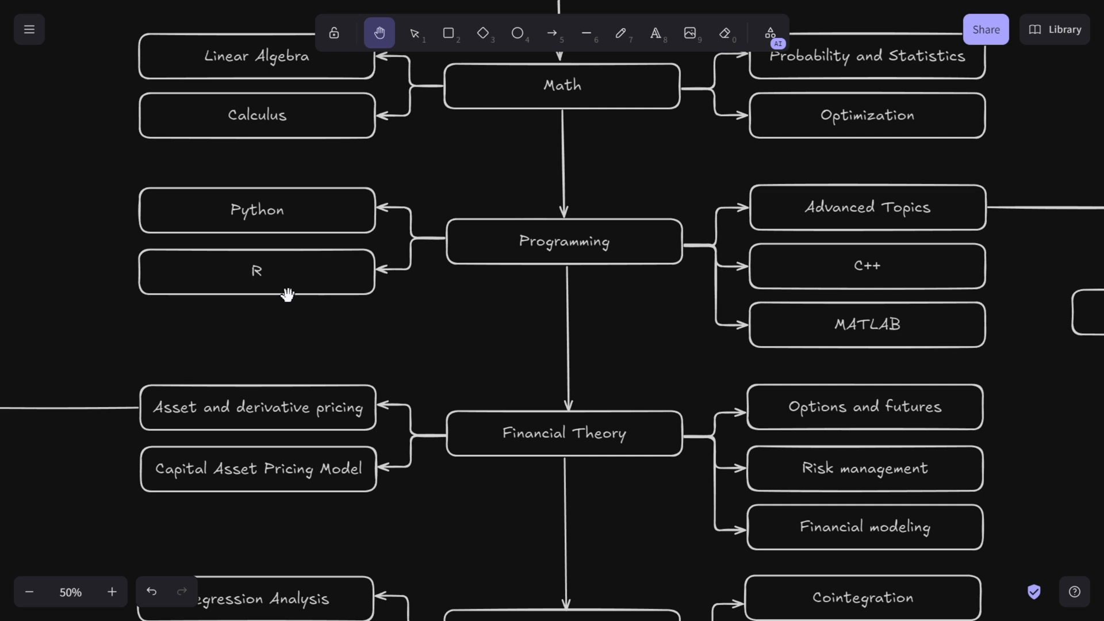
pyautogui.moveTo(927, 337)
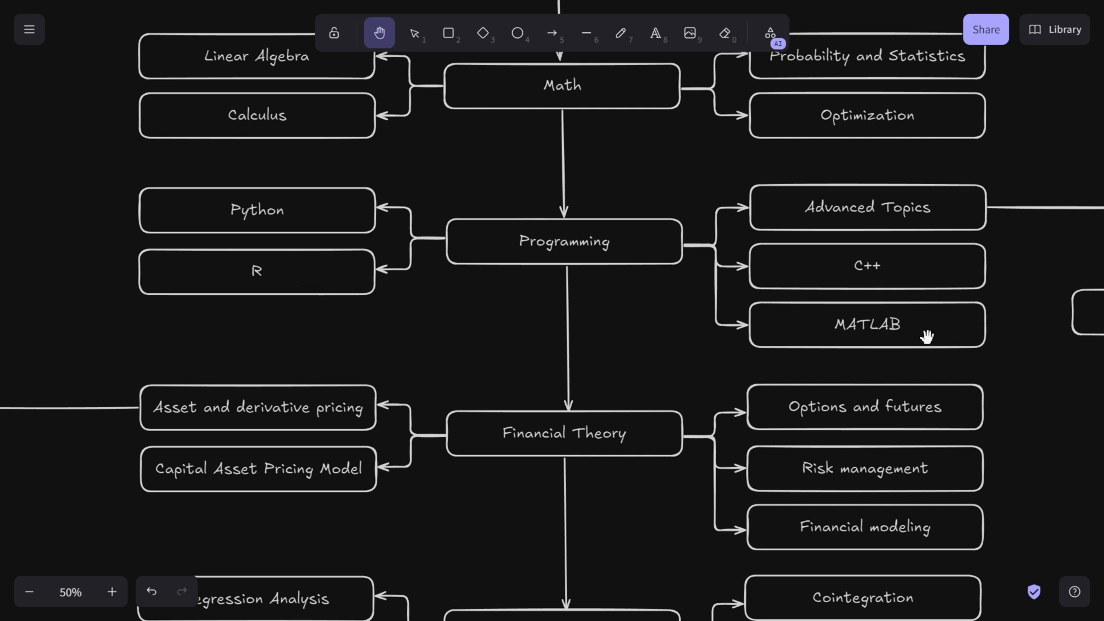
pyautogui.moveTo(914, 330)
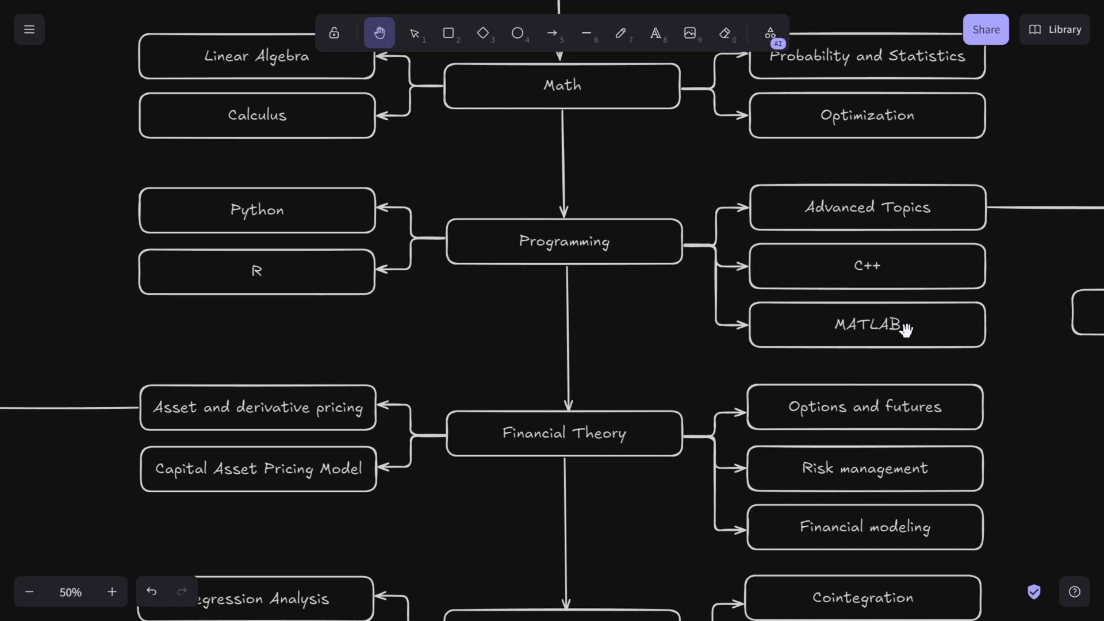
pyautogui.moveTo(902, 343)
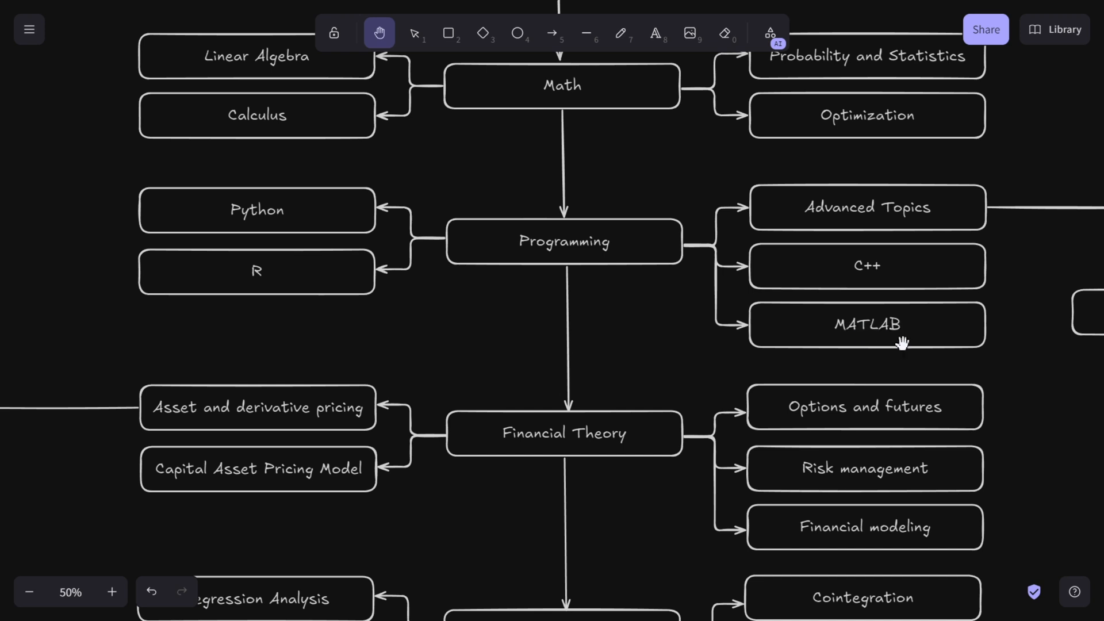
pyautogui.moveTo(904, 331)
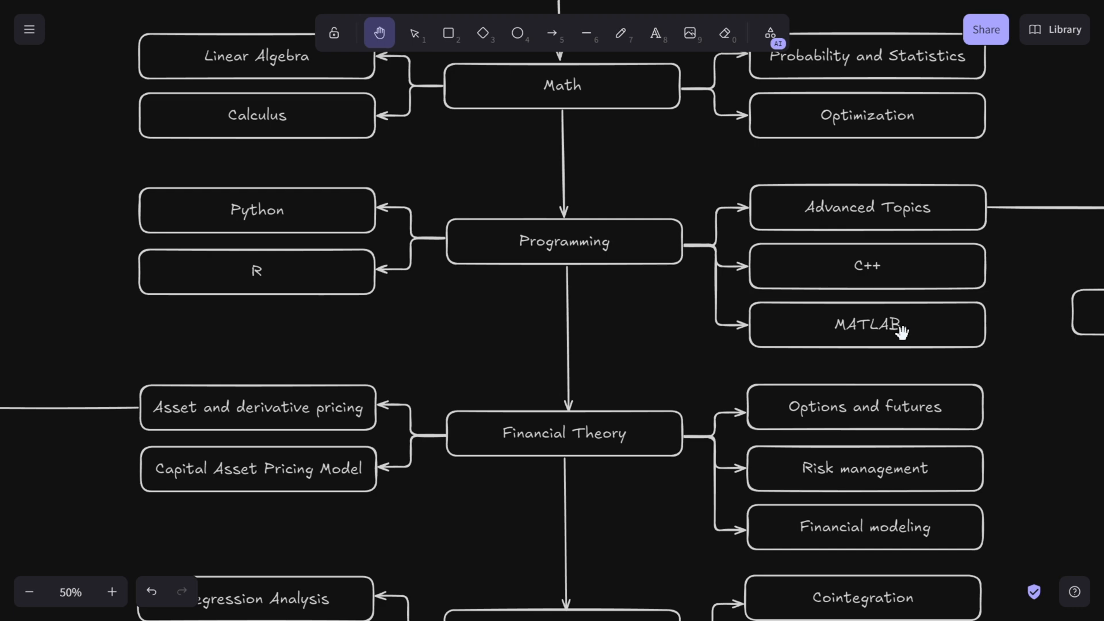
pyautogui.moveTo(1049, 320)
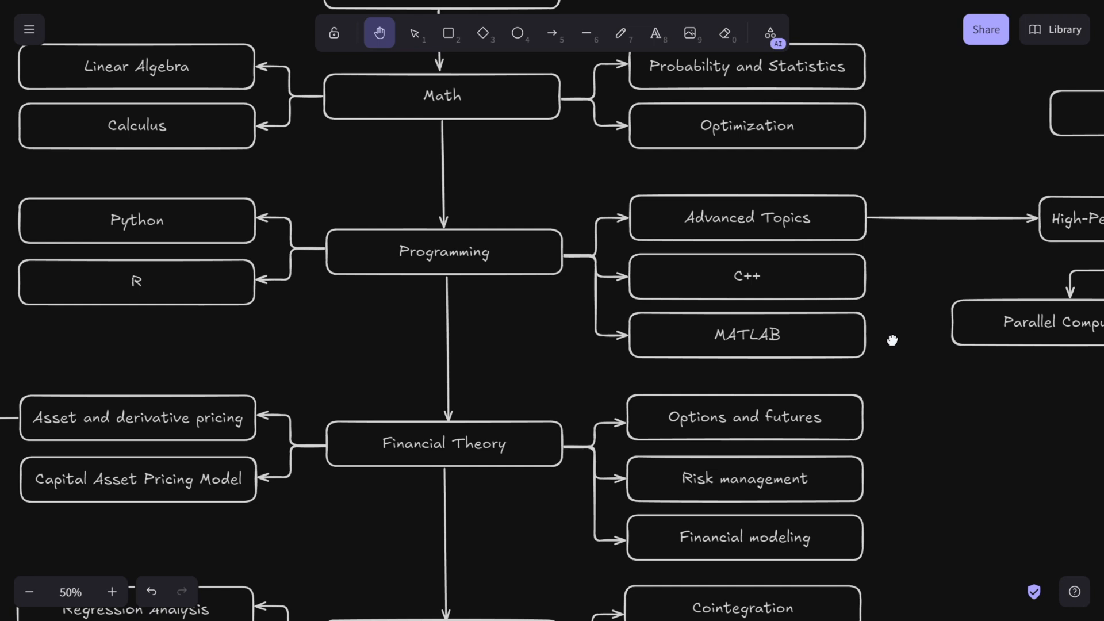
pyautogui.moveTo(756, 332)
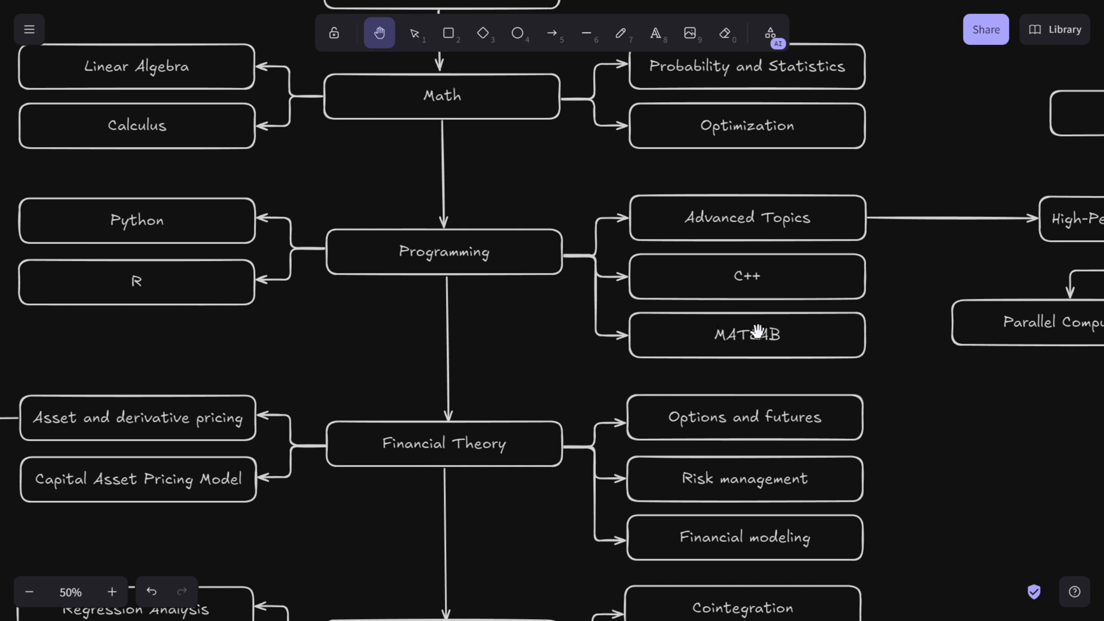
pyautogui.moveTo(863, 317)
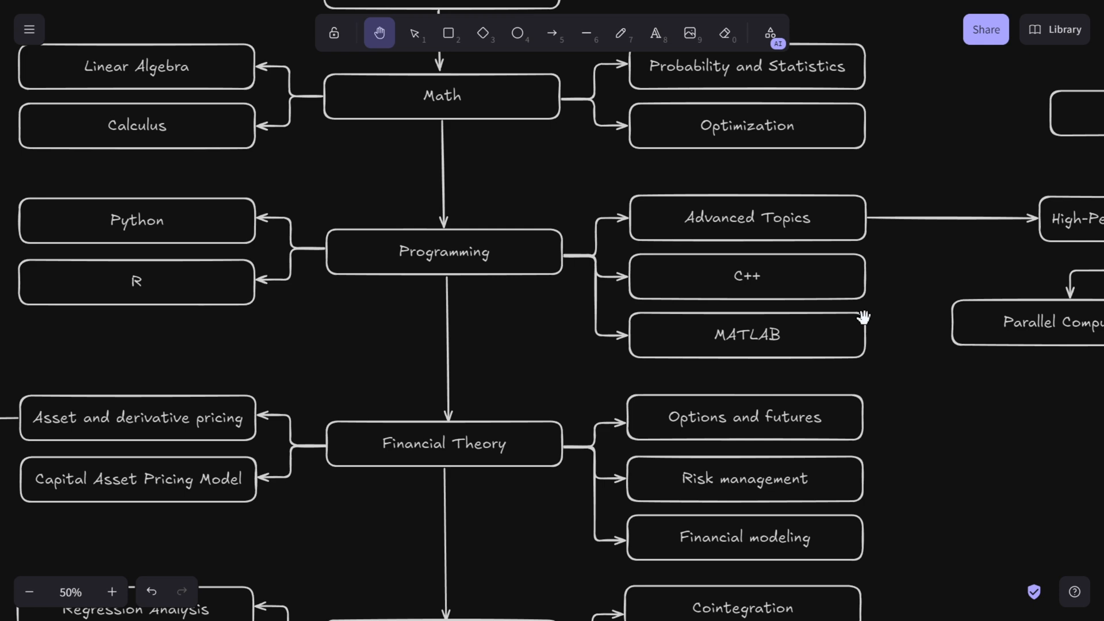
pyautogui.moveTo(149, 221)
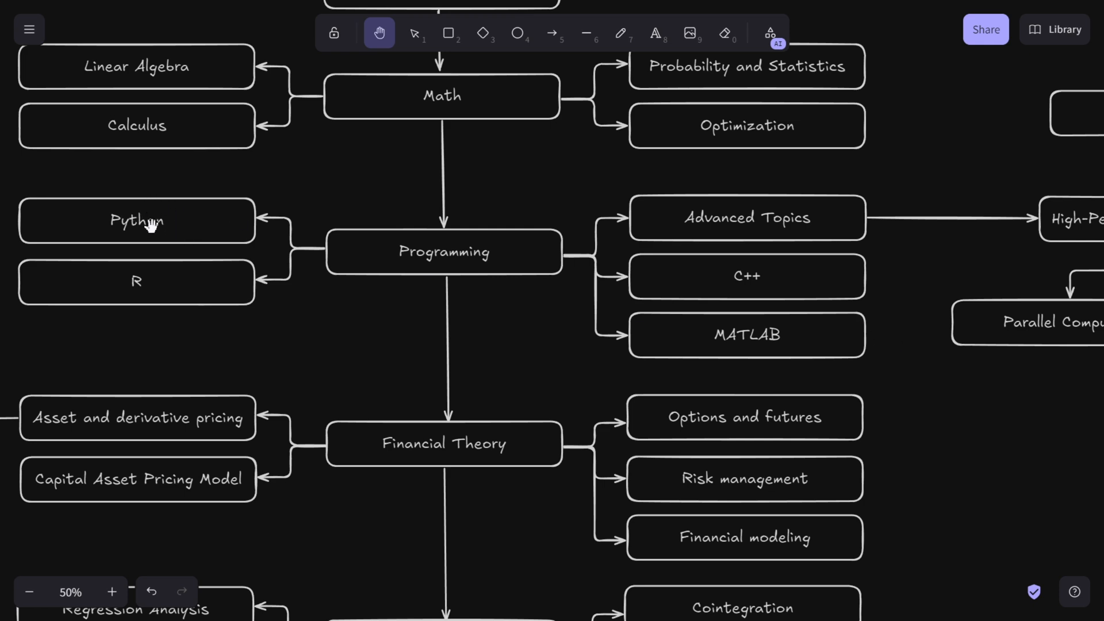
pyautogui.moveTo(774, 338)
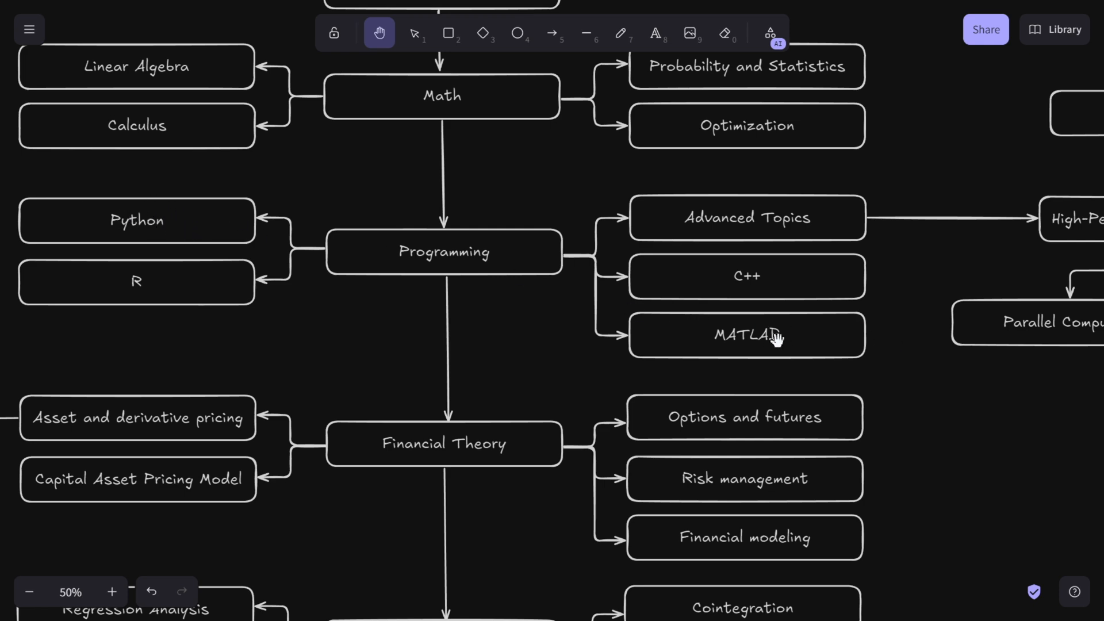
pyautogui.moveTo(139, 246)
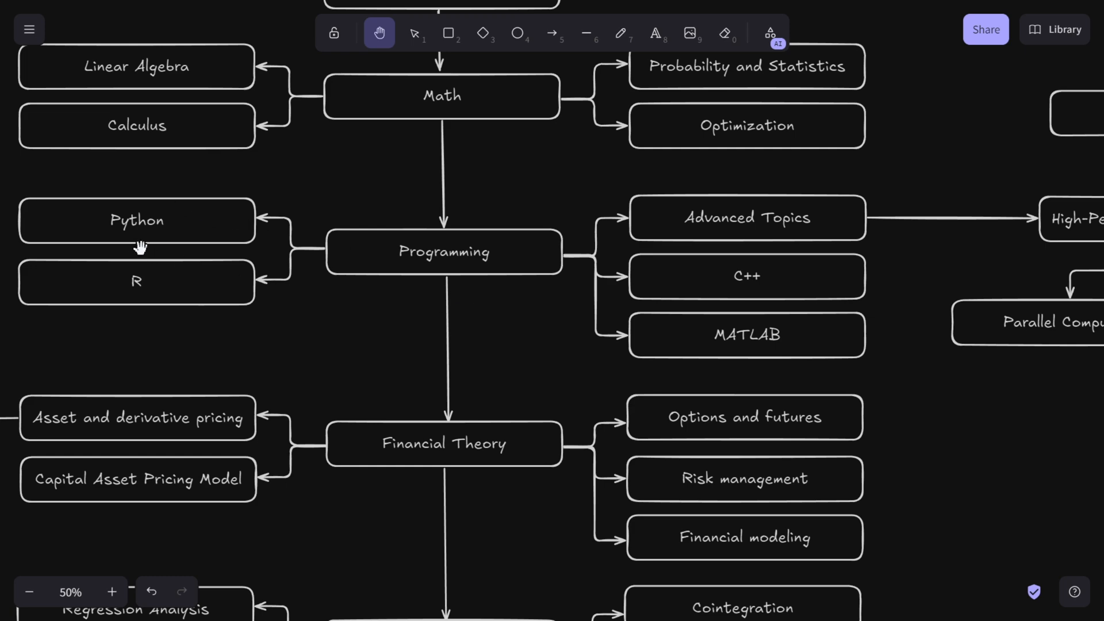
pyautogui.moveTo(822, 286)
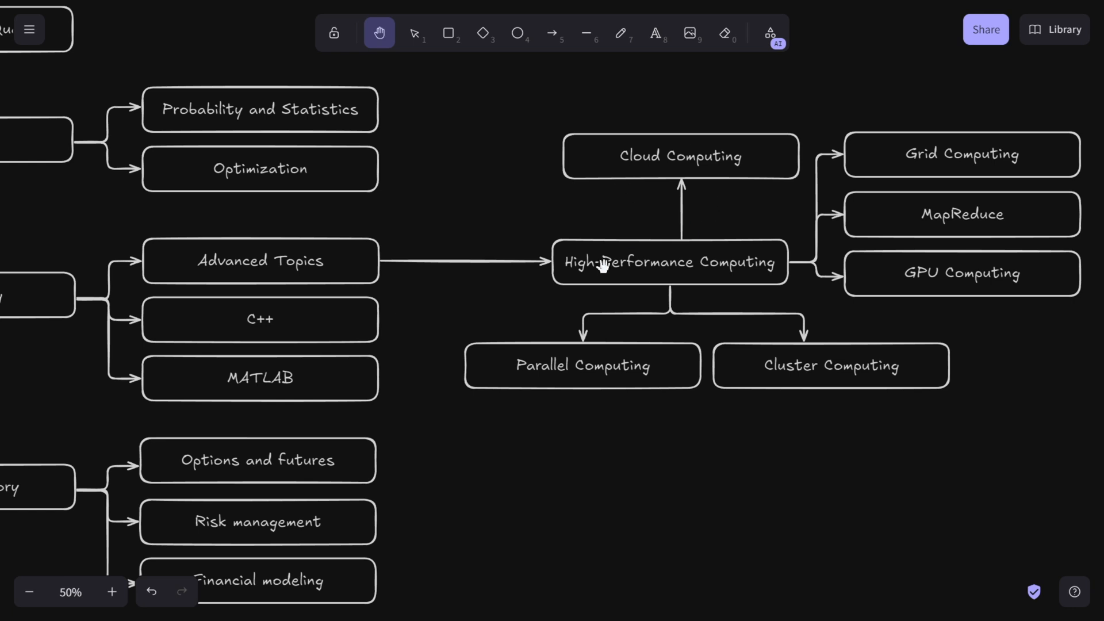
pyautogui.moveTo(714, 296)
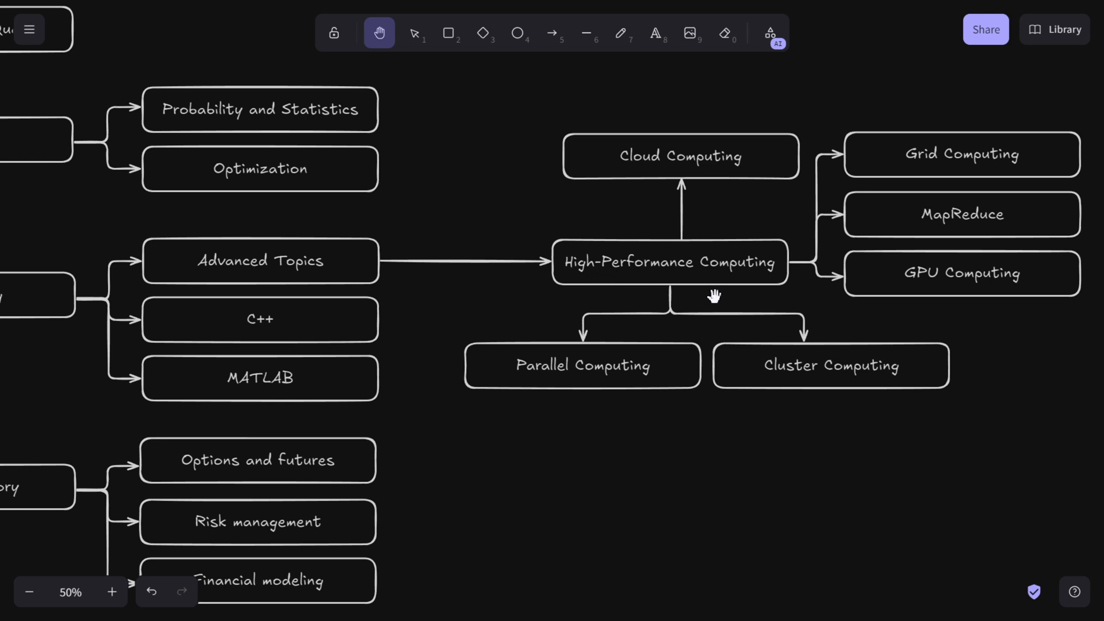
pyautogui.moveTo(741, 312)
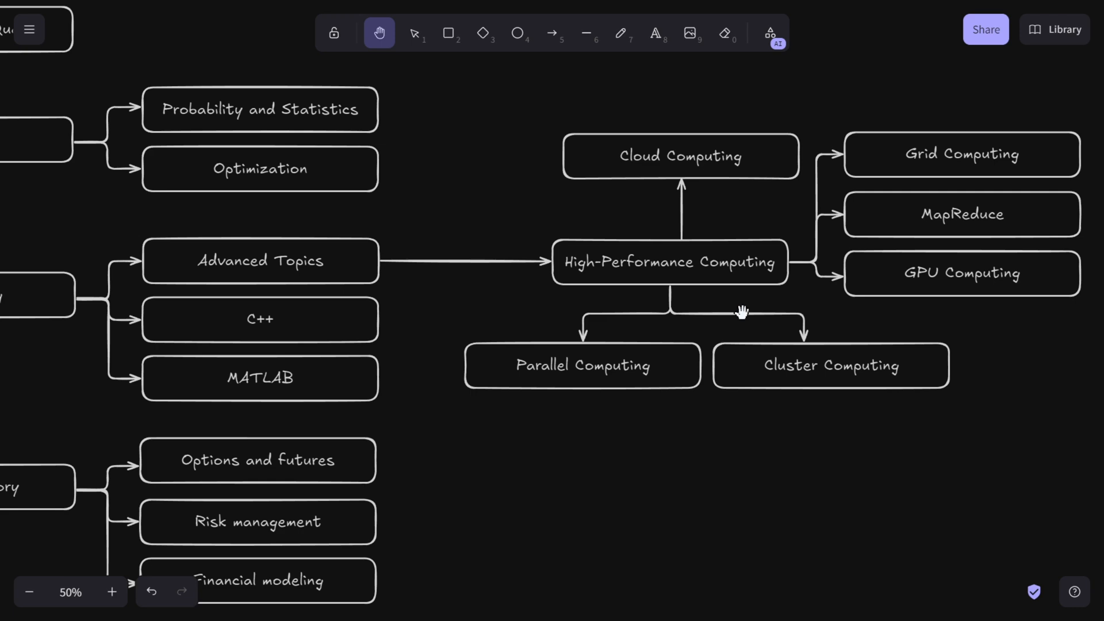
pyautogui.moveTo(675, 164)
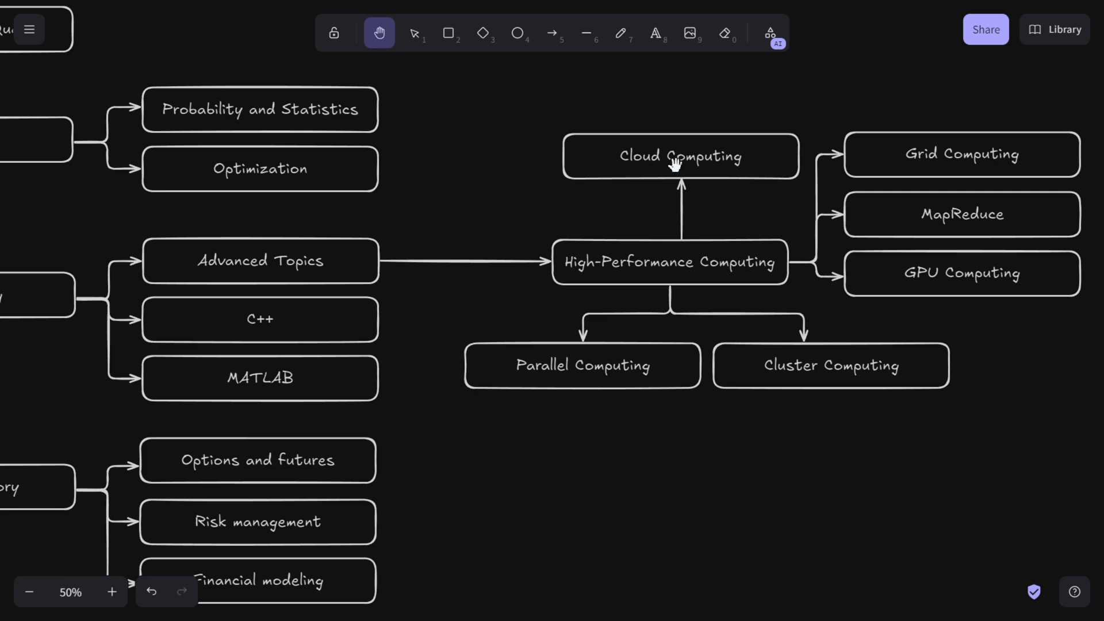
pyautogui.moveTo(748, 202)
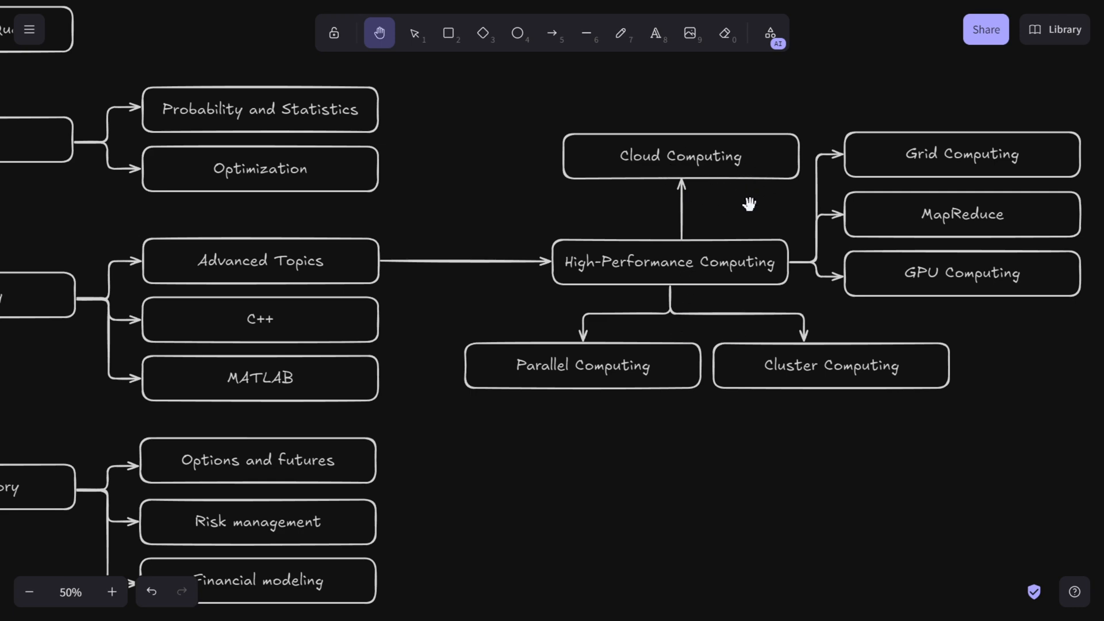
pyautogui.moveTo(660, 250)
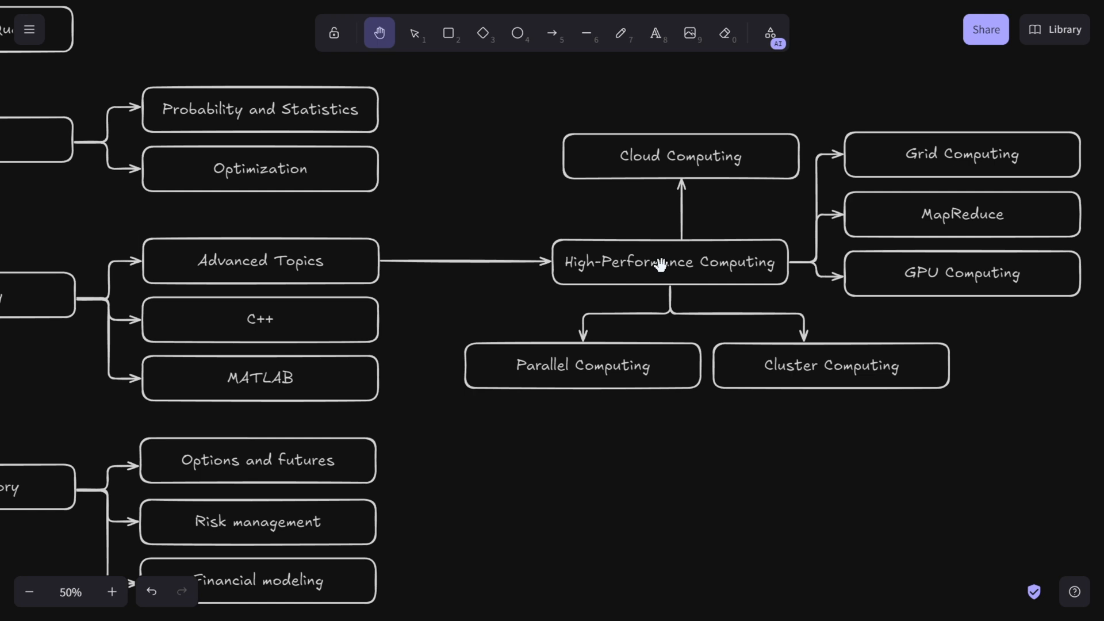
pyautogui.moveTo(717, 277)
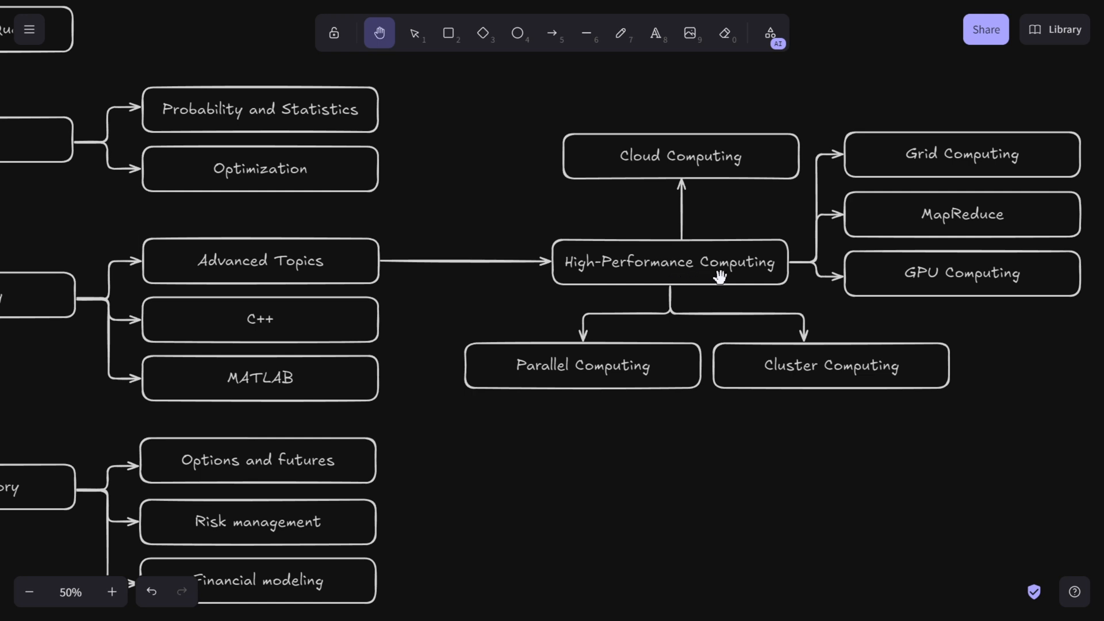
pyautogui.moveTo(986, 219)
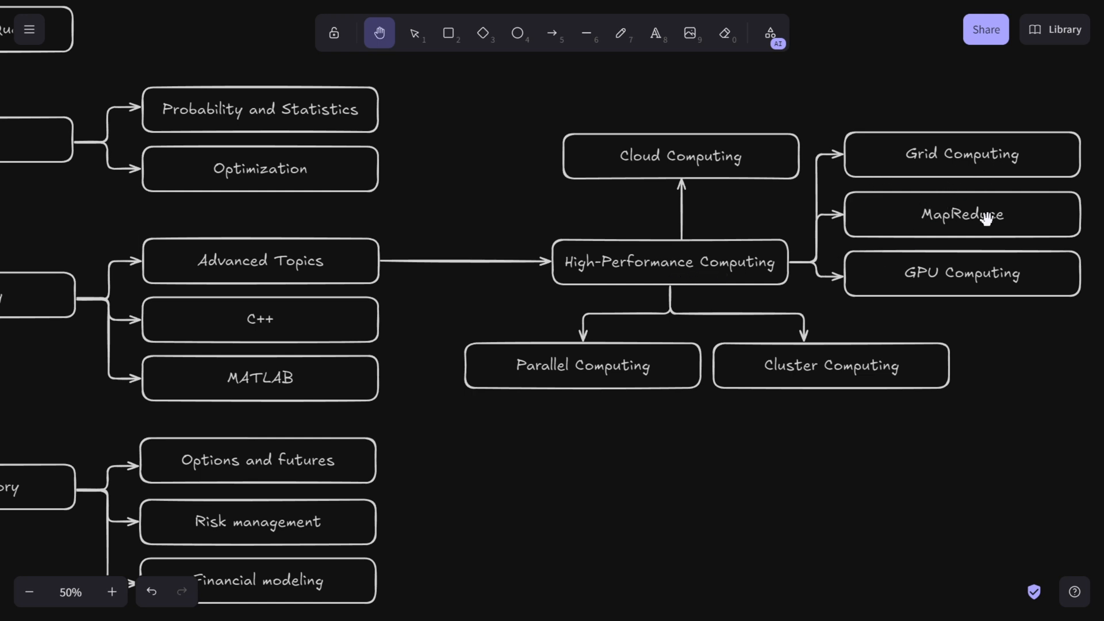
pyautogui.moveTo(968, 272)
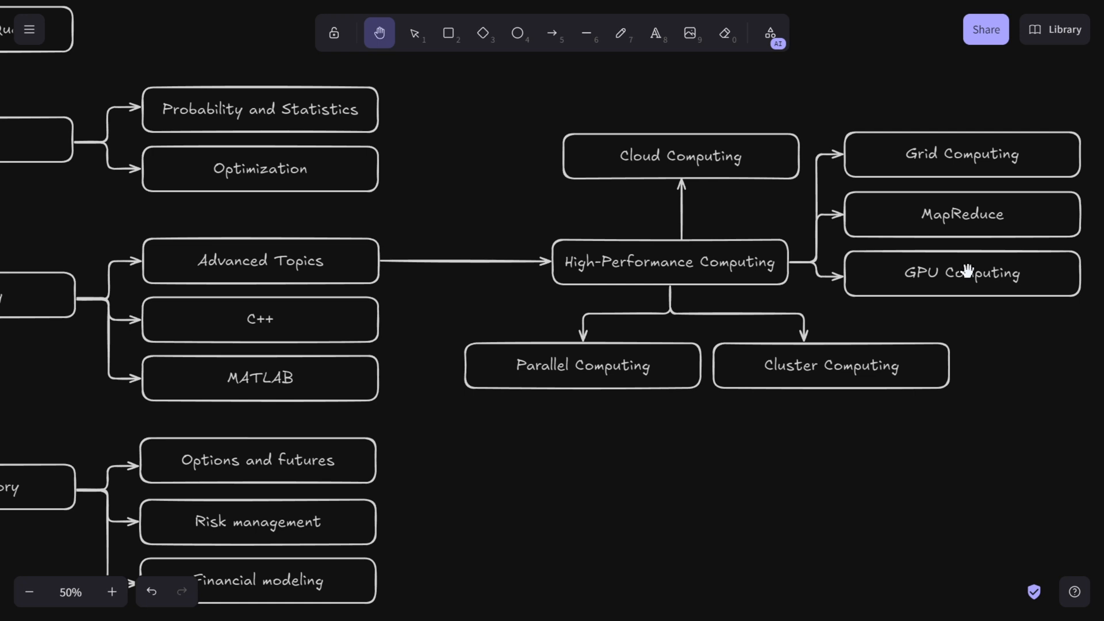
pyautogui.moveTo(930, 228)
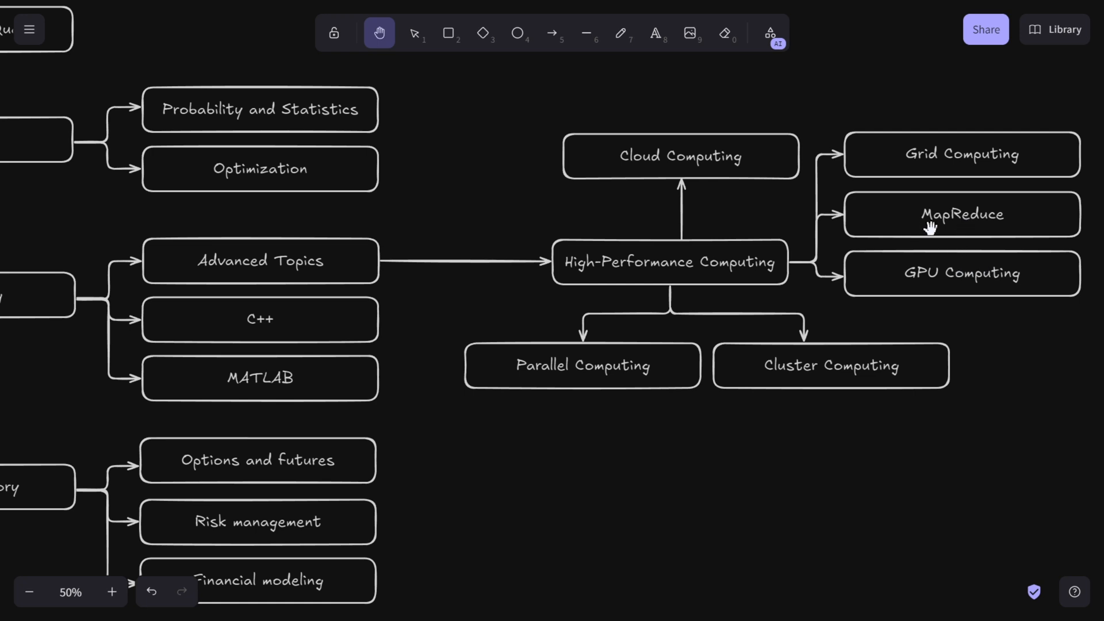
pyautogui.moveTo(927, 222)
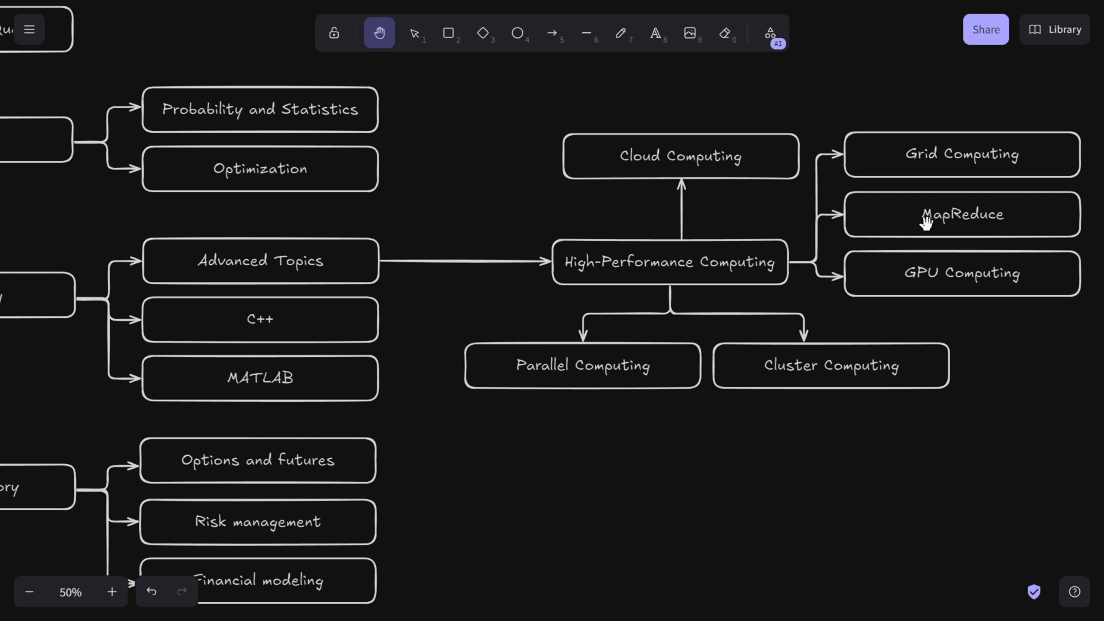
pyautogui.moveTo(970, 227)
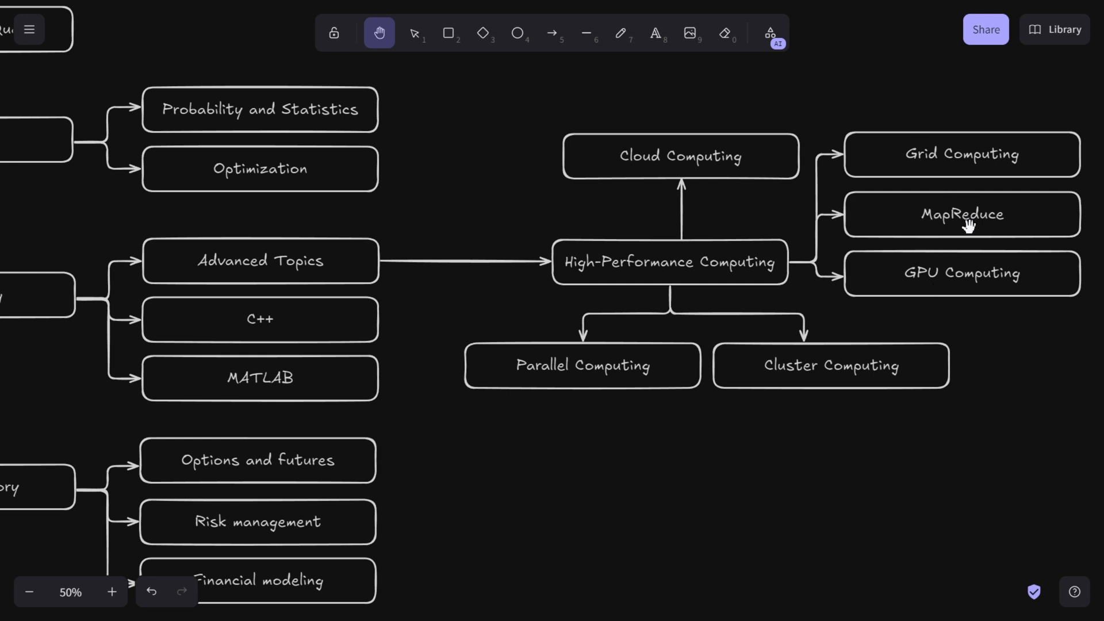
pyautogui.moveTo(946, 232)
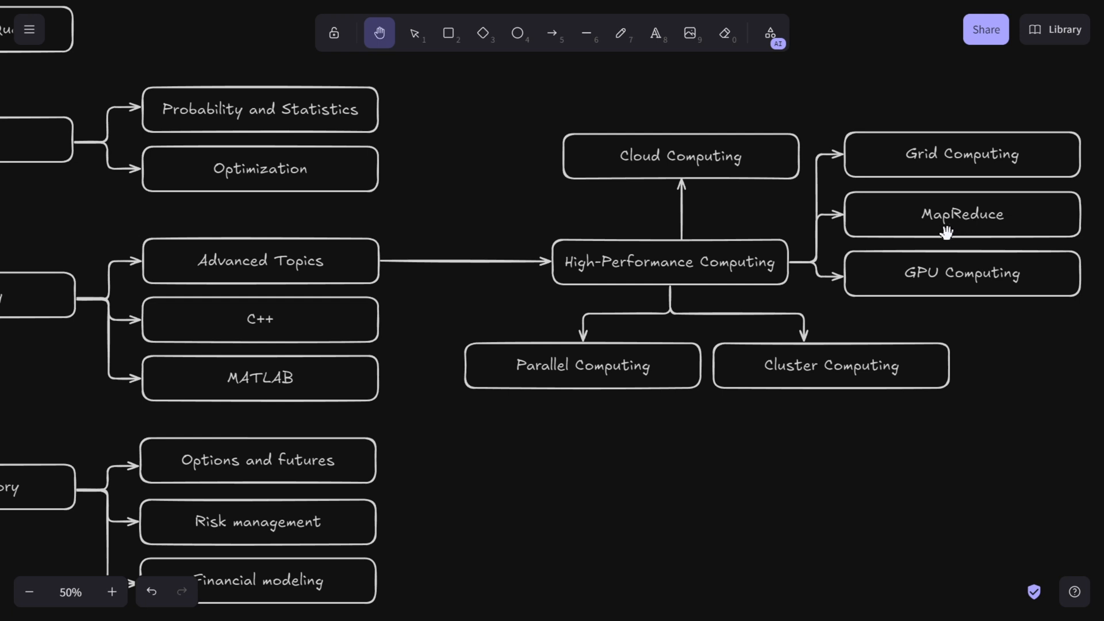
pyautogui.moveTo(579, 365)
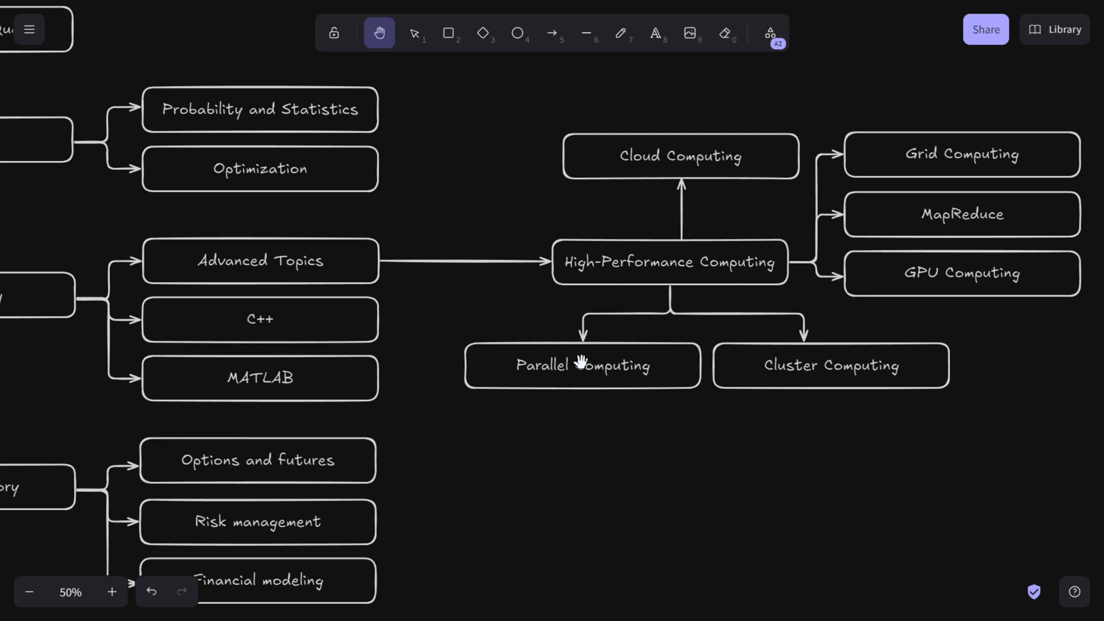
pyautogui.moveTo(986, 299)
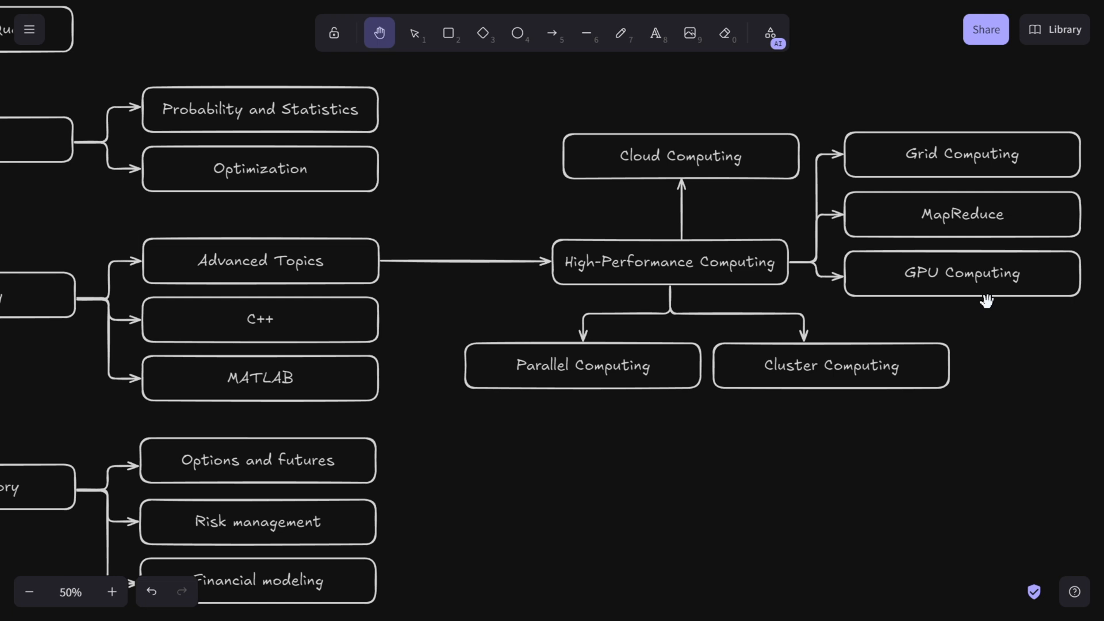
pyautogui.moveTo(683, 371)
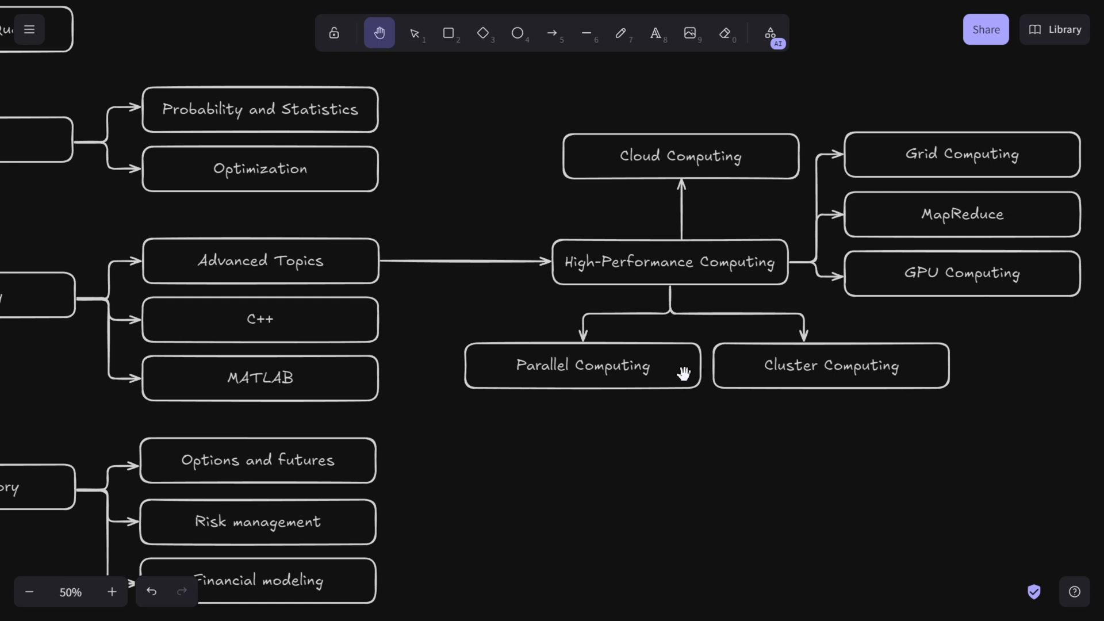
pyautogui.moveTo(647, 388)
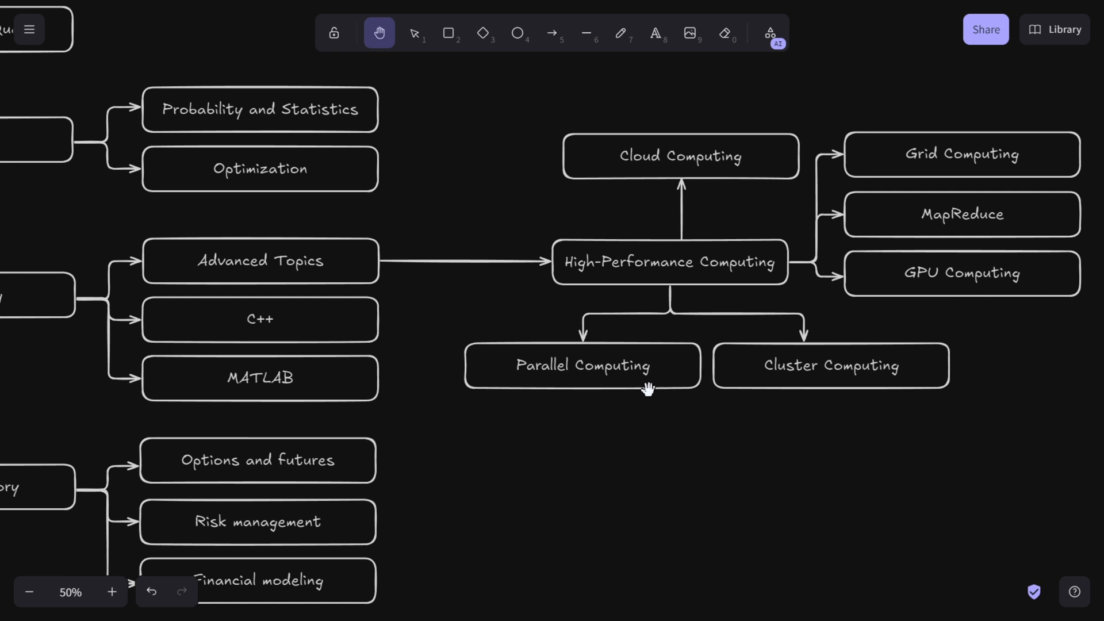
pyautogui.moveTo(676, 399)
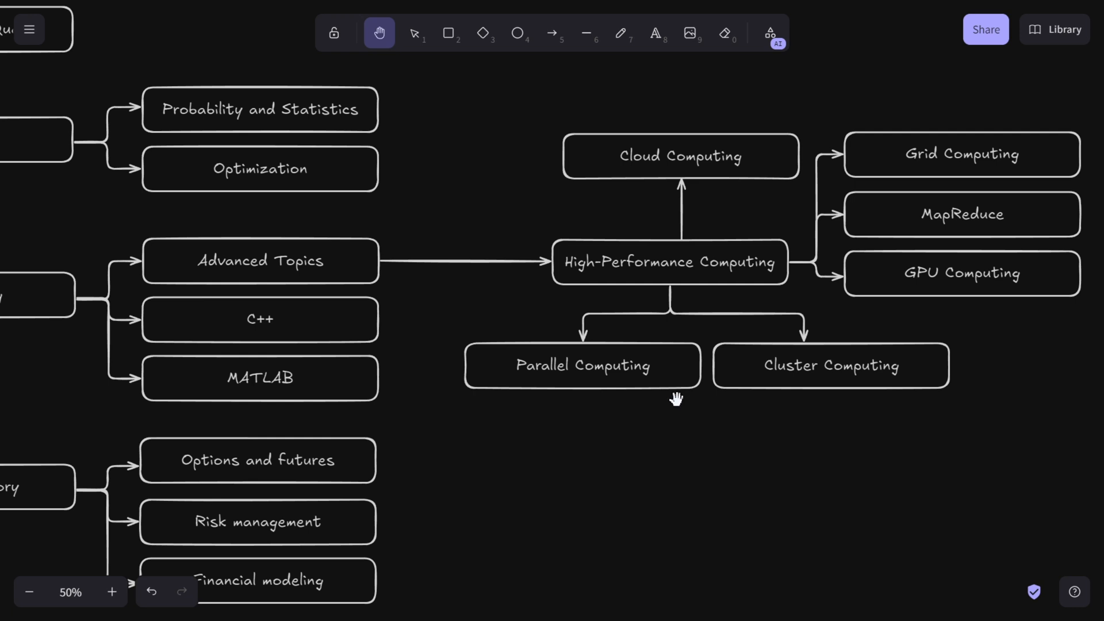
pyautogui.moveTo(676, 411)
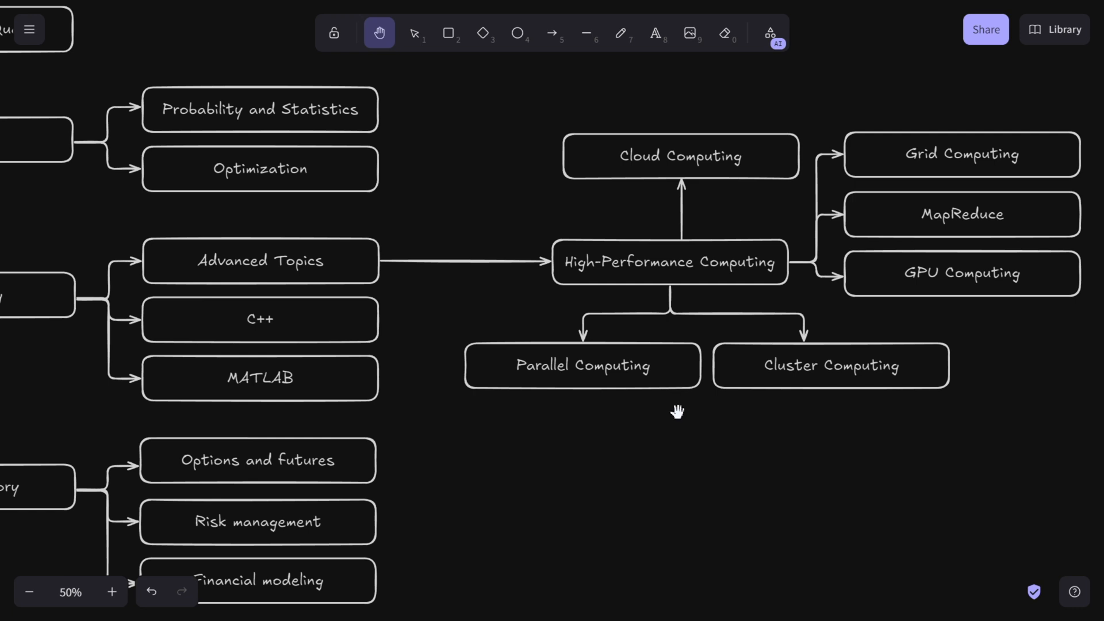
pyautogui.moveTo(703, 393)
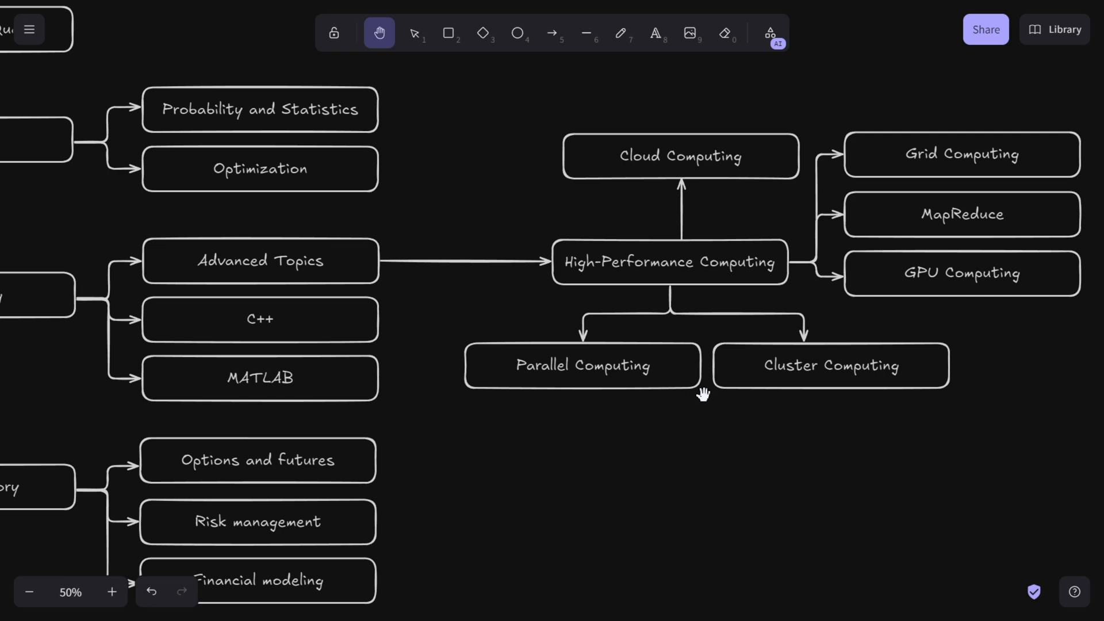
pyautogui.moveTo(700, 387)
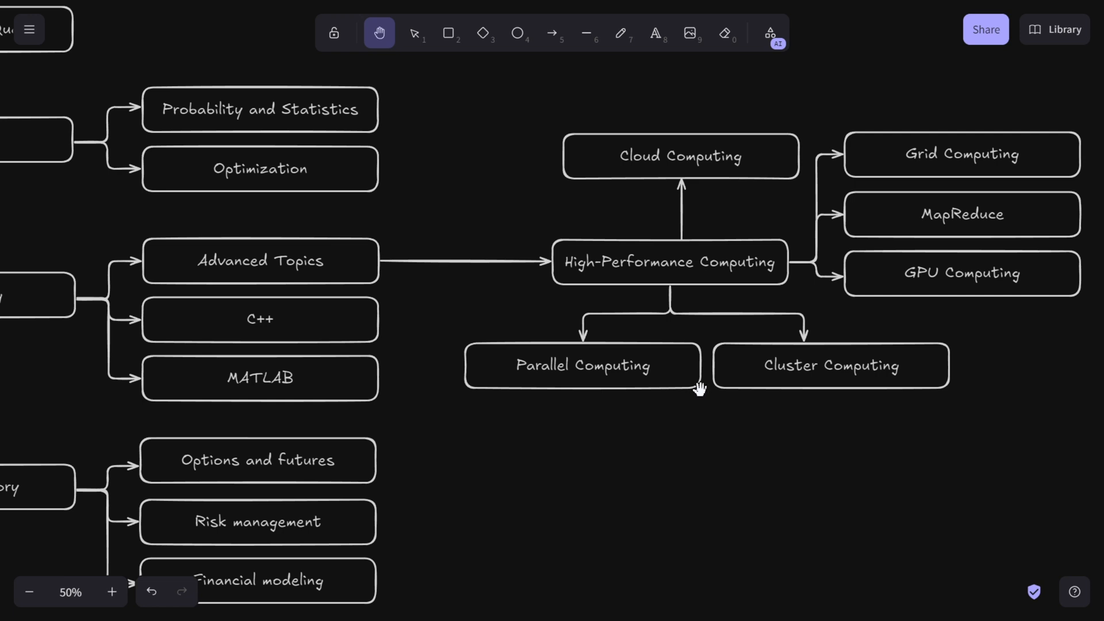
pyautogui.moveTo(697, 200)
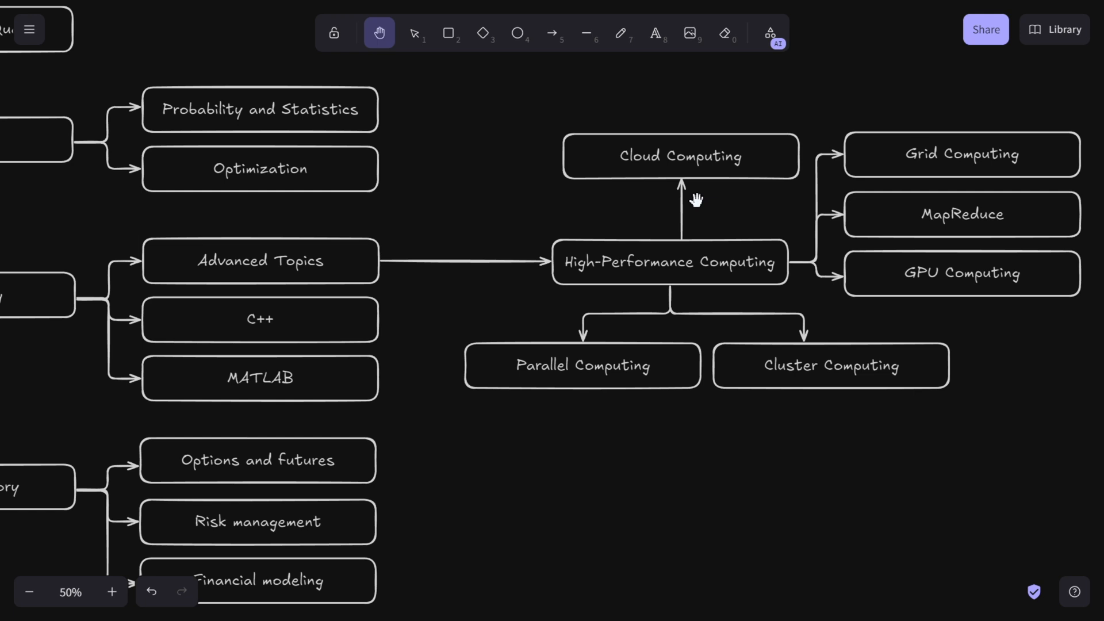
pyautogui.moveTo(669, 227)
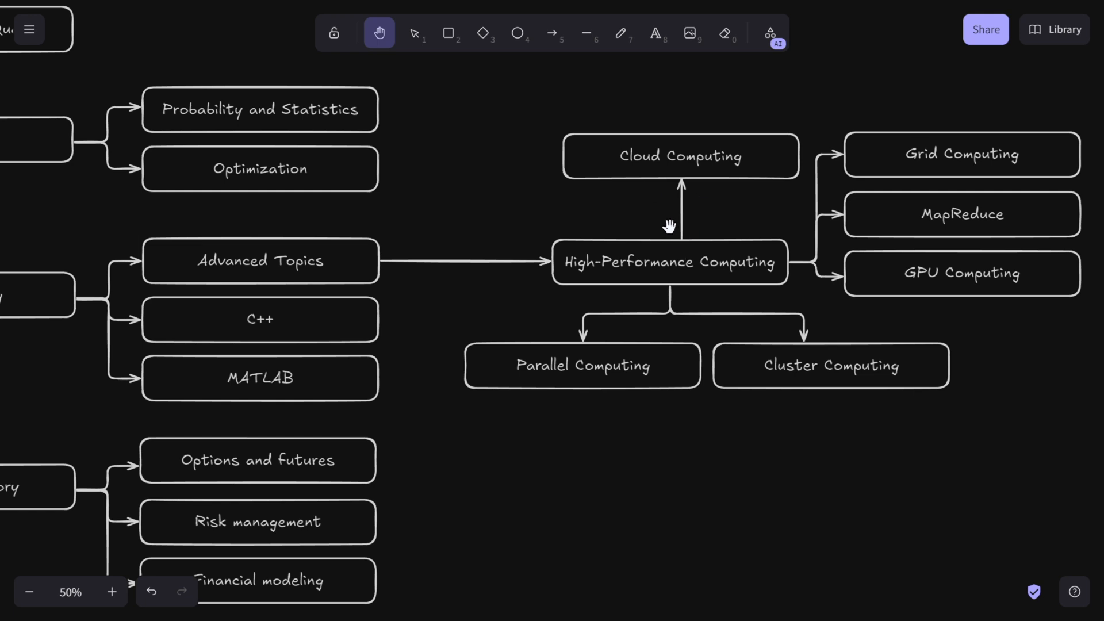
pyautogui.moveTo(687, 224)
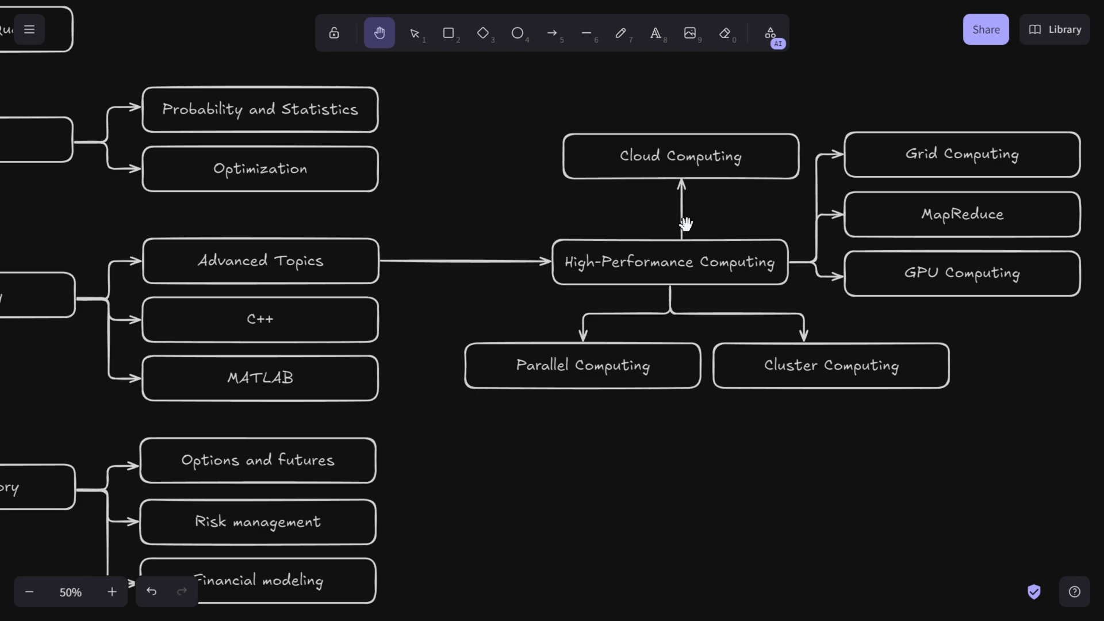
pyautogui.moveTo(667, 230)
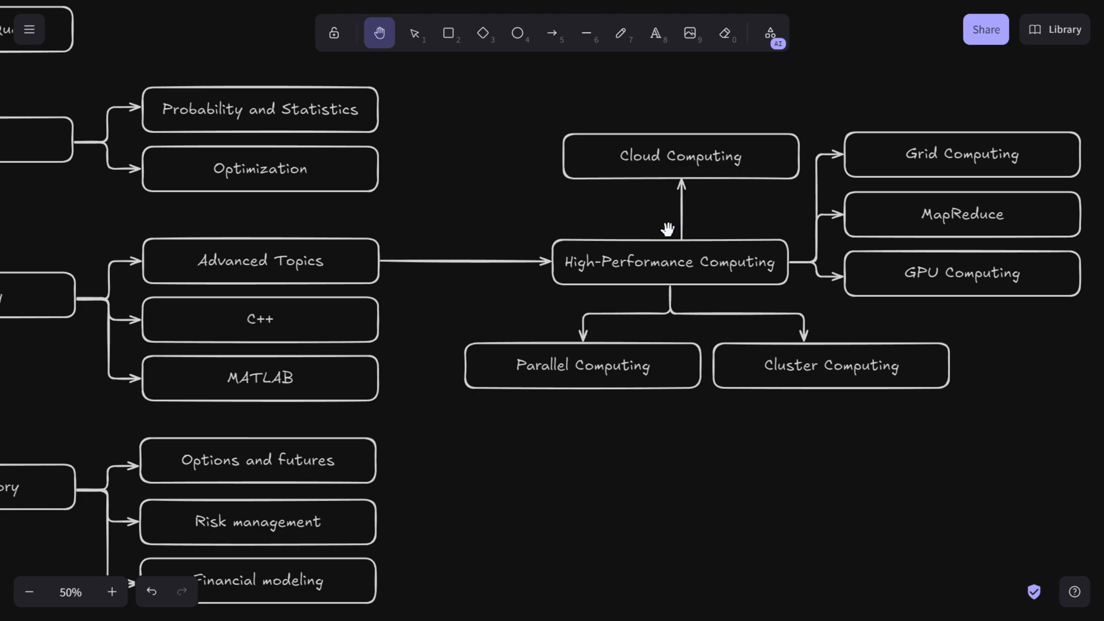
pyautogui.moveTo(698, 264)
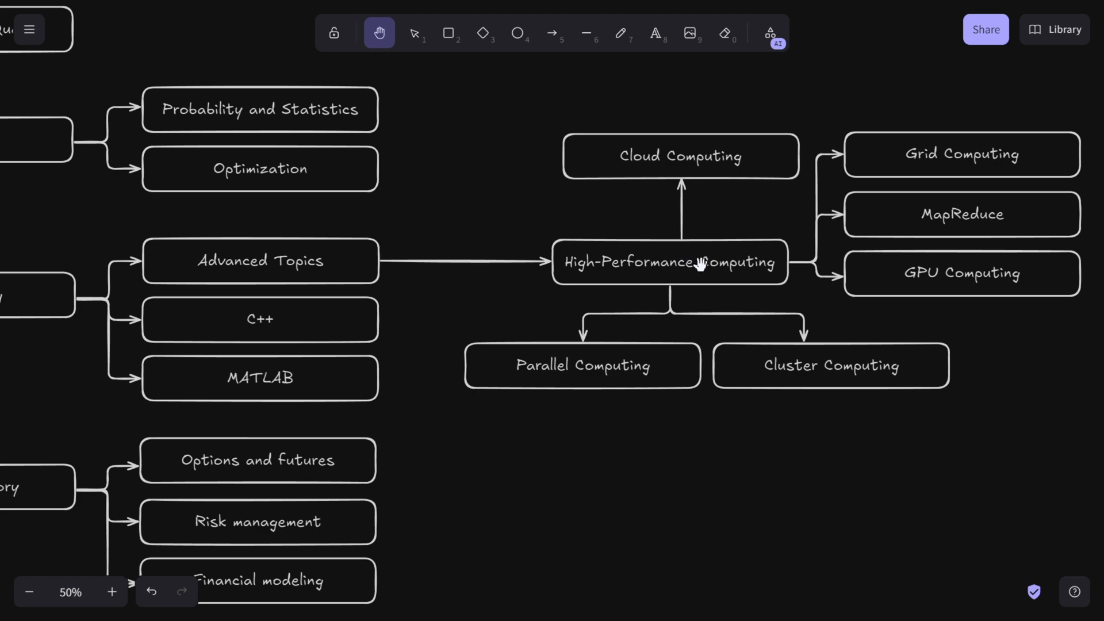
pyautogui.moveTo(682, 265)
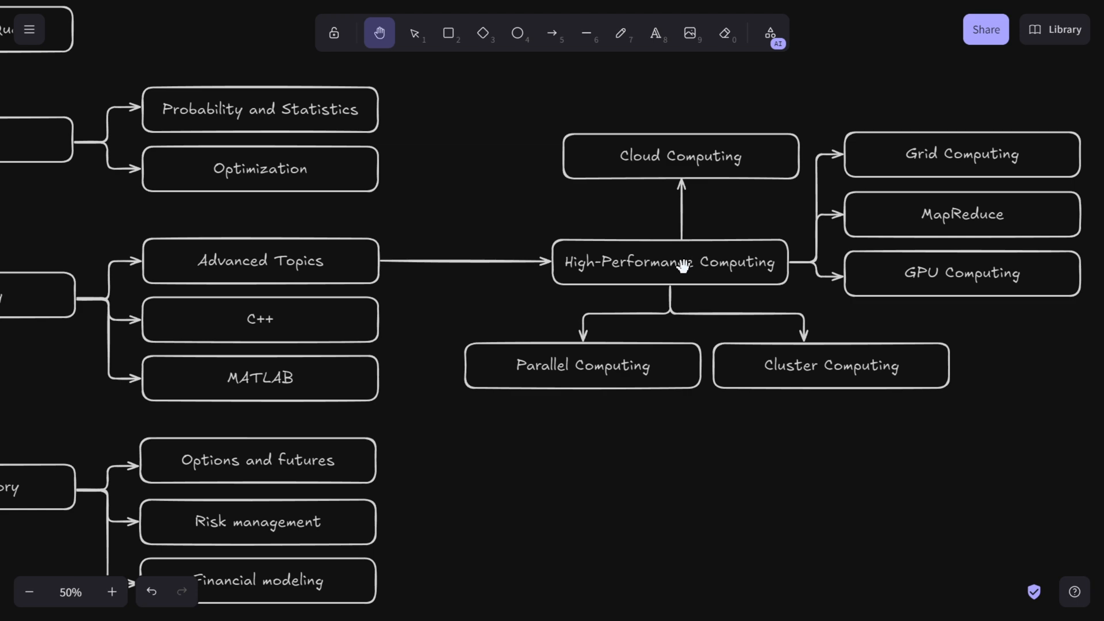
pyautogui.moveTo(649, 274)
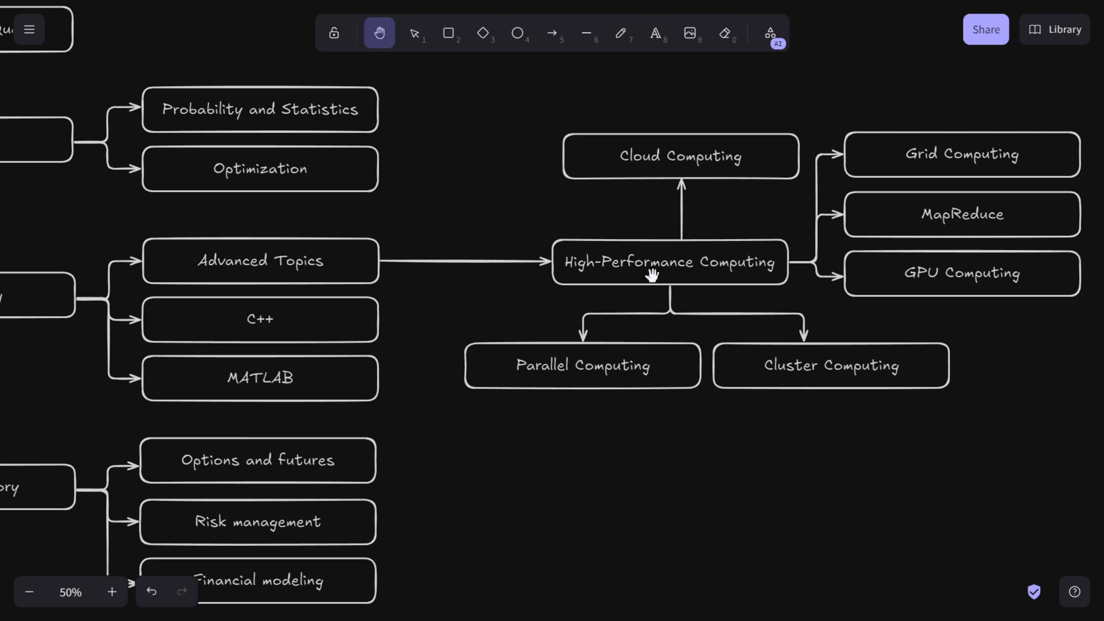
pyautogui.moveTo(649, 245)
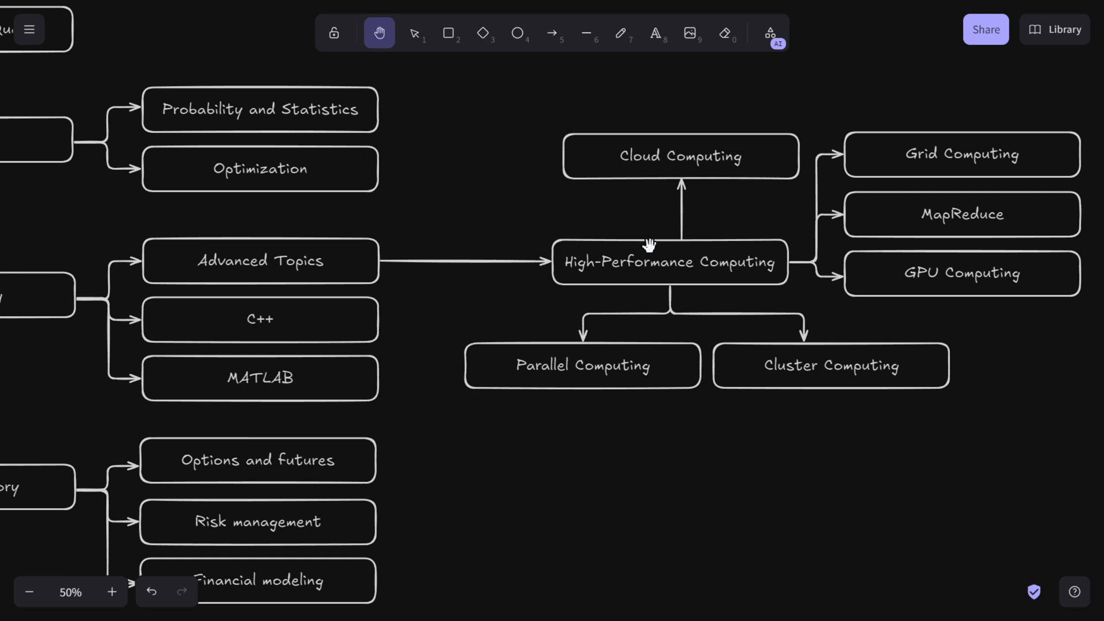
pyautogui.moveTo(629, 266)
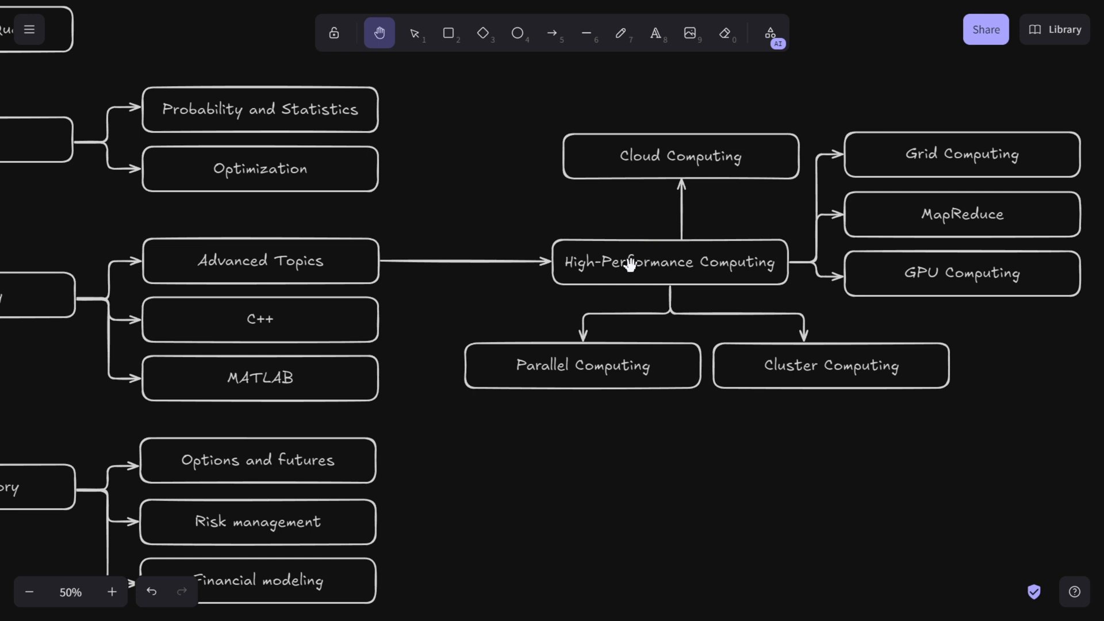
pyautogui.moveTo(614, 252)
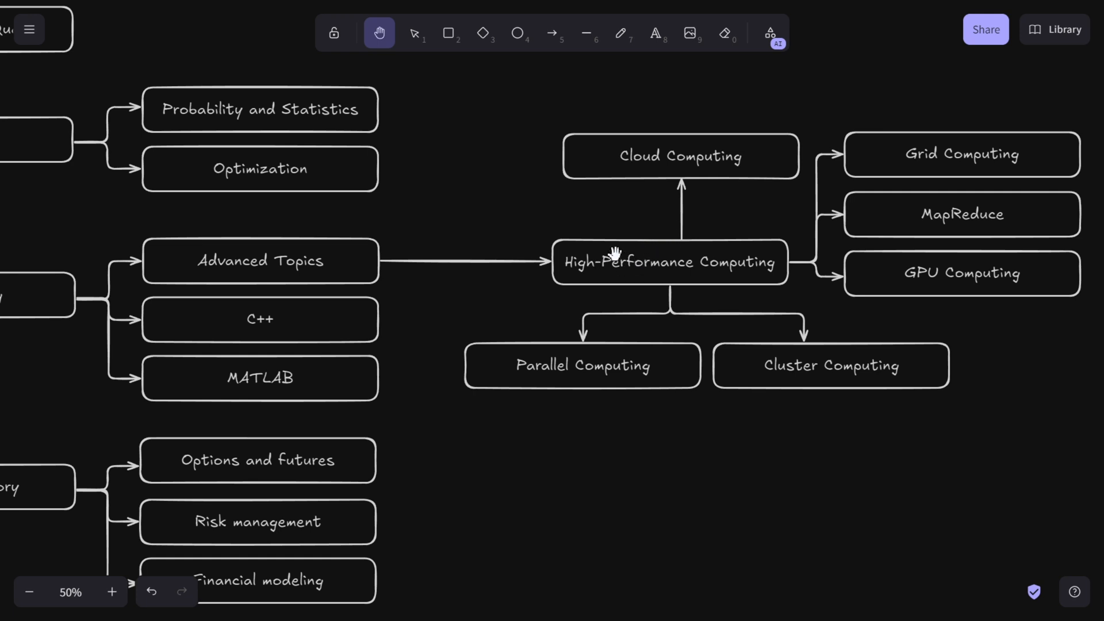
pyautogui.moveTo(667, 255)
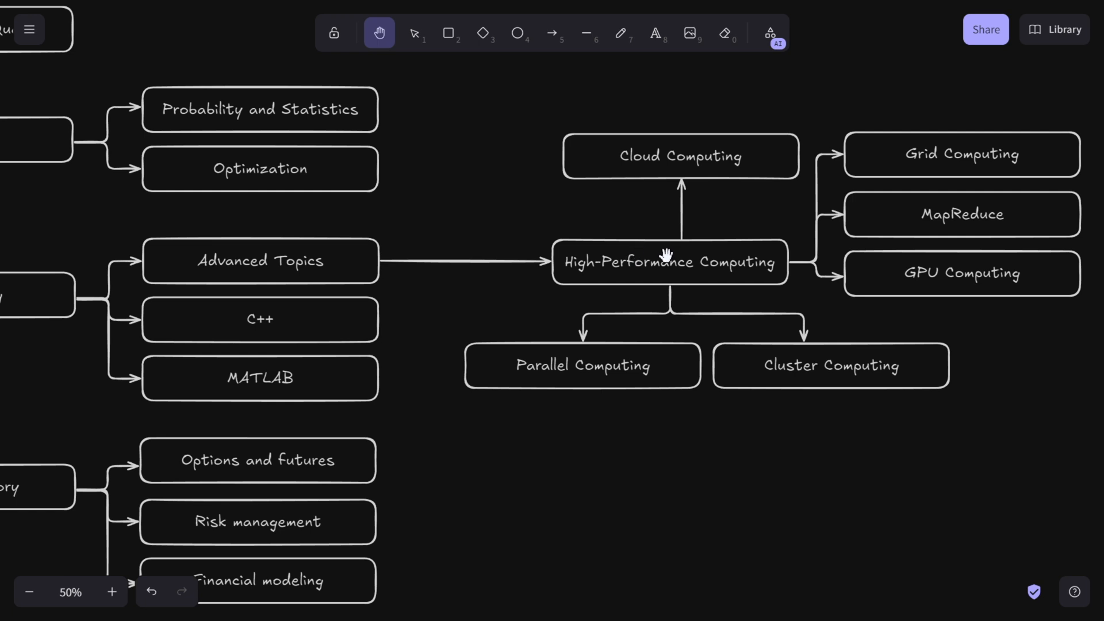
pyautogui.moveTo(710, 256)
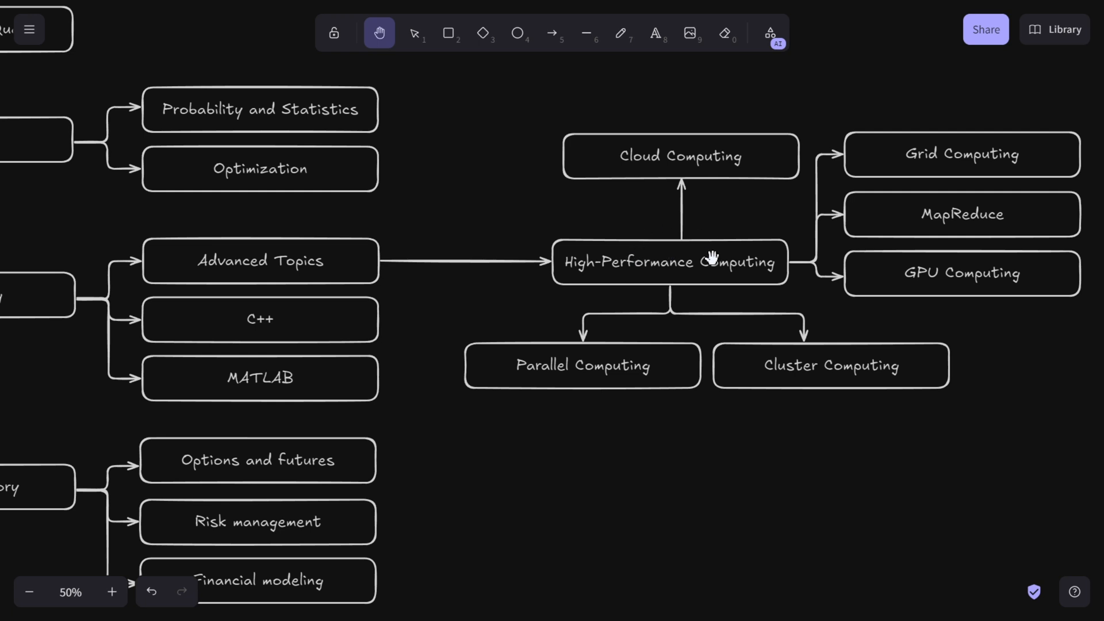
pyautogui.moveTo(679, 196)
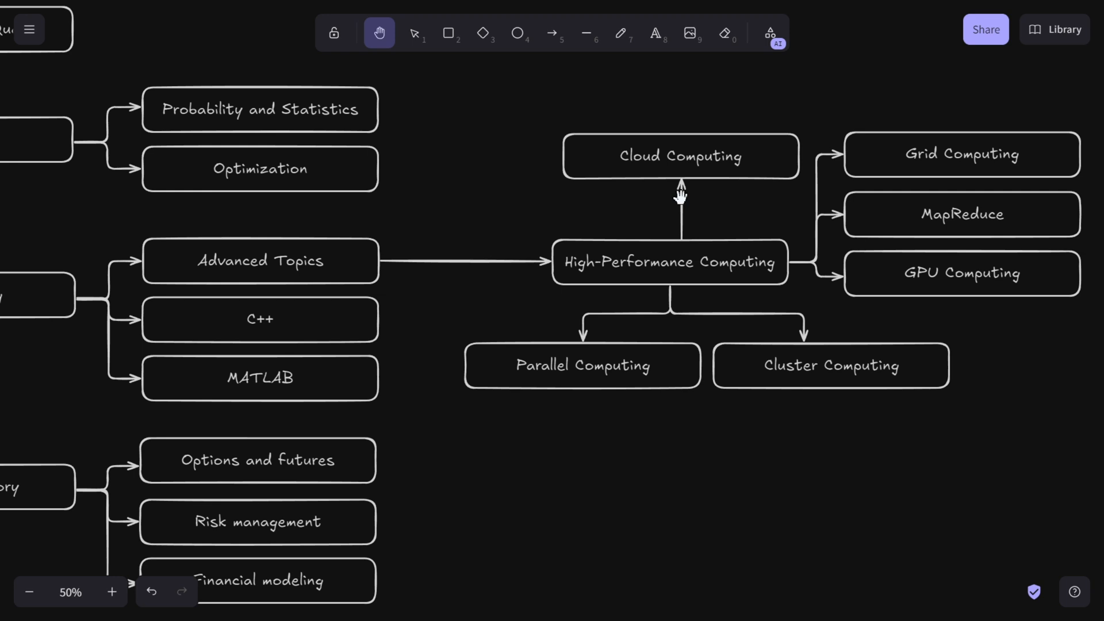
pyautogui.moveTo(696, 271)
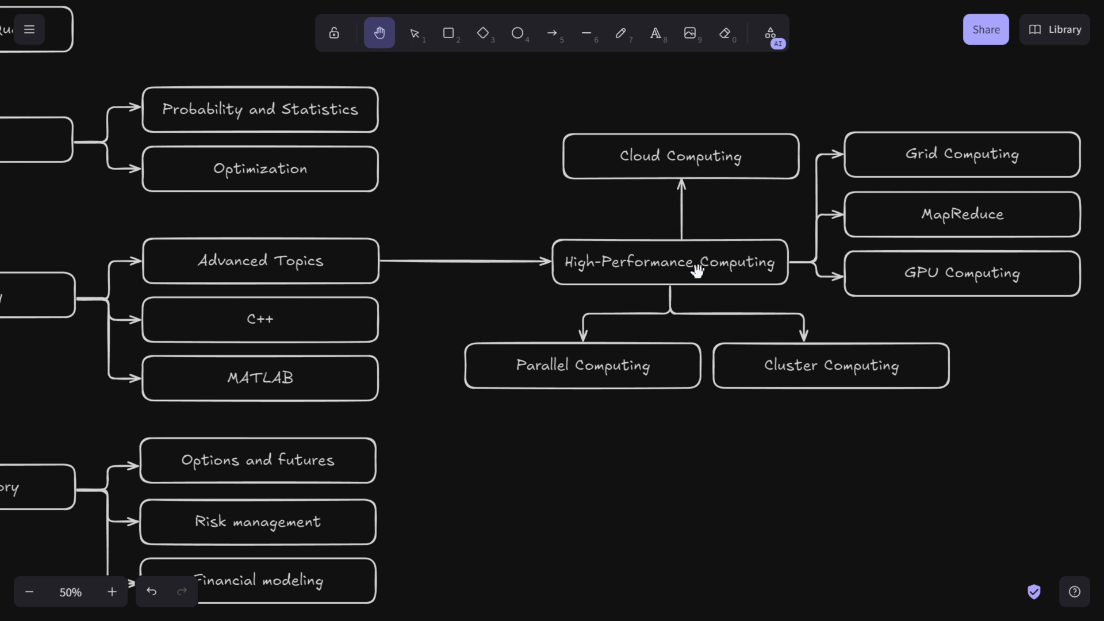
pyautogui.moveTo(681, 182)
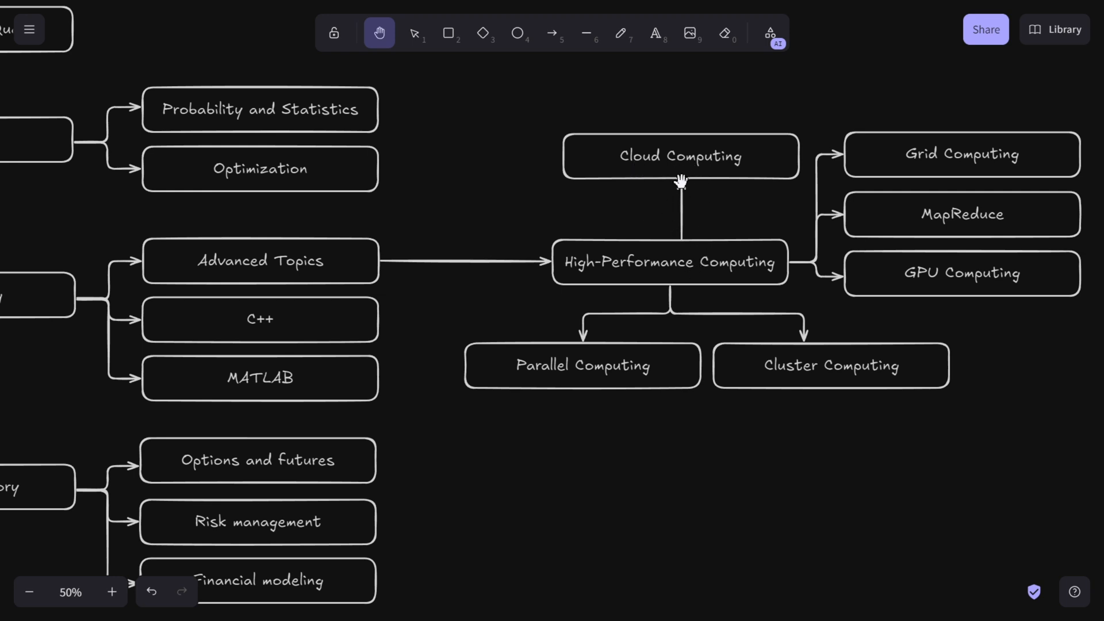
pyautogui.moveTo(713, 192)
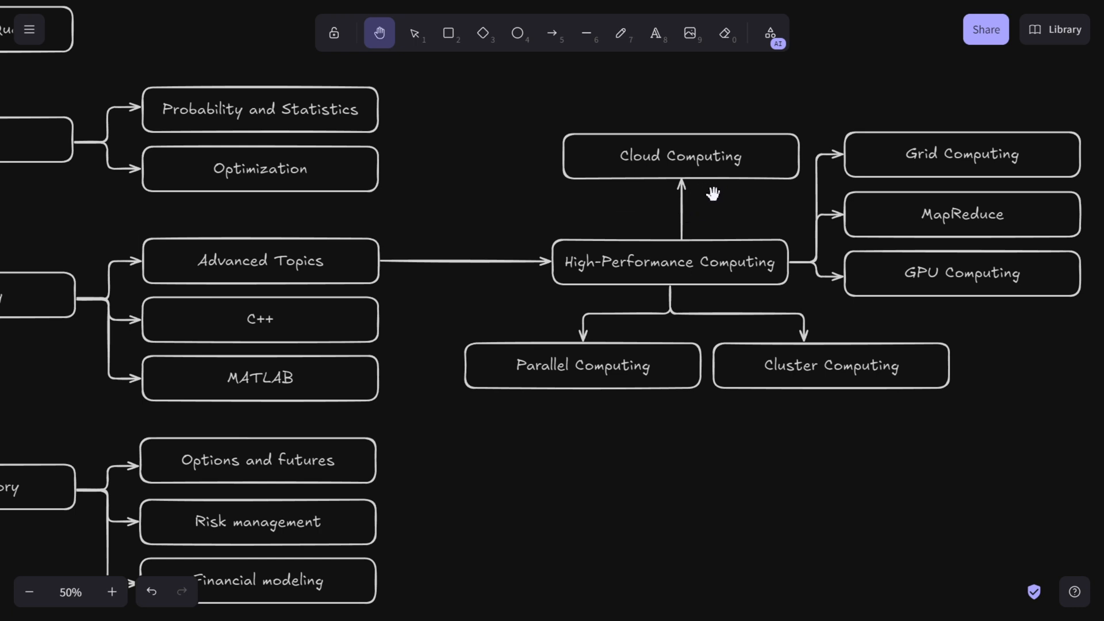
pyautogui.moveTo(552, 224)
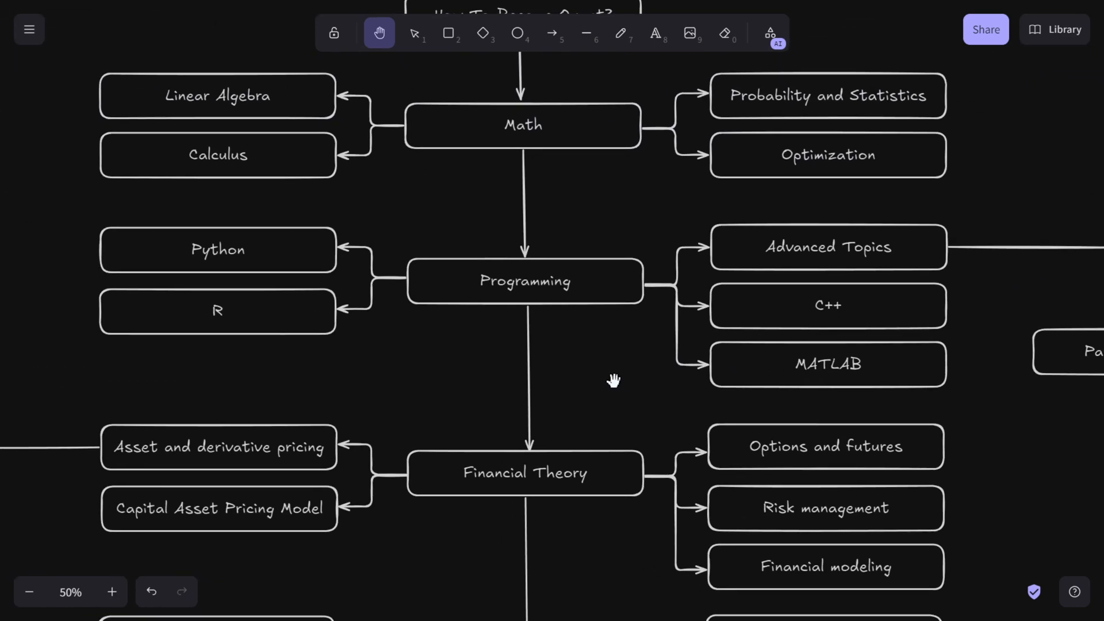
pyautogui.moveTo(564, 289)
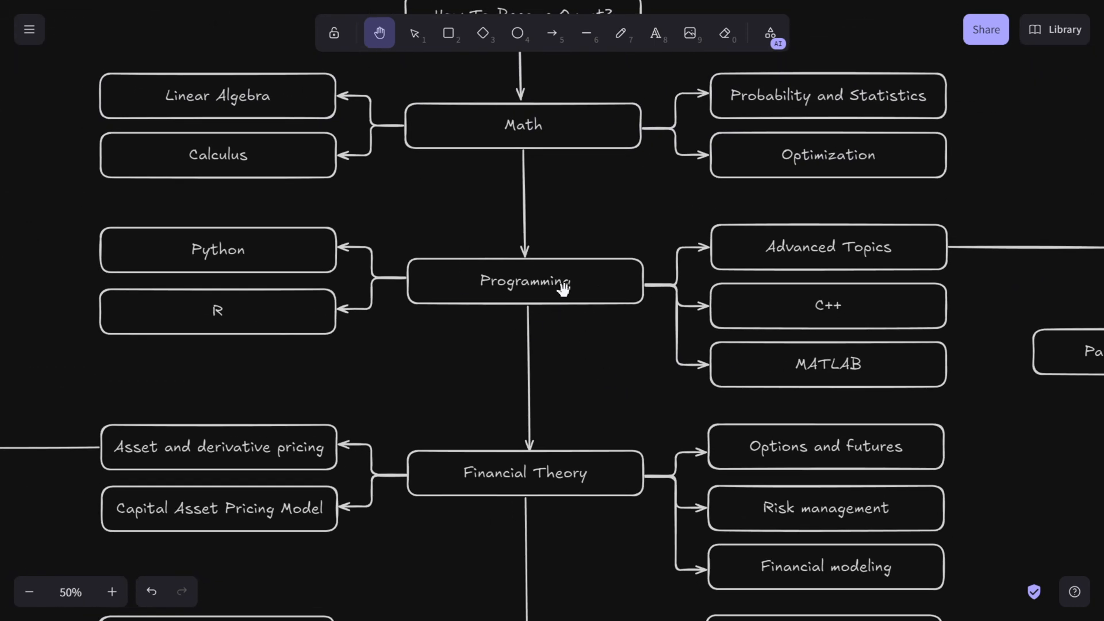
pyautogui.moveTo(559, 293)
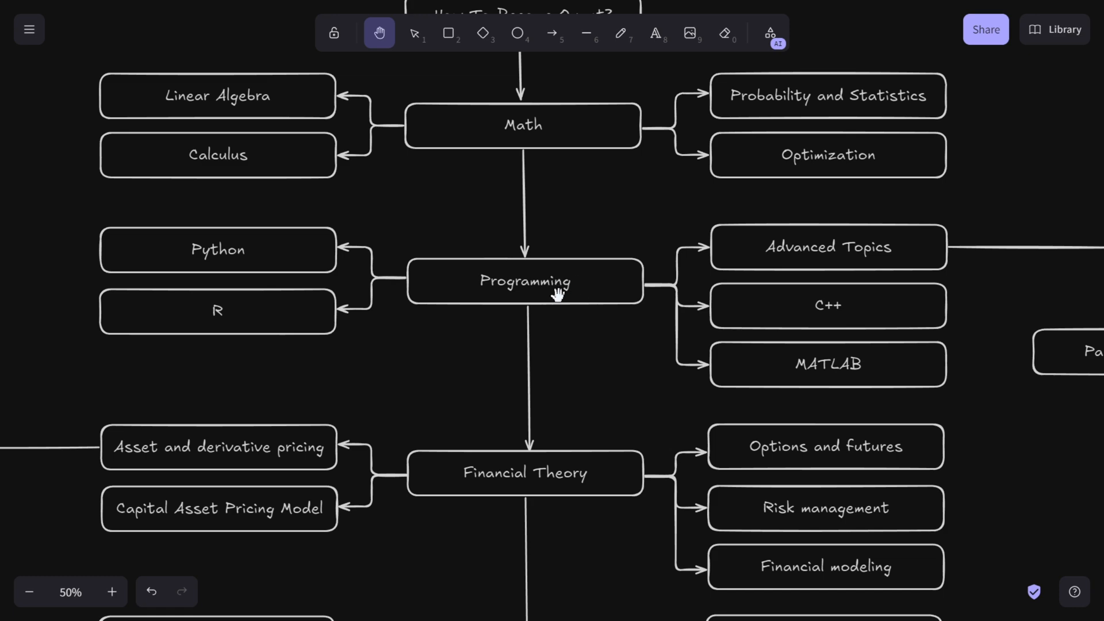
pyautogui.moveTo(199, 236)
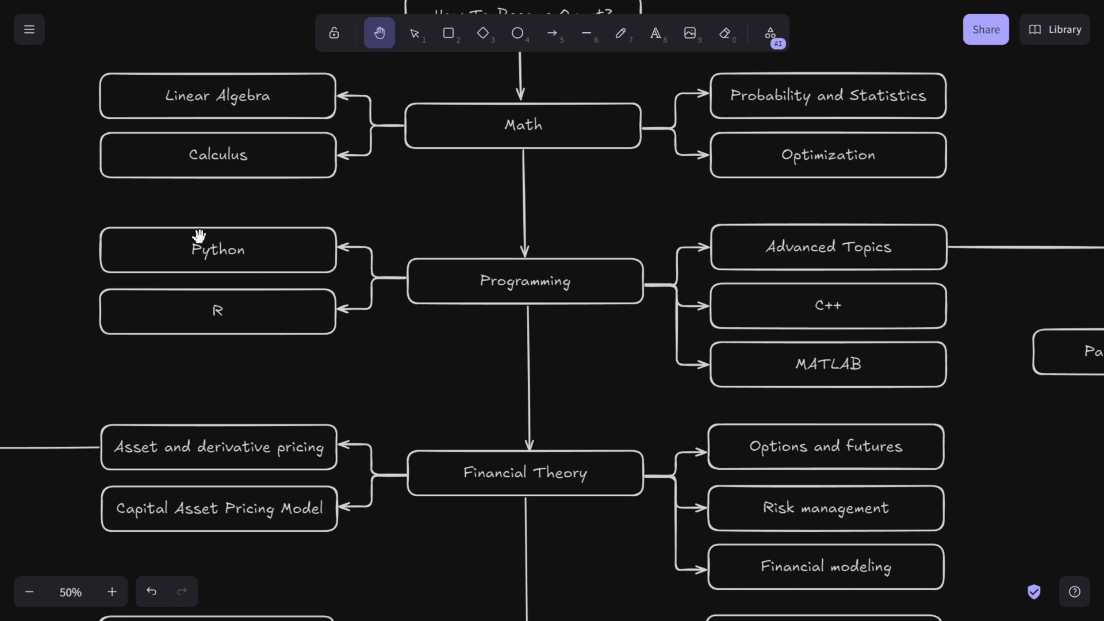
pyautogui.moveTo(637, 248)
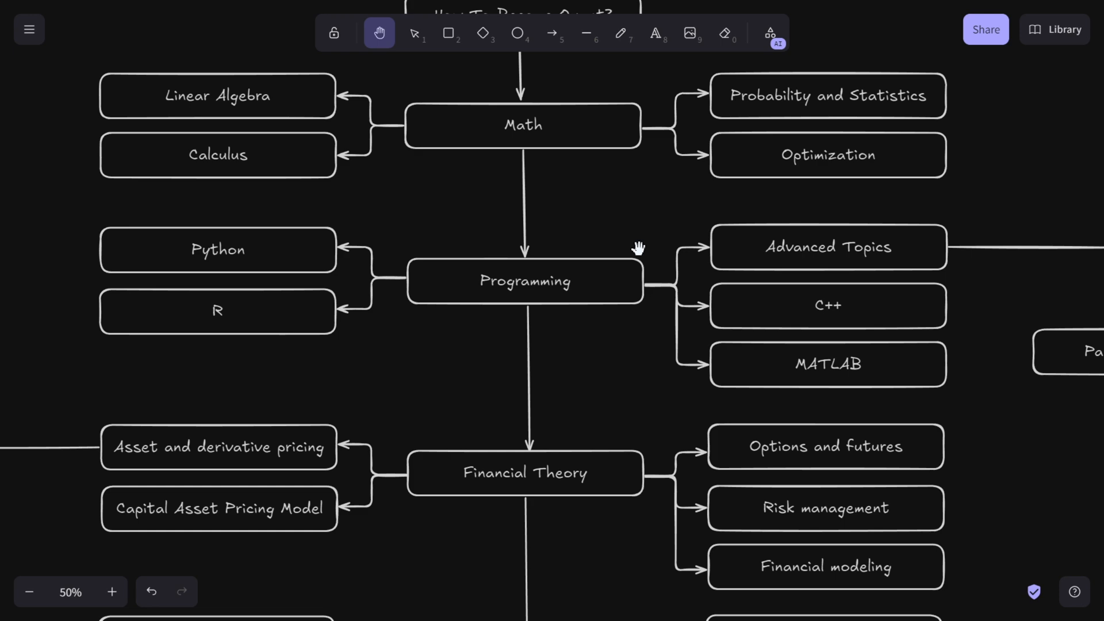
pyautogui.moveTo(394, 282)
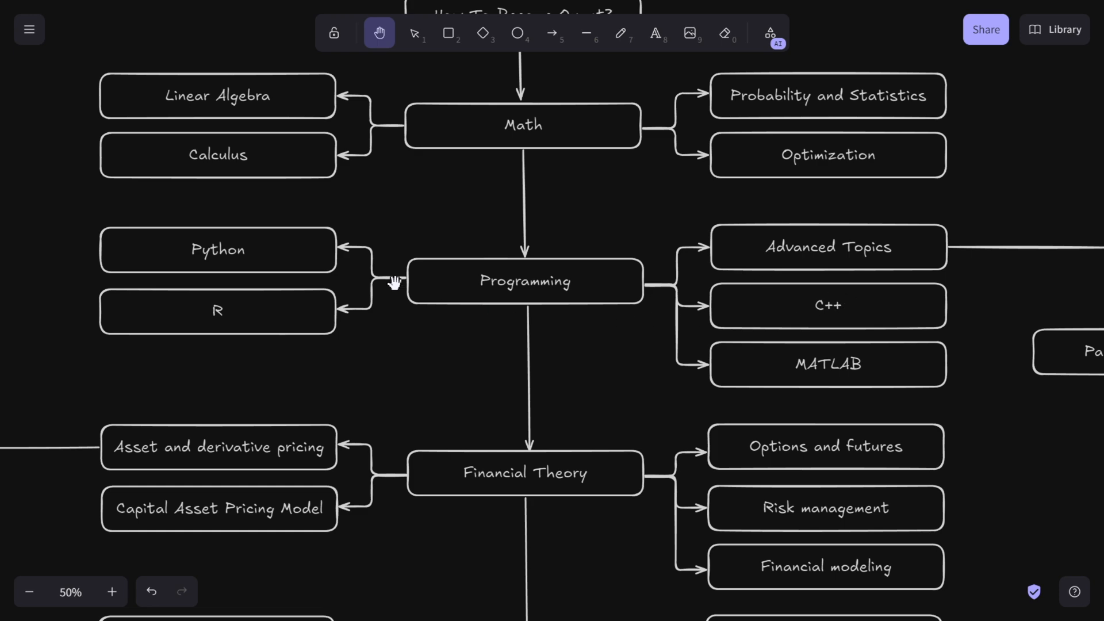
pyautogui.moveTo(223, 260)
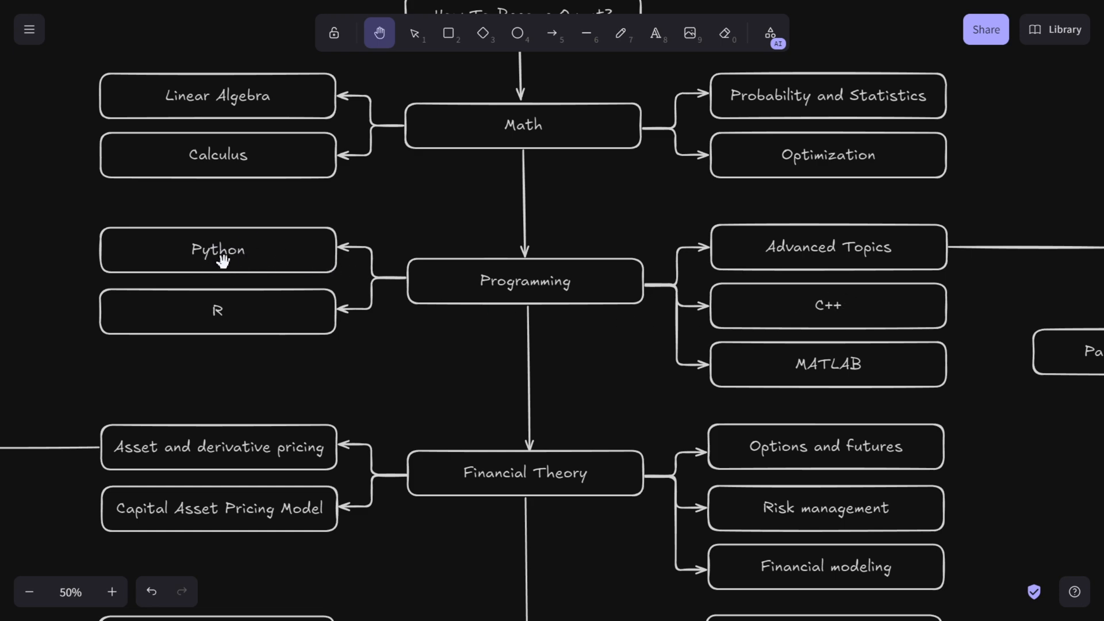
pyautogui.moveTo(838, 313)
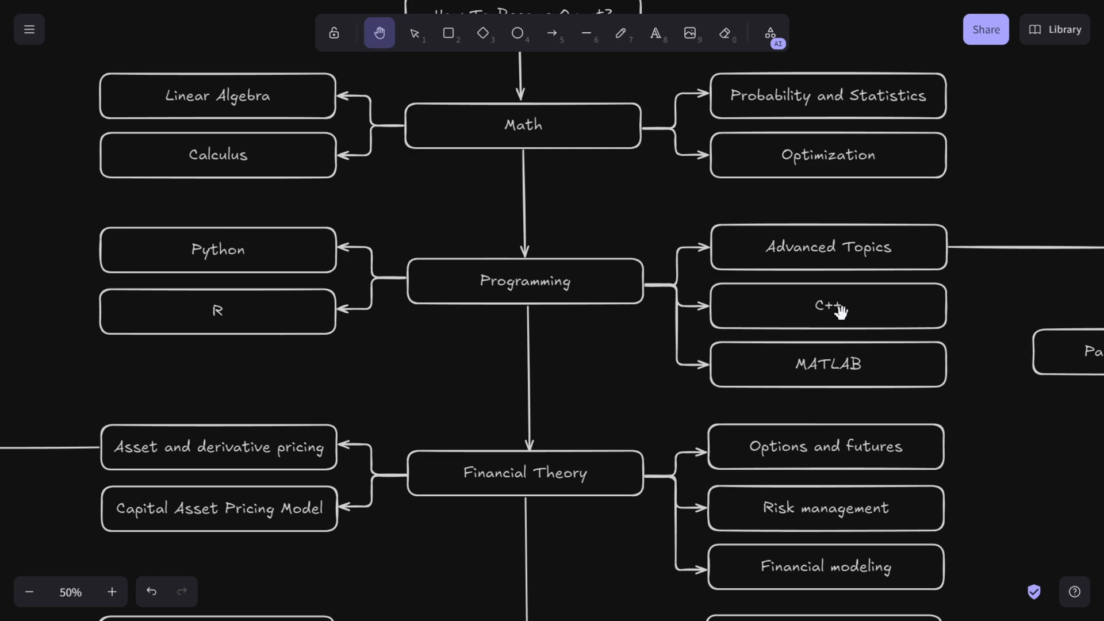
pyautogui.moveTo(838, 303)
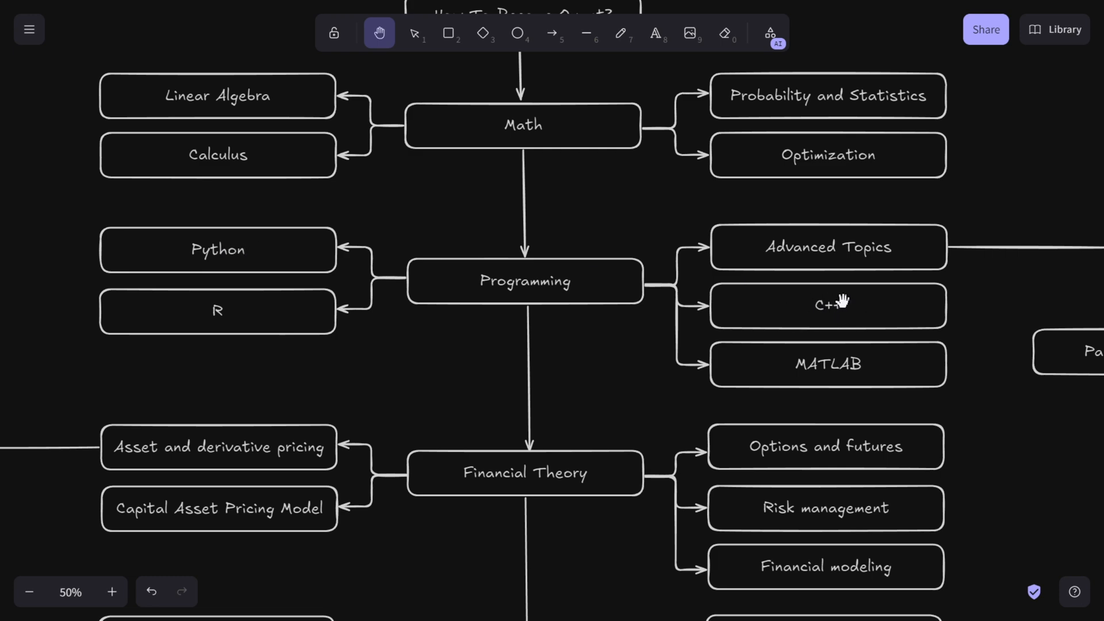
pyautogui.moveTo(604, 289)
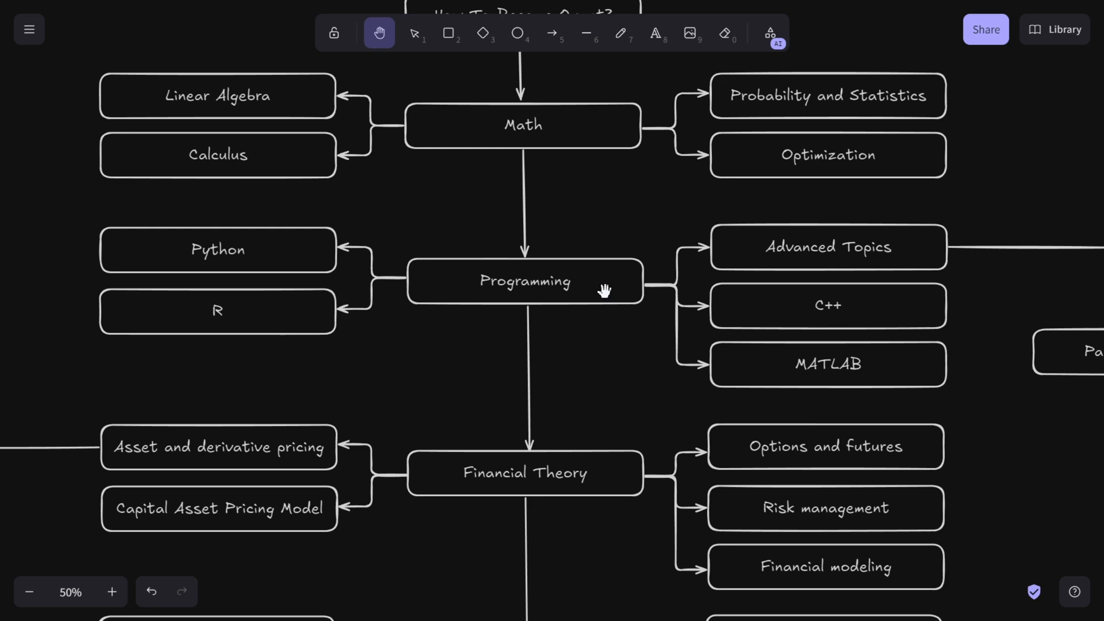
pyautogui.moveTo(567, 317)
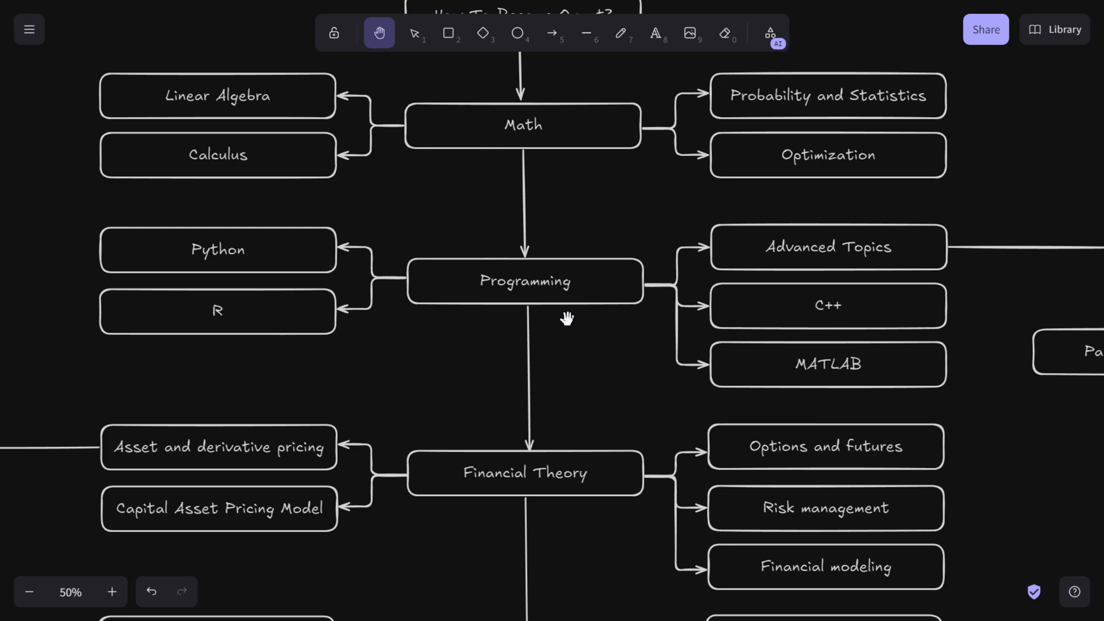
# Scroll down to center the Programming node with its Python, R, C++ and MATLAB boxes
pyautogui.scroll(-3)
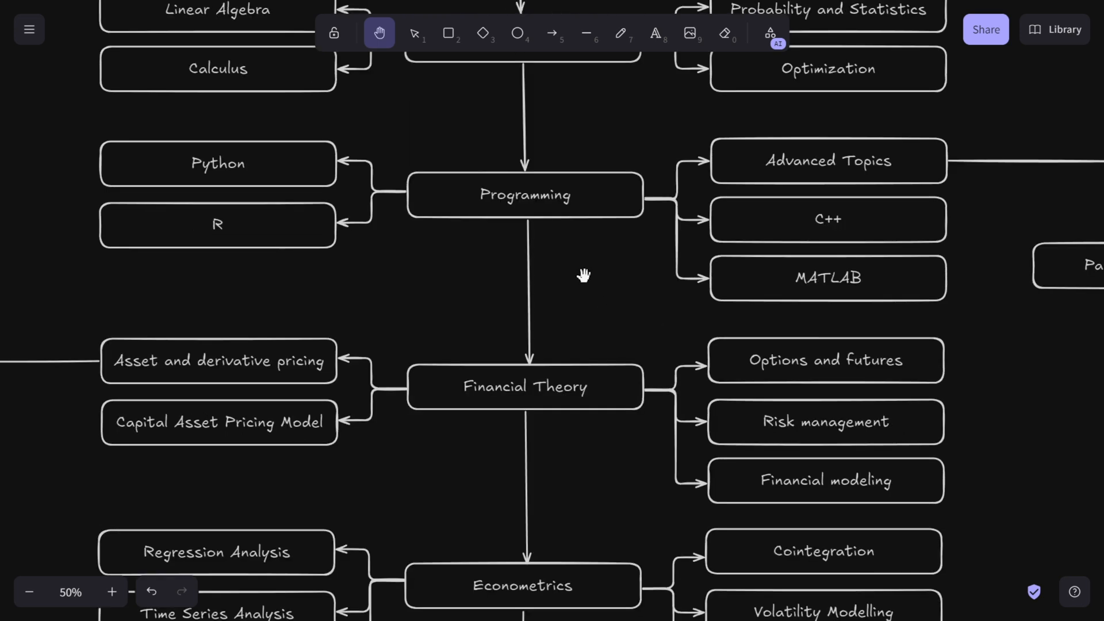
pyautogui.moveTo(547, 206)
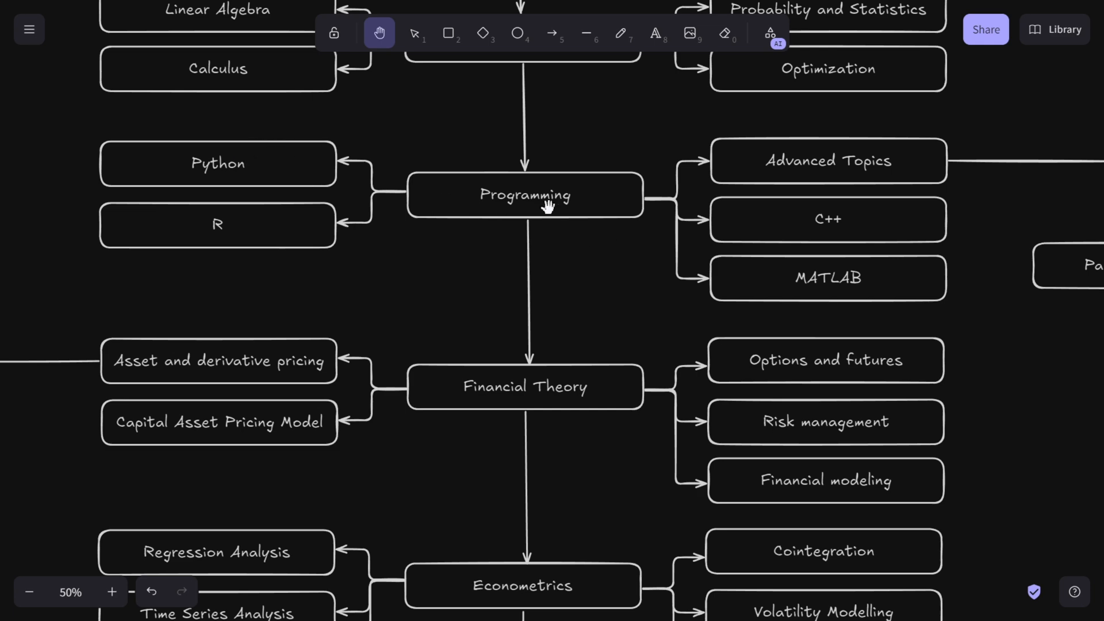
pyautogui.moveTo(312, 146)
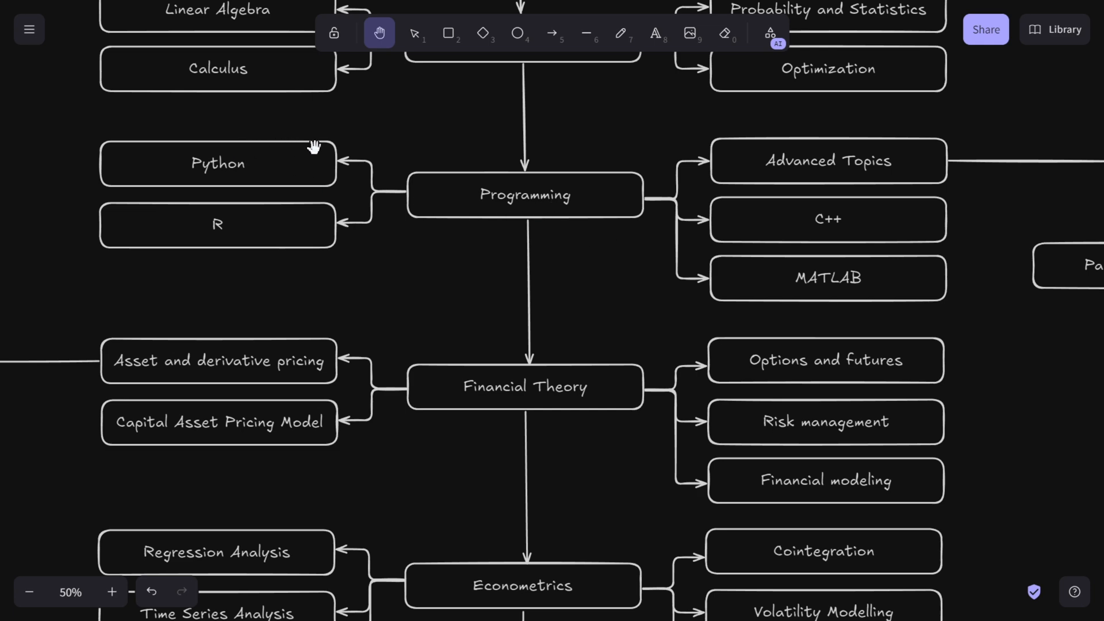
pyautogui.moveTo(384, 176)
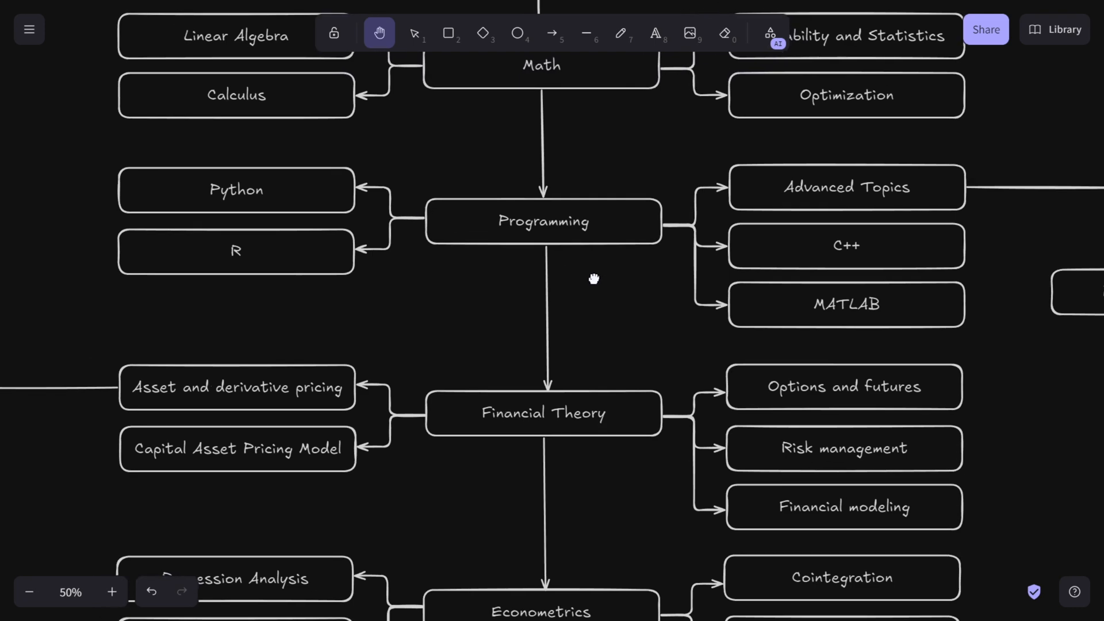
pyautogui.moveTo(535, 268)
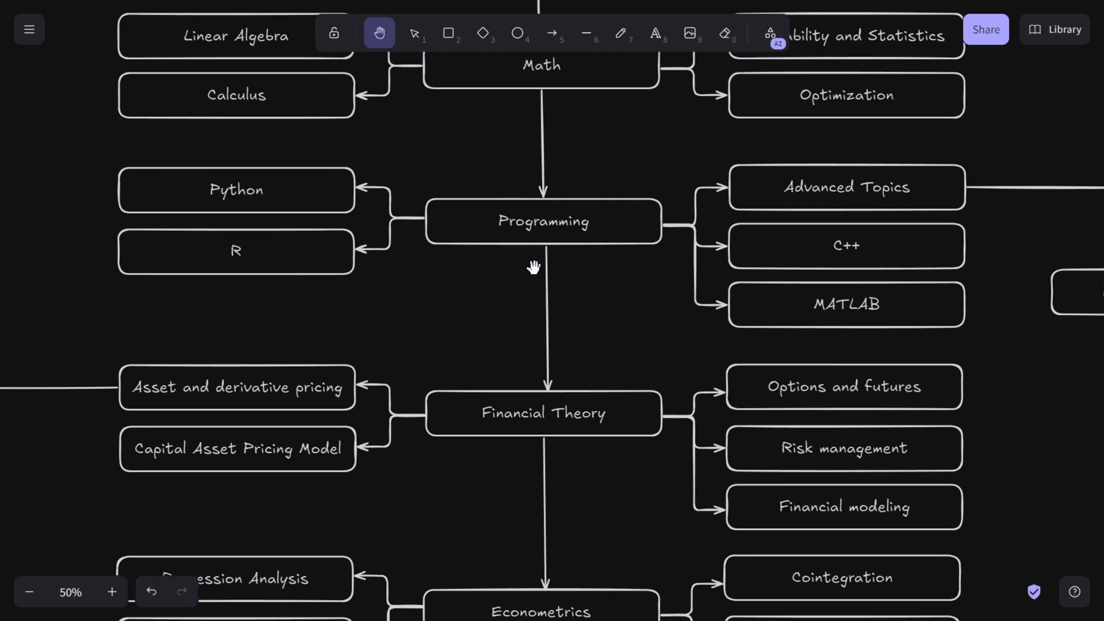
pyautogui.moveTo(557, 258)
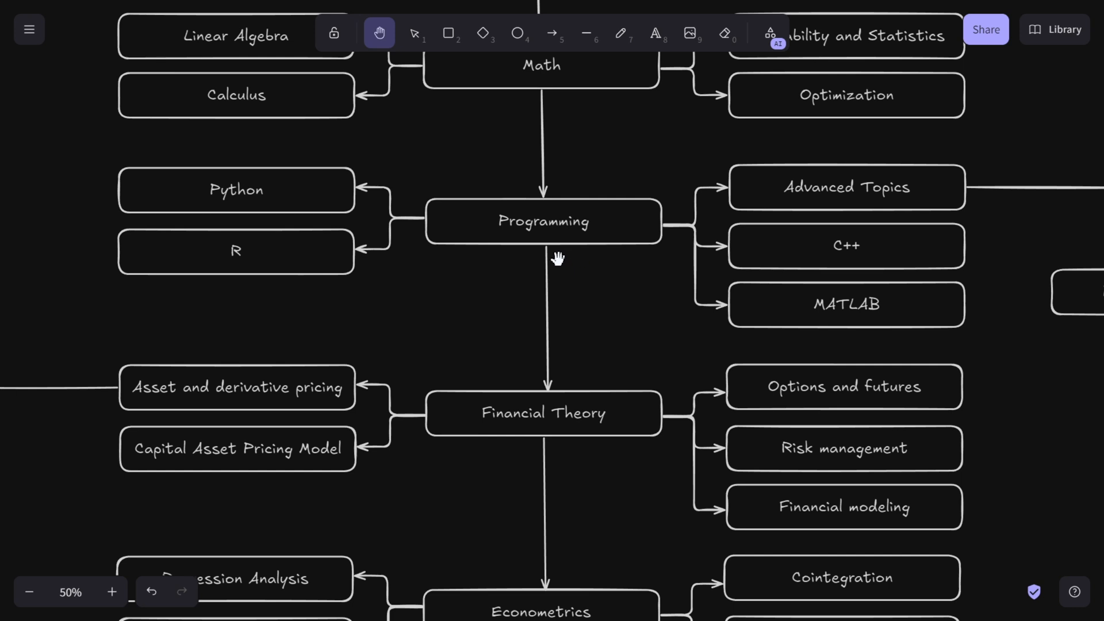
pyautogui.moveTo(528, 281)
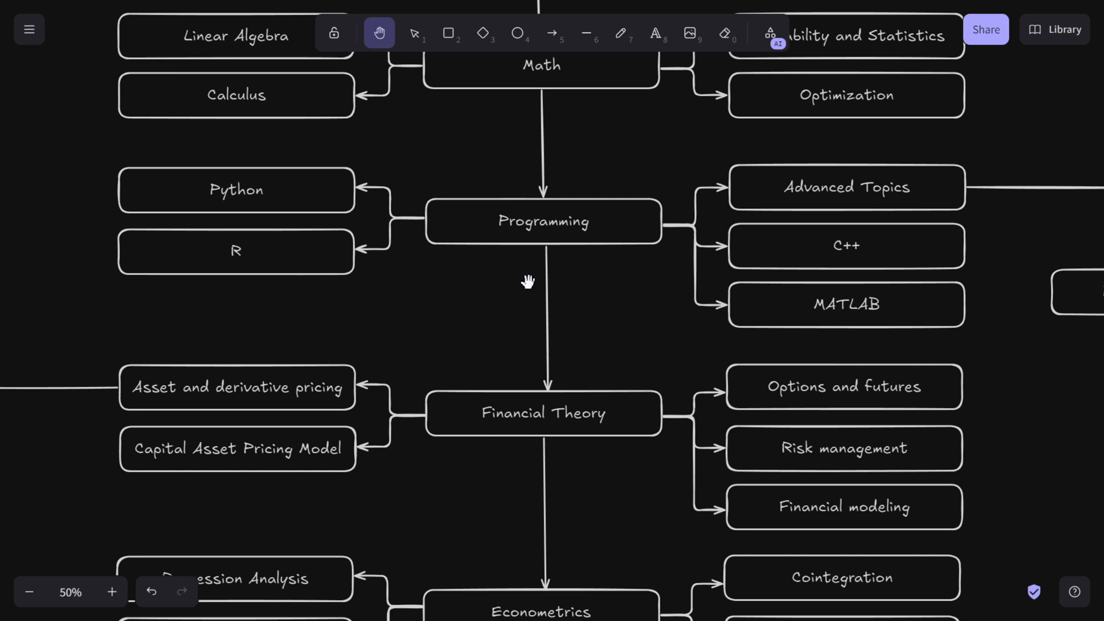
pyautogui.moveTo(555, 265)
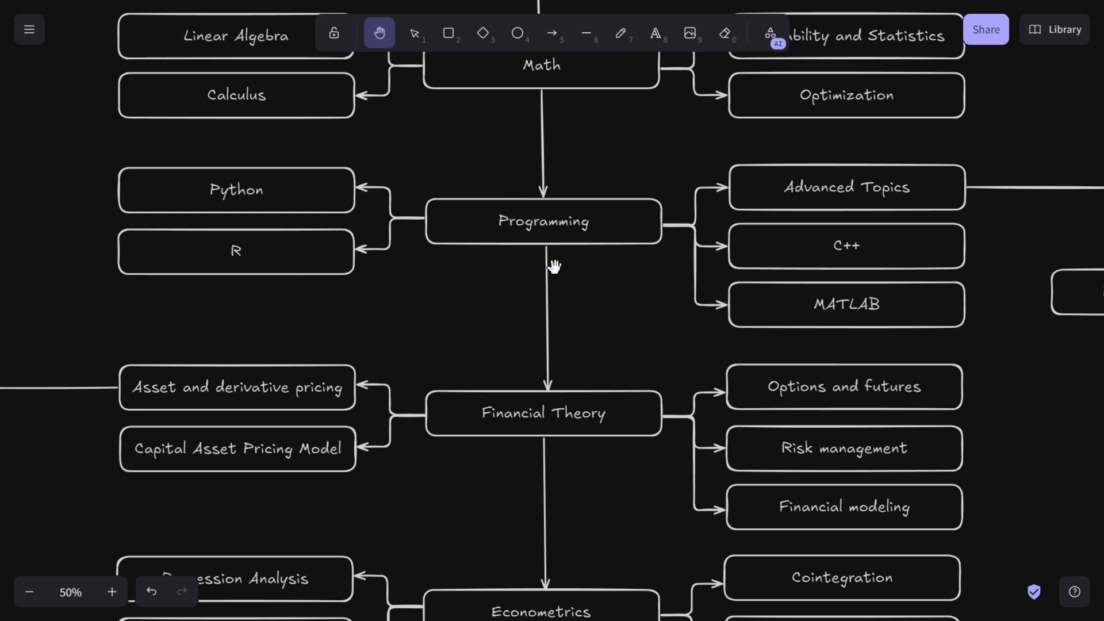
pyautogui.moveTo(469, 254)
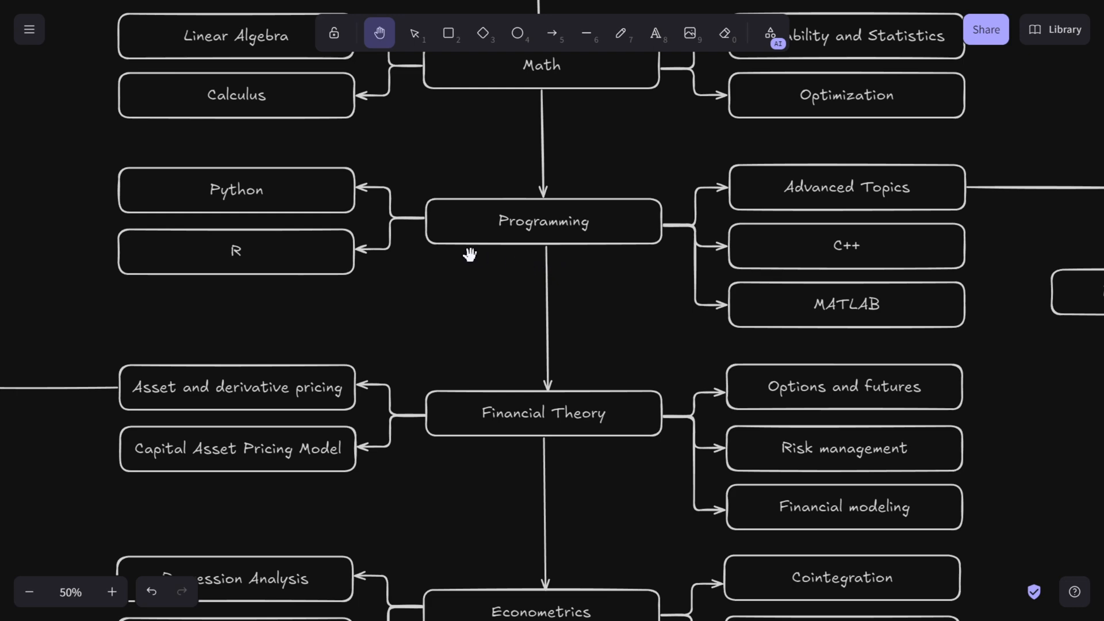
pyautogui.moveTo(579, 282)
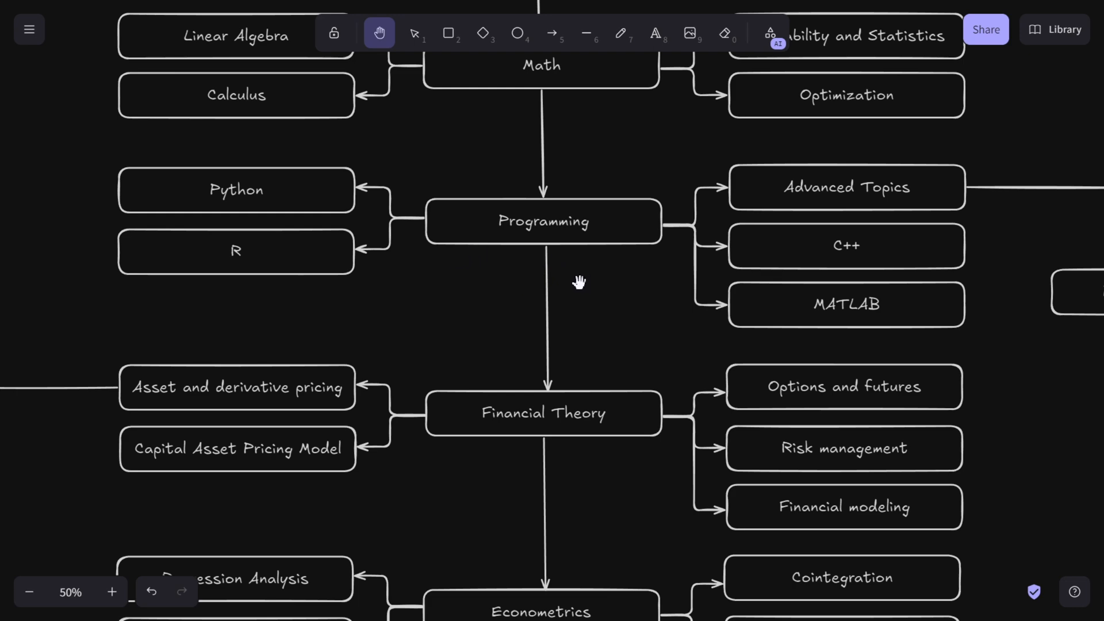
pyautogui.moveTo(556, 252)
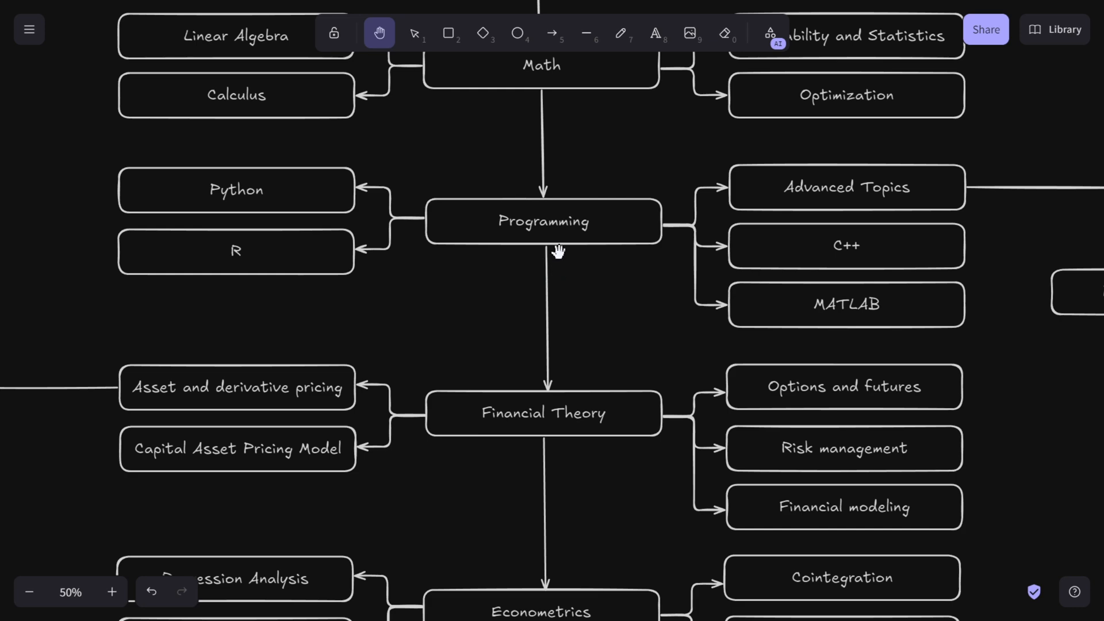
pyautogui.moveTo(521, 248)
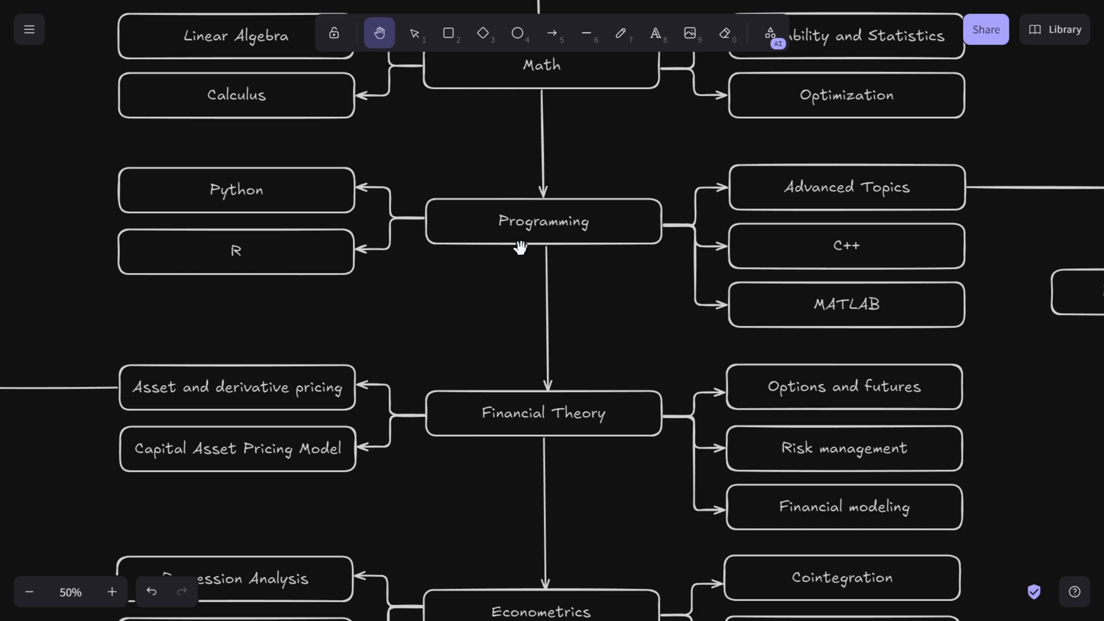
pyautogui.moveTo(650, 263)
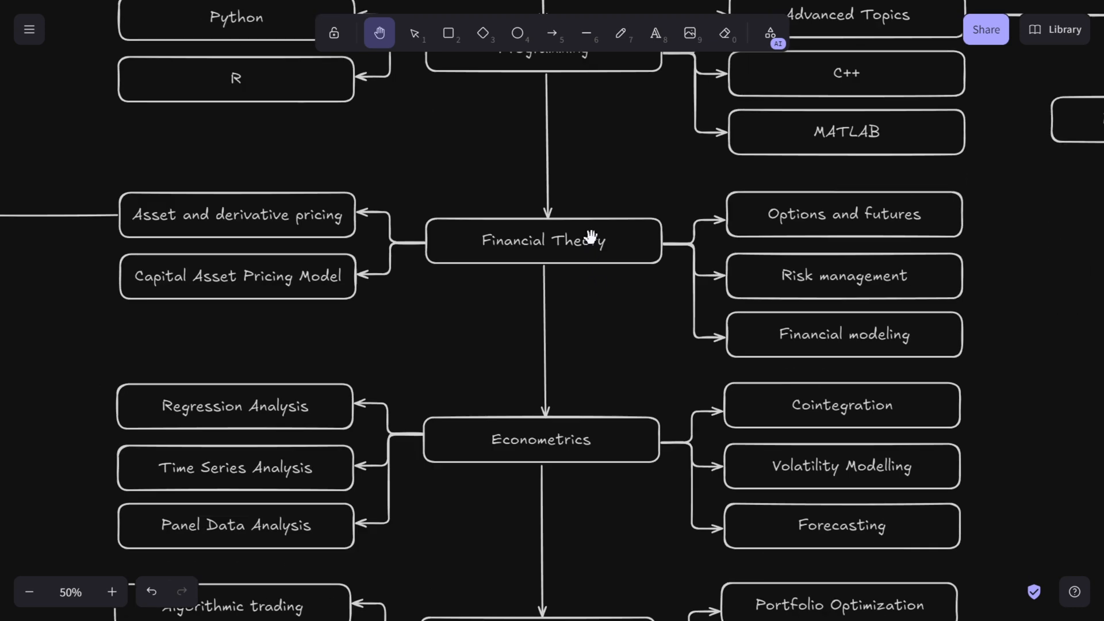
pyautogui.moveTo(543, 208)
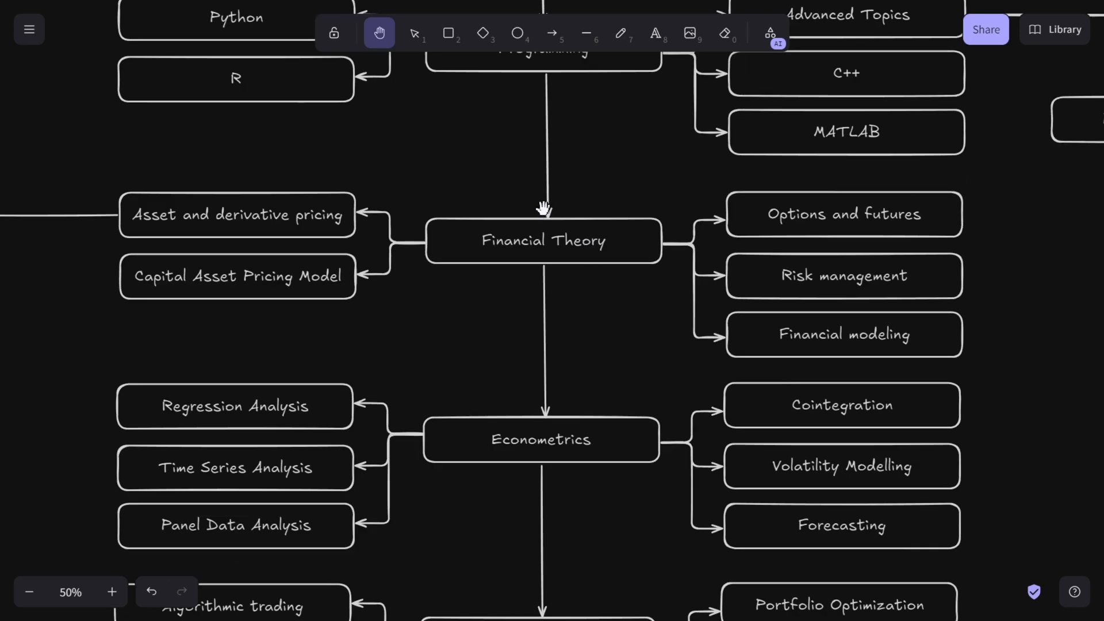
pyautogui.moveTo(538, 222)
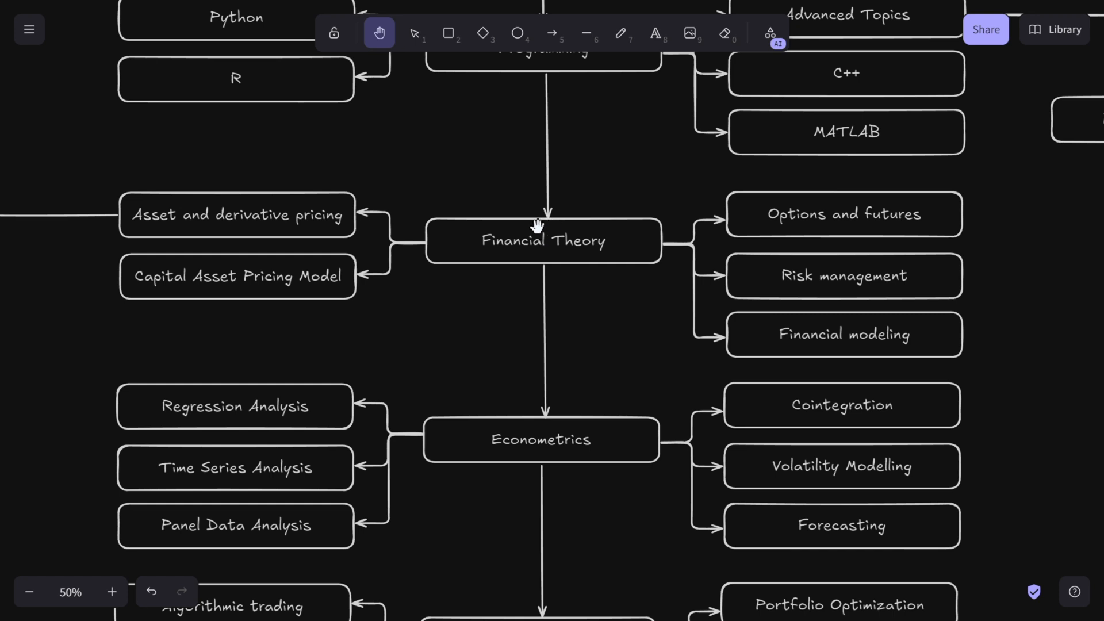
pyautogui.moveTo(604, 274)
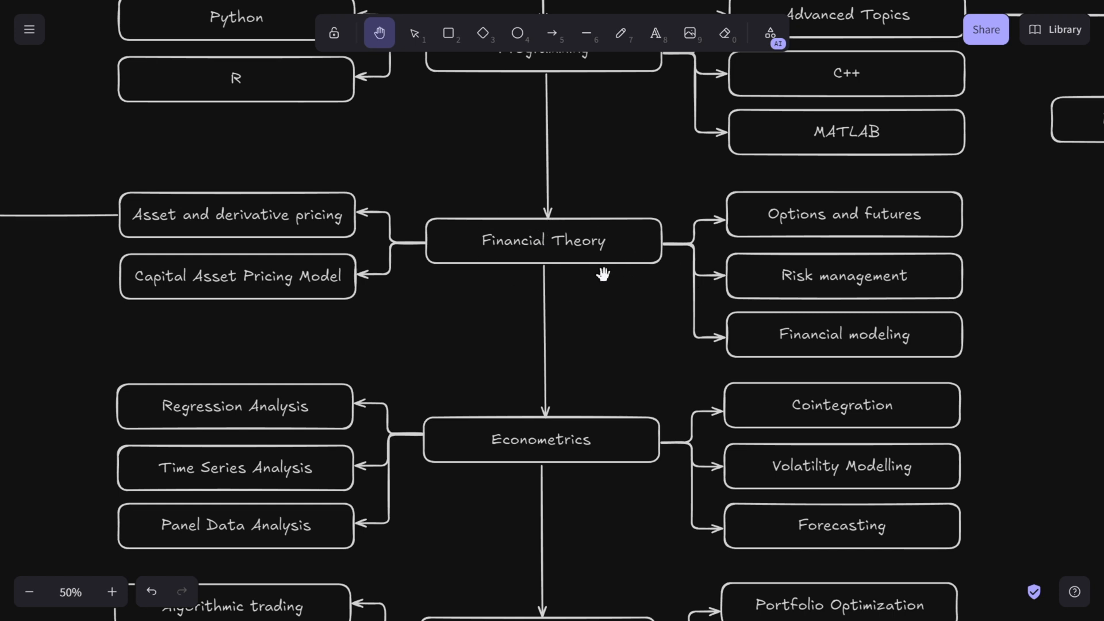
pyautogui.moveTo(551, 248)
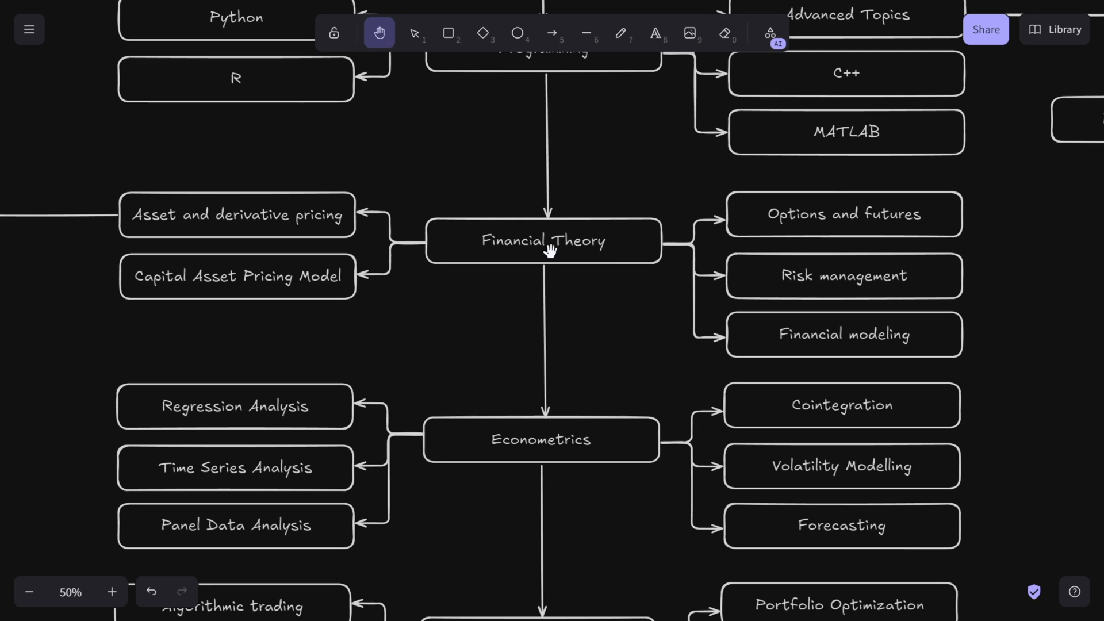
pyautogui.moveTo(545, 253)
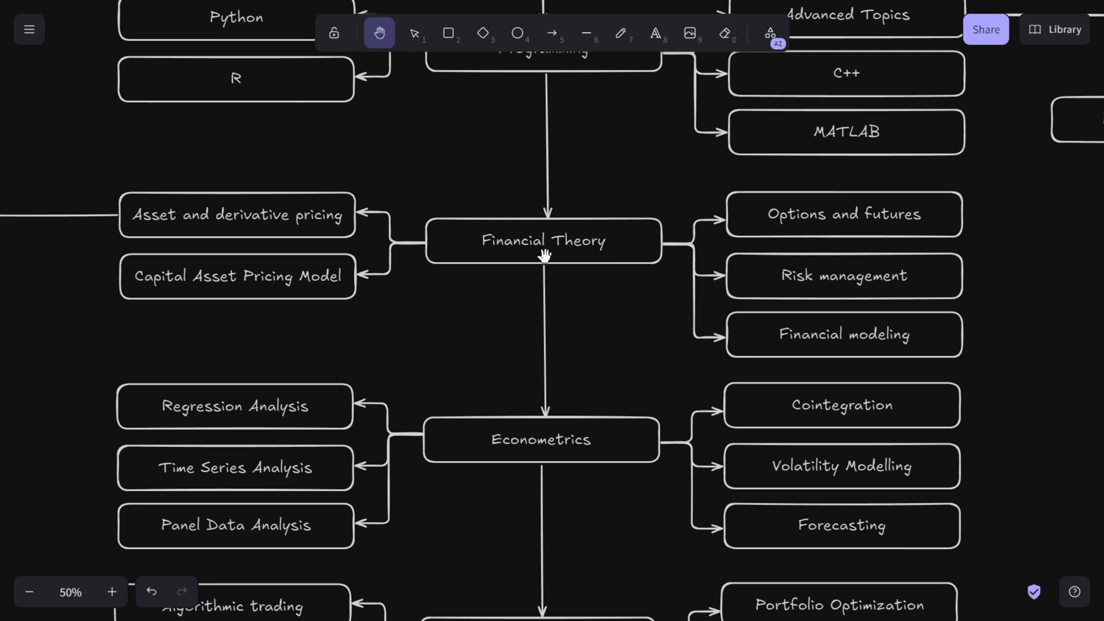
pyautogui.moveTo(538, 259)
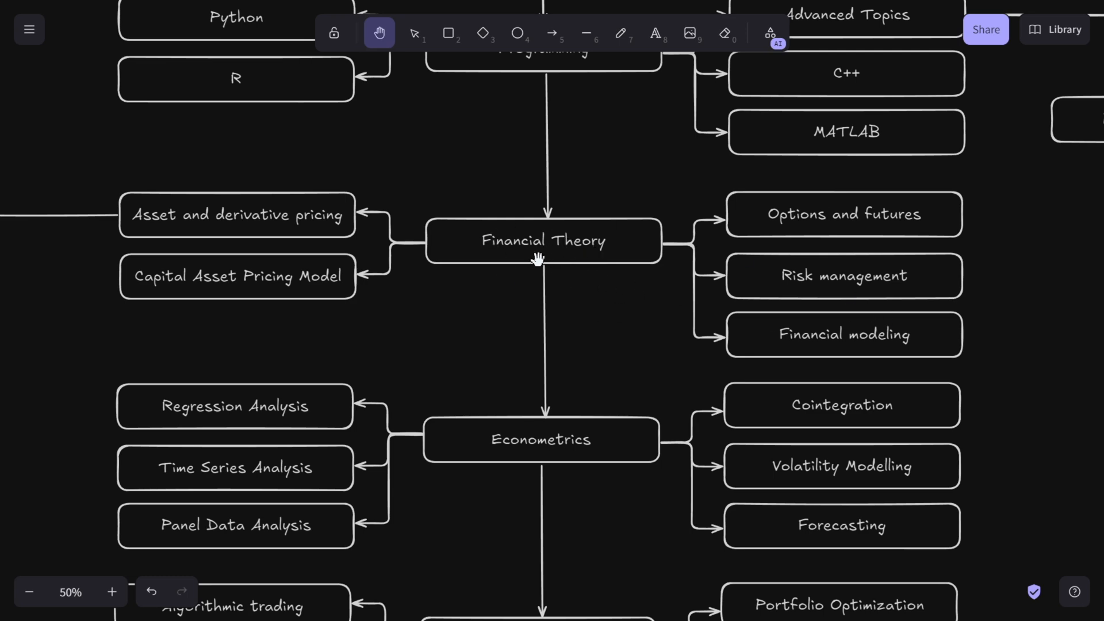
pyautogui.moveTo(564, 266)
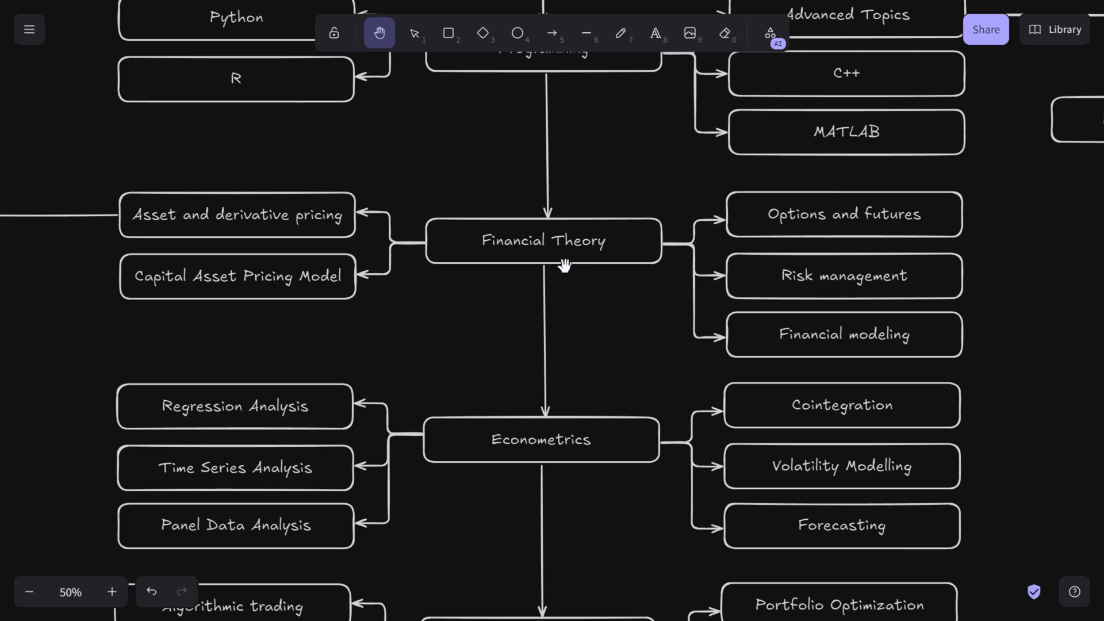
pyautogui.moveTo(566, 256)
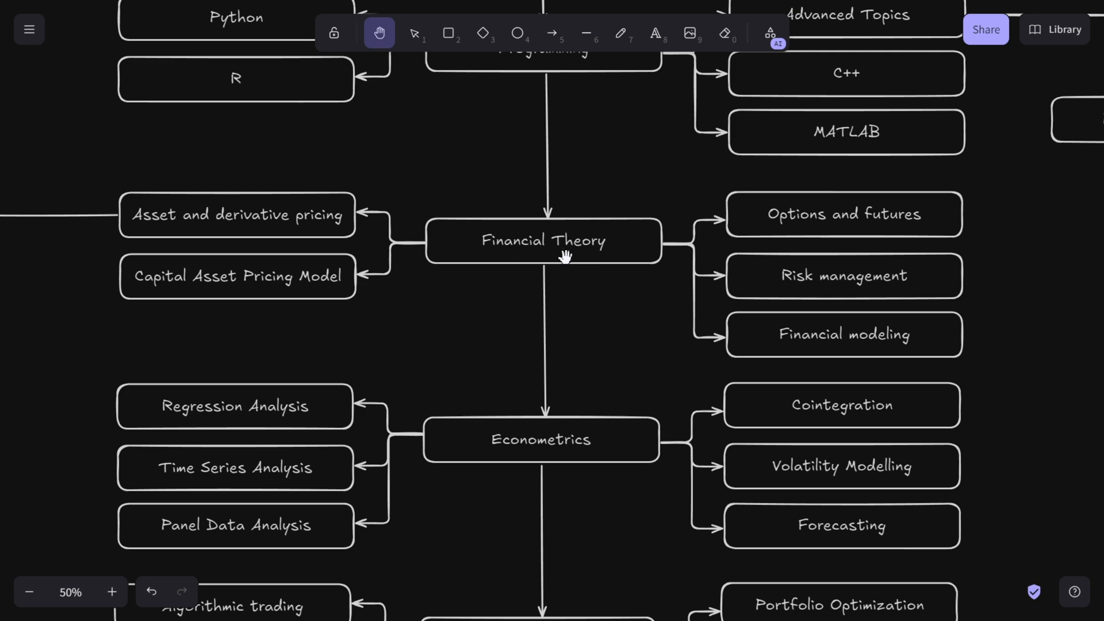
pyautogui.moveTo(736, 243)
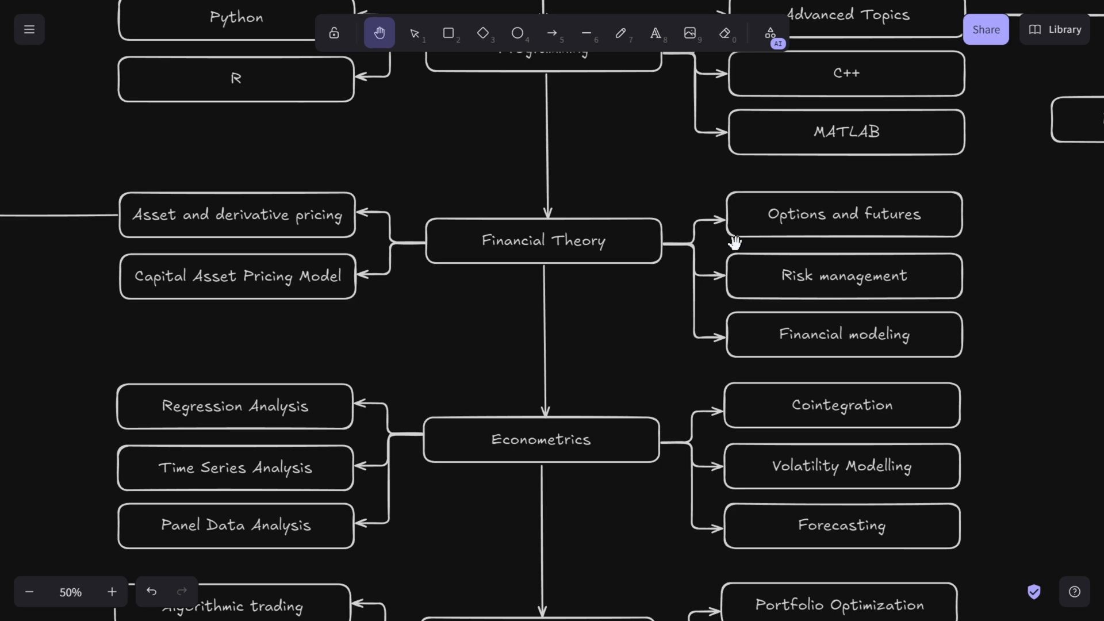
pyautogui.moveTo(855, 223)
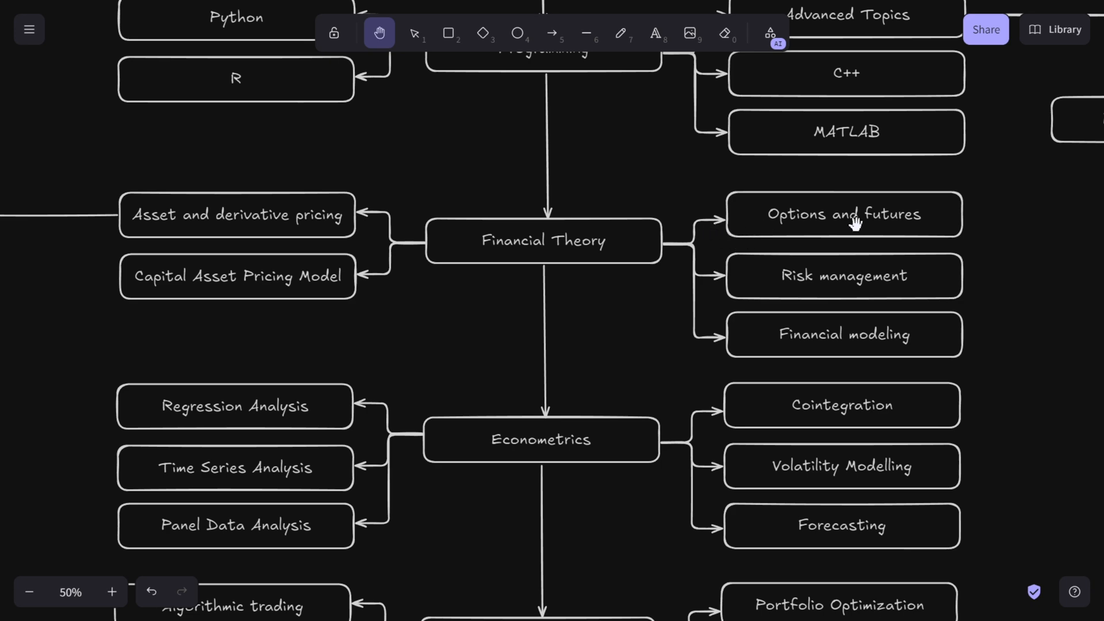
pyautogui.moveTo(866, 216)
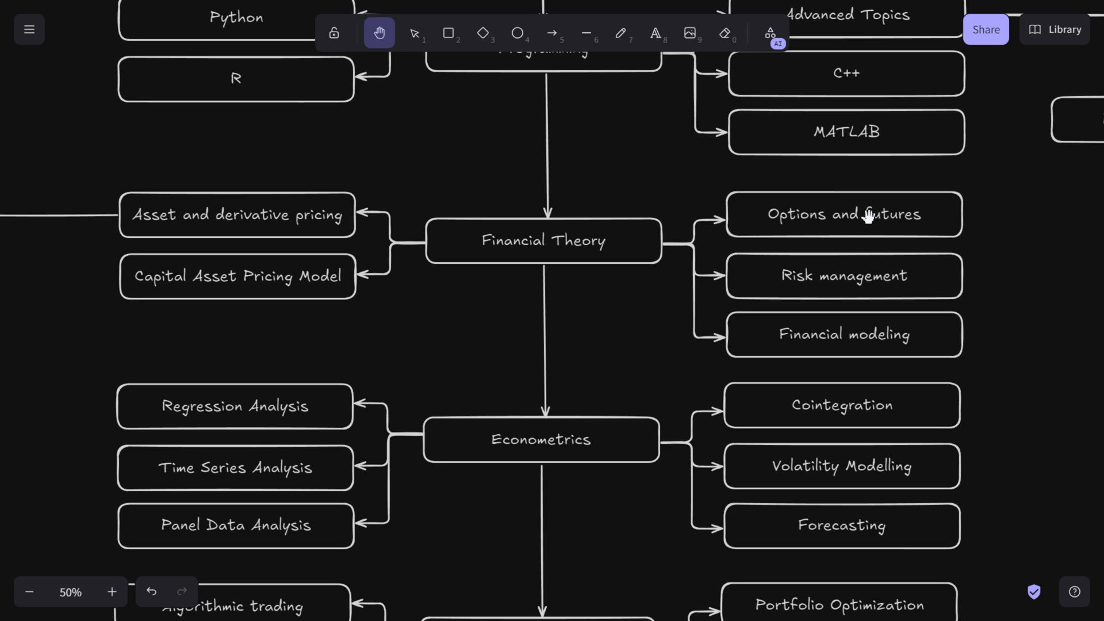
pyautogui.moveTo(795, 219)
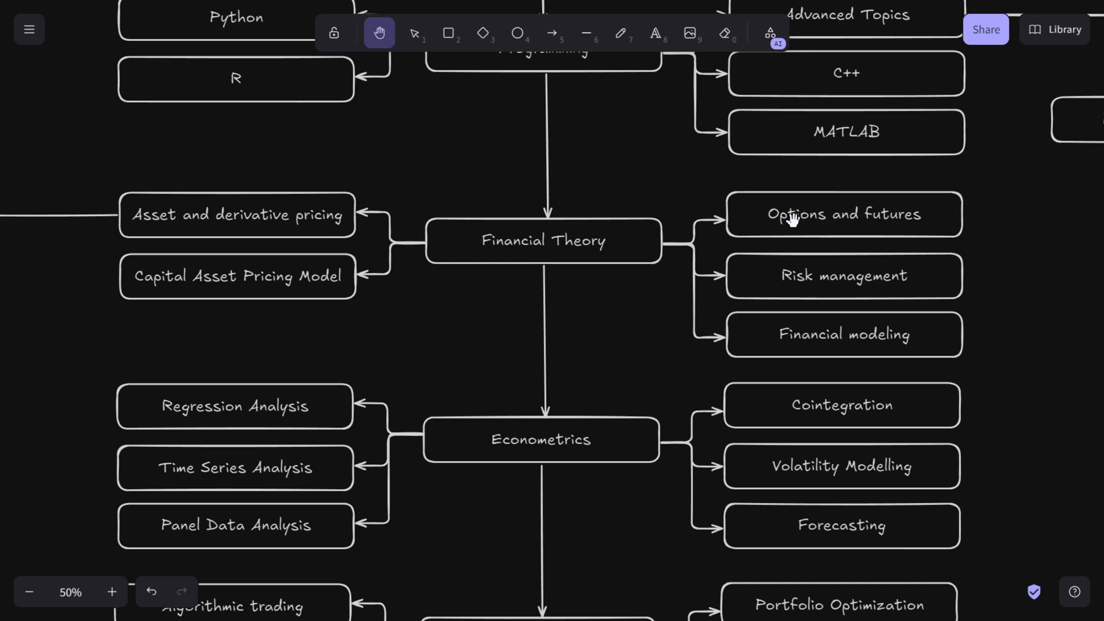
pyautogui.moveTo(815, 215)
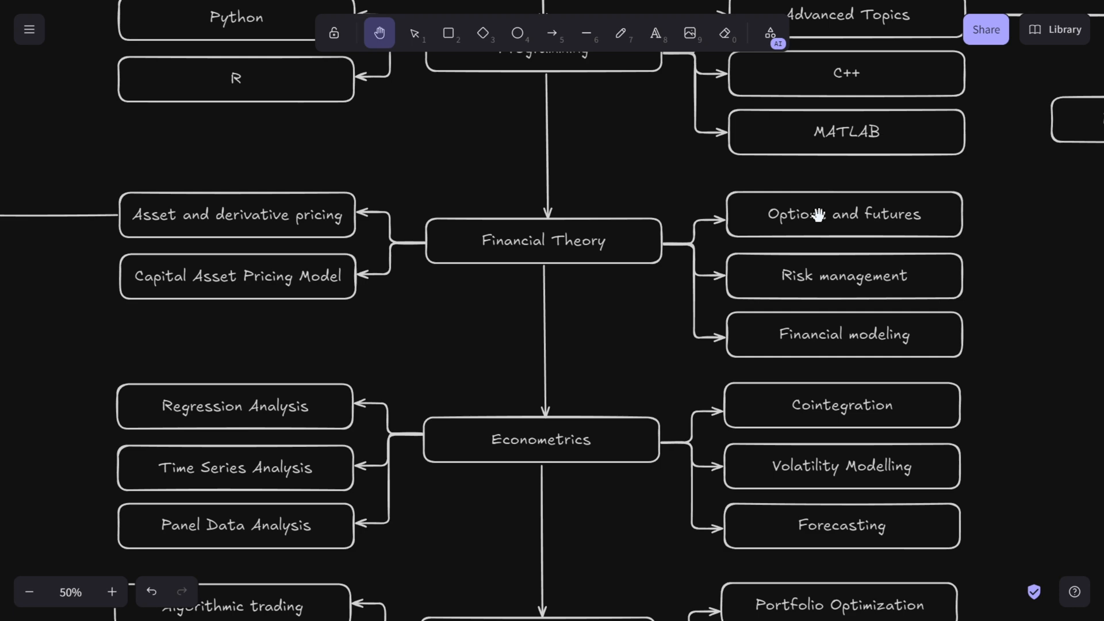
pyautogui.moveTo(830, 225)
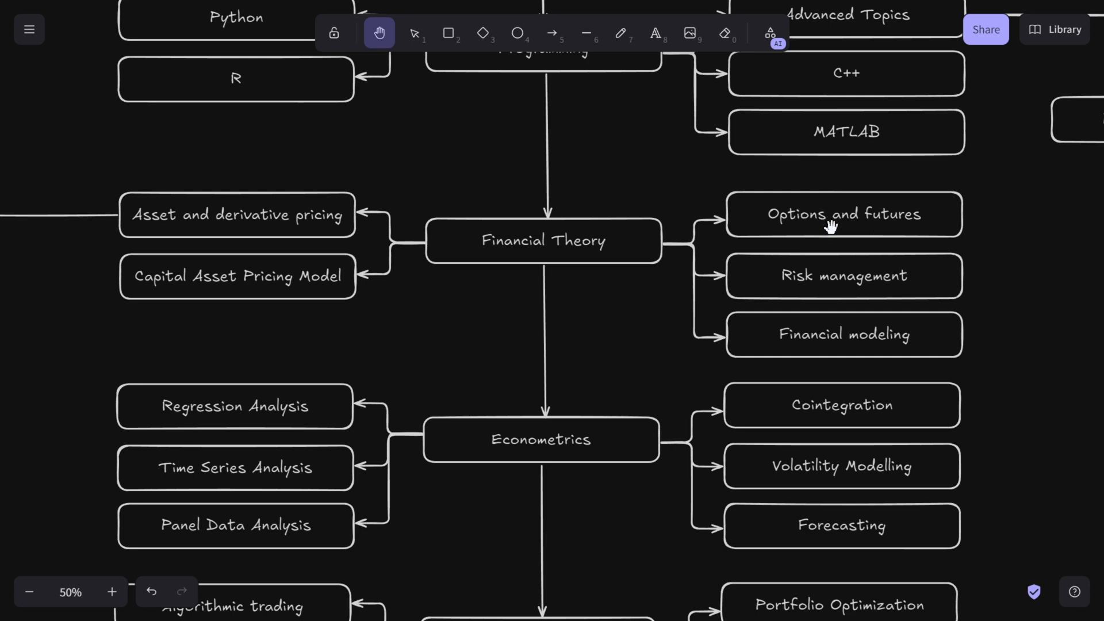
pyautogui.moveTo(845, 236)
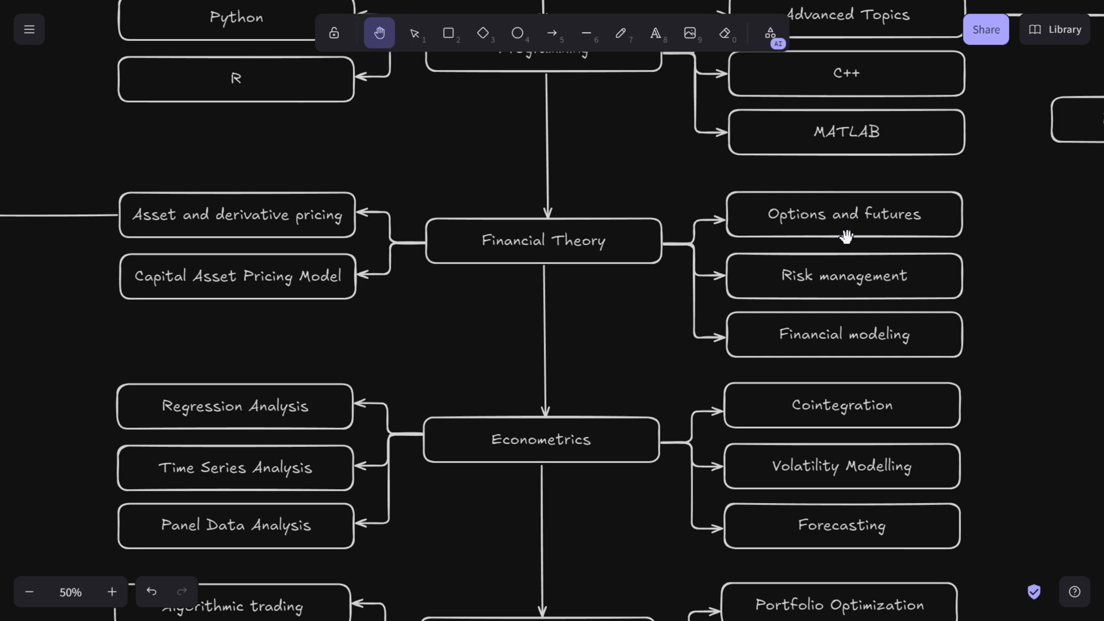
pyautogui.moveTo(721, 246)
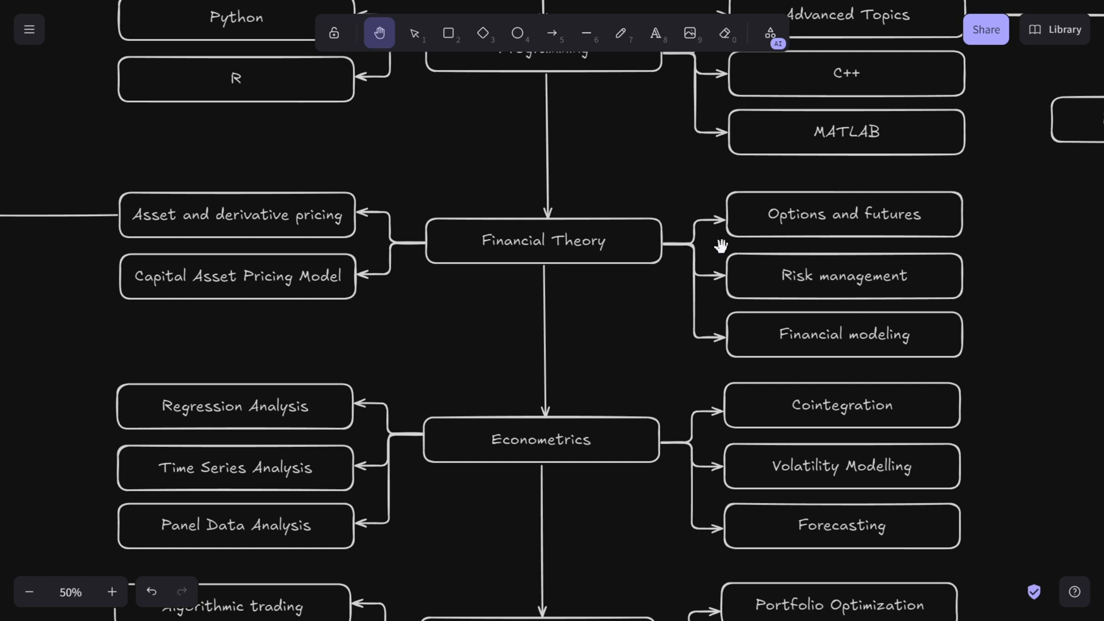
pyautogui.moveTo(860, 281)
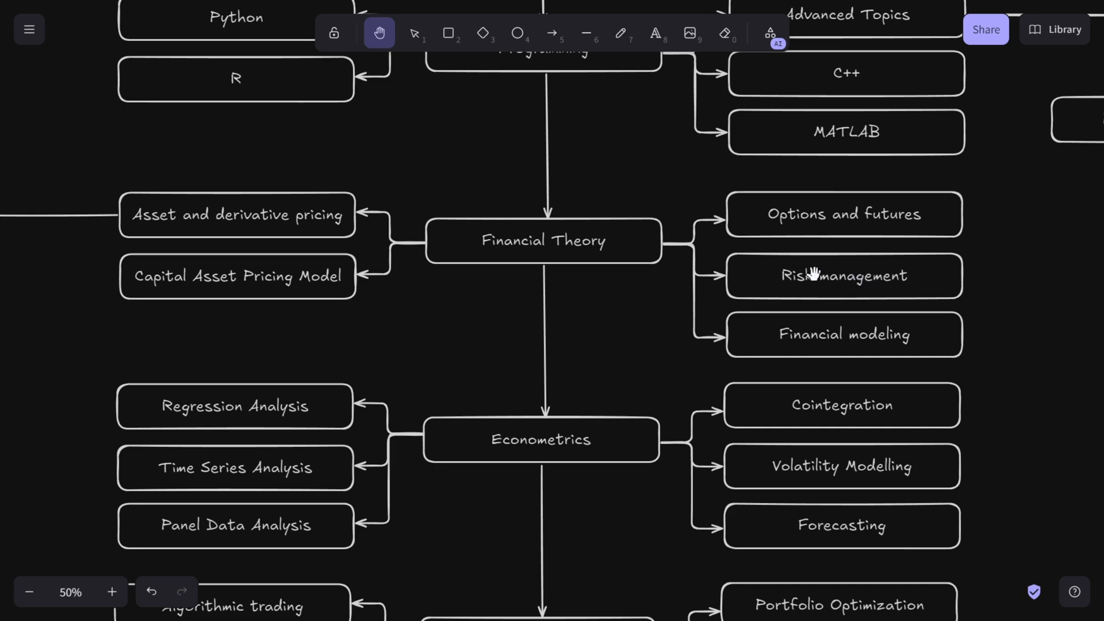
pyautogui.moveTo(819, 280)
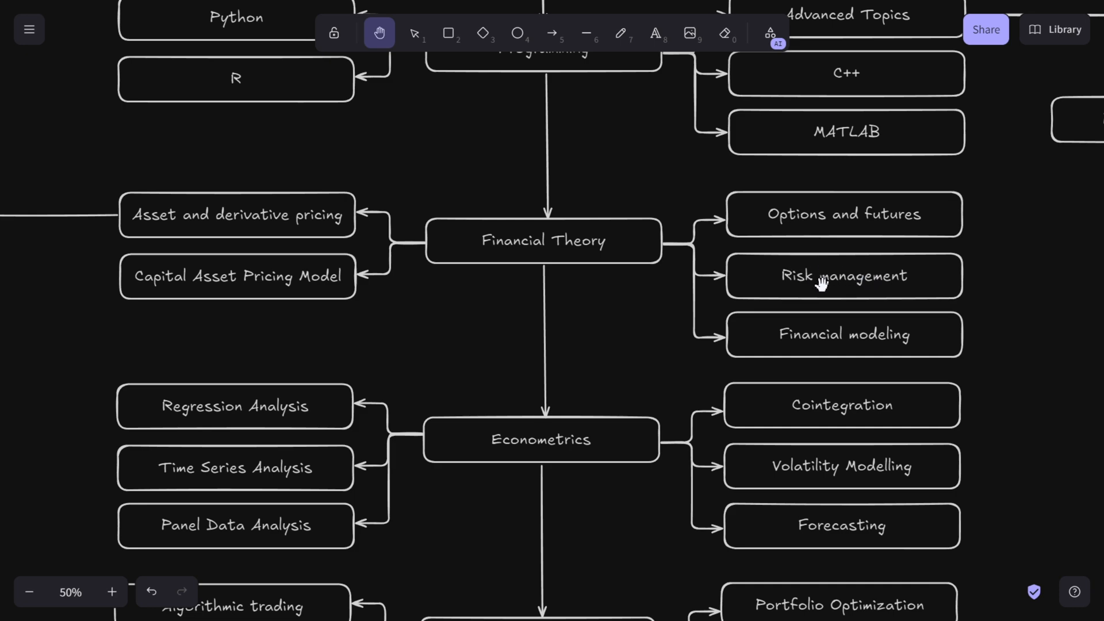
pyautogui.moveTo(816, 324)
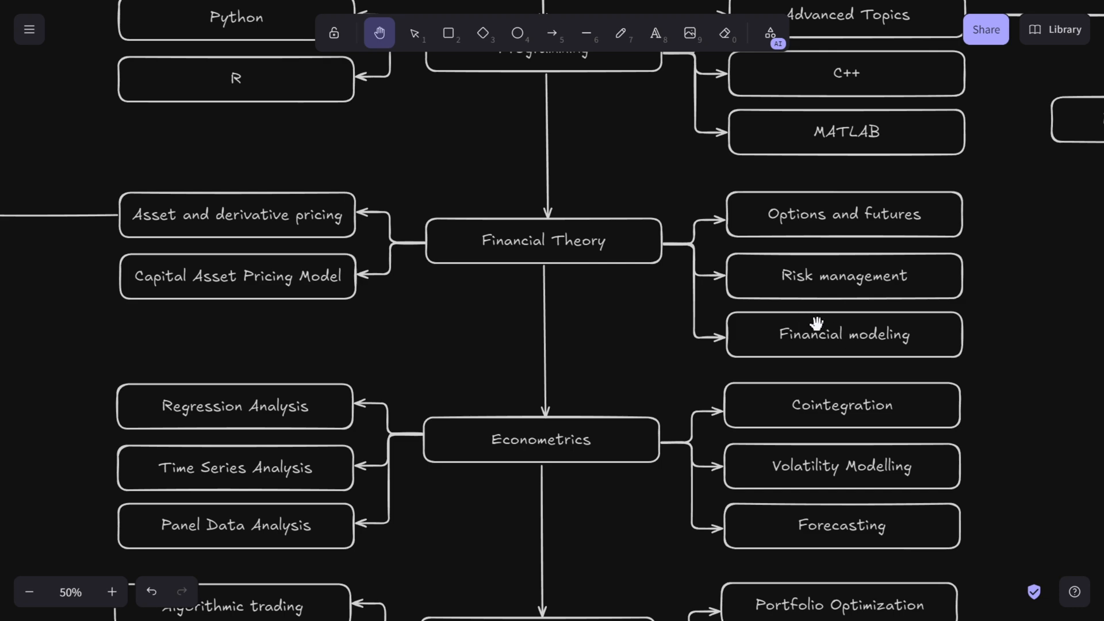
pyautogui.moveTo(806, 323)
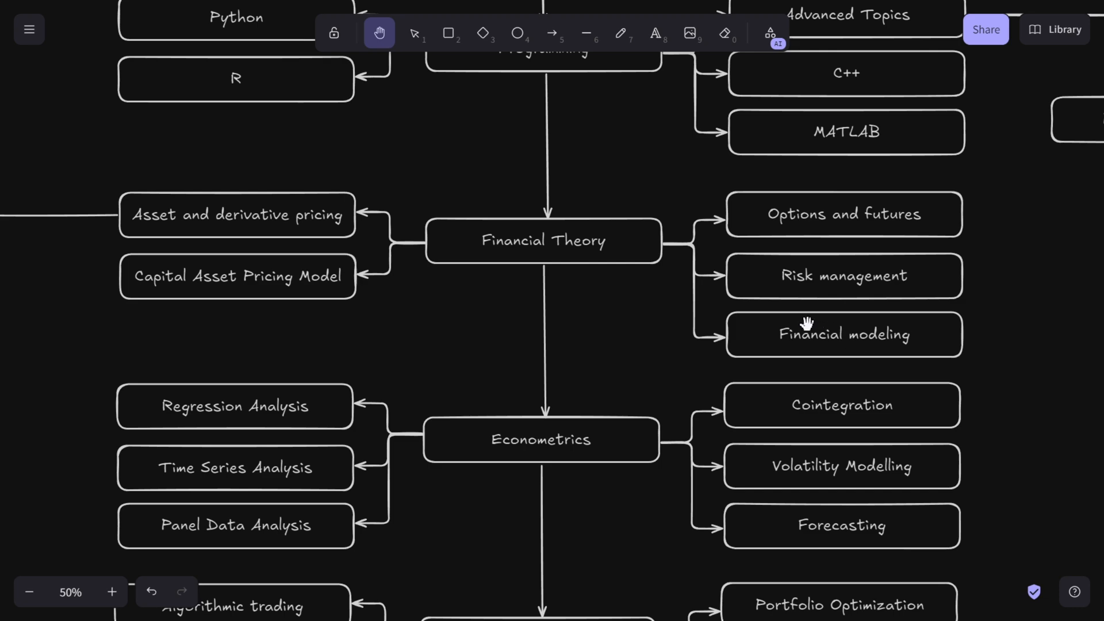
pyautogui.moveTo(705, 321)
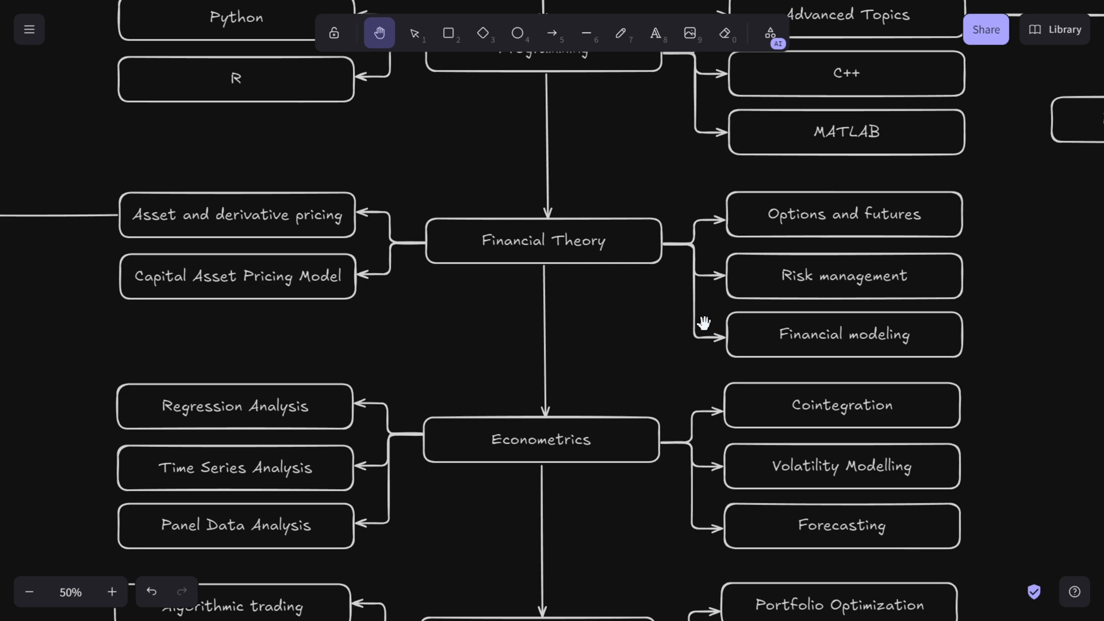
pyautogui.moveTo(789, 325)
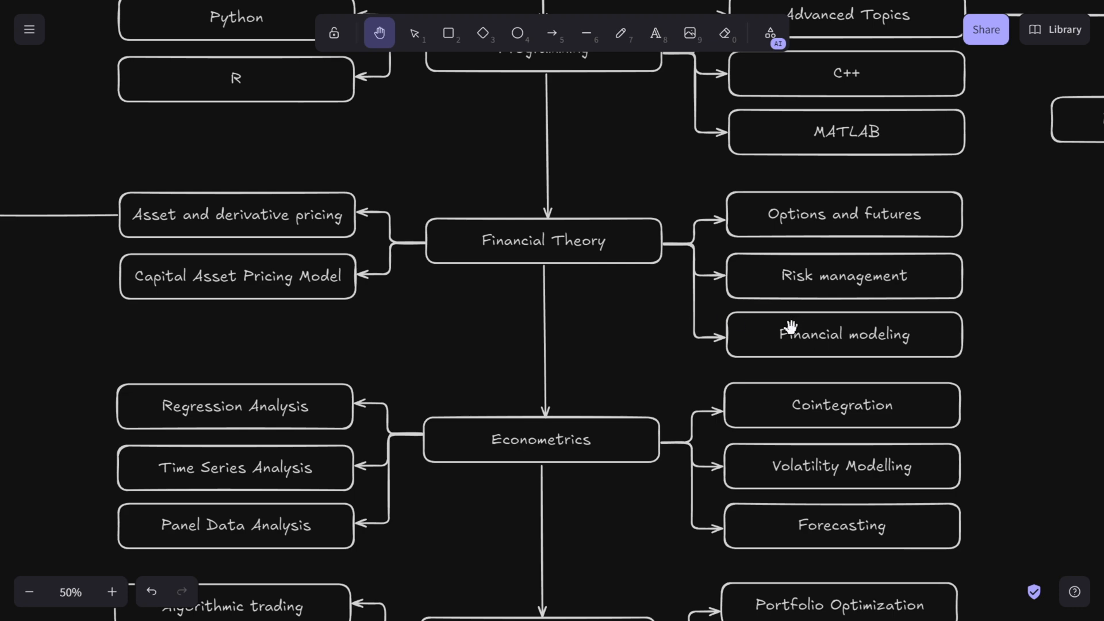
pyautogui.moveTo(472, 283)
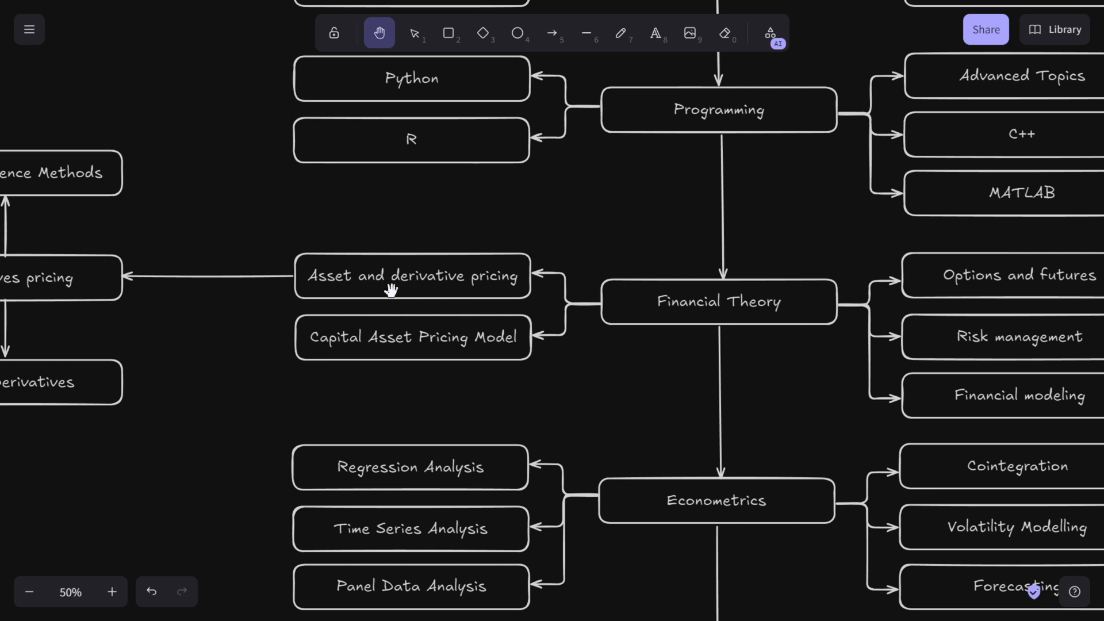
pyautogui.moveTo(347, 334)
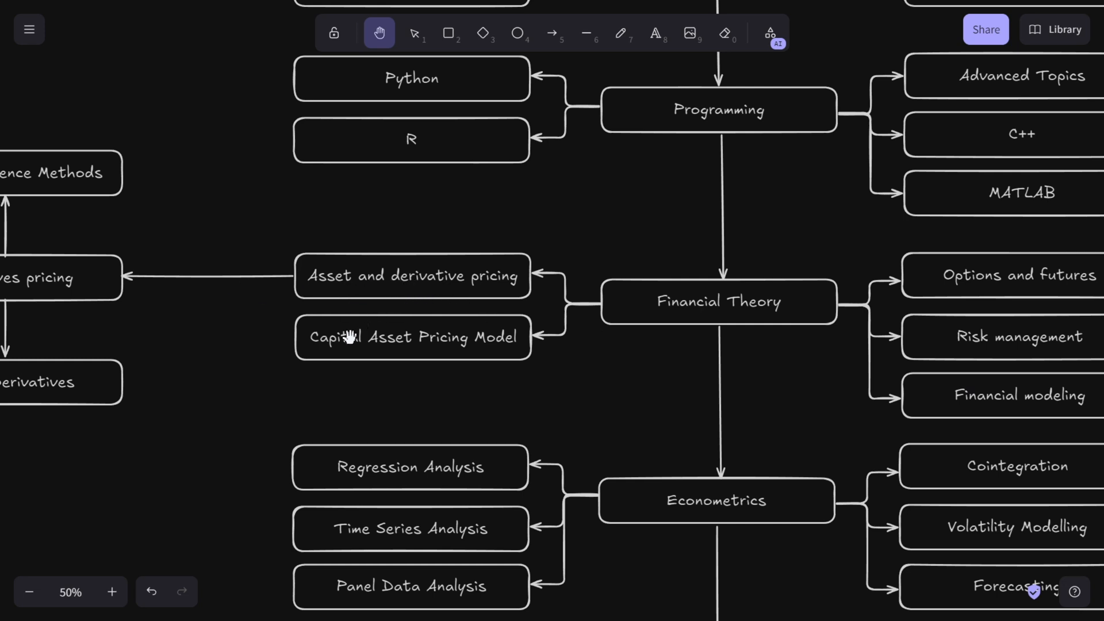
pyautogui.moveTo(509, 355)
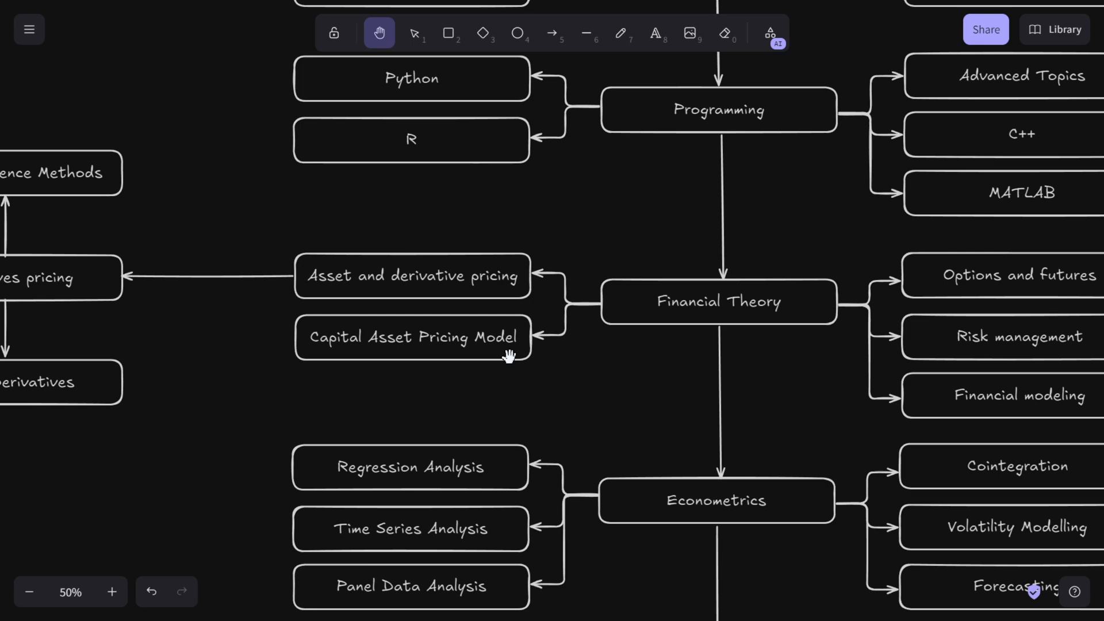
pyautogui.moveTo(357, 316)
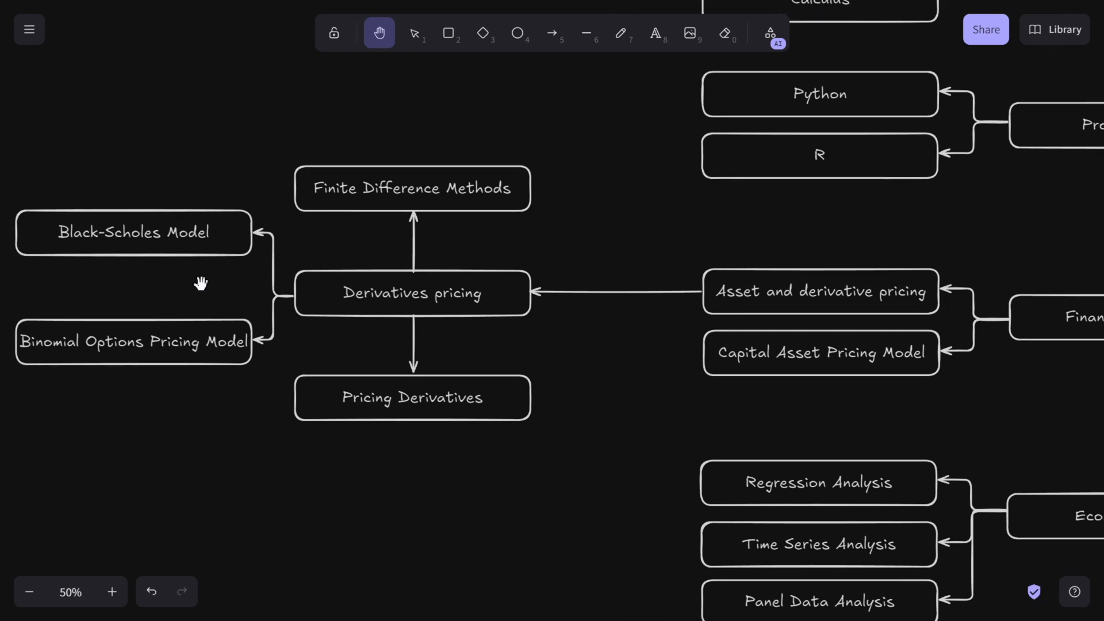
pyautogui.moveTo(218, 280)
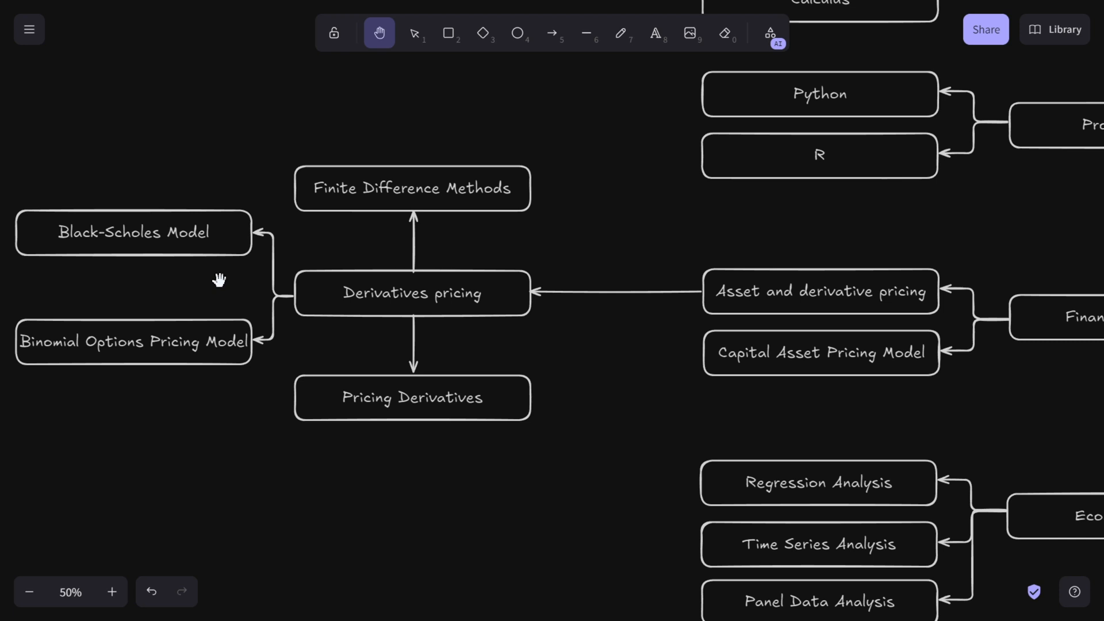
pyautogui.moveTo(215, 324)
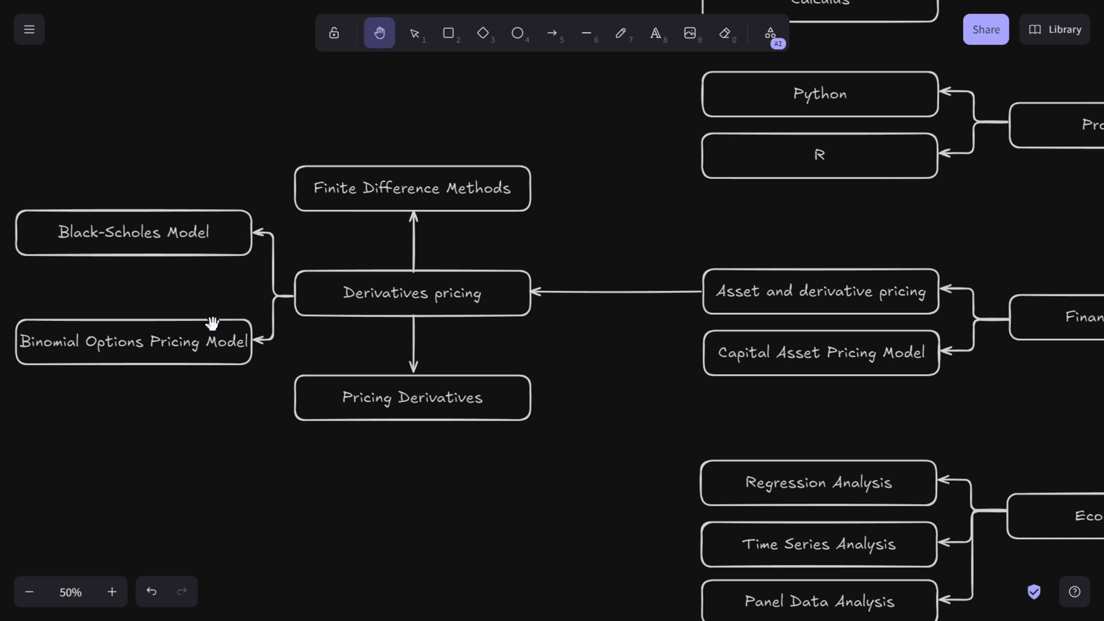
pyautogui.moveTo(242, 367)
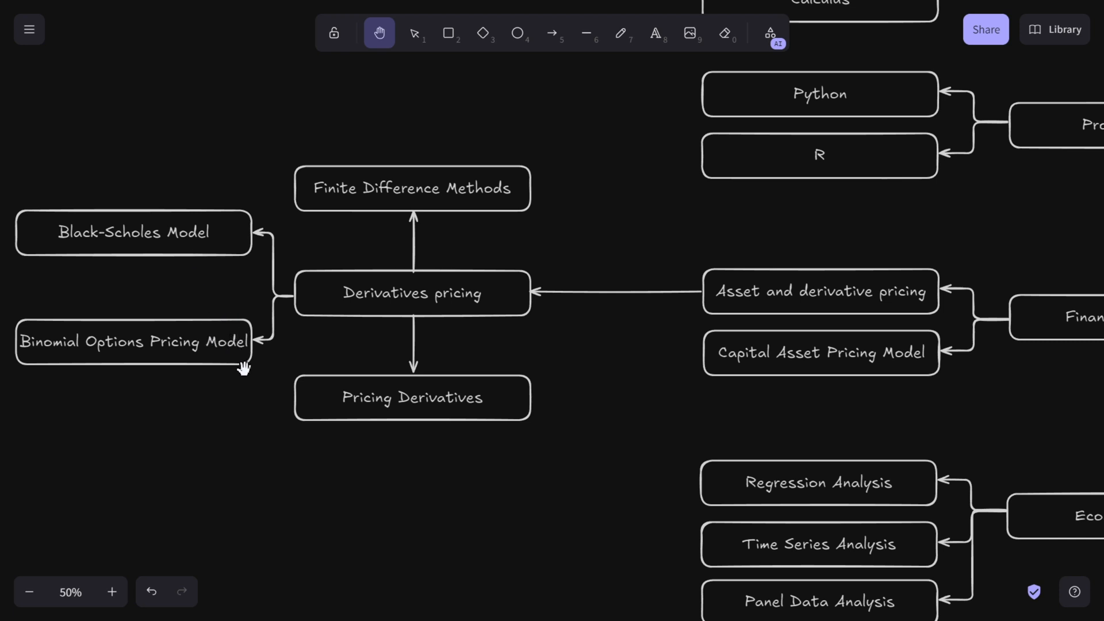
pyautogui.moveTo(178, 355)
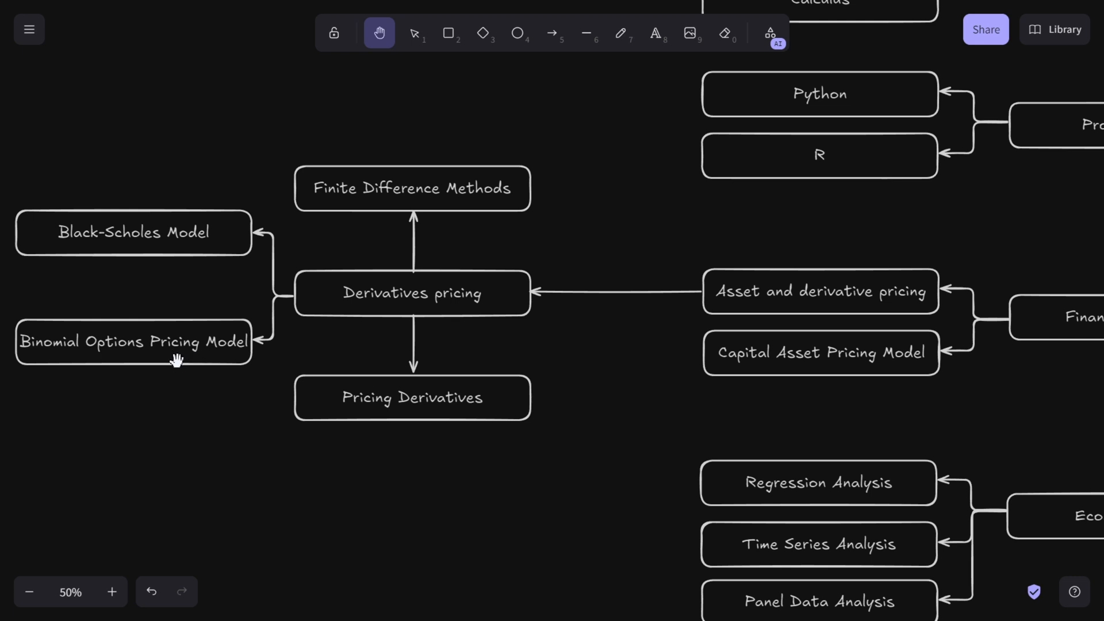
pyautogui.moveTo(199, 372)
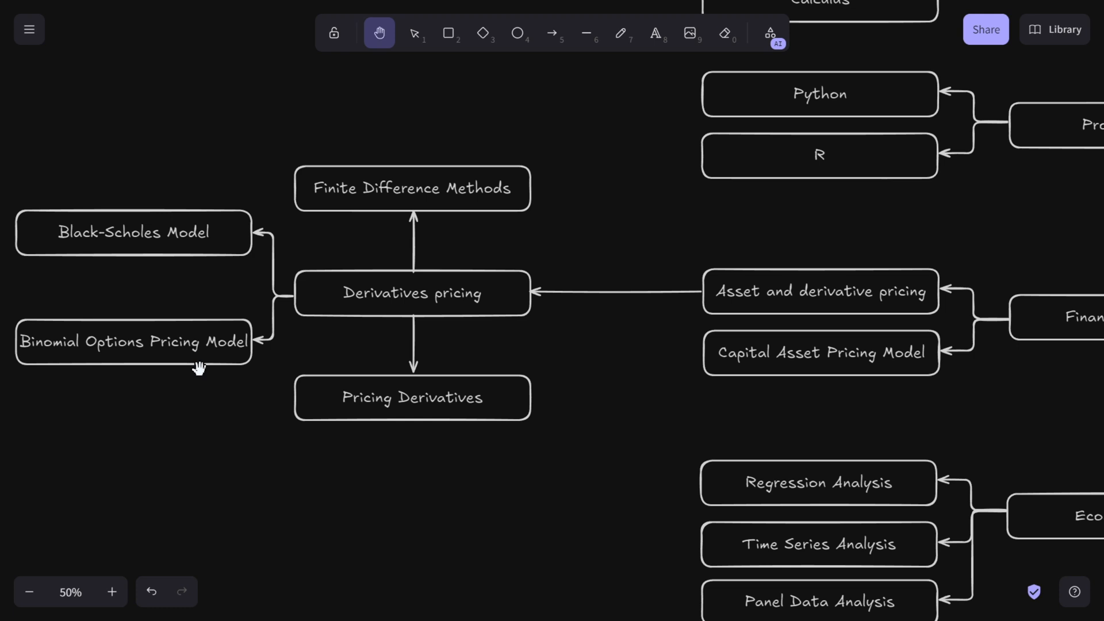
pyautogui.moveTo(239, 320)
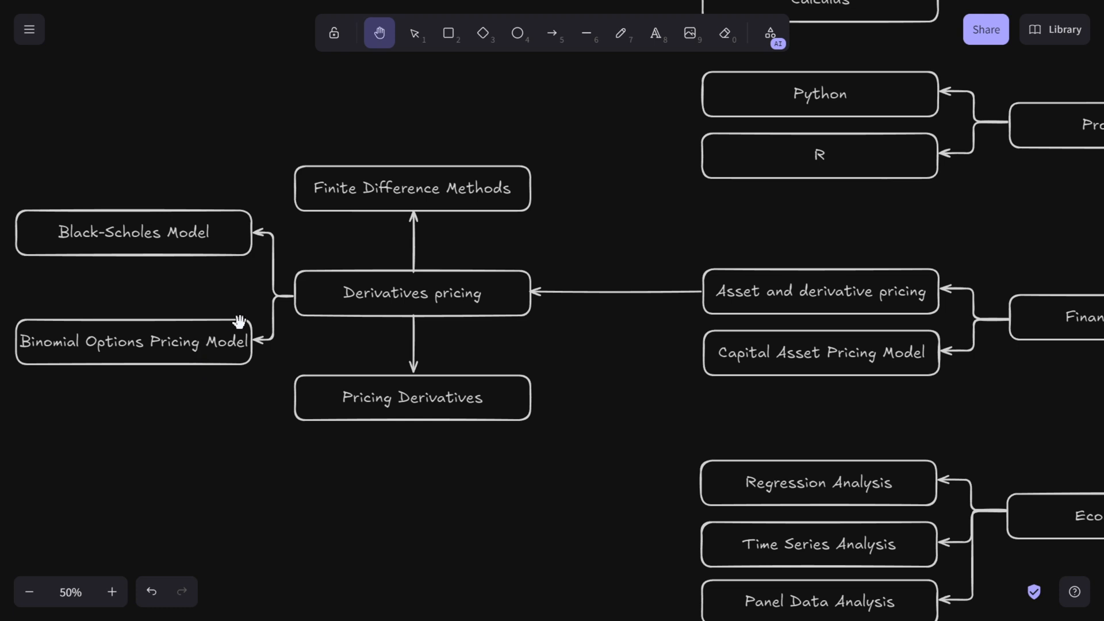
pyautogui.moveTo(184, 286)
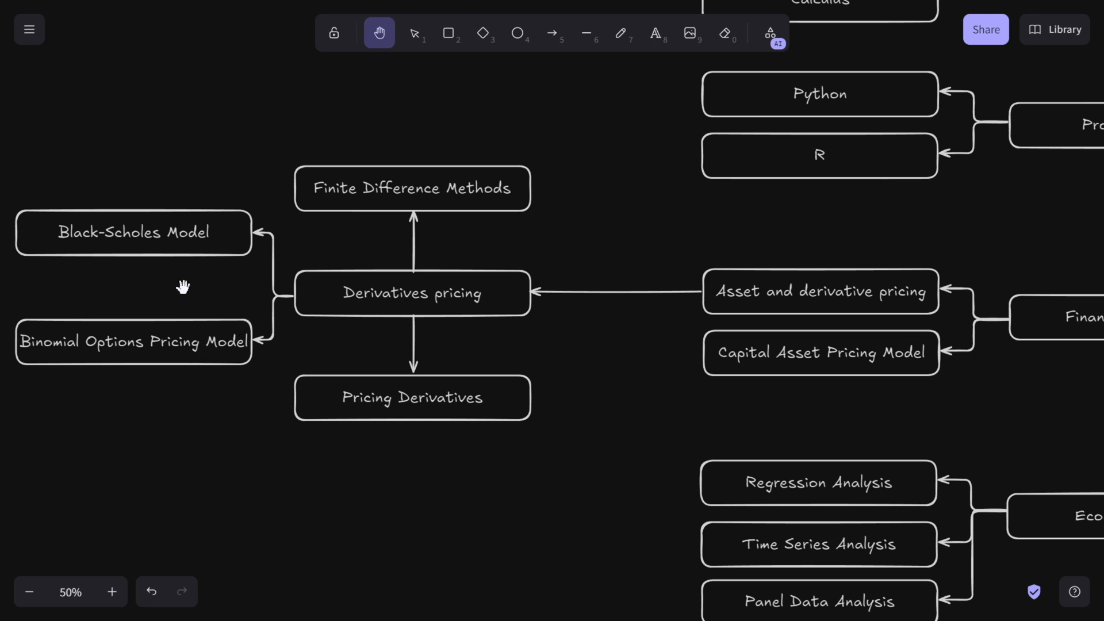
pyautogui.moveTo(294, 253)
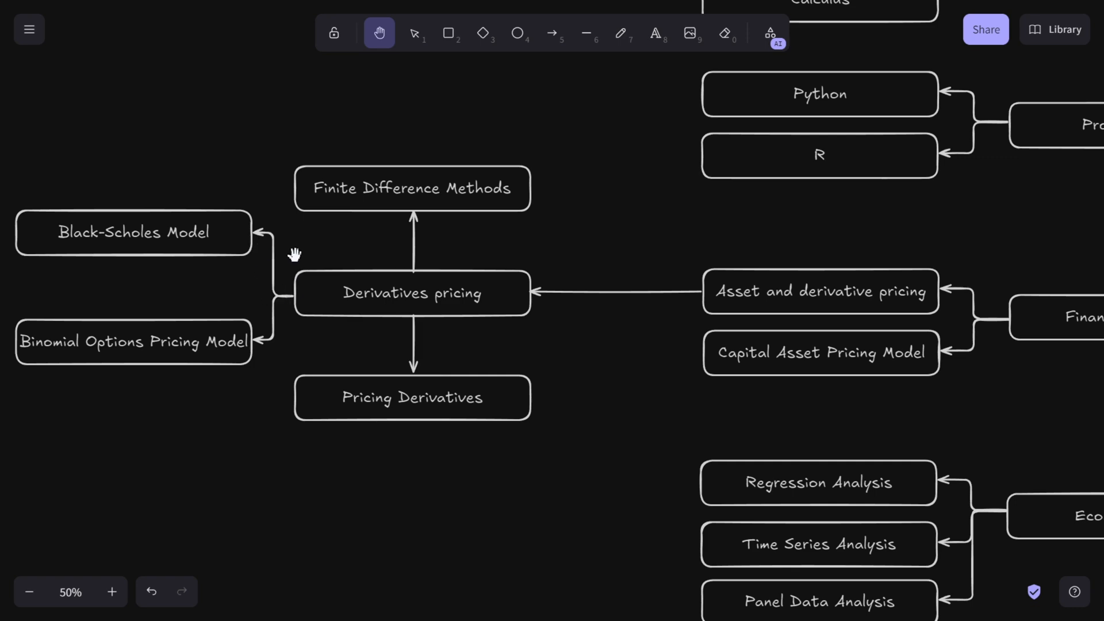
pyautogui.moveTo(246, 321)
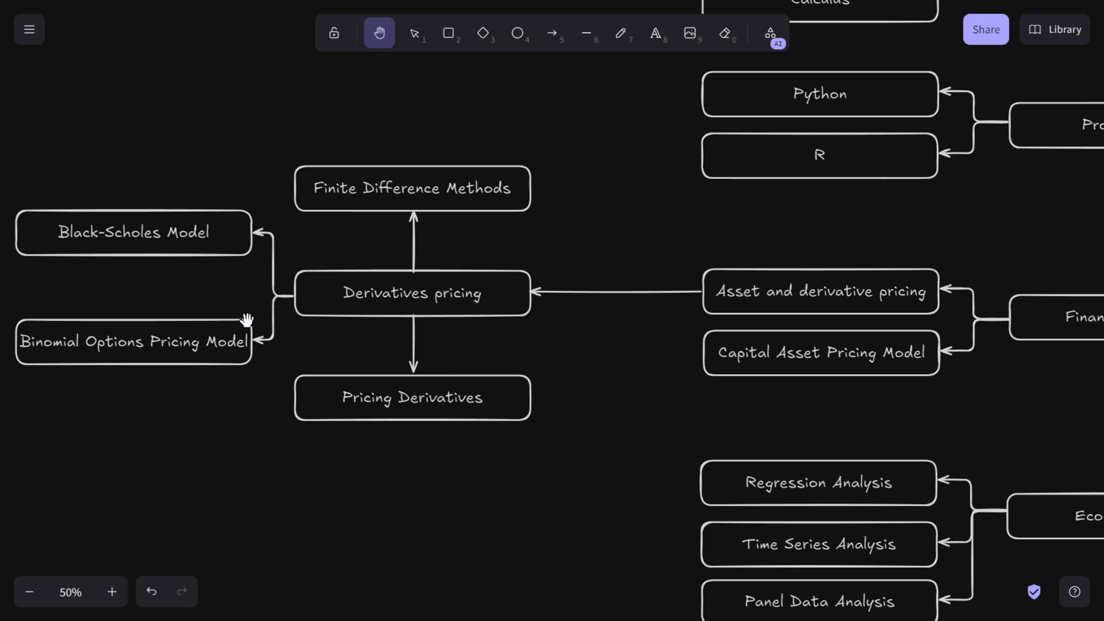
pyautogui.moveTo(274, 275)
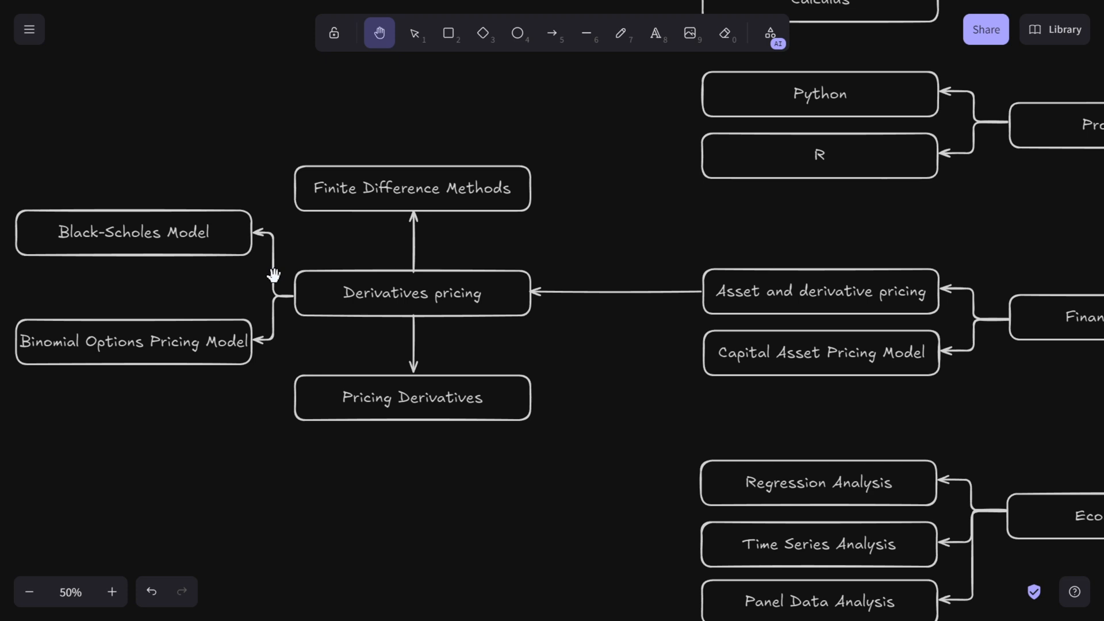
pyautogui.moveTo(385, 210)
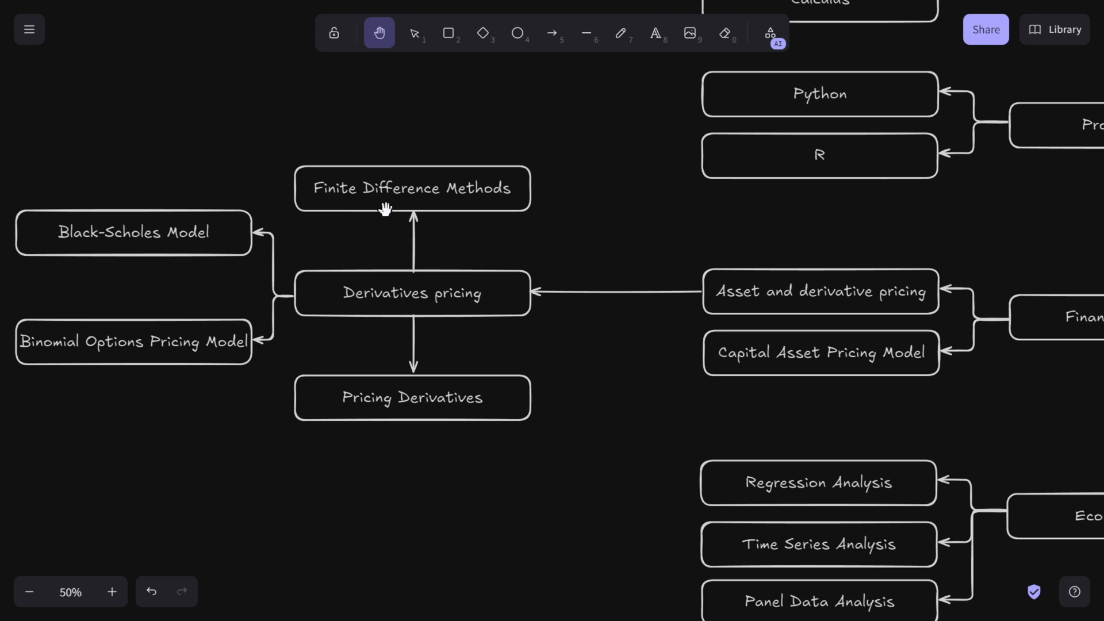
pyautogui.moveTo(441, 205)
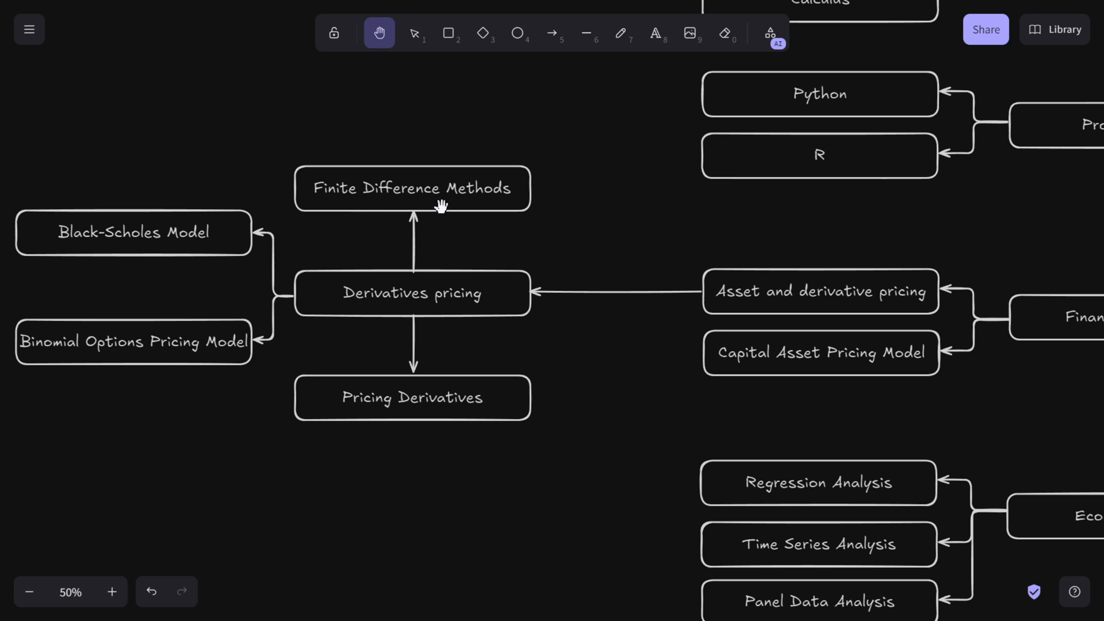
pyautogui.moveTo(413, 188)
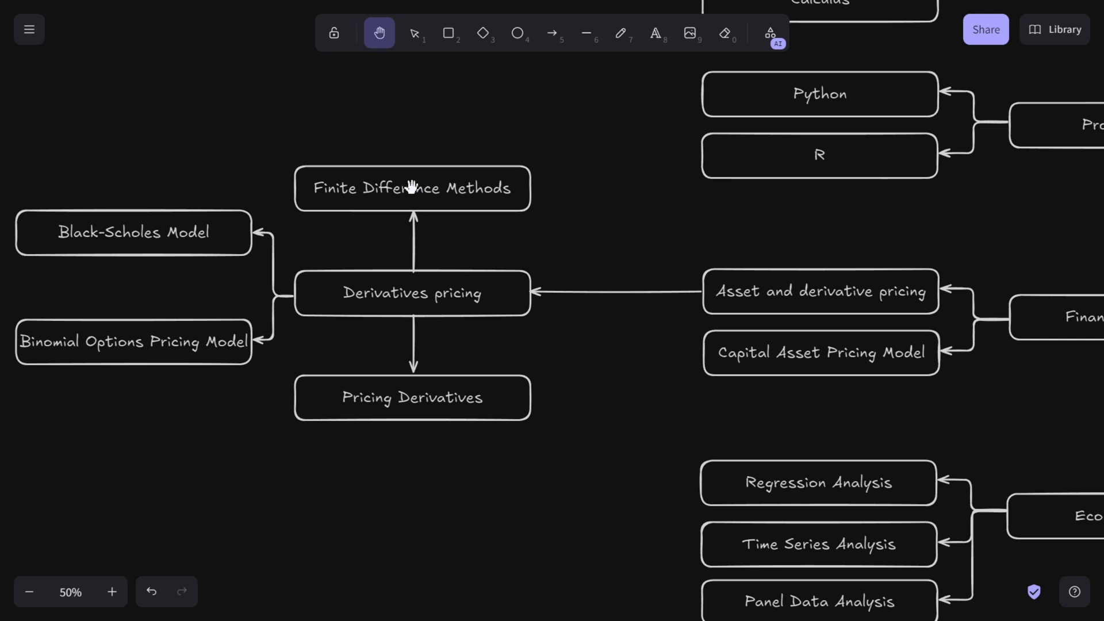
pyautogui.moveTo(387, 184)
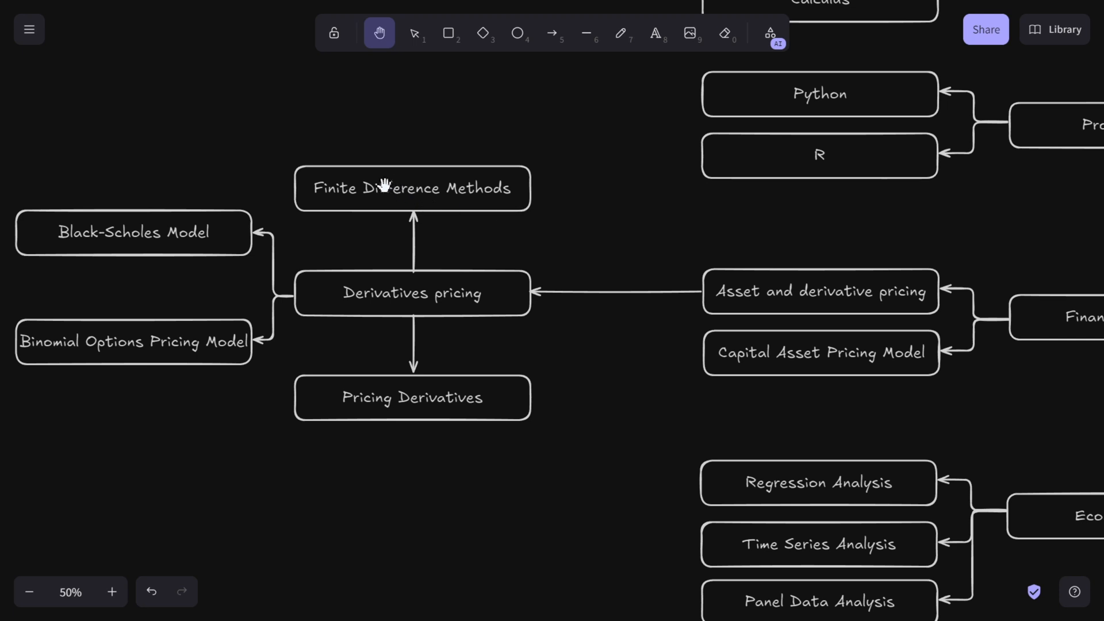
pyautogui.moveTo(358, 303)
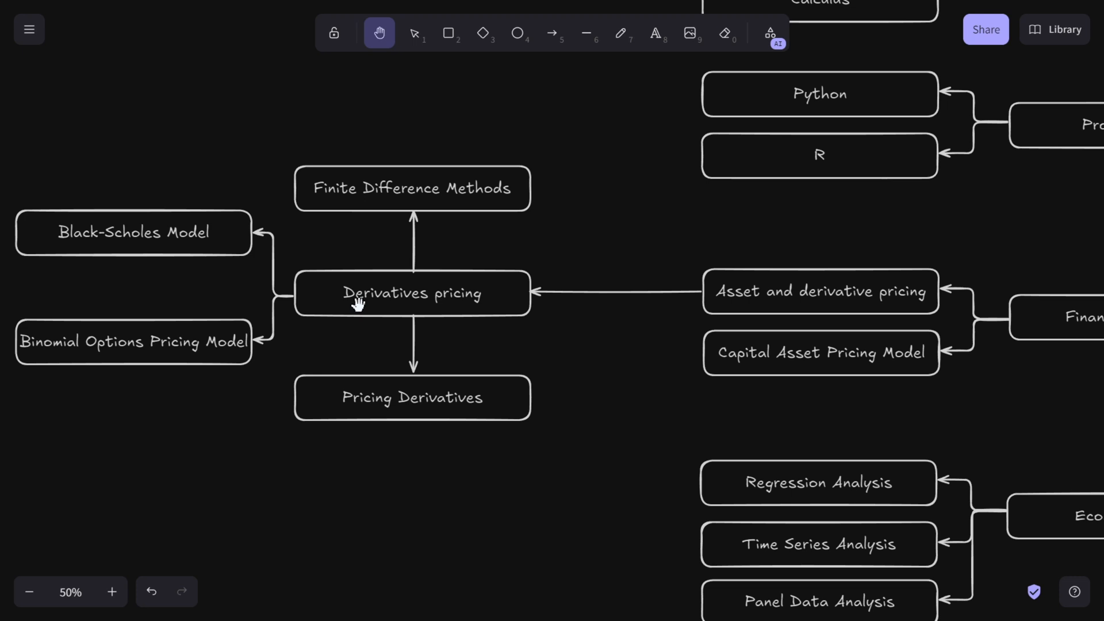
pyautogui.moveTo(443, 334)
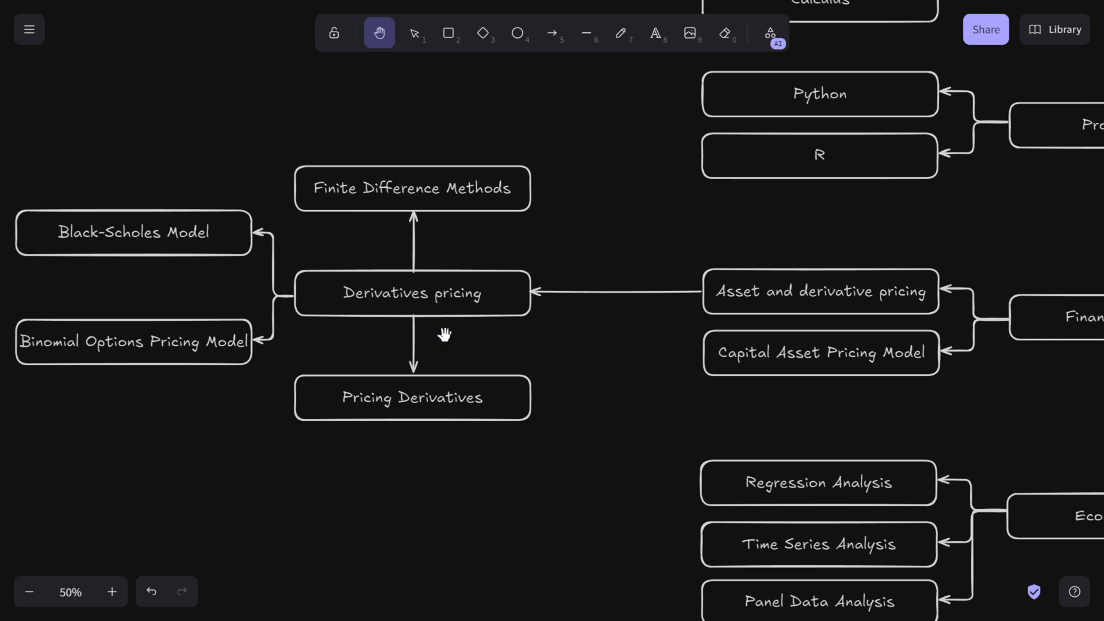
pyautogui.moveTo(779, 387)
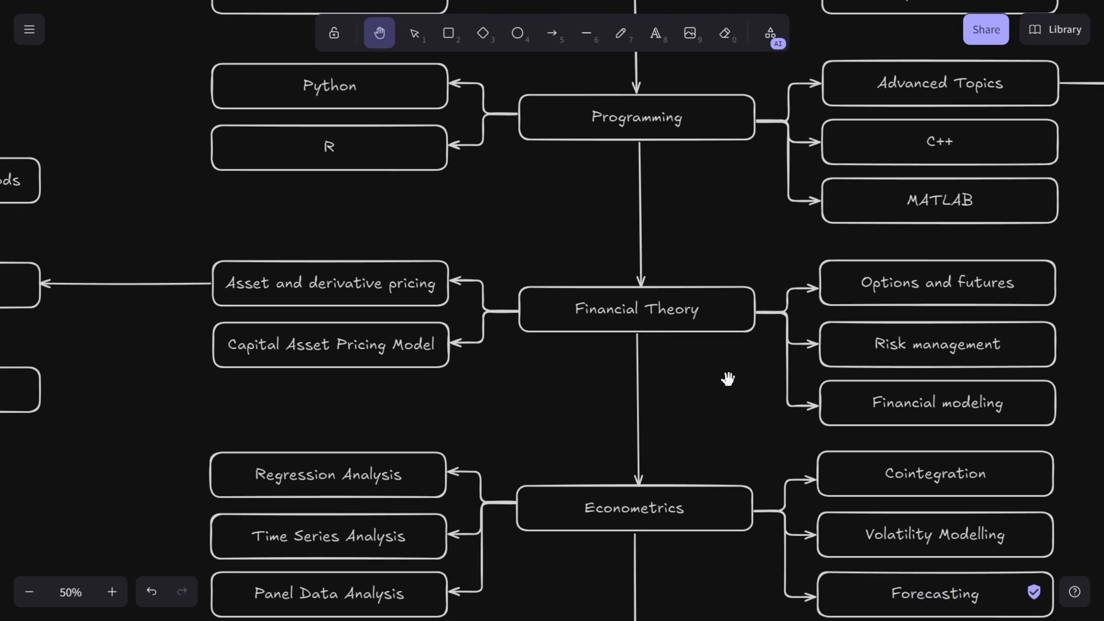
pyautogui.moveTo(663, 352)
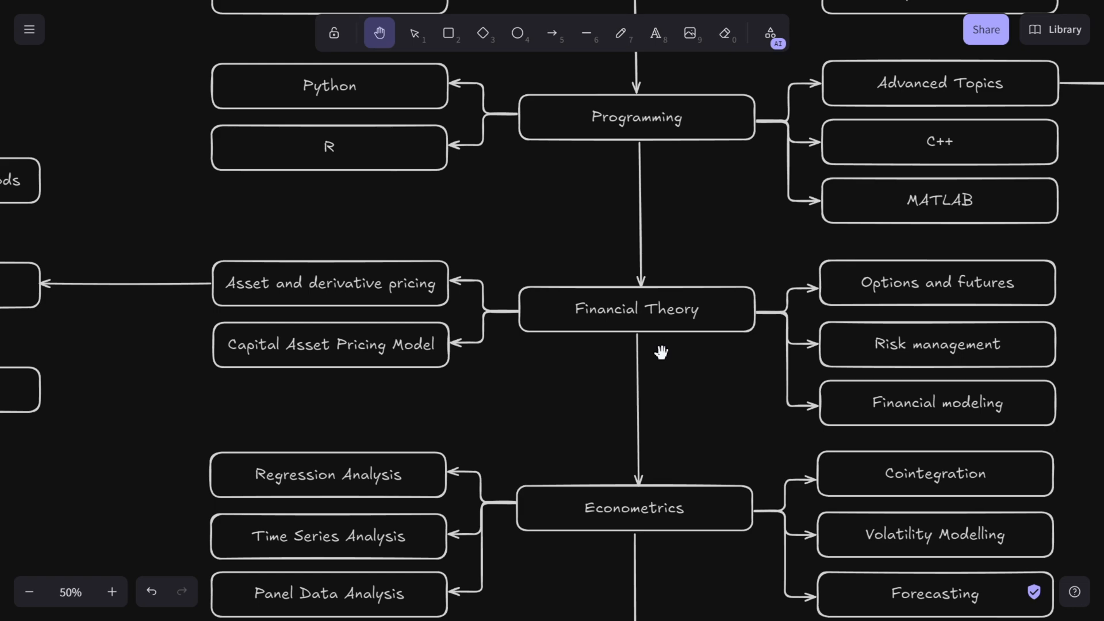
pyautogui.moveTo(654, 351)
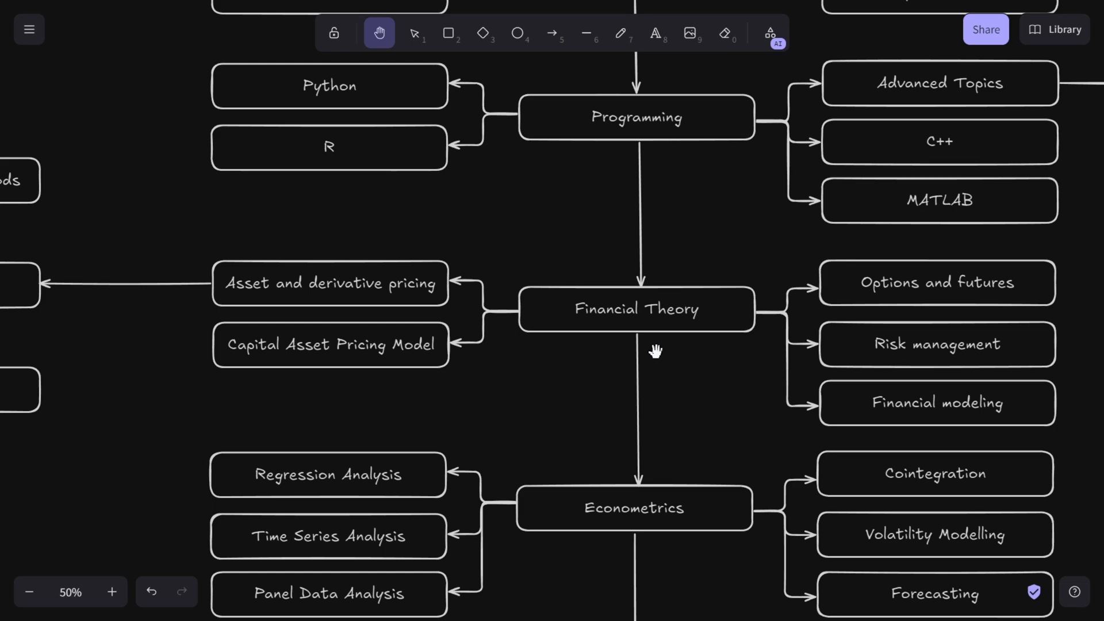
pyautogui.moveTo(634, 353)
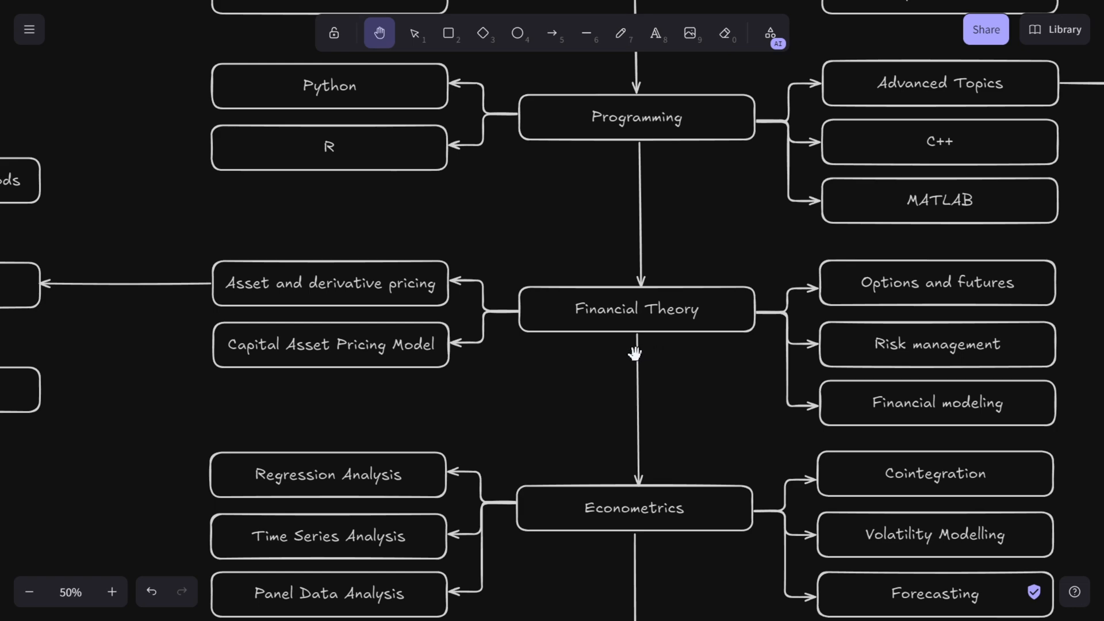
pyautogui.moveTo(644, 349)
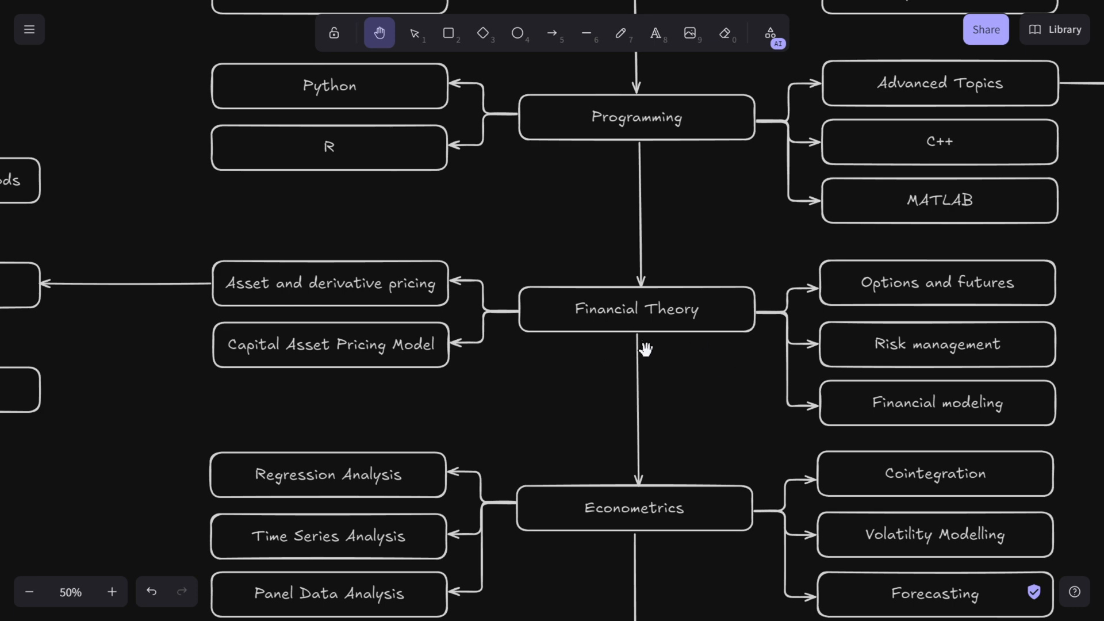
pyautogui.moveTo(679, 394)
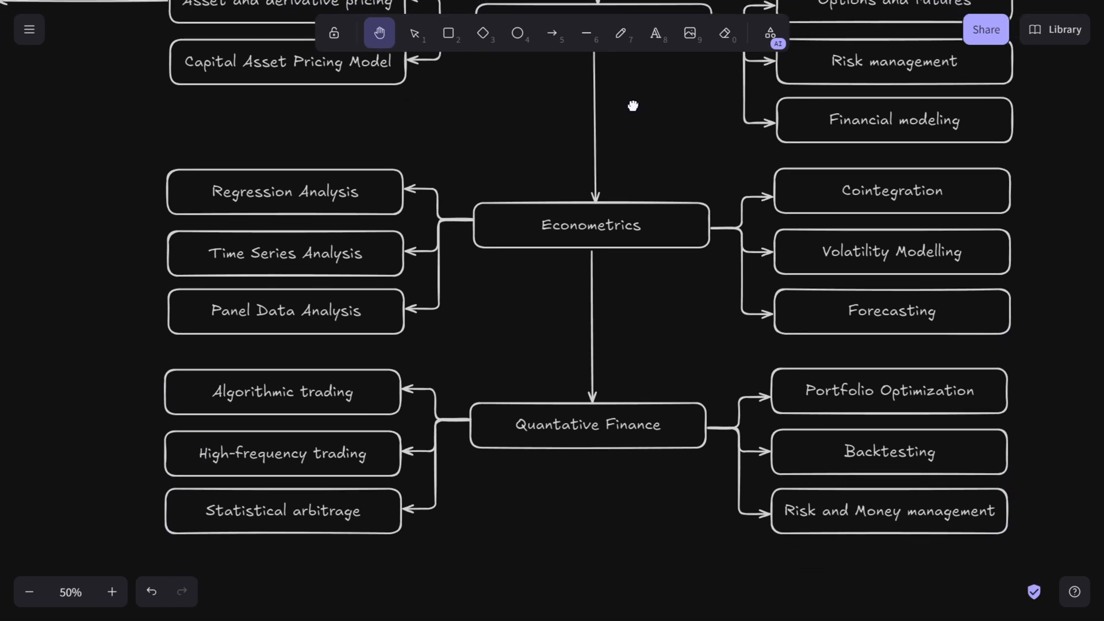
pyautogui.moveTo(584, 155)
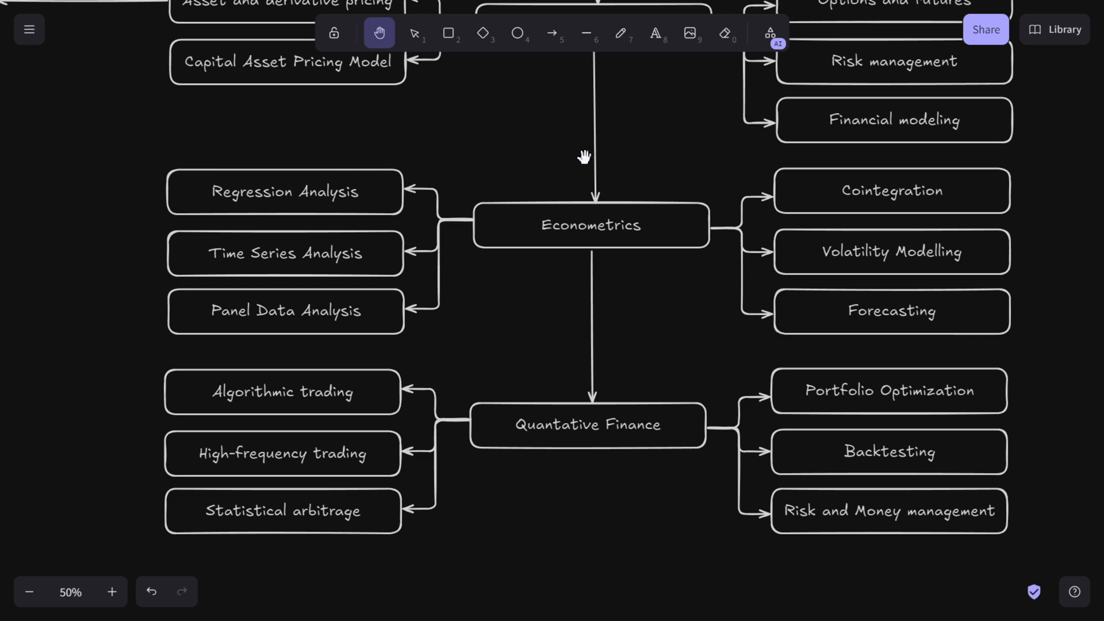
pyautogui.moveTo(588, 205)
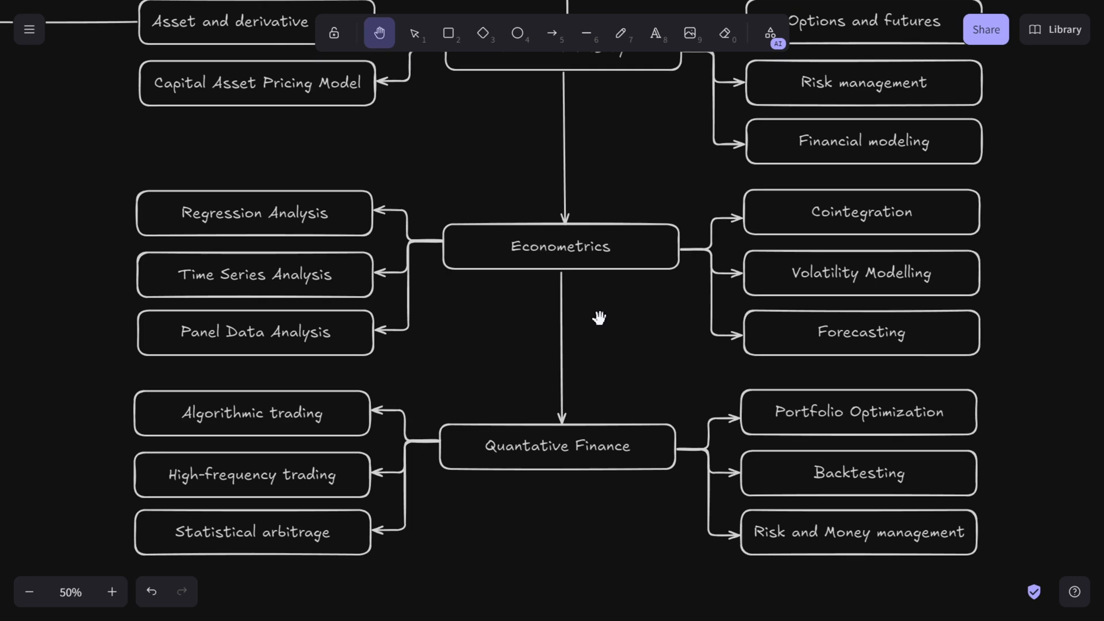
pyautogui.moveTo(580, 308)
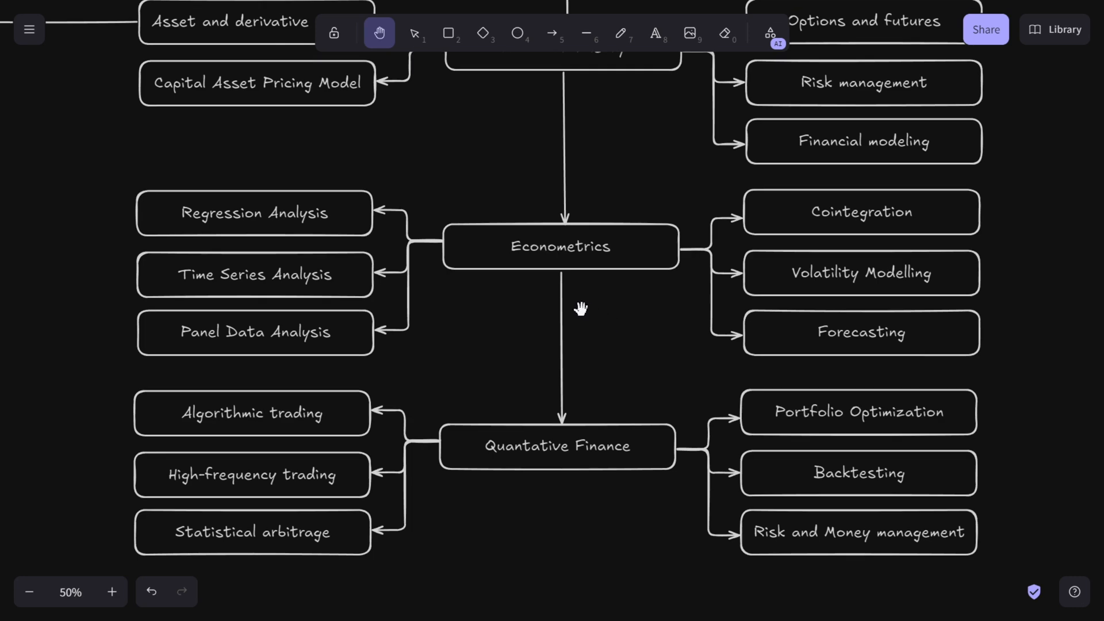
pyautogui.moveTo(577, 296)
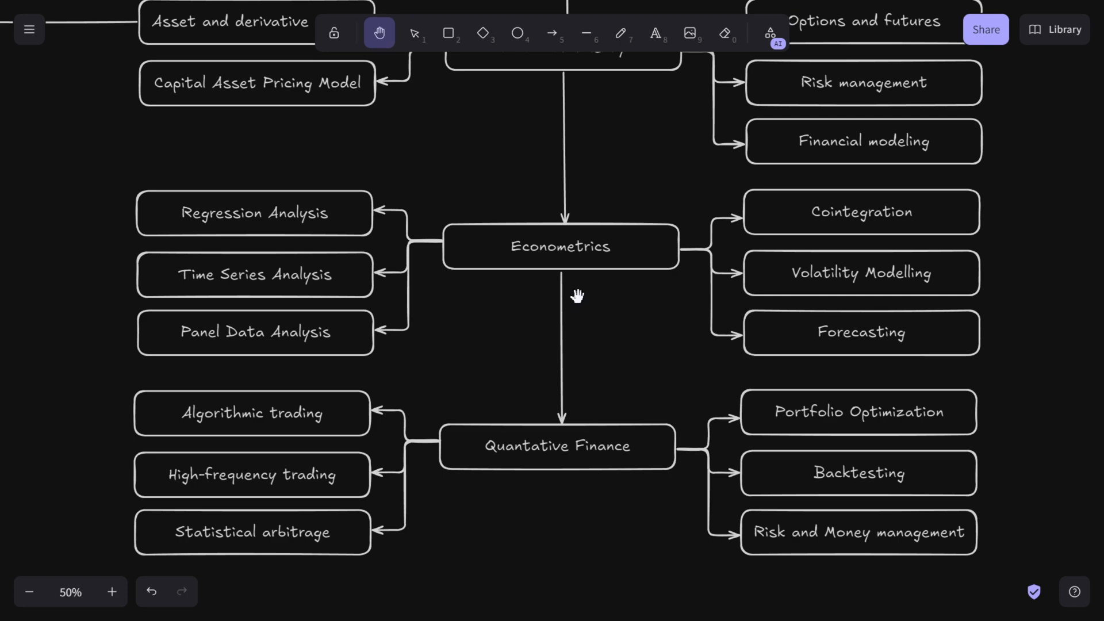
pyautogui.moveTo(818, 219)
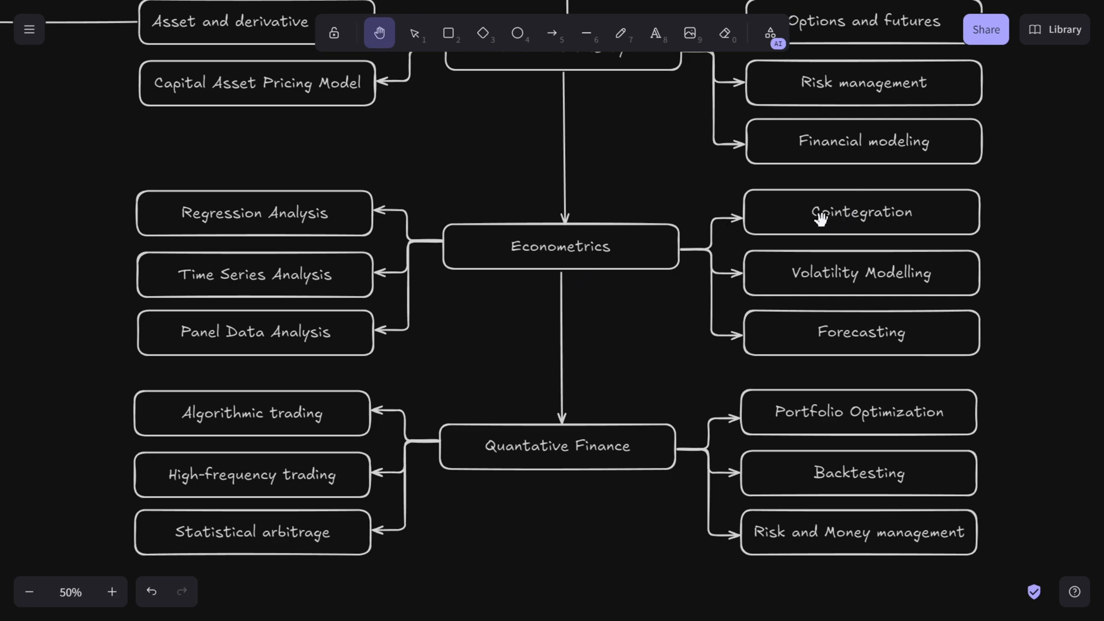
pyautogui.moveTo(859, 284)
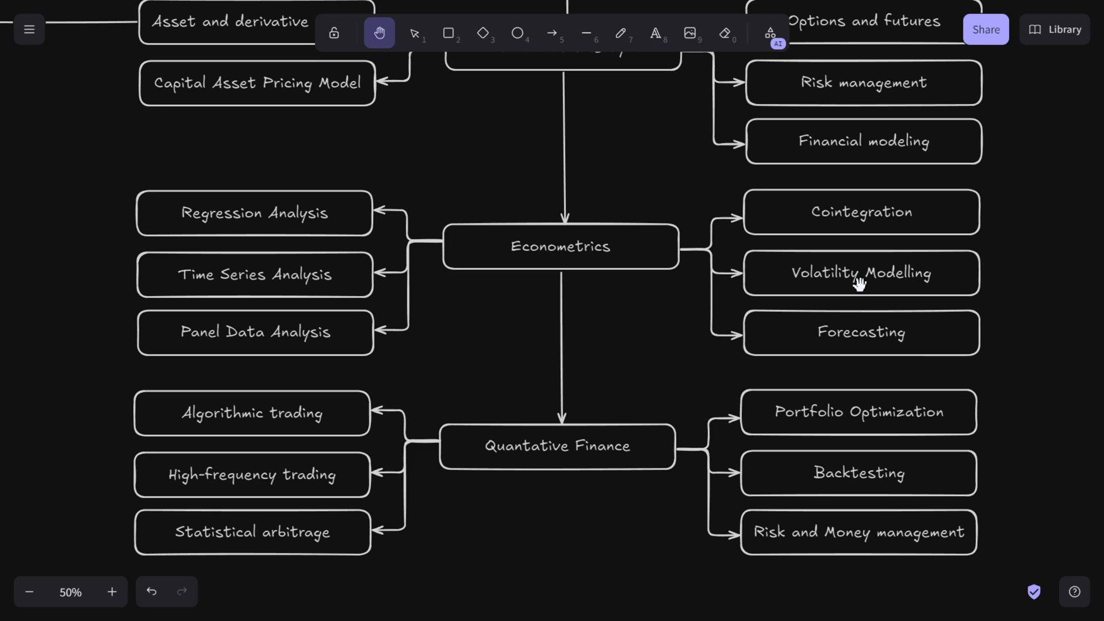
pyautogui.moveTo(709, 261)
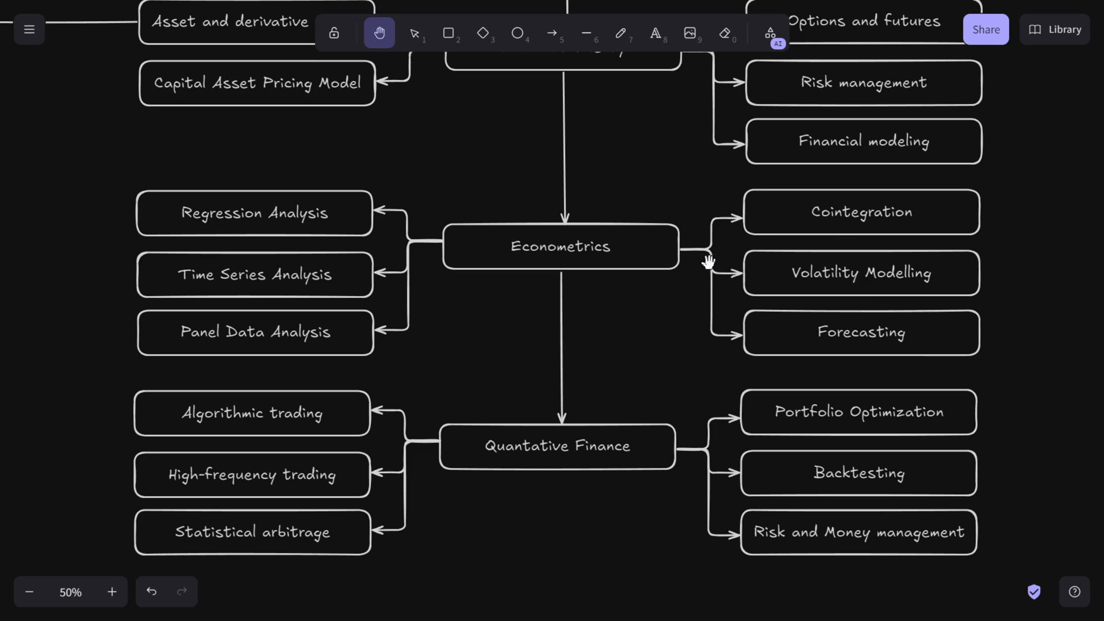
pyautogui.moveTo(632, 249)
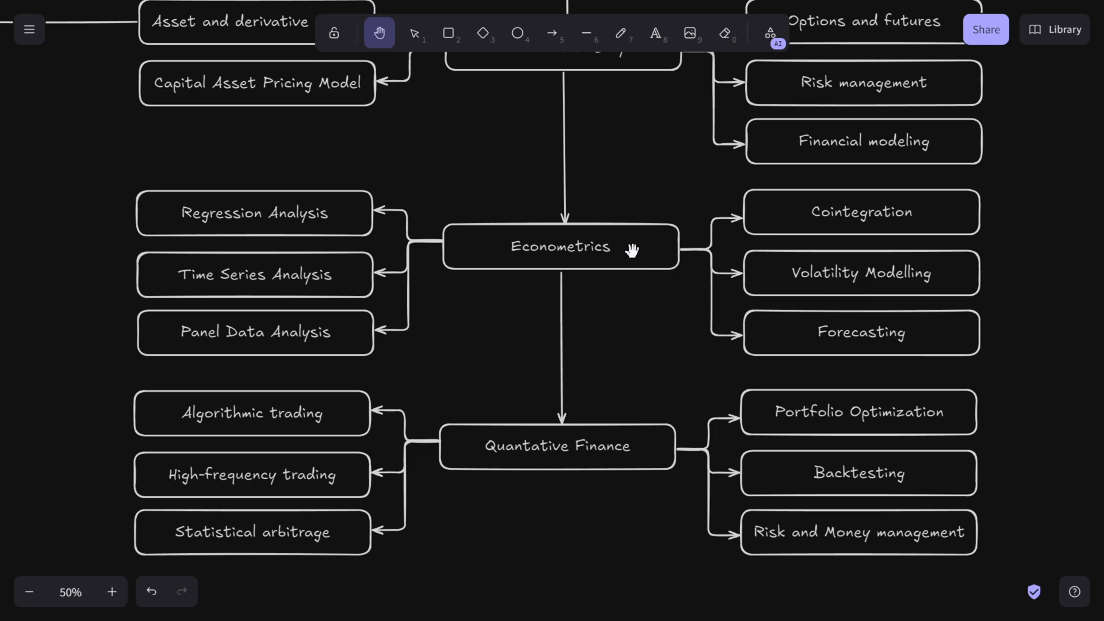
pyautogui.moveTo(535, 282)
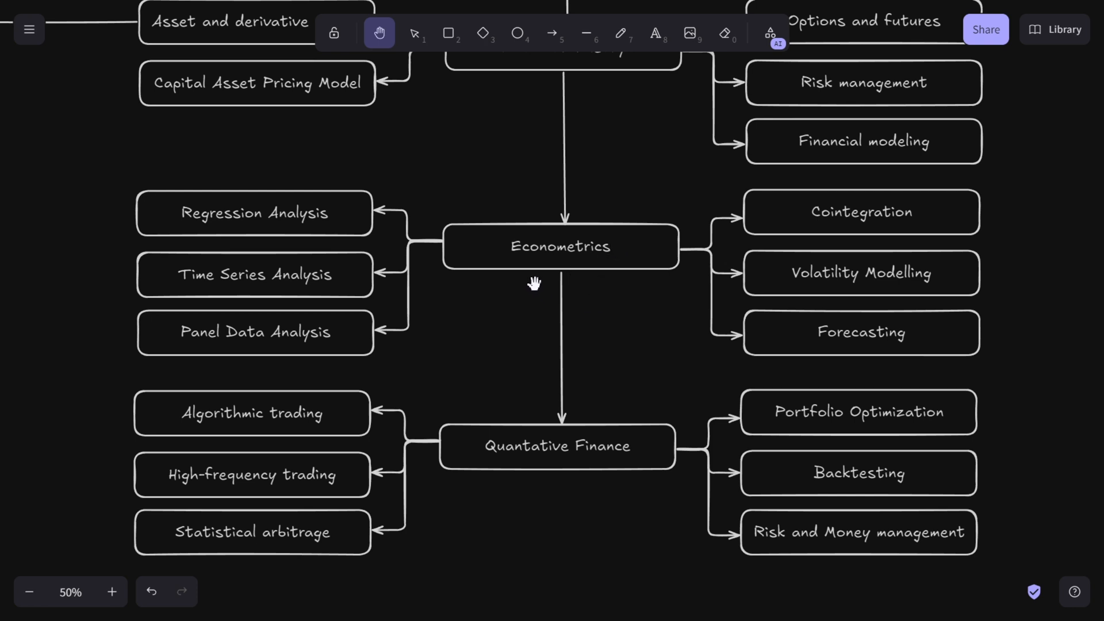
pyautogui.moveTo(602, 313)
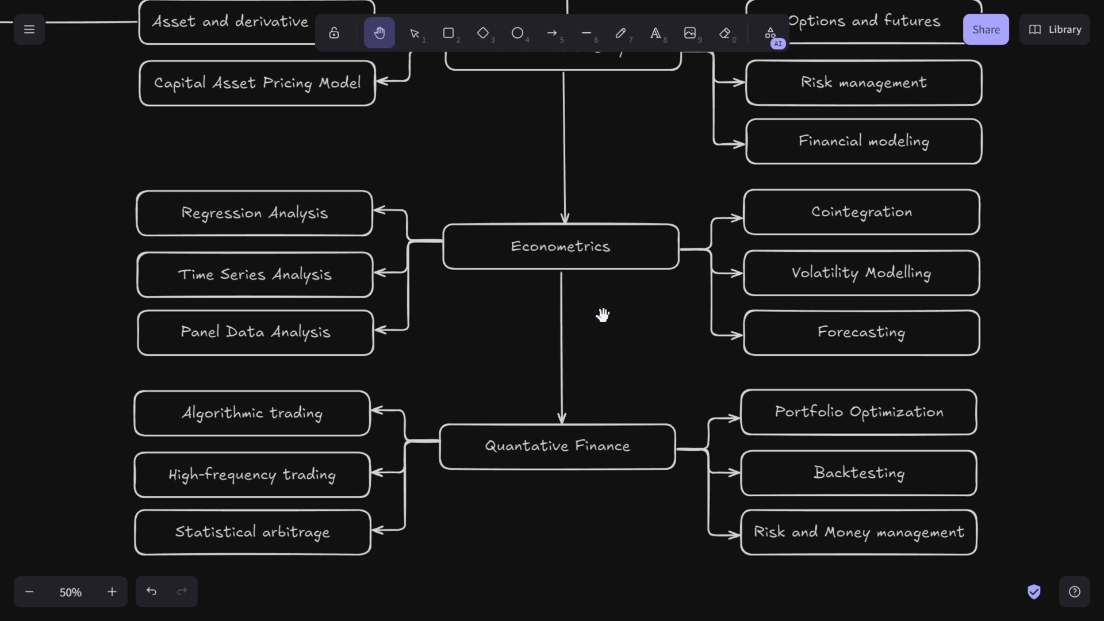
pyautogui.moveTo(568, 294)
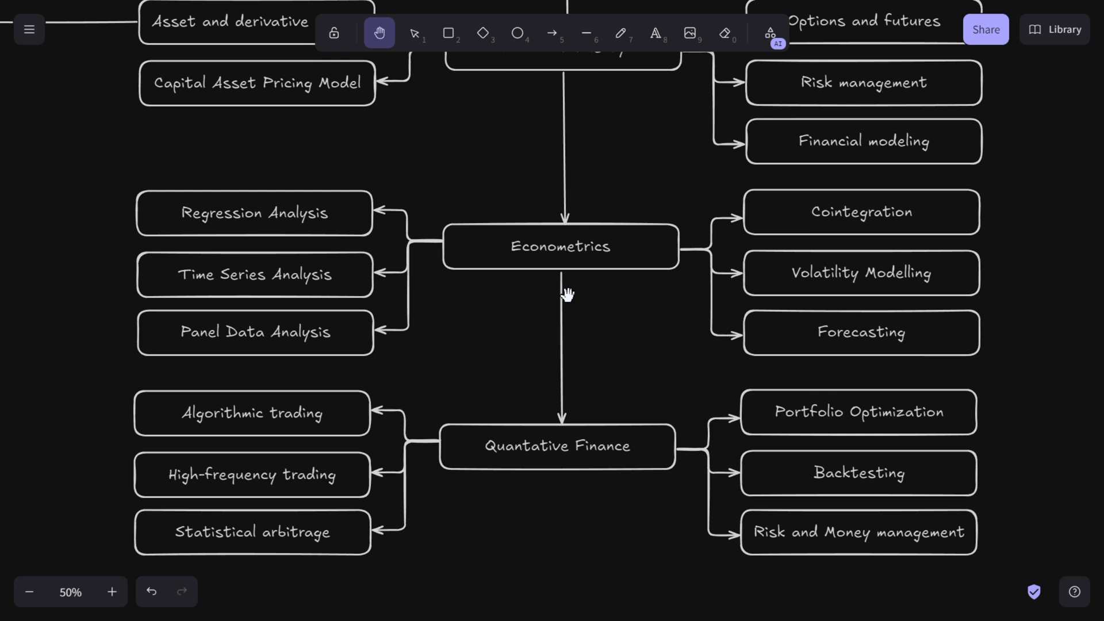
pyautogui.moveTo(660, 299)
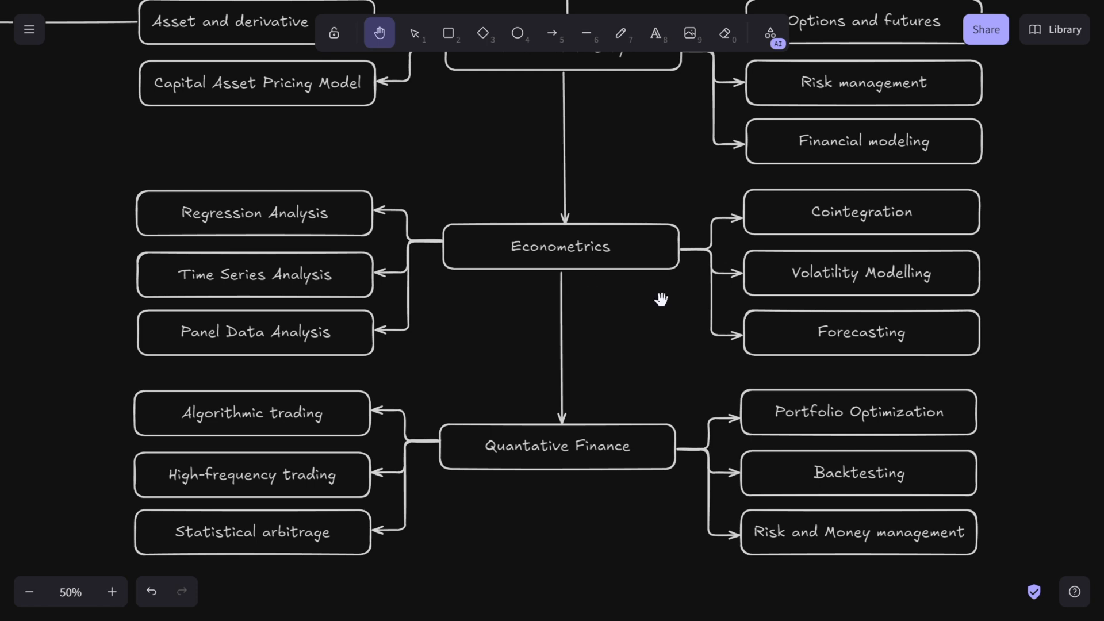
pyautogui.moveTo(882, 343)
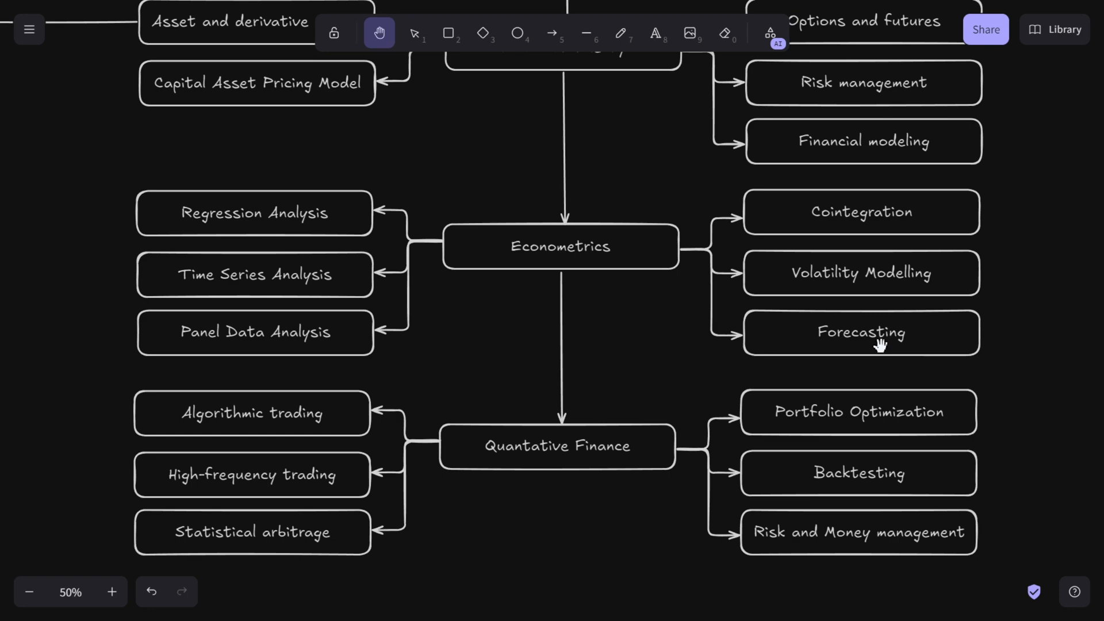
pyautogui.moveTo(876, 340)
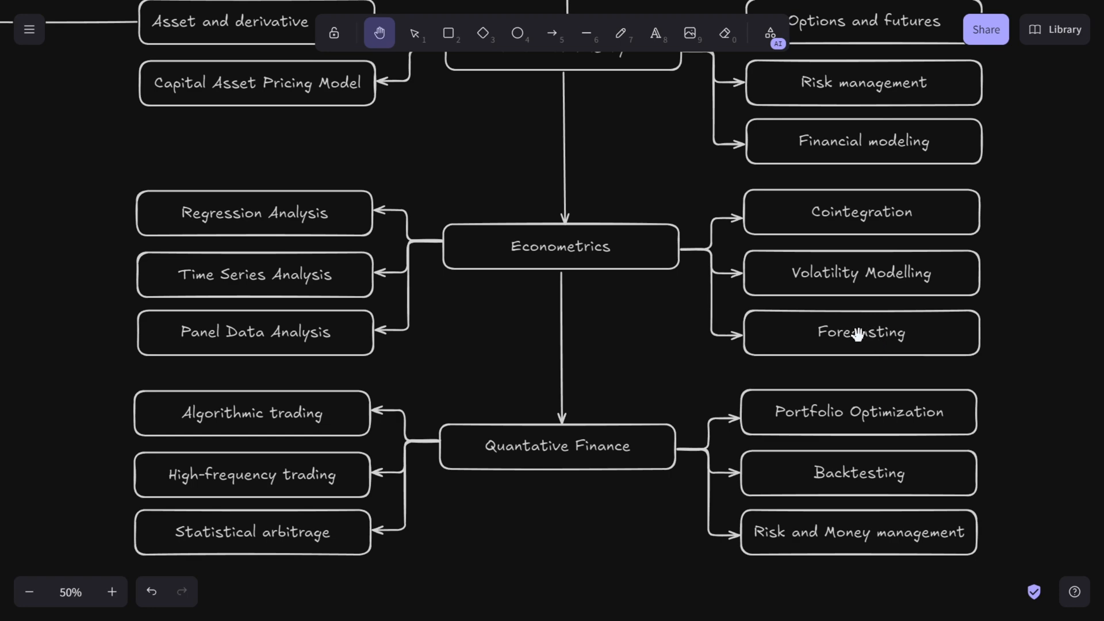
pyautogui.moveTo(841, 328)
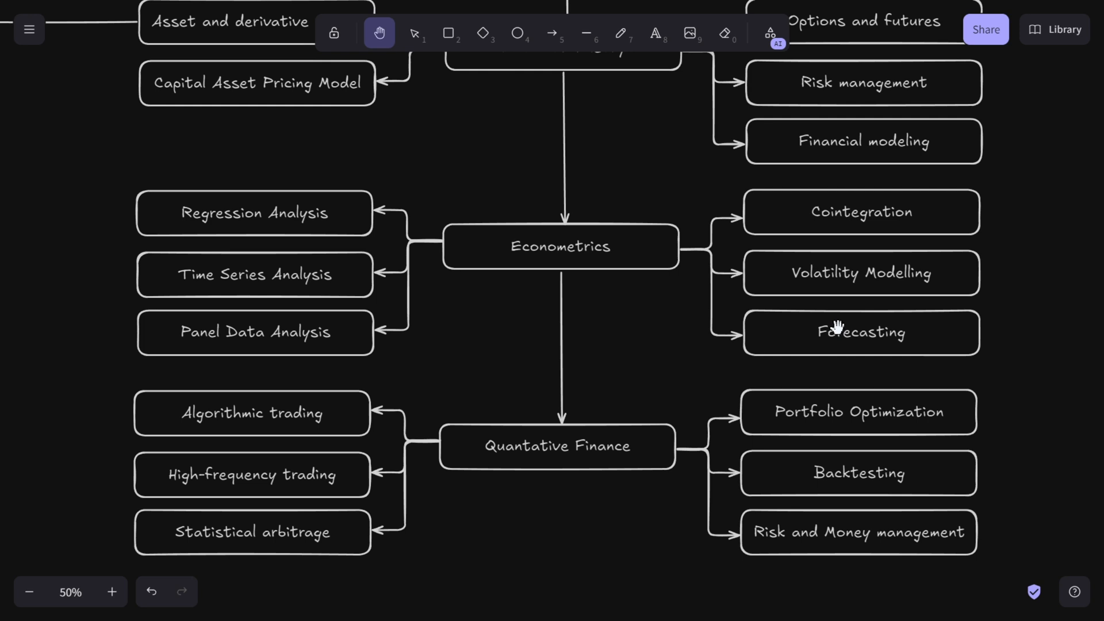
pyautogui.moveTo(842, 328)
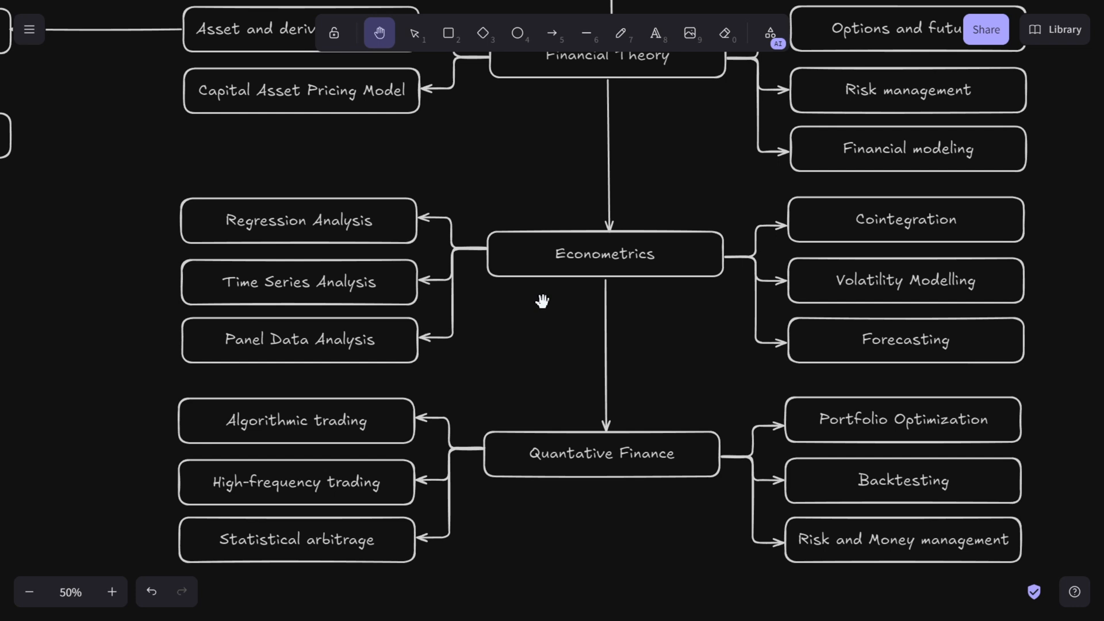
pyautogui.moveTo(348, 244)
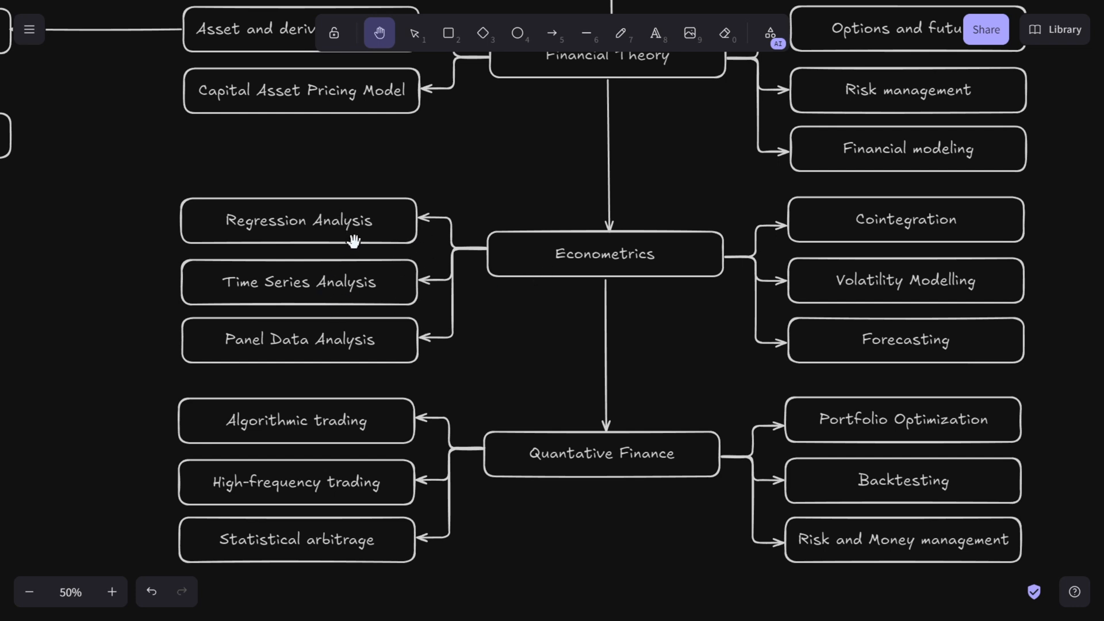
pyautogui.moveTo(372, 235)
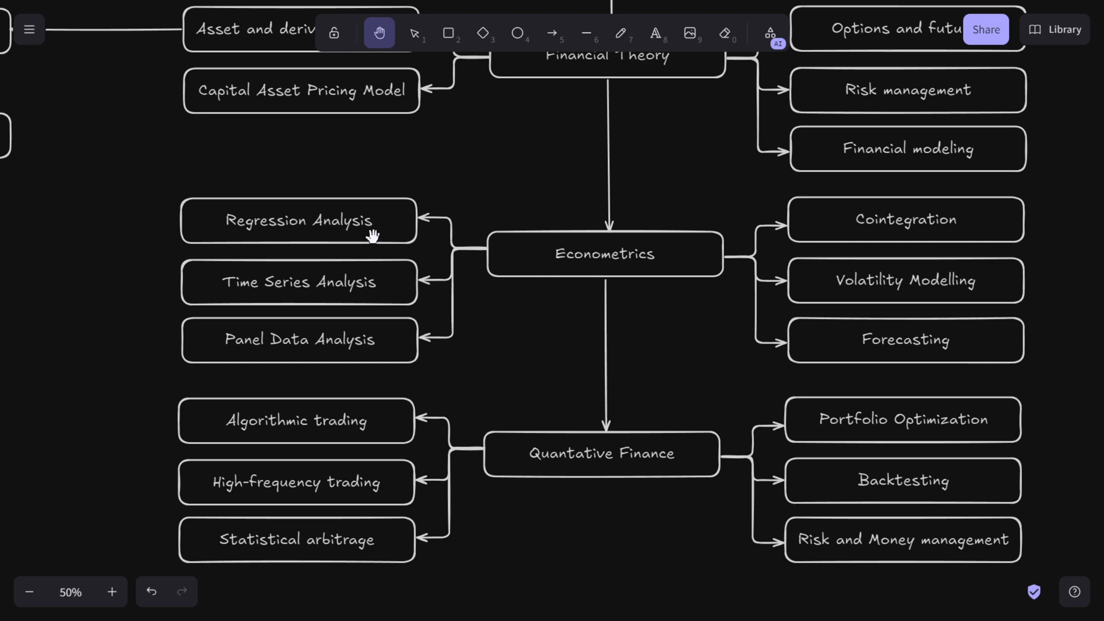
pyautogui.moveTo(391, 287)
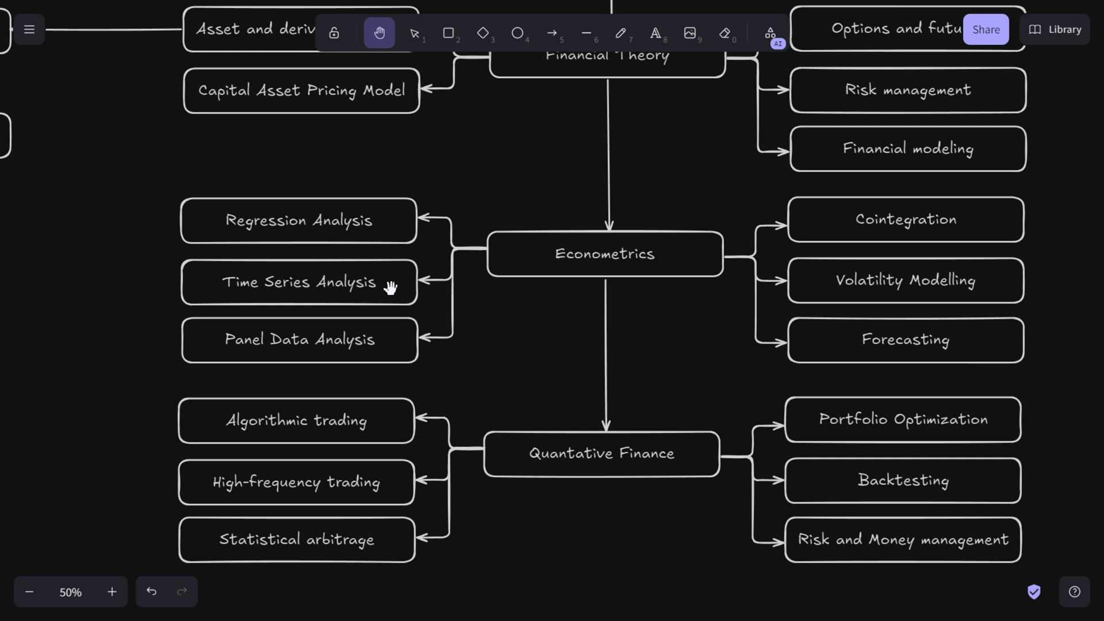
pyautogui.moveTo(305, 334)
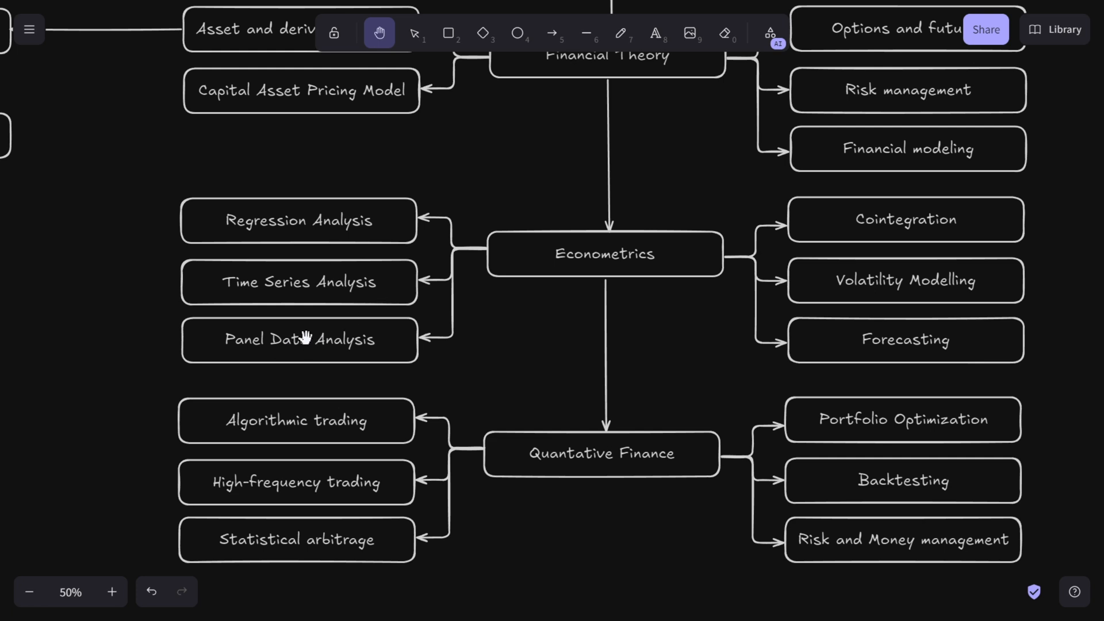
pyautogui.moveTo(401, 345)
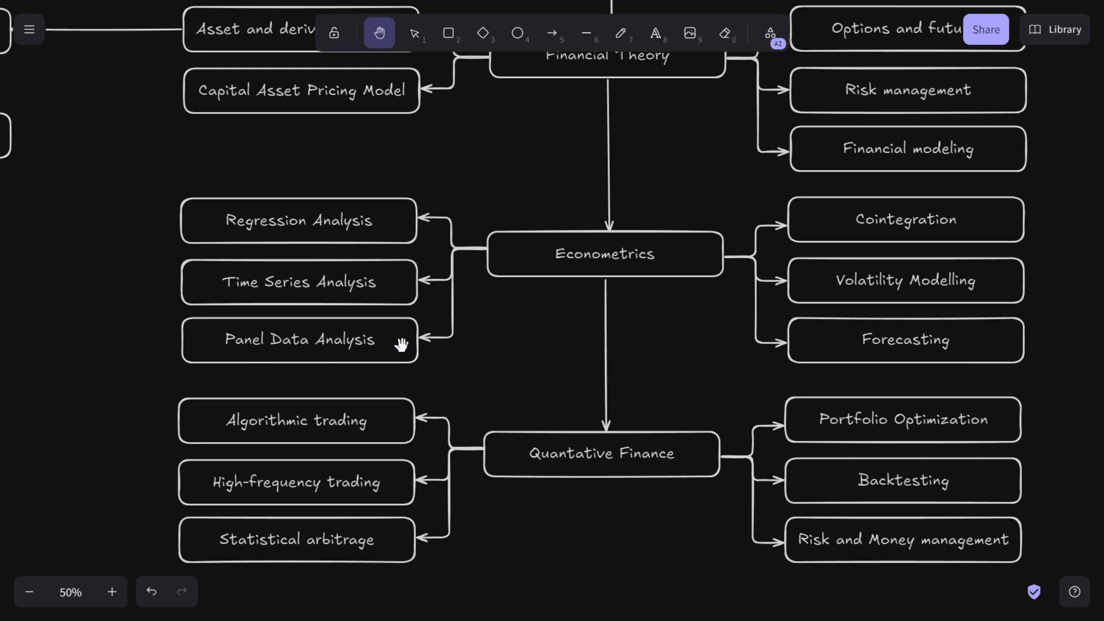
pyautogui.moveTo(369, 344)
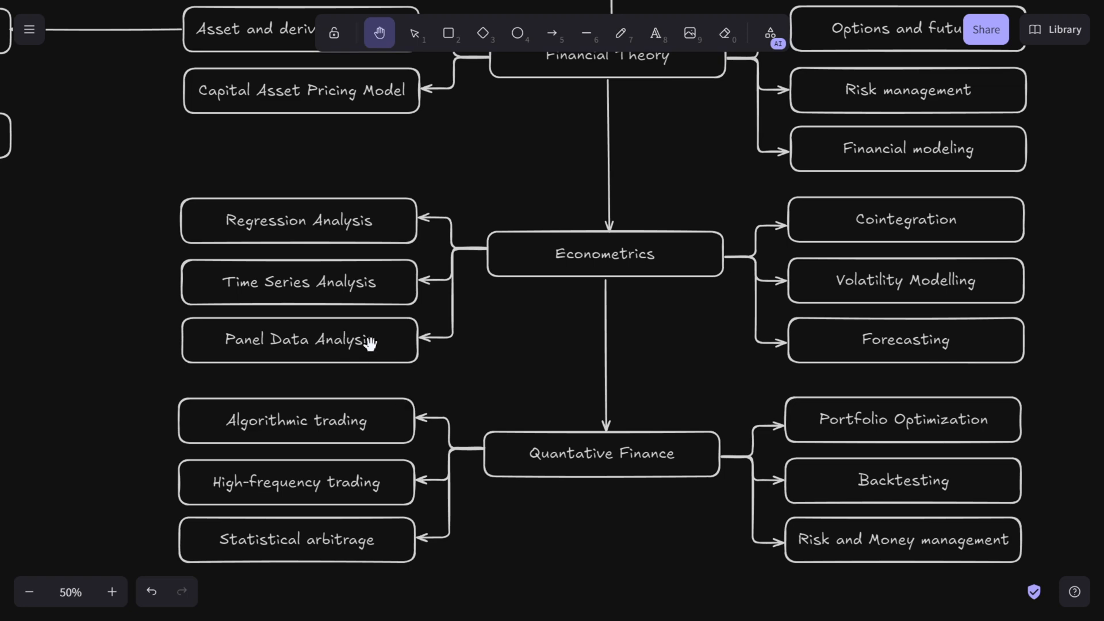
pyautogui.moveTo(365, 344)
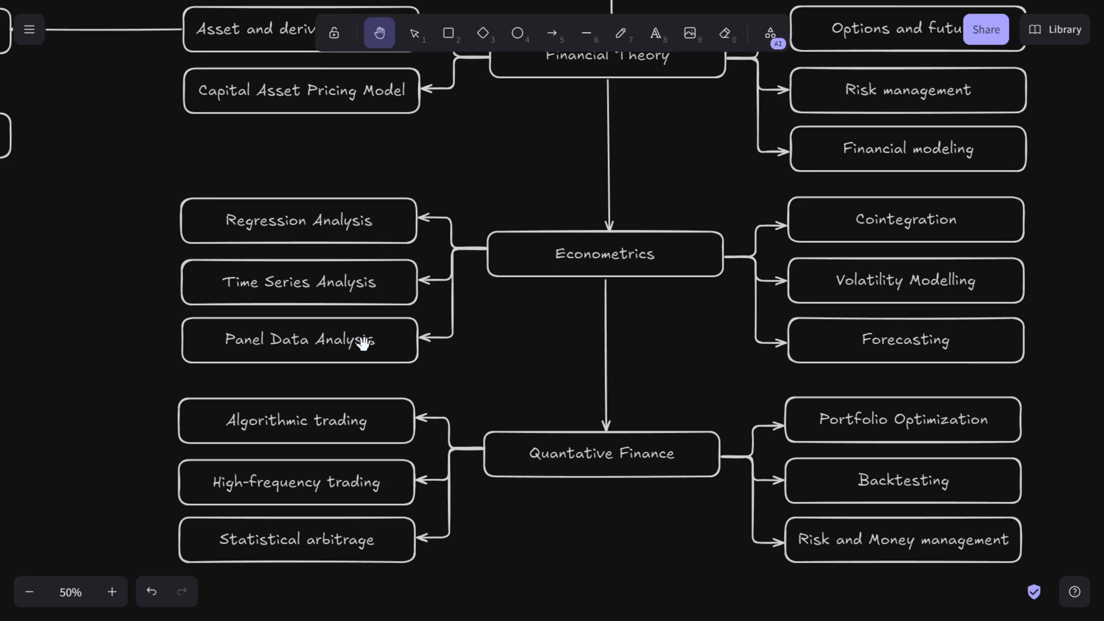
pyautogui.moveTo(390, 332)
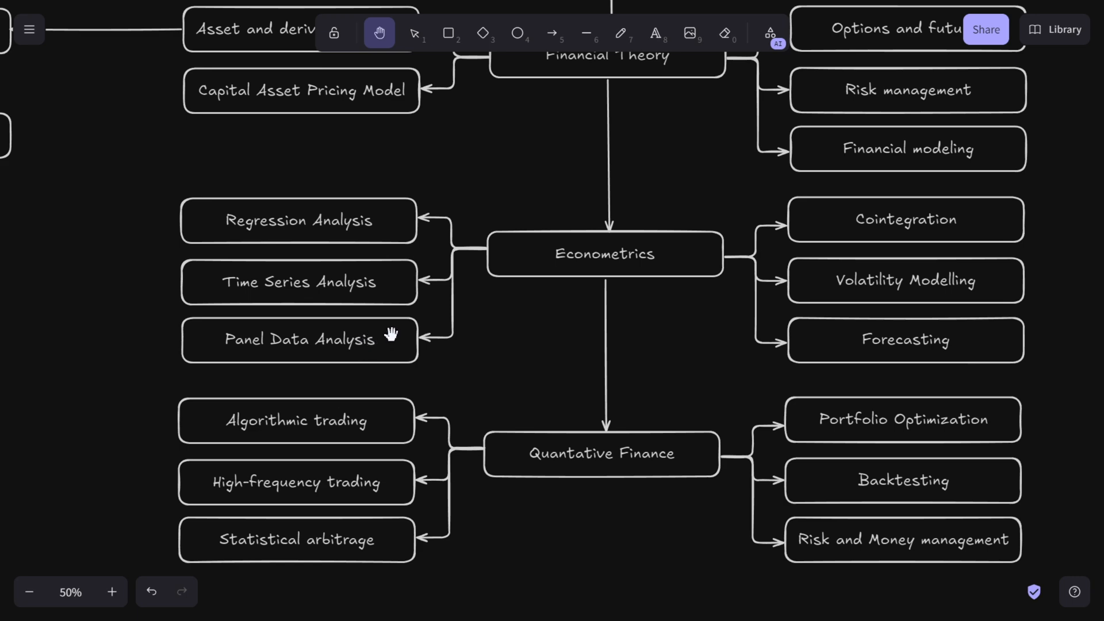
pyautogui.moveTo(398, 329)
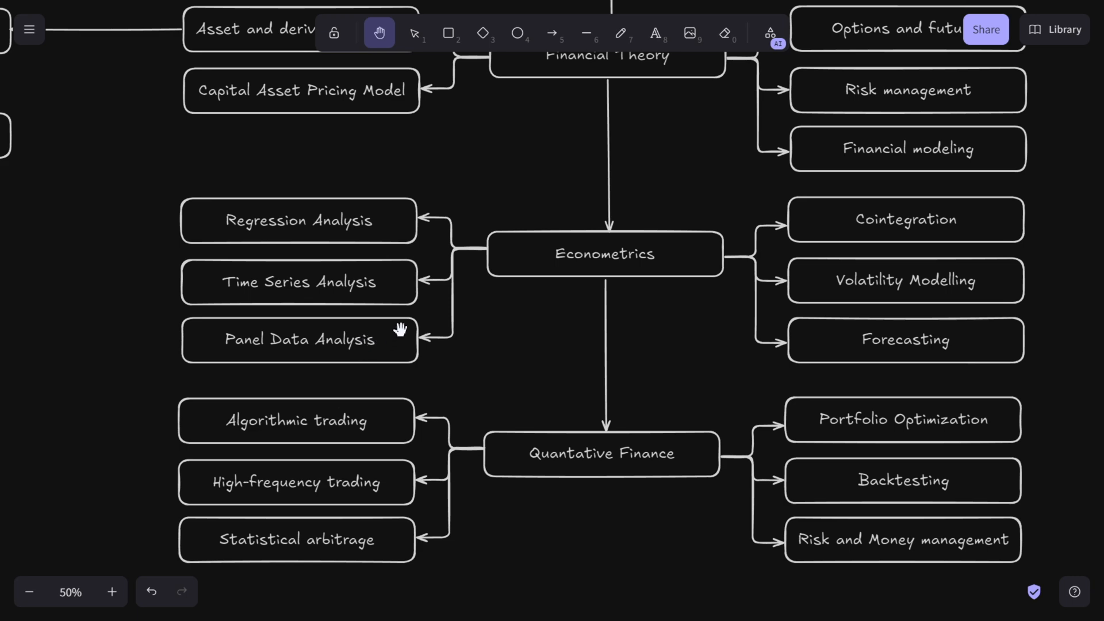
pyautogui.moveTo(545, 244)
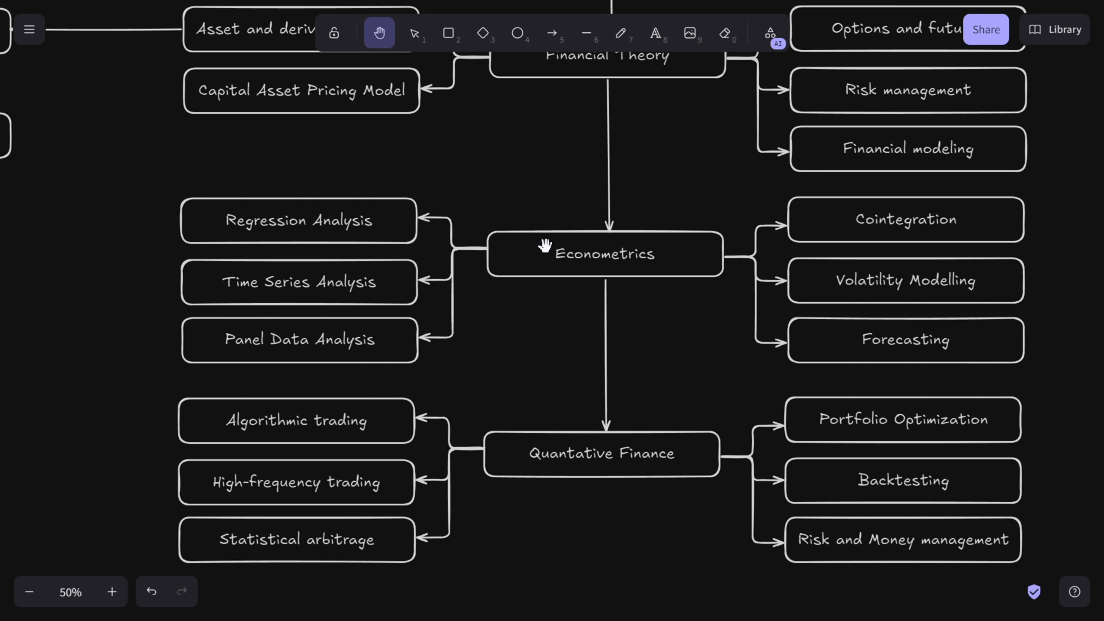
pyautogui.moveTo(547, 234)
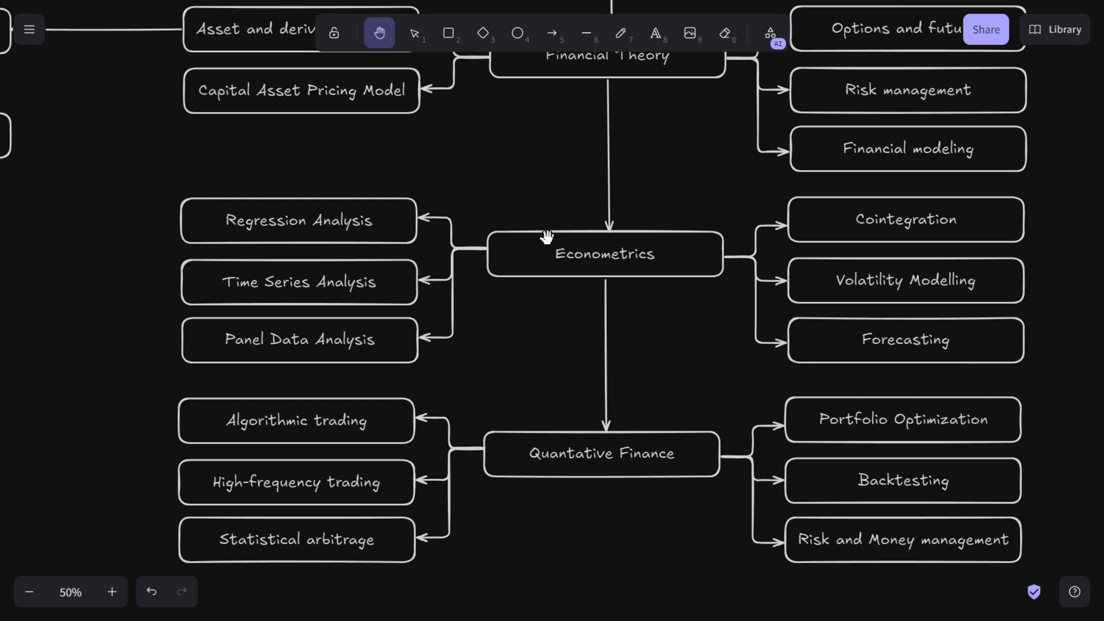
pyautogui.moveTo(548, 240)
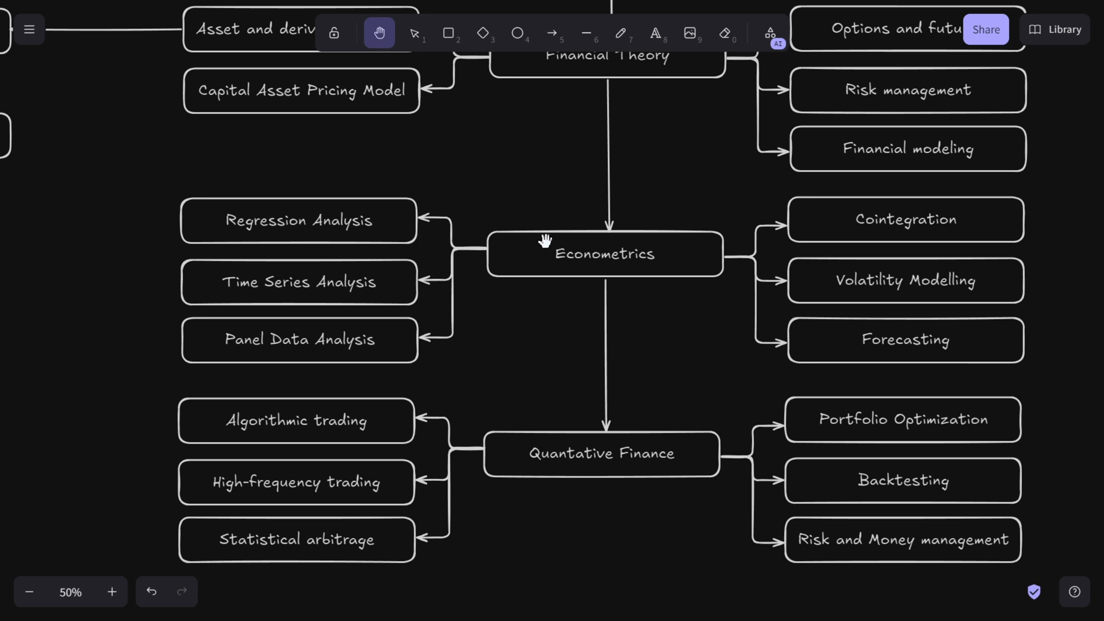
pyautogui.moveTo(552, 257)
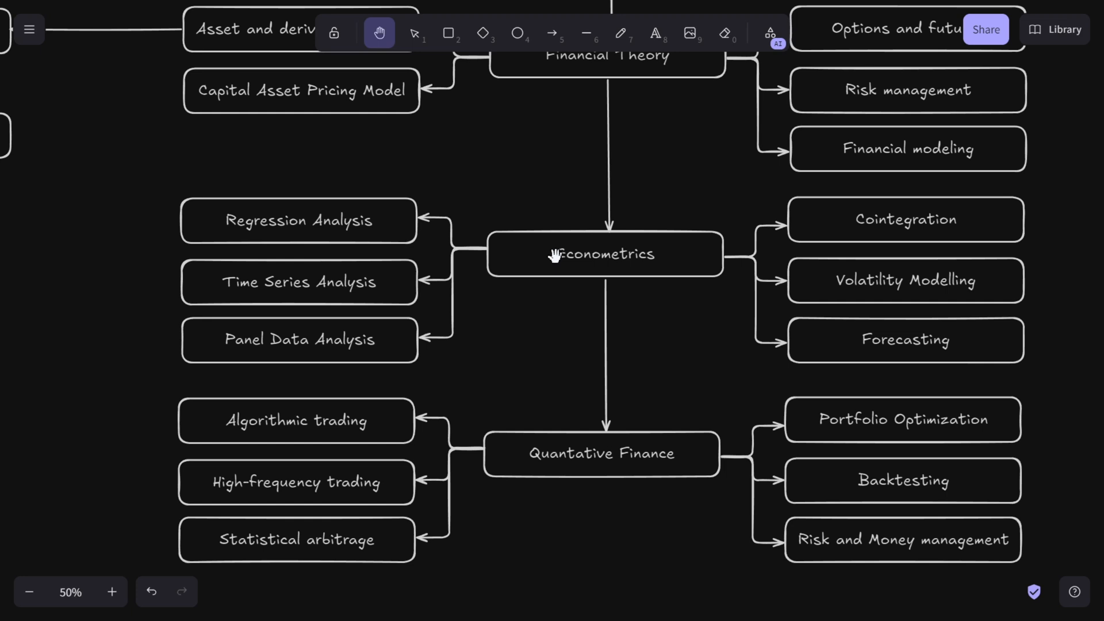
pyautogui.moveTo(515, 250)
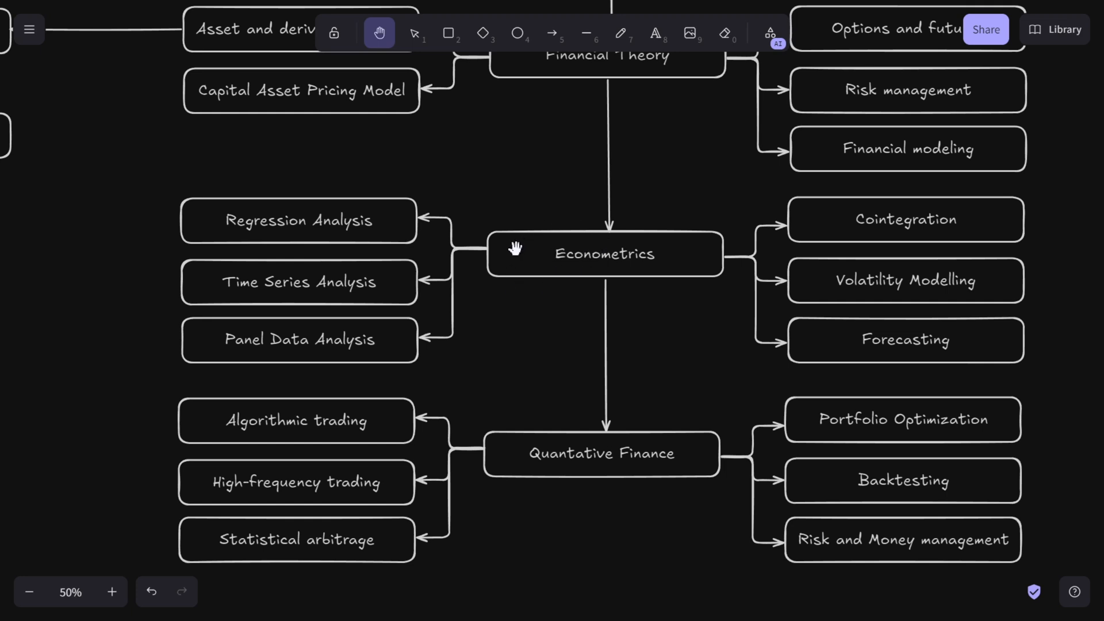
pyautogui.moveTo(485, 266)
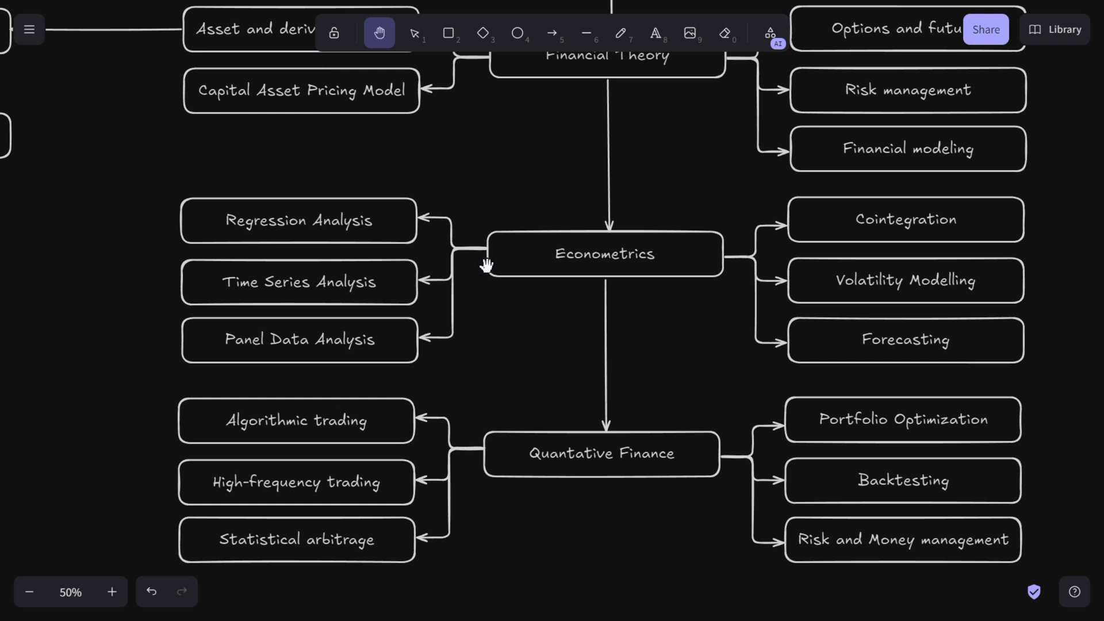
pyautogui.moveTo(449, 312)
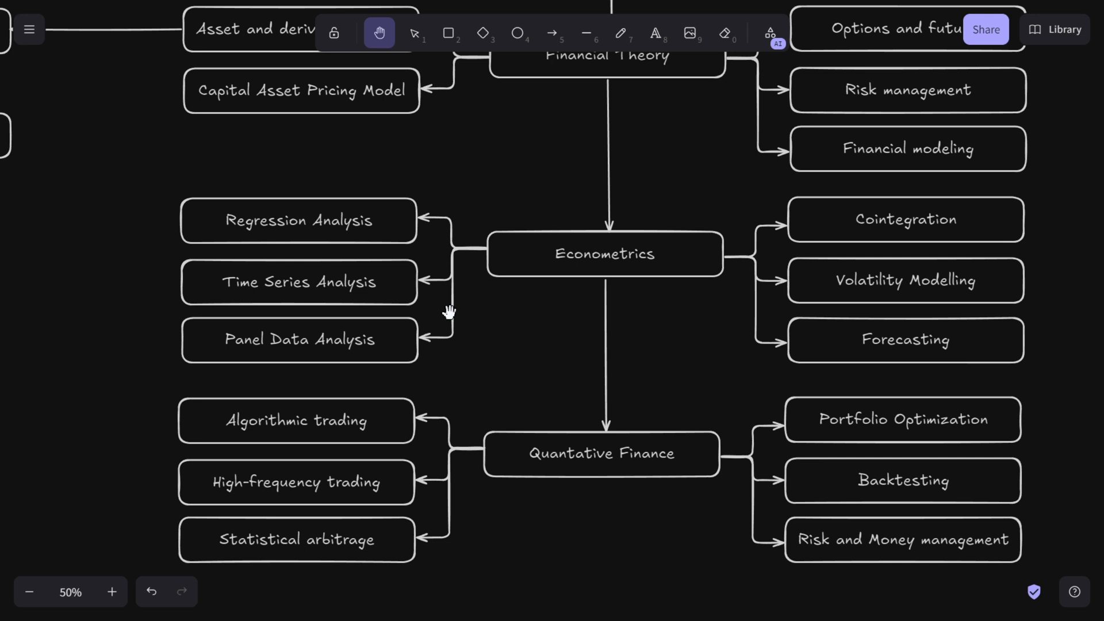
pyautogui.moveTo(475, 295)
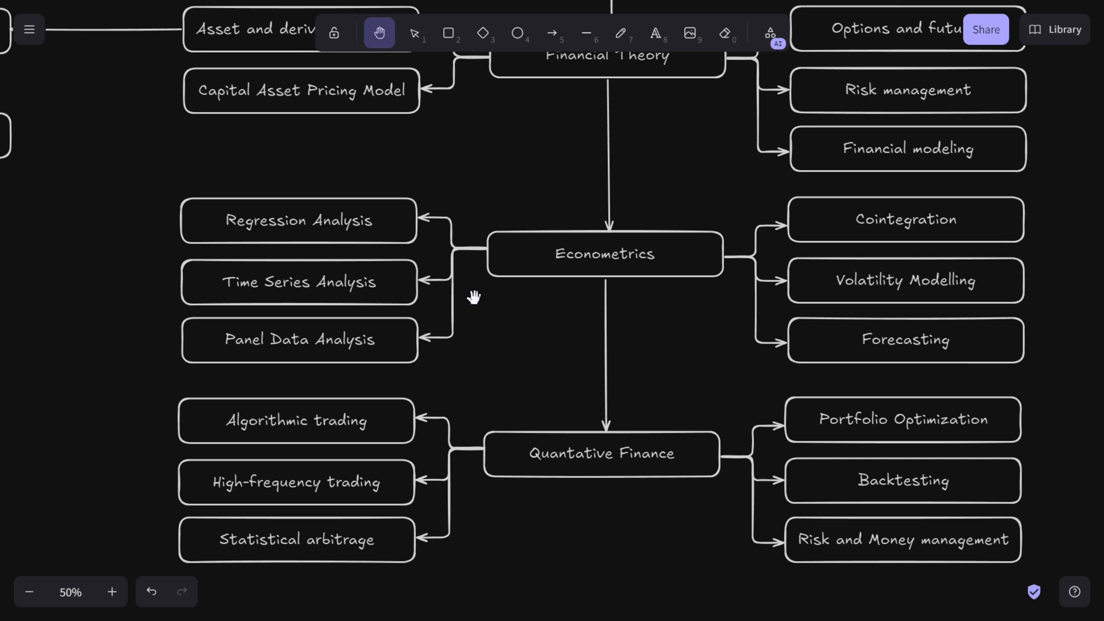
pyautogui.moveTo(477, 289)
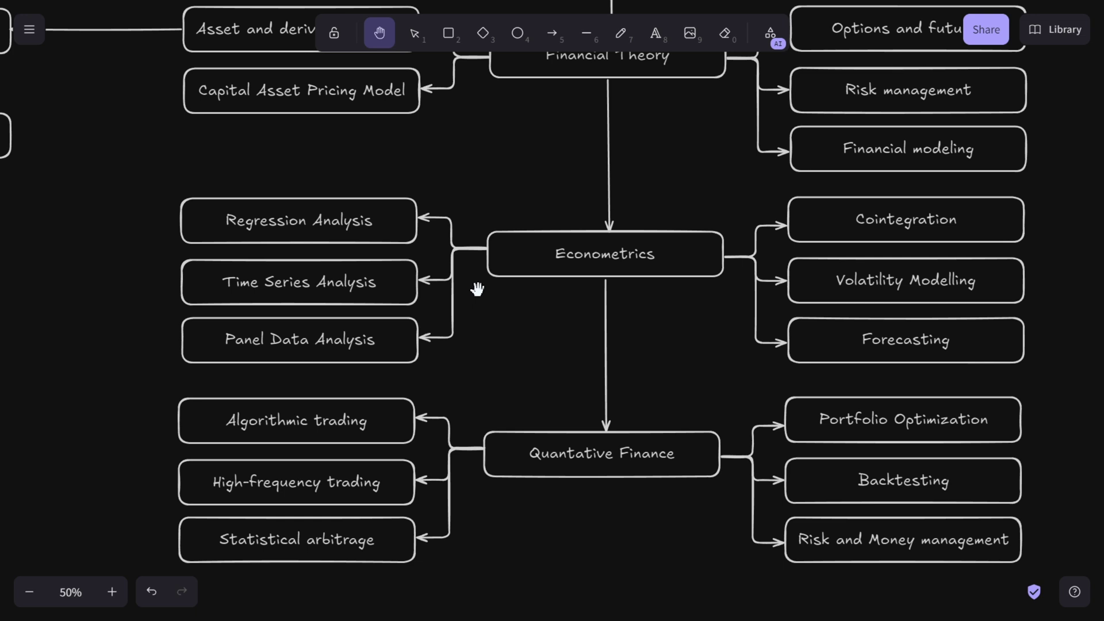
pyautogui.moveTo(582, 261)
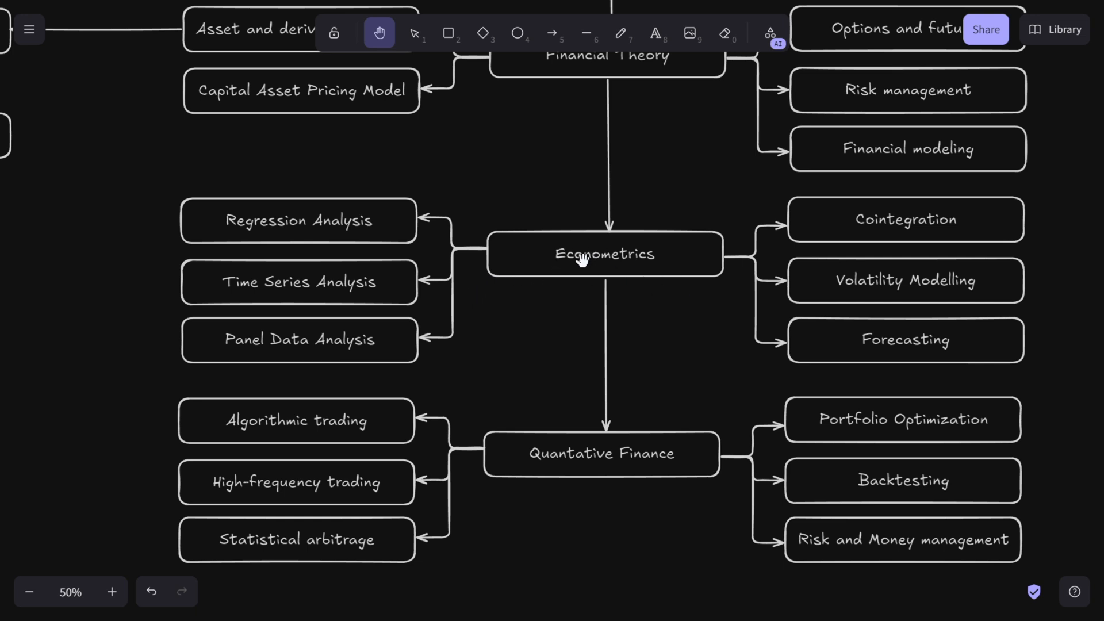
pyautogui.moveTo(563, 254)
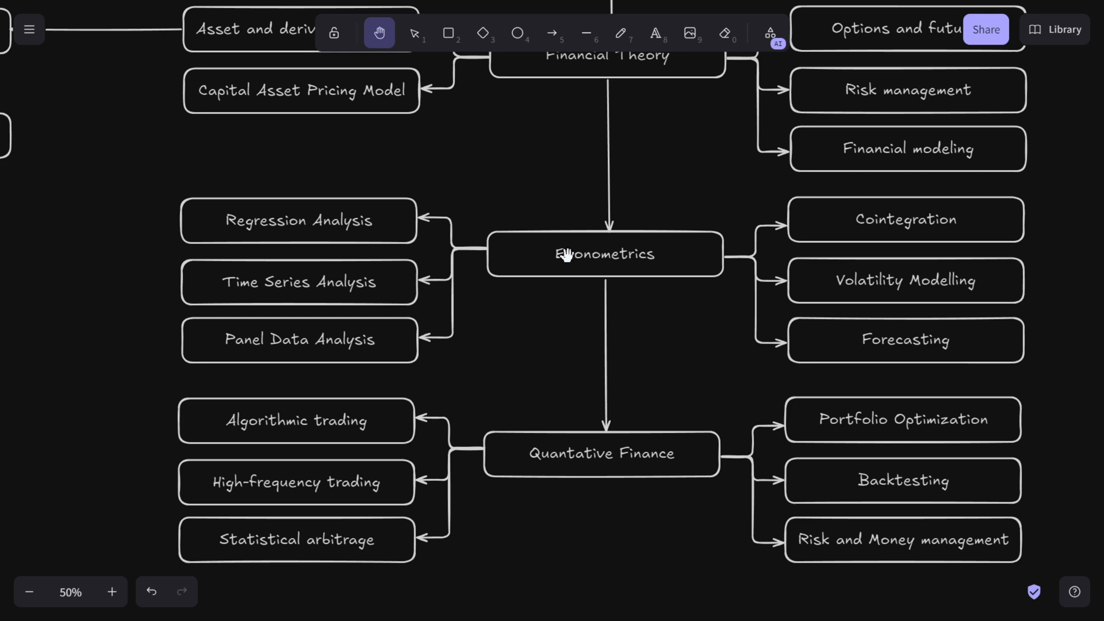
pyautogui.moveTo(495, 297)
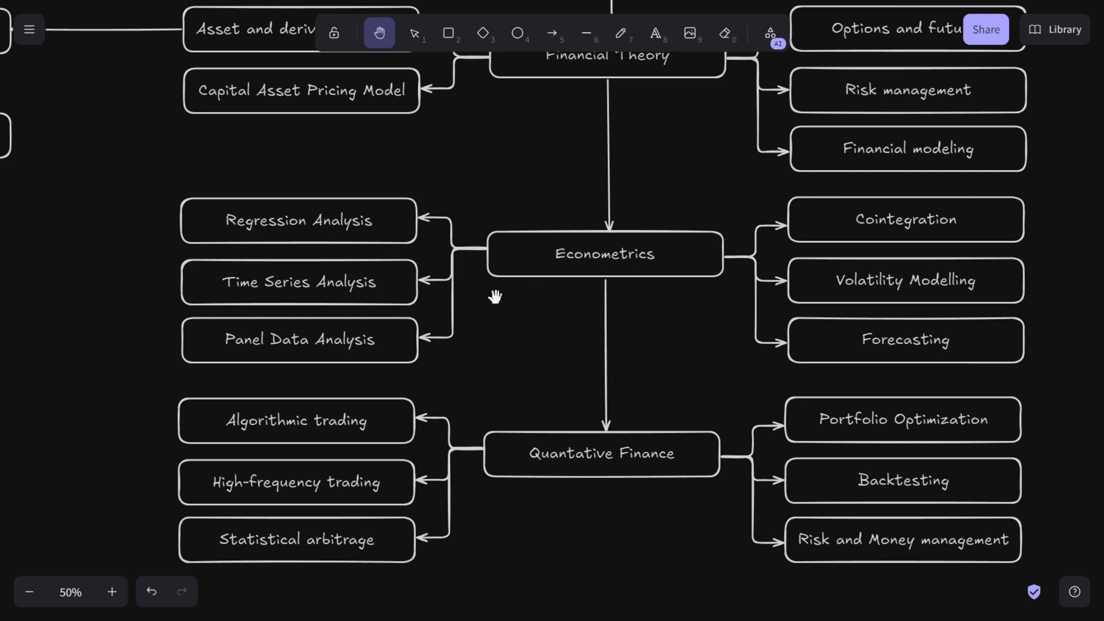
pyautogui.moveTo(356, 234)
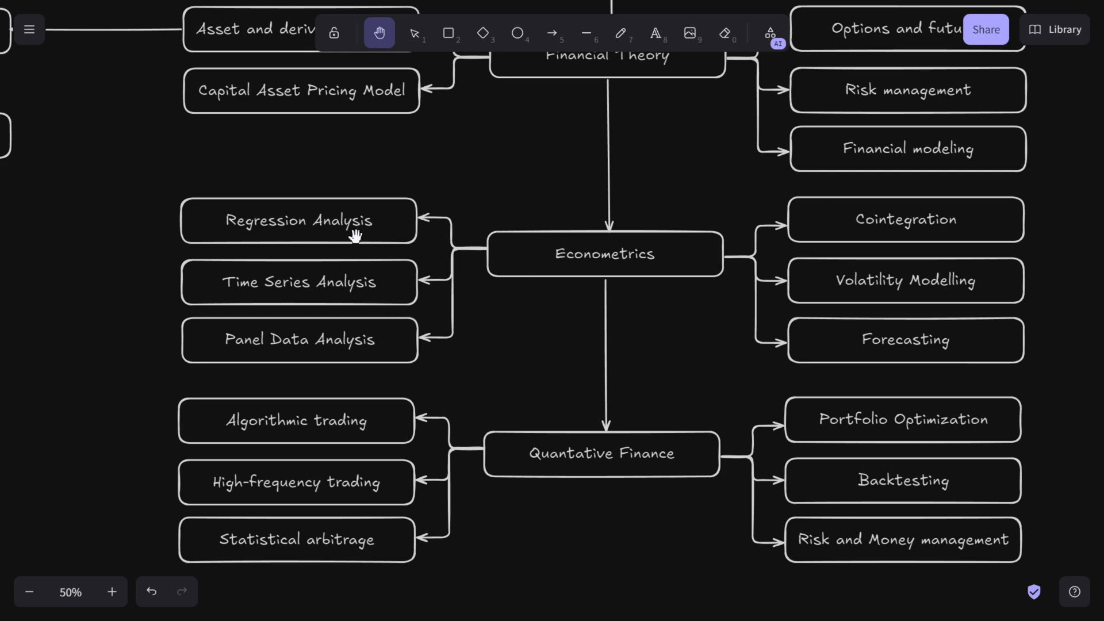
pyautogui.moveTo(331, 228)
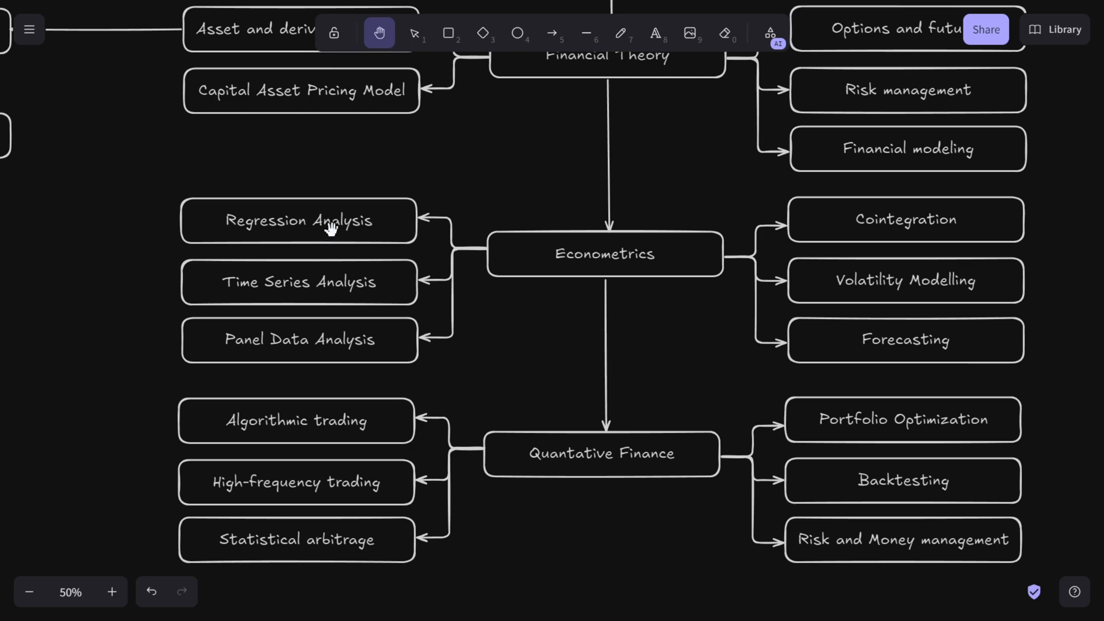
pyautogui.moveTo(336, 225)
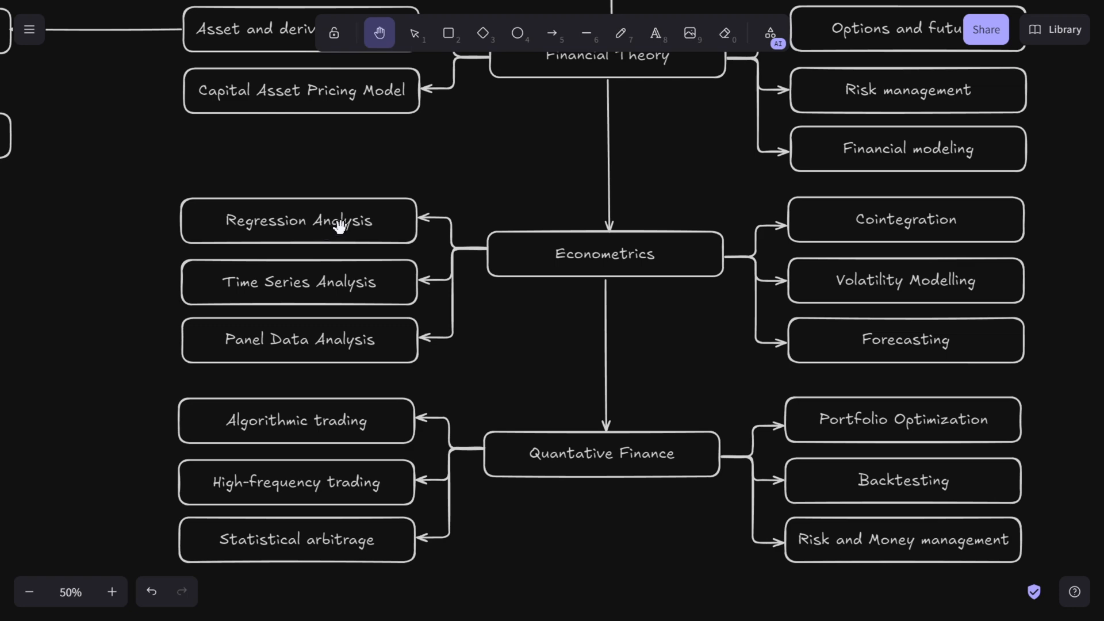
pyautogui.moveTo(380, 228)
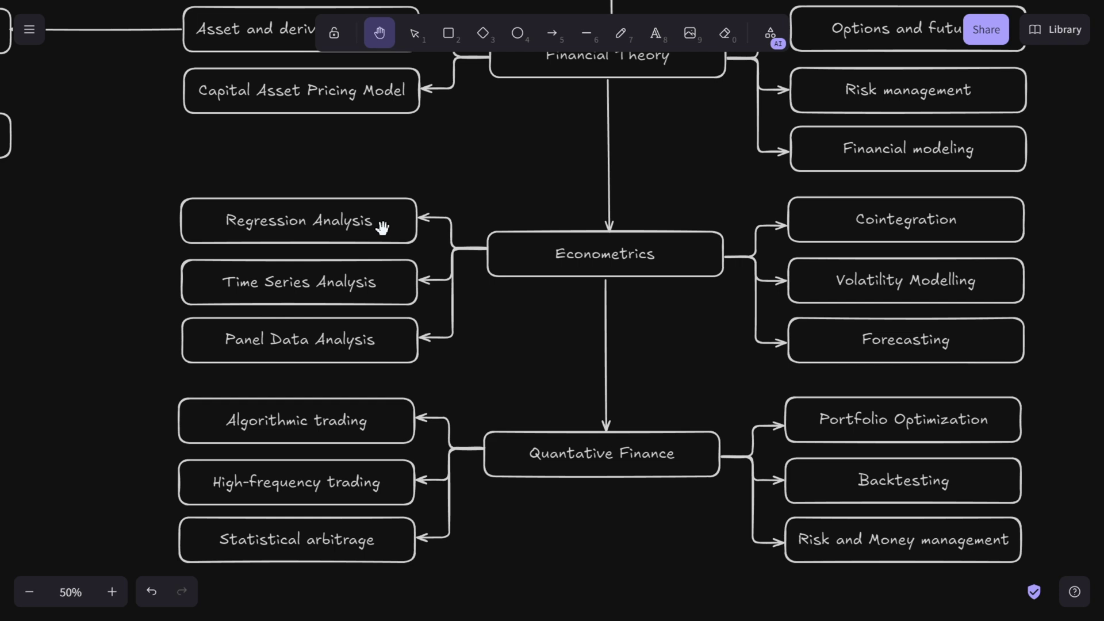
pyautogui.moveTo(559, 268)
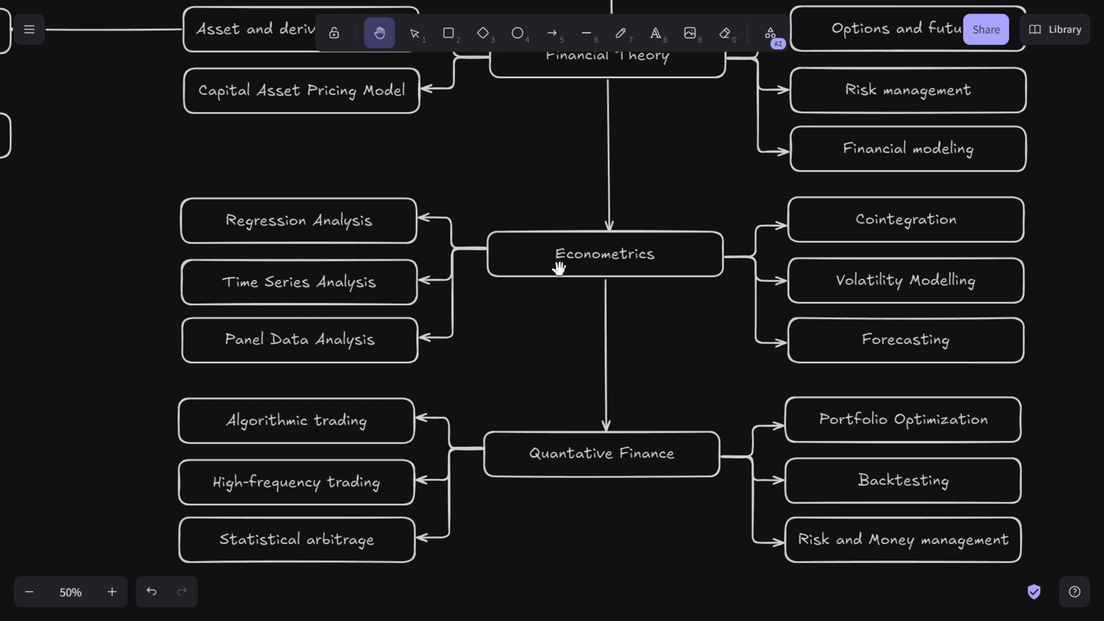
pyautogui.moveTo(577, 289)
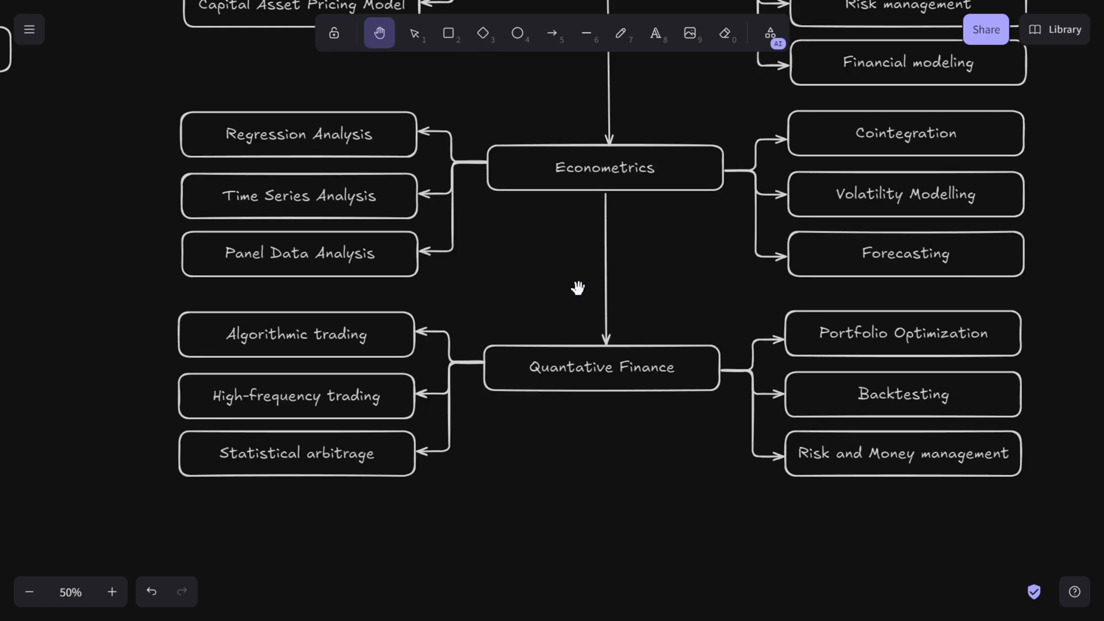
pyautogui.moveTo(584, 248)
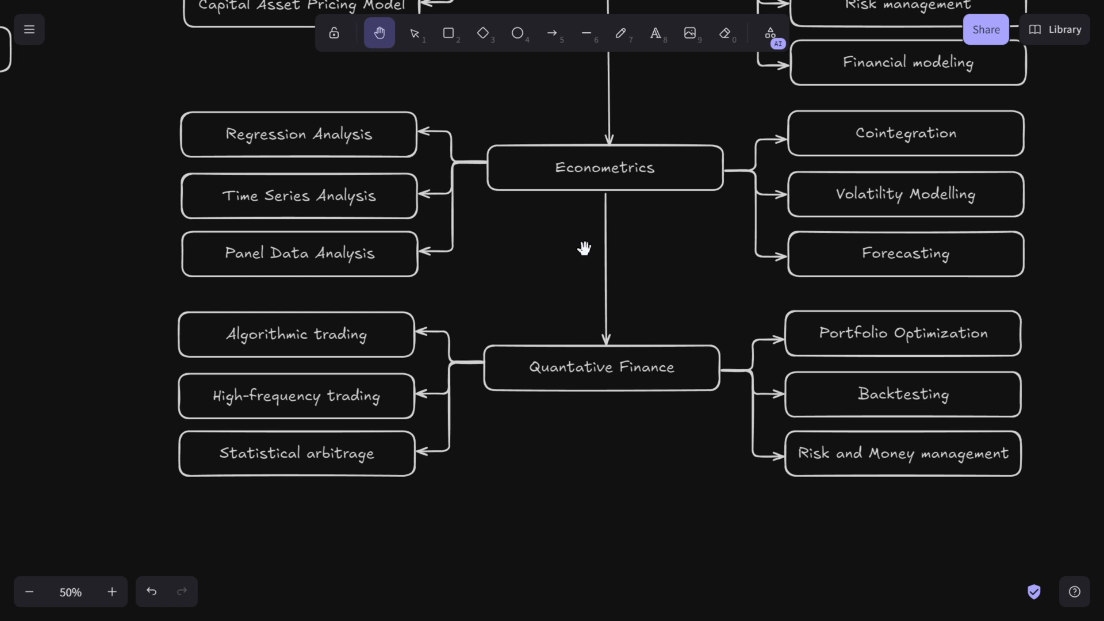
pyautogui.moveTo(679, 246)
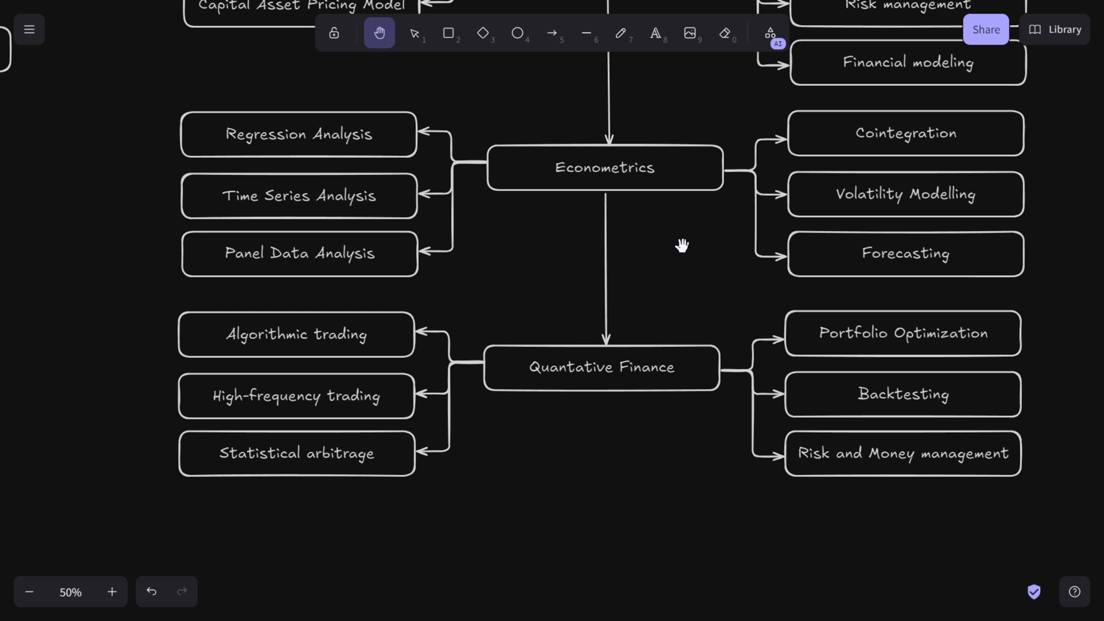
pyautogui.moveTo(643, 252)
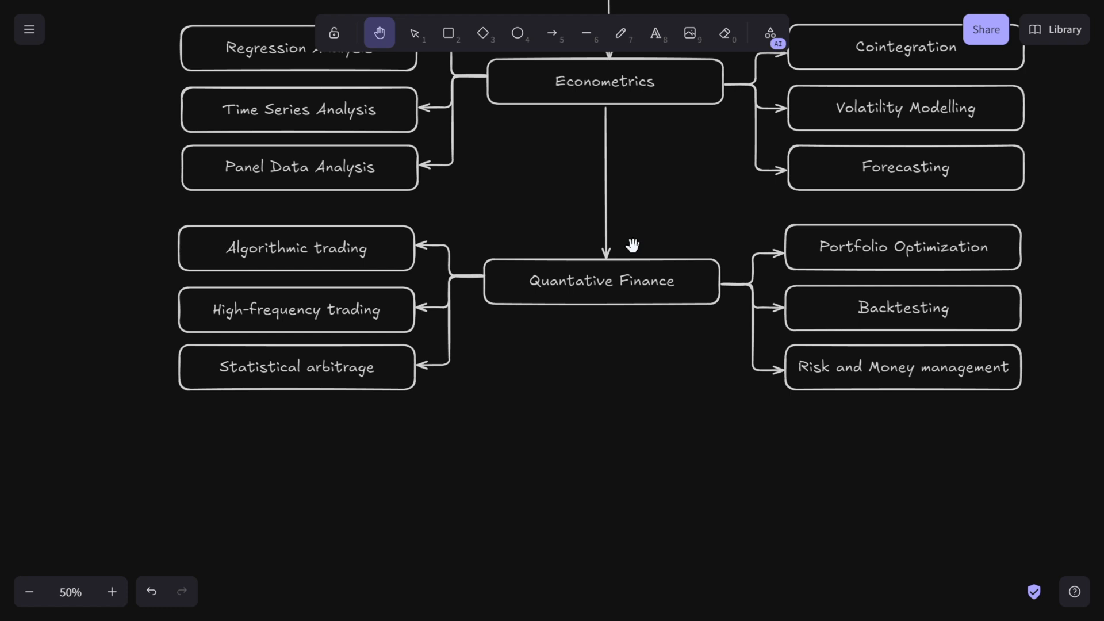
pyautogui.moveTo(579, 293)
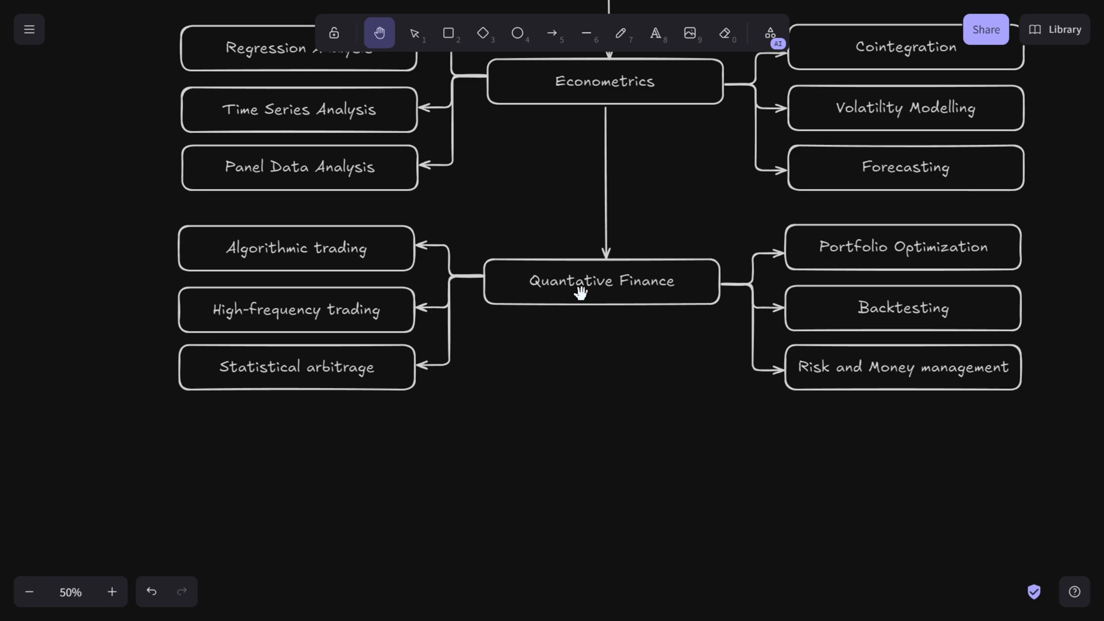
pyautogui.moveTo(594, 296)
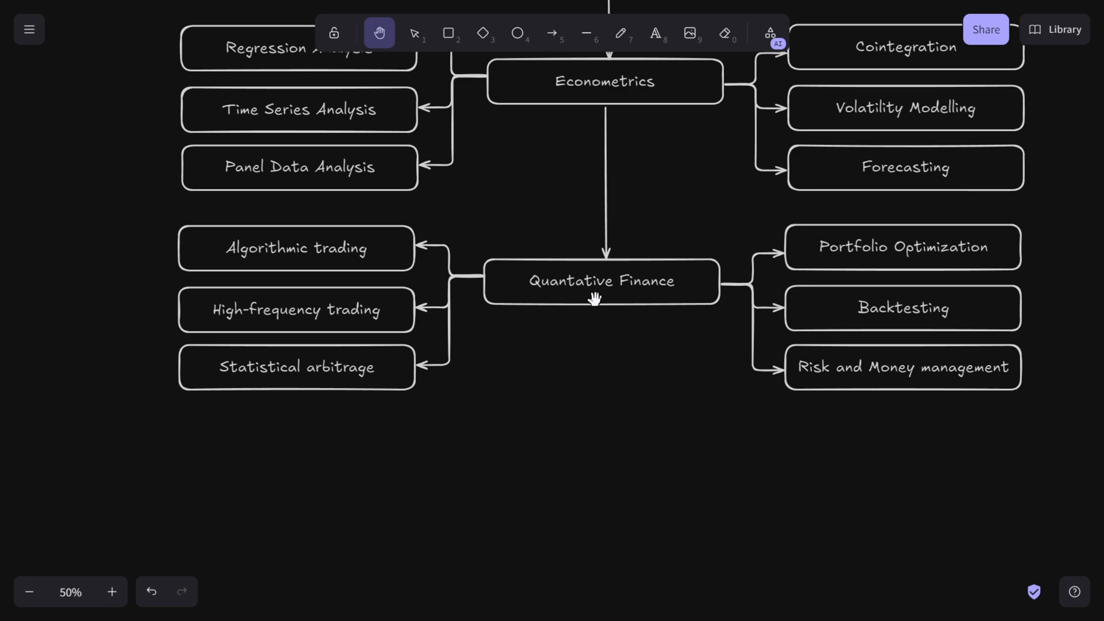
pyautogui.moveTo(904, 246)
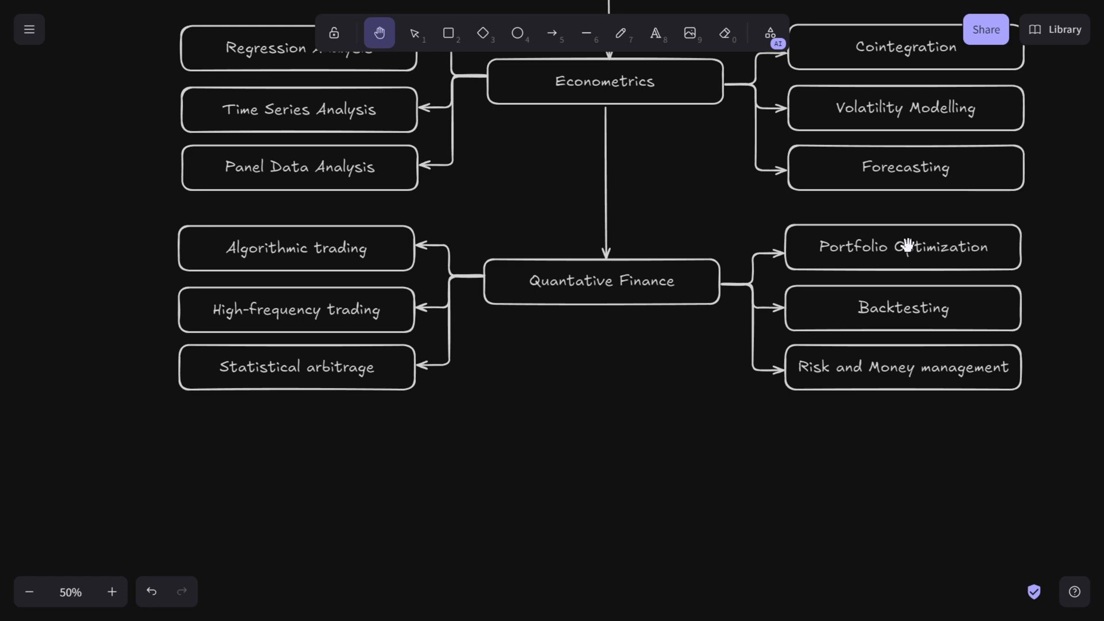
pyautogui.moveTo(903, 246)
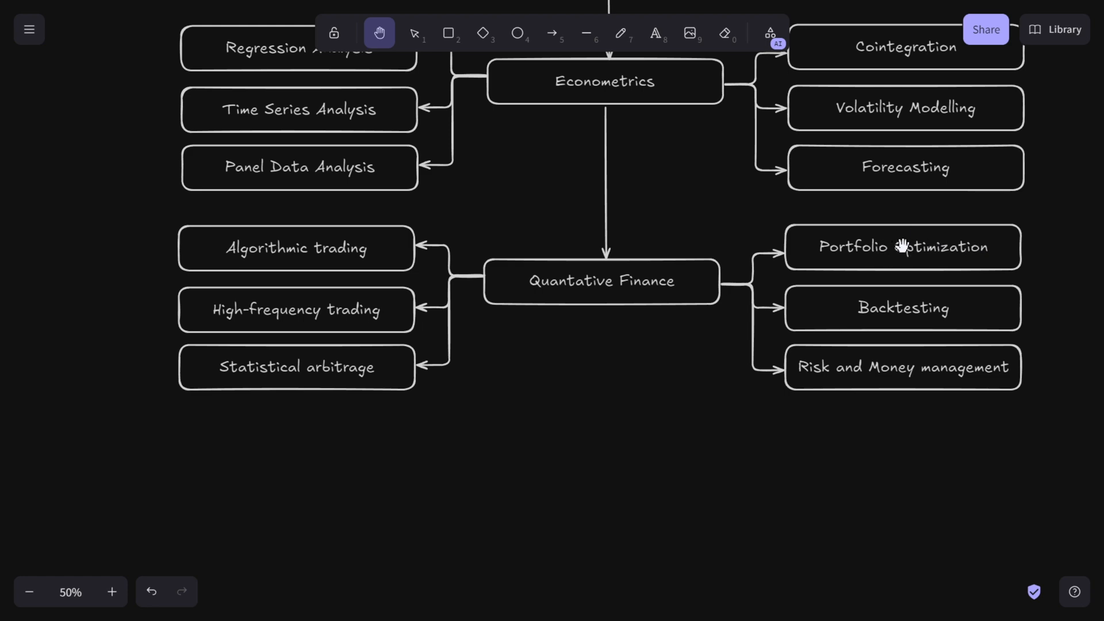
pyautogui.moveTo(886, 209)
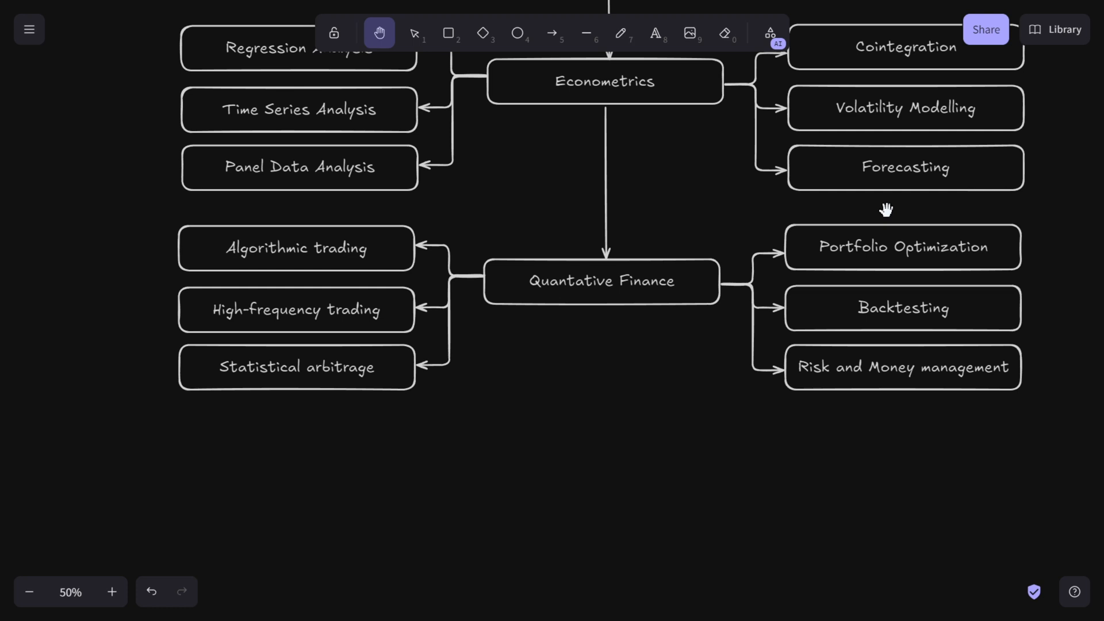
pyautogui.moveTo(998, 277)
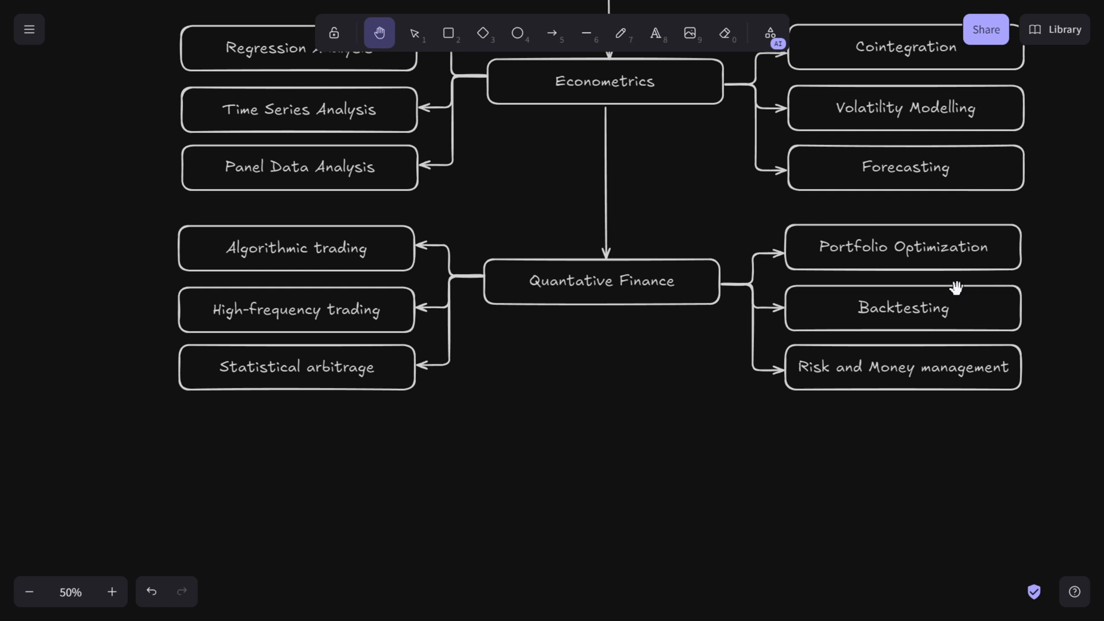
pyautogui.moveTo(952, 292)
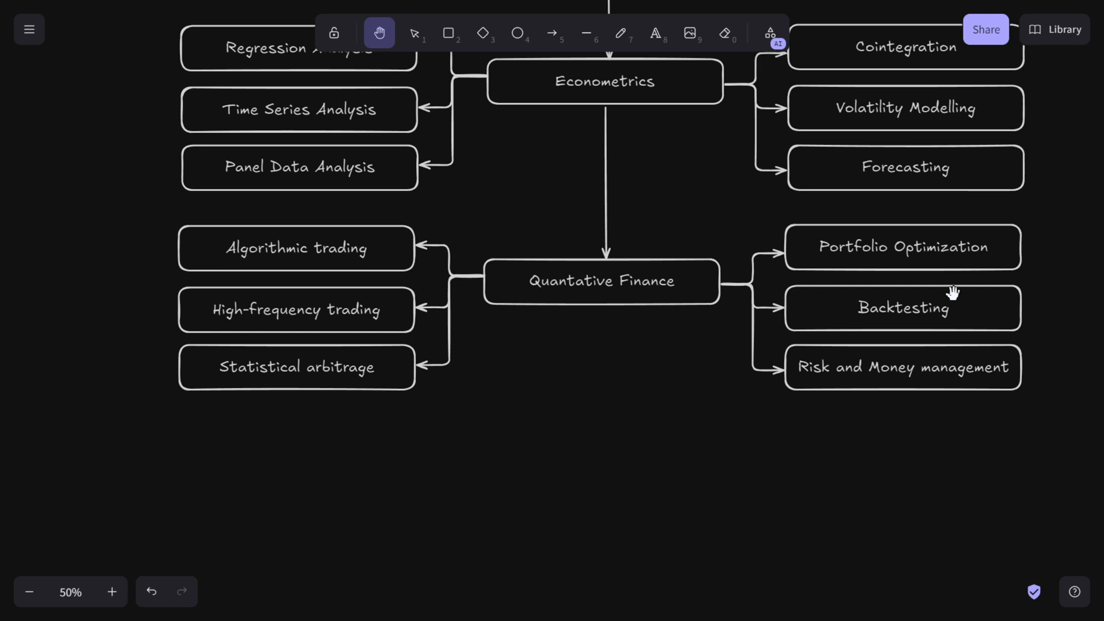
pyautogui.moveTo(992, 300)
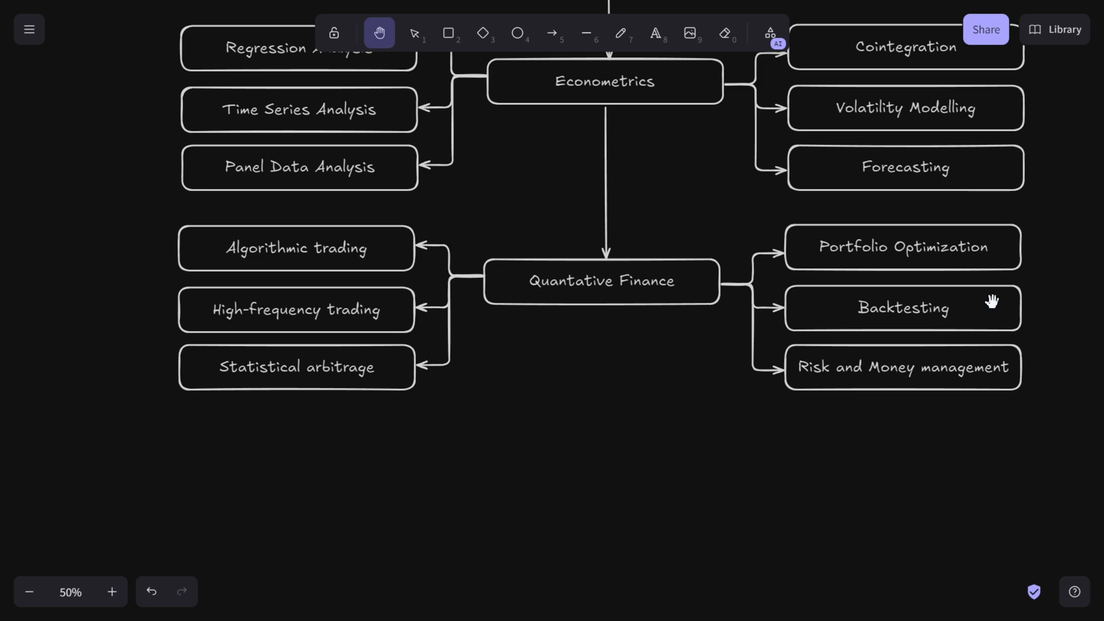
pyautogui.moveTo(872, 362)
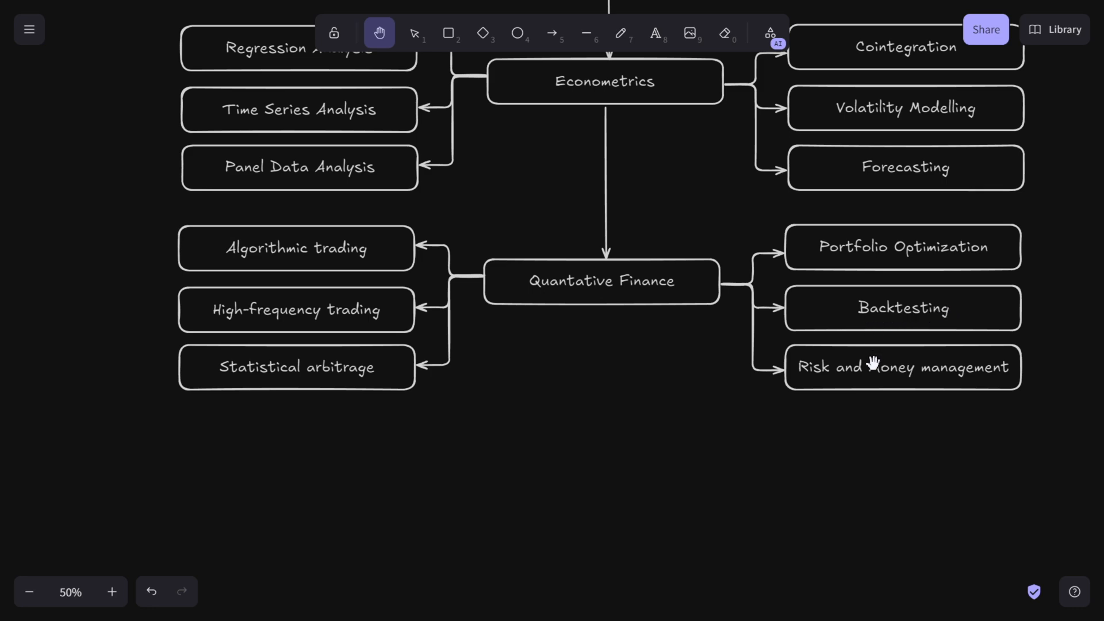
pyautogui.moveTo(873, 360)
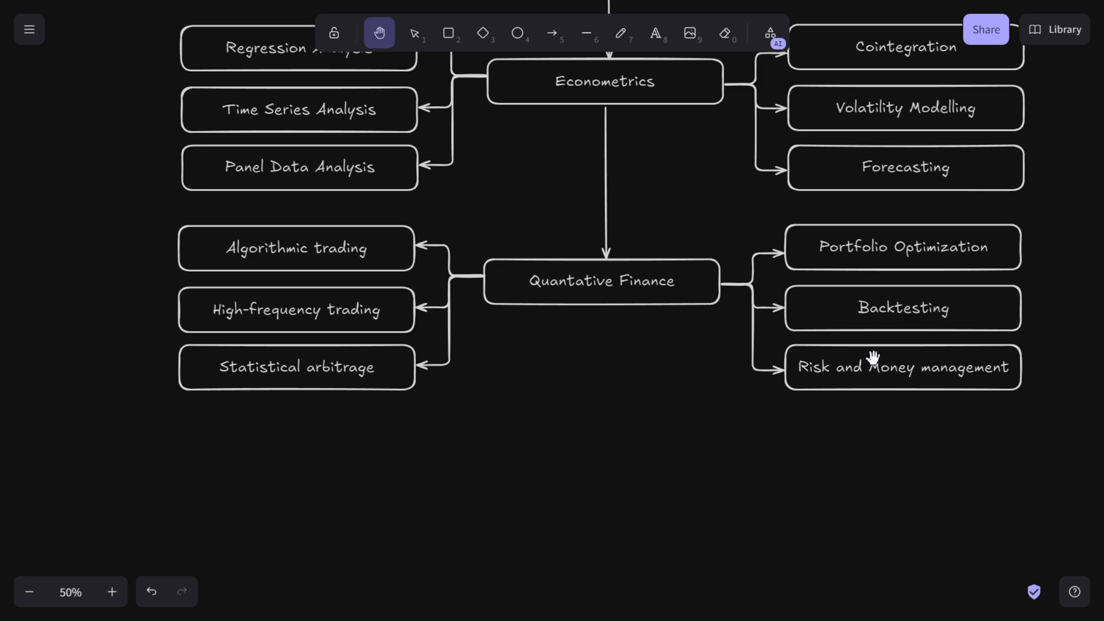
pyautogui.moveTo(911, 378)
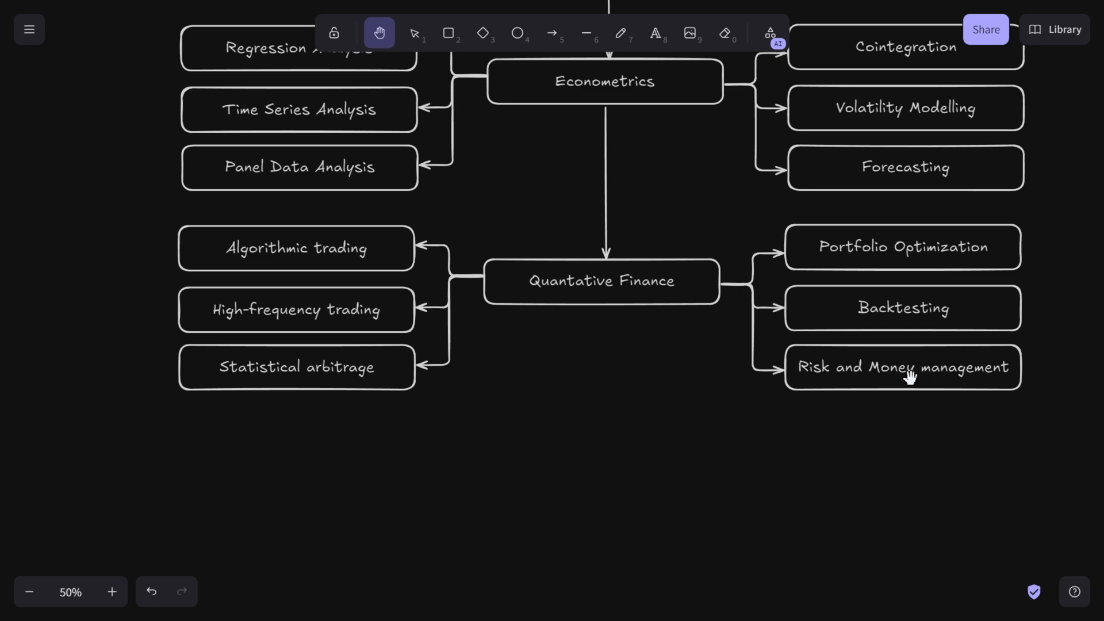
pyautogui.moveTo(330, 329)
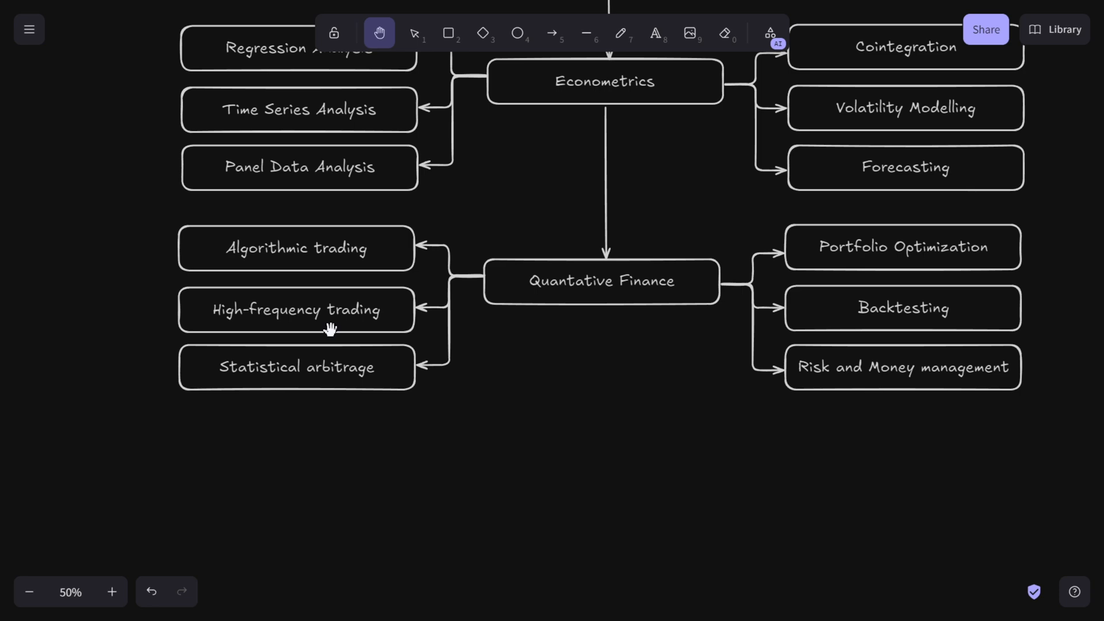
pyautogui.moveTo(281, 312)
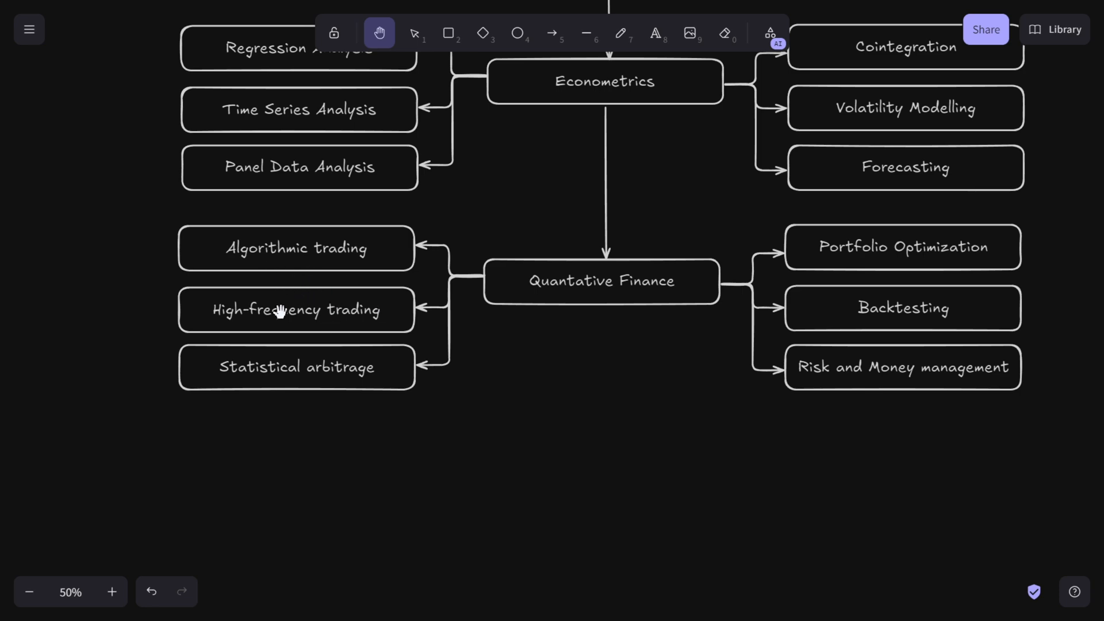
pyautogui.moveTo(302, 312)
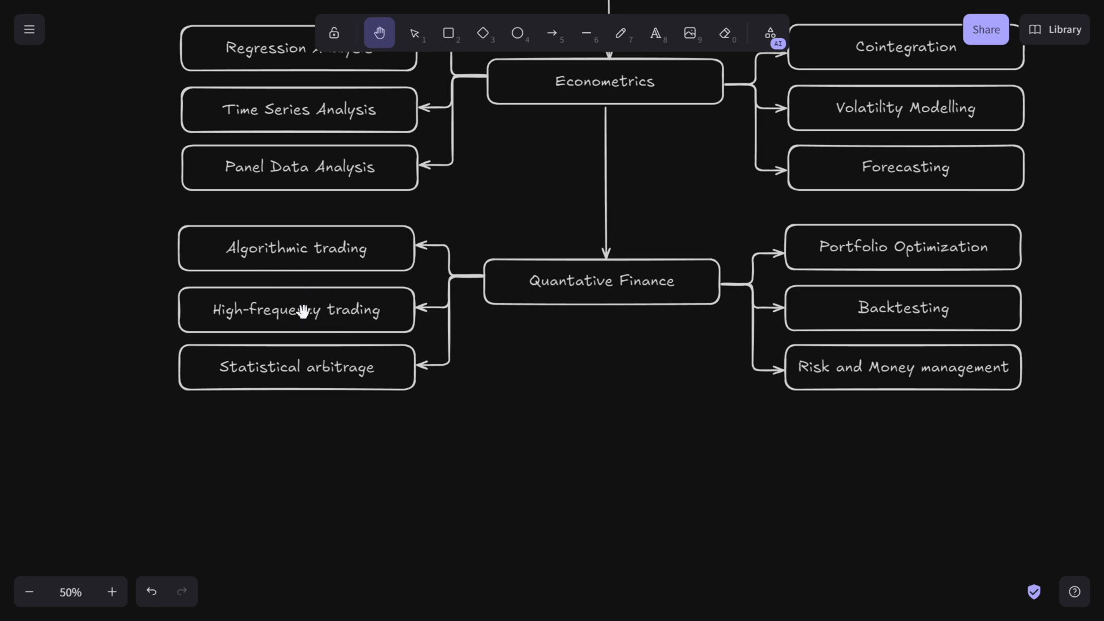
pyautogui.moveTo(291, 277)
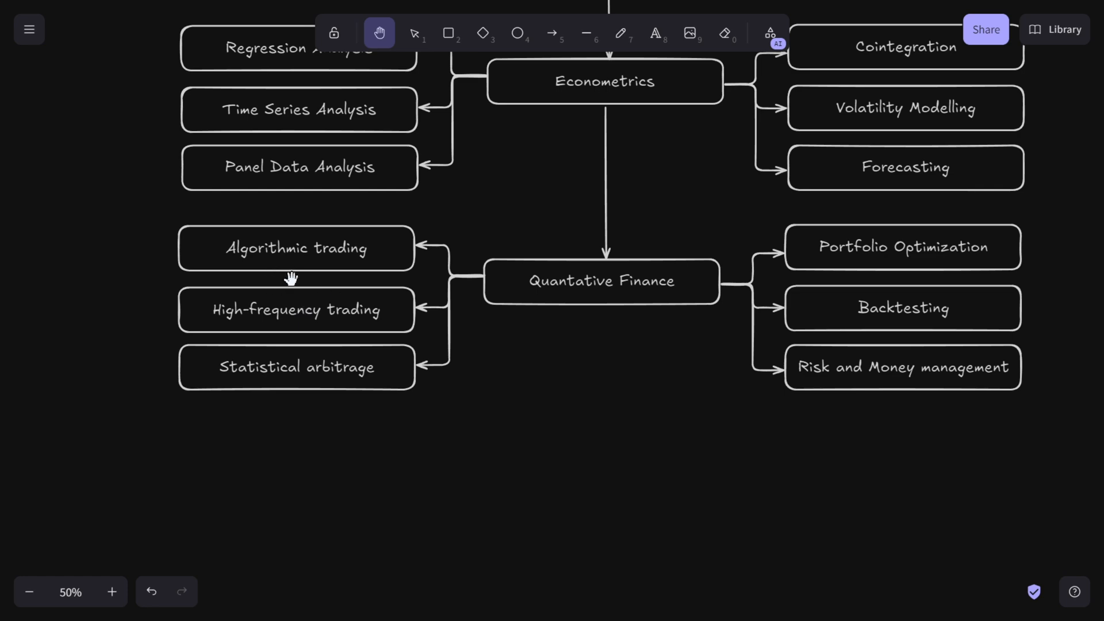
pyautogui.moveTo(286, 281)
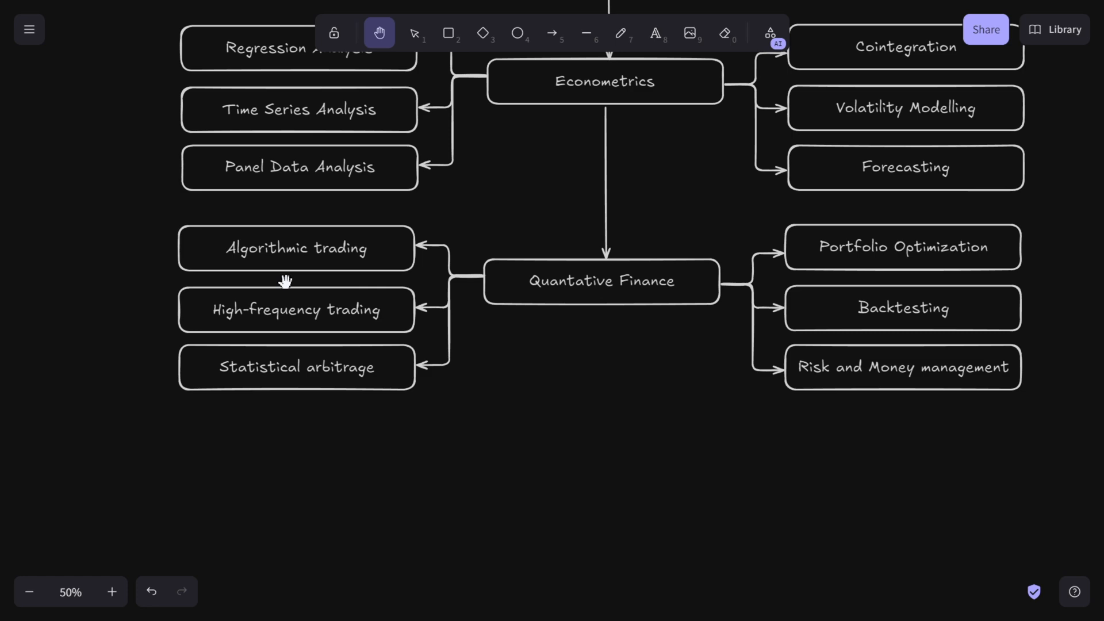
pyautogui.moveTo(265, 253)
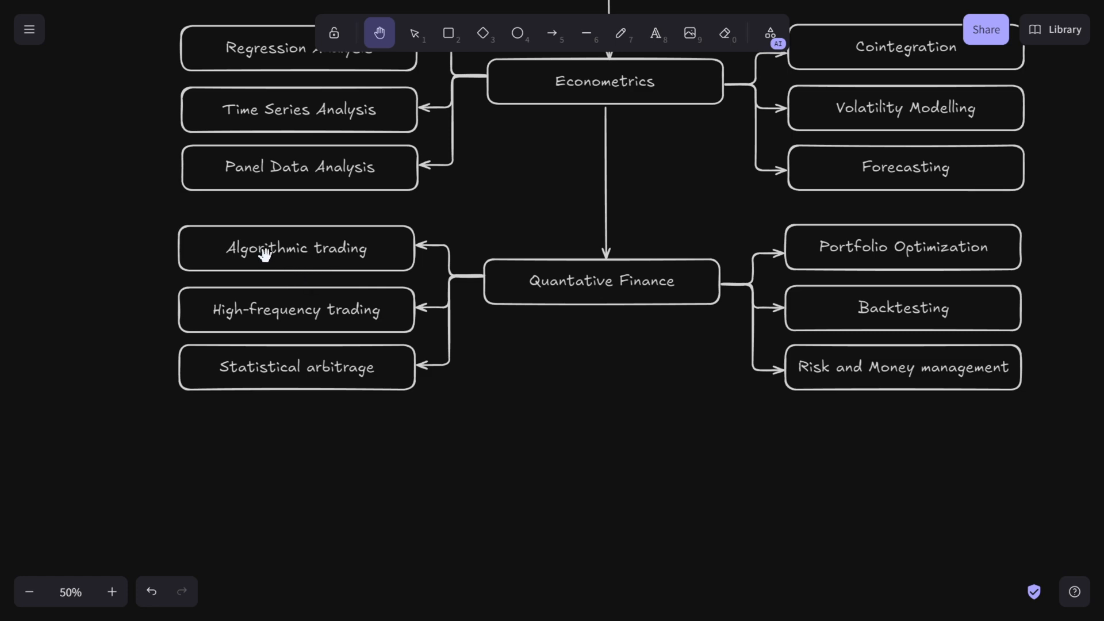
pyautogui.moveTo(364, 328)
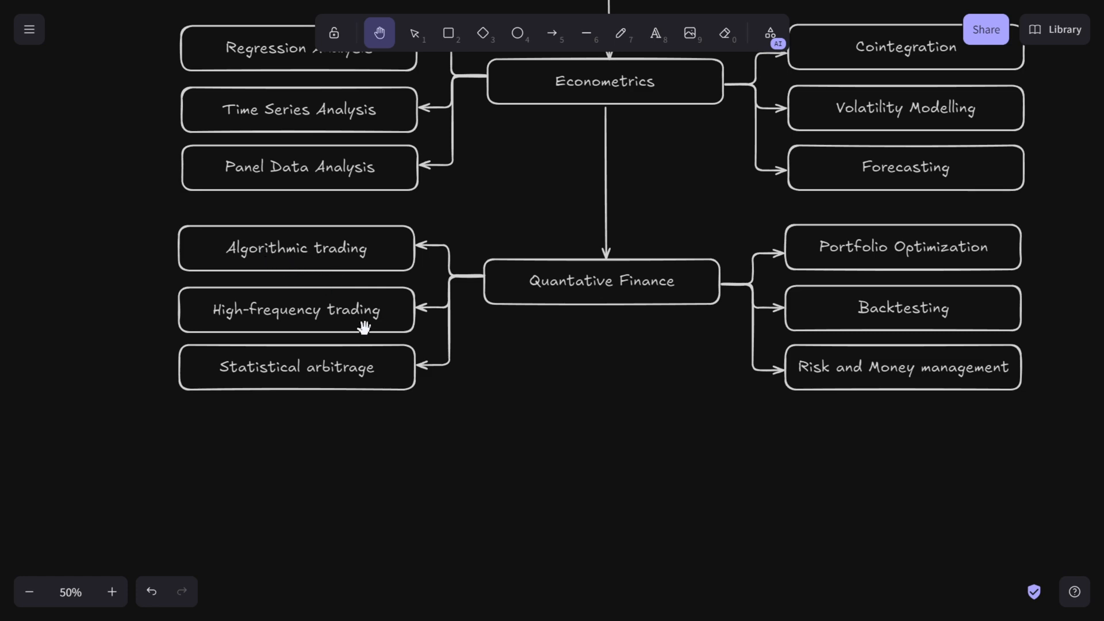
pyautogui.moveTo(348, 290)
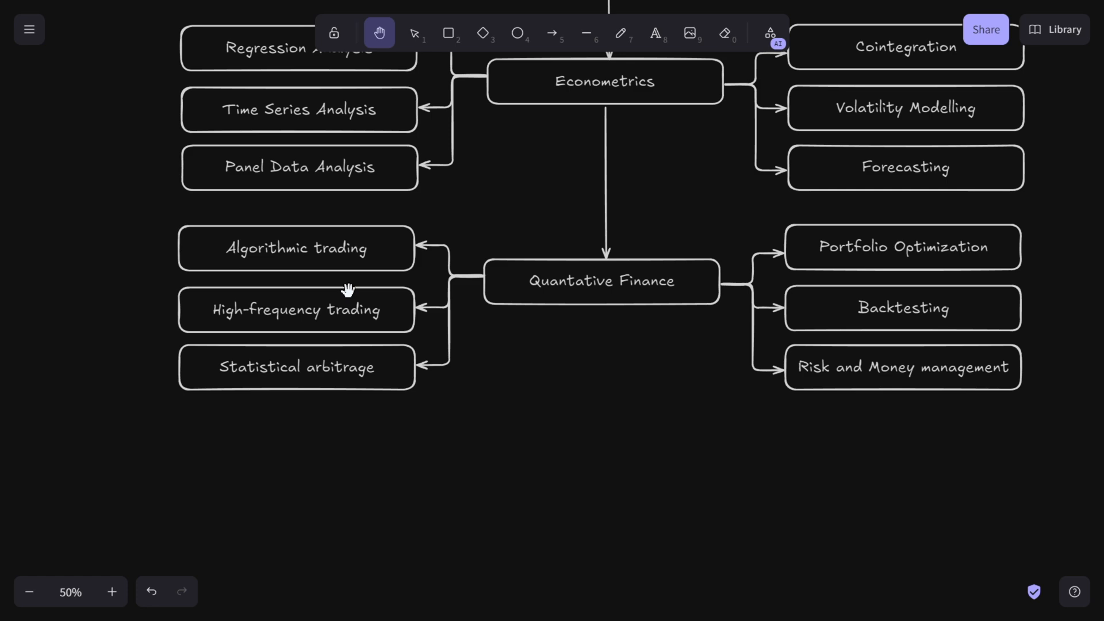
pyautogui.moveTo(334, 266)
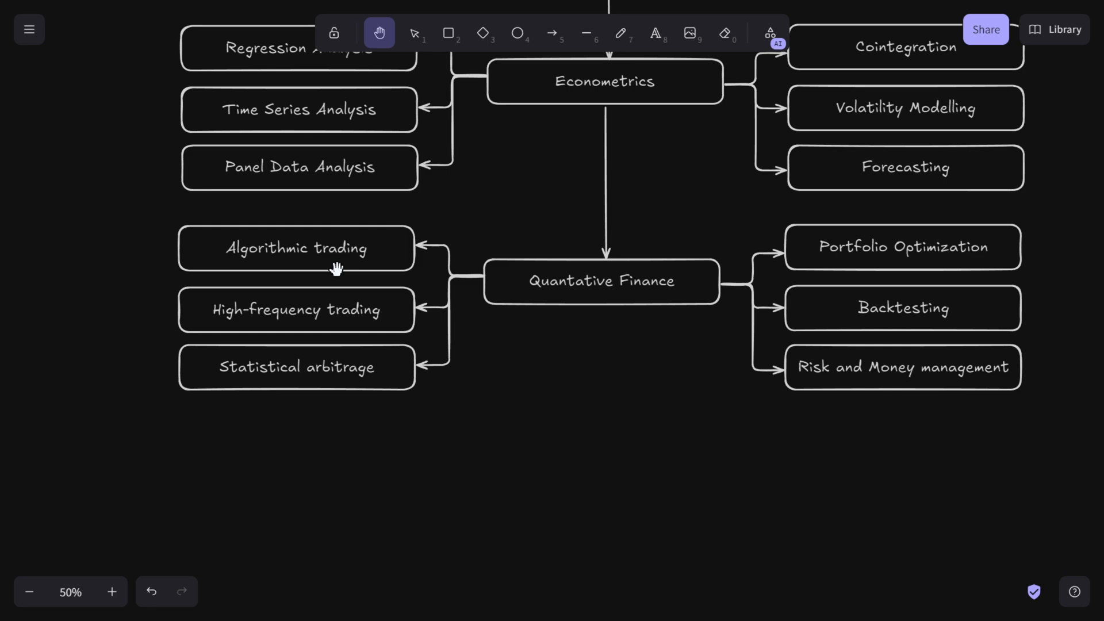
pyautogui.moveTo(347, 270)
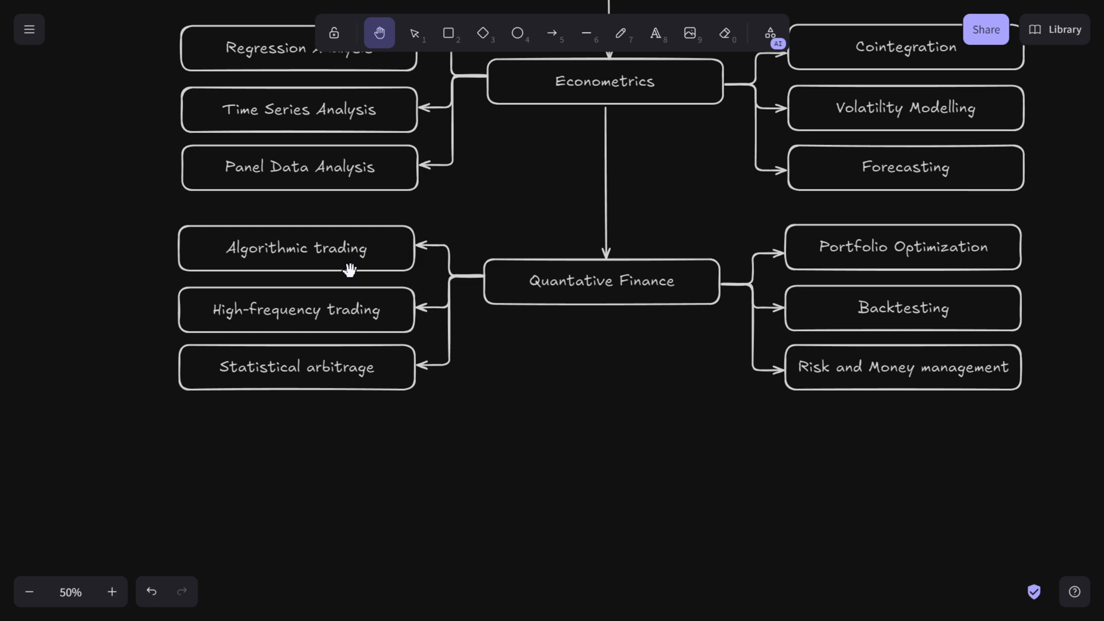
pyautogui.moveTo(371, 275)
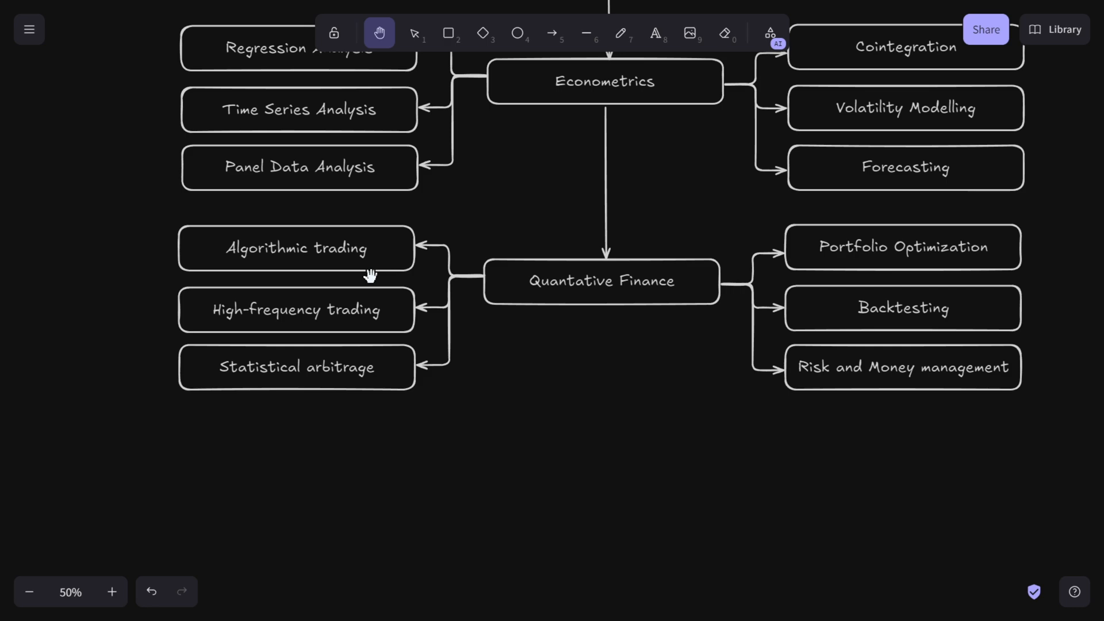
pyautogui.moveTo(371, 282)
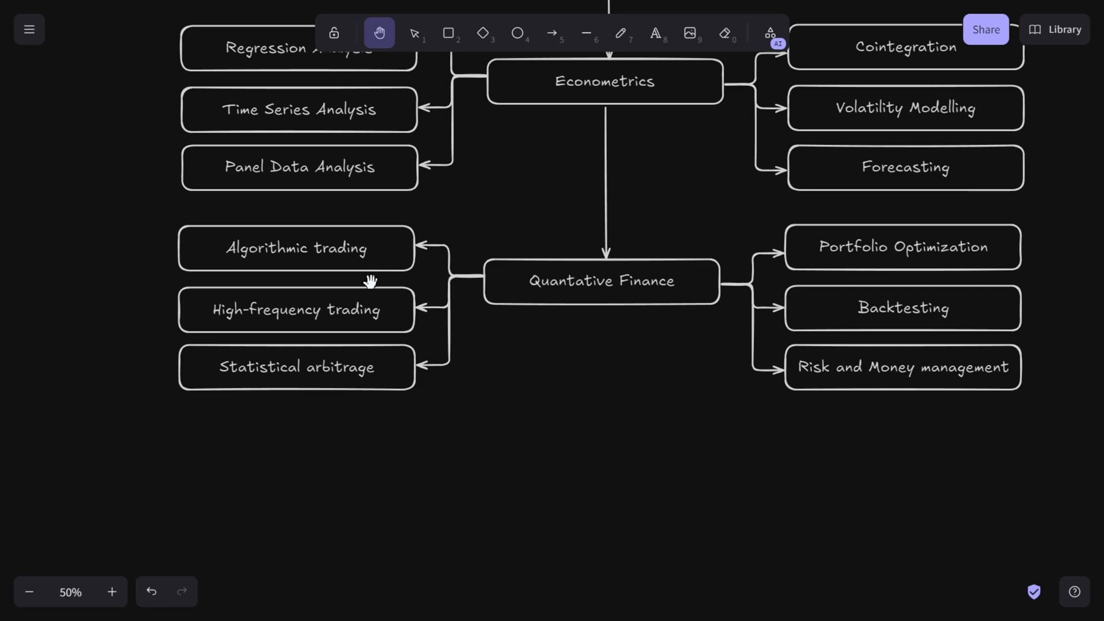
pyautogui.moveTo(237, 277)
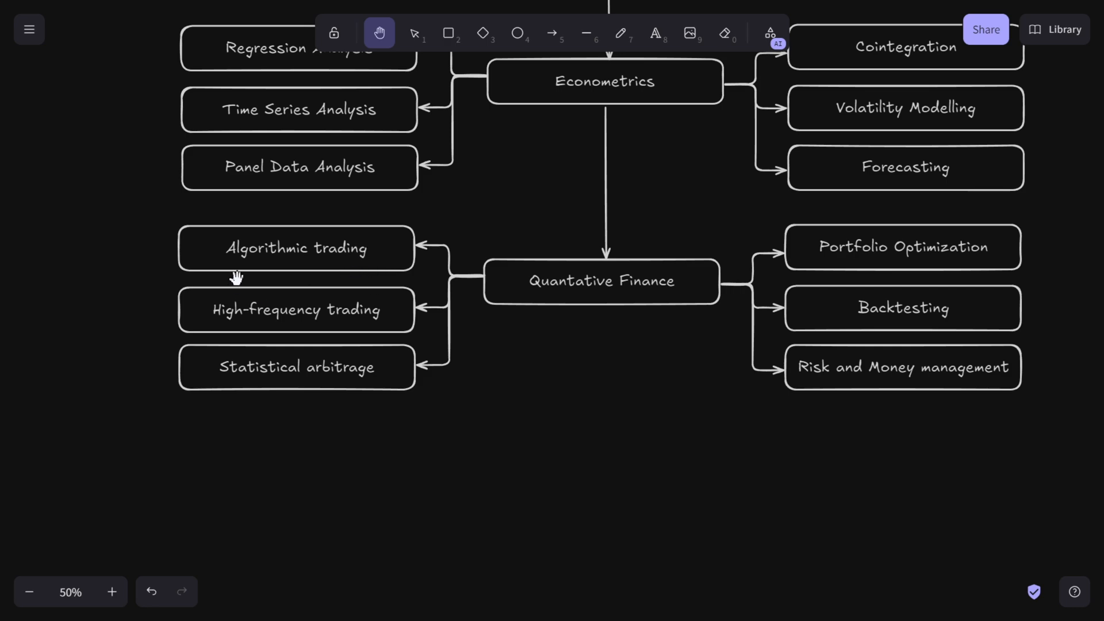
pyautogui.moveTo(346, 301)
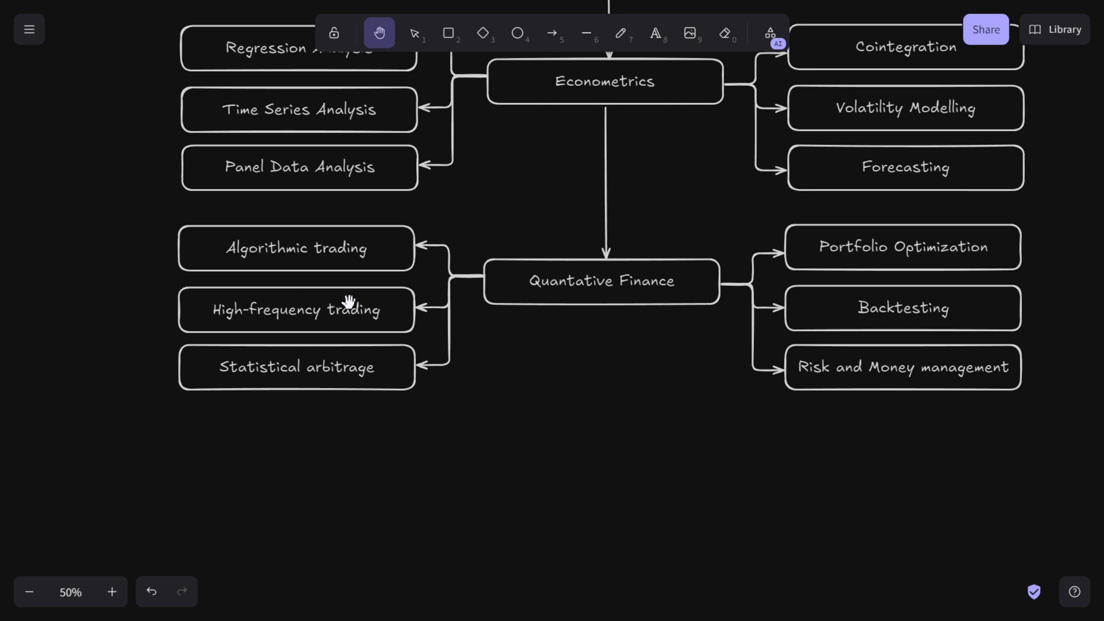
pyautogui.moveTo(375, 311)
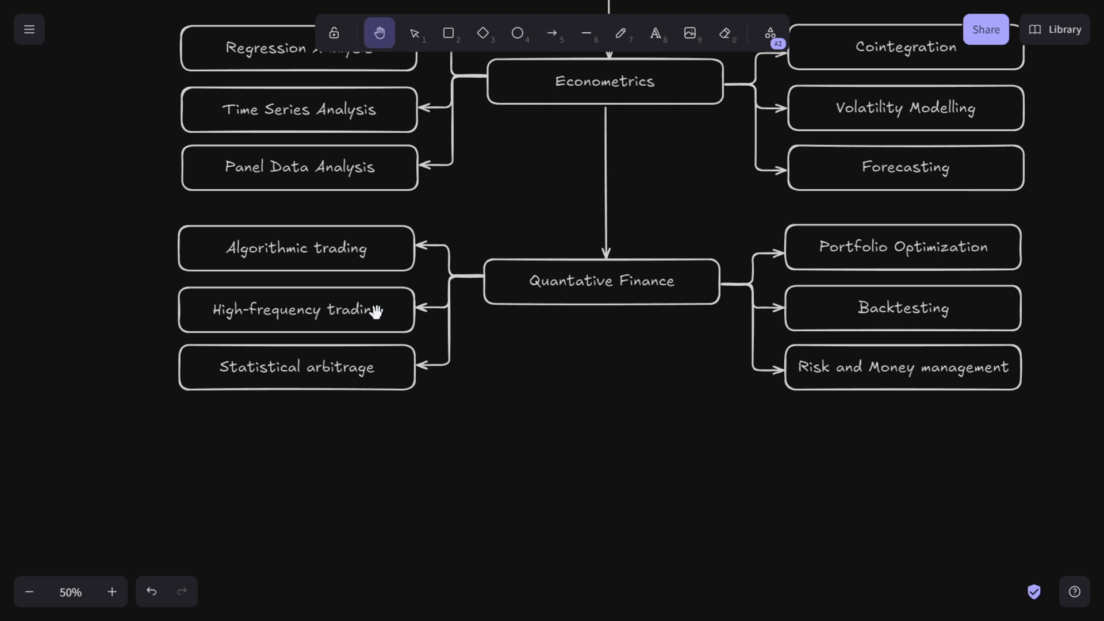
pyautogui.moveTo(351, 378)
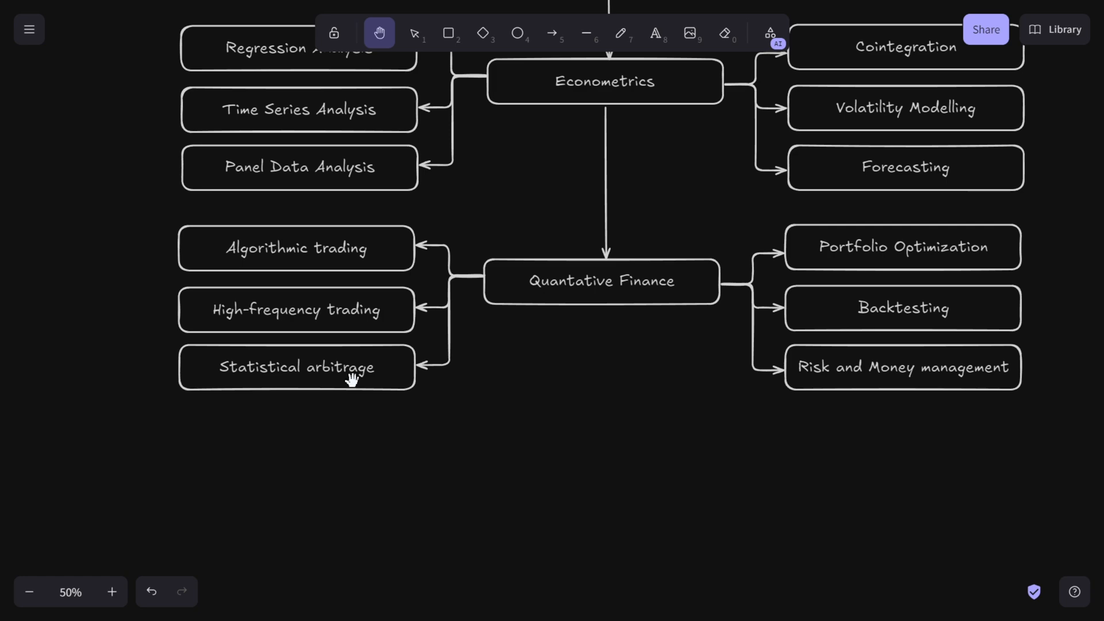
pyautogui.moveTo(344, 360)
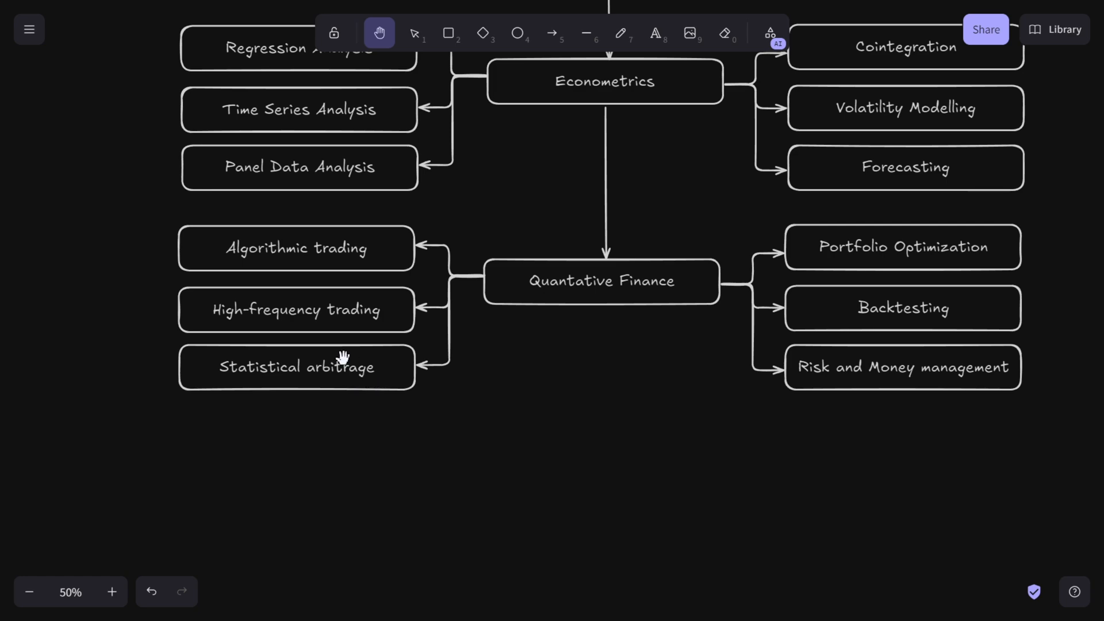
pyautogui.moveTo(324, 389)
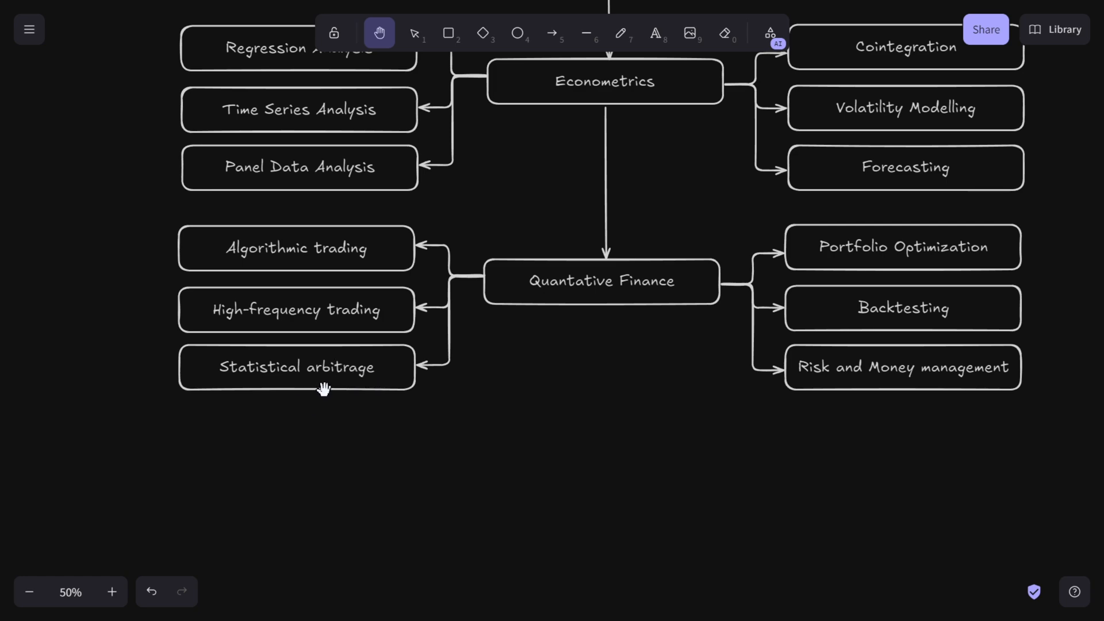
pyautogui.moveTo(312, 386)
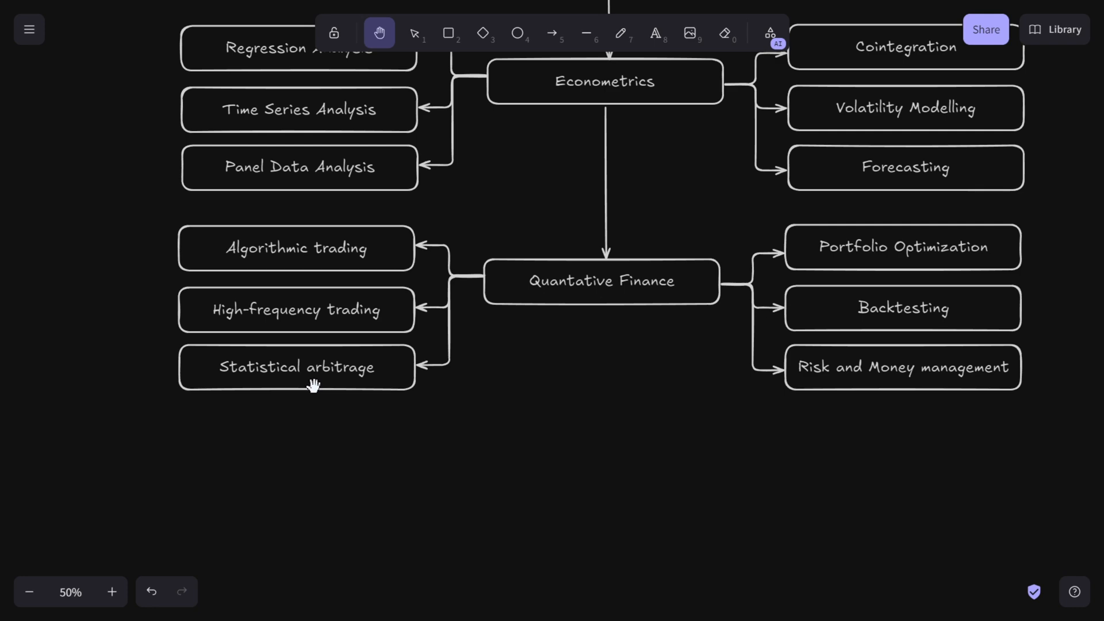
pyautogui.moveTo(324, 389)
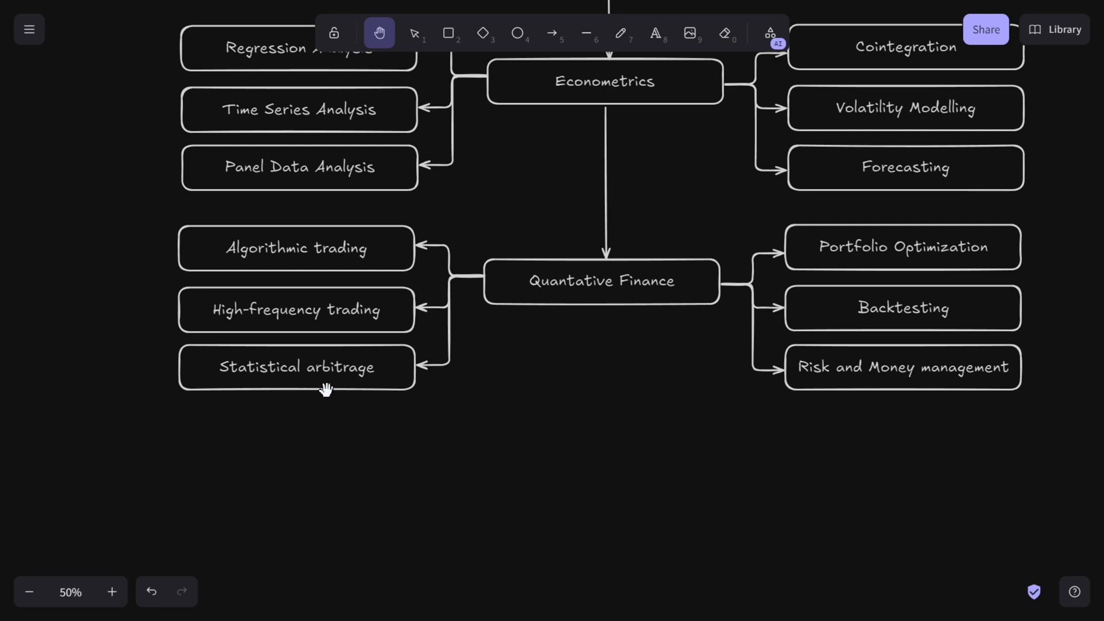
pyautogui.moveTo(371, 397)
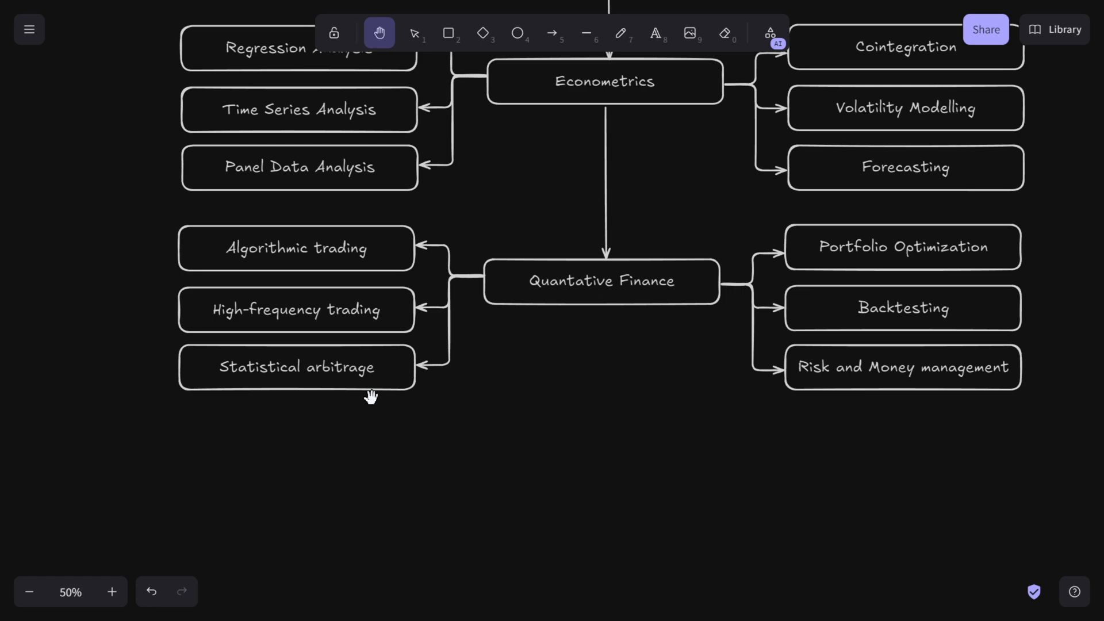
pyautogui.moveTo(515, 312)
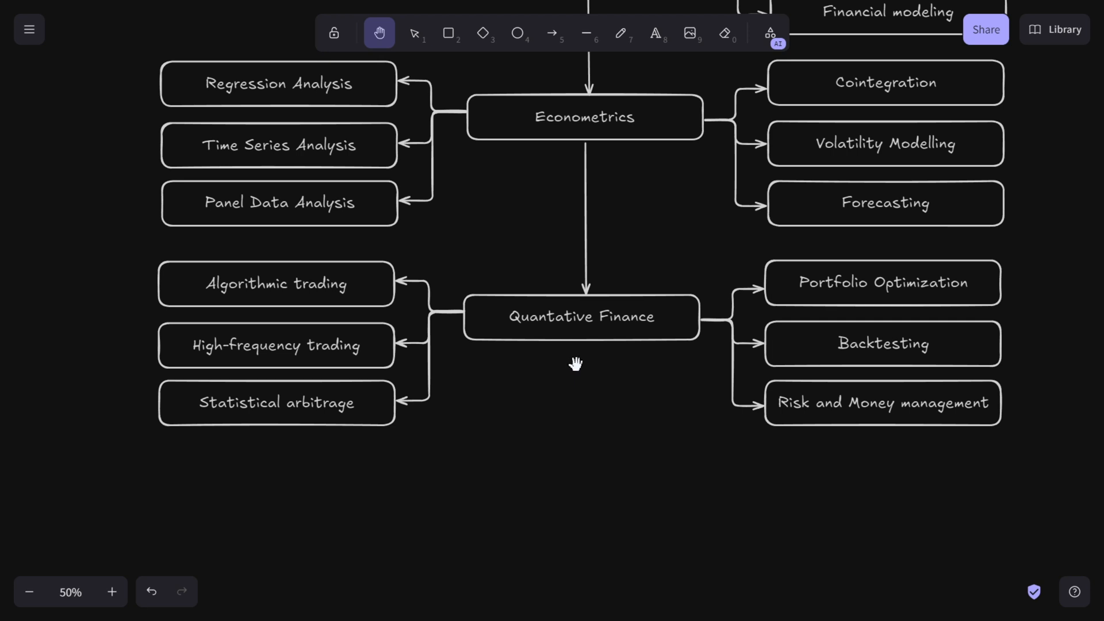
pyautogui.moveTo(614, 347)
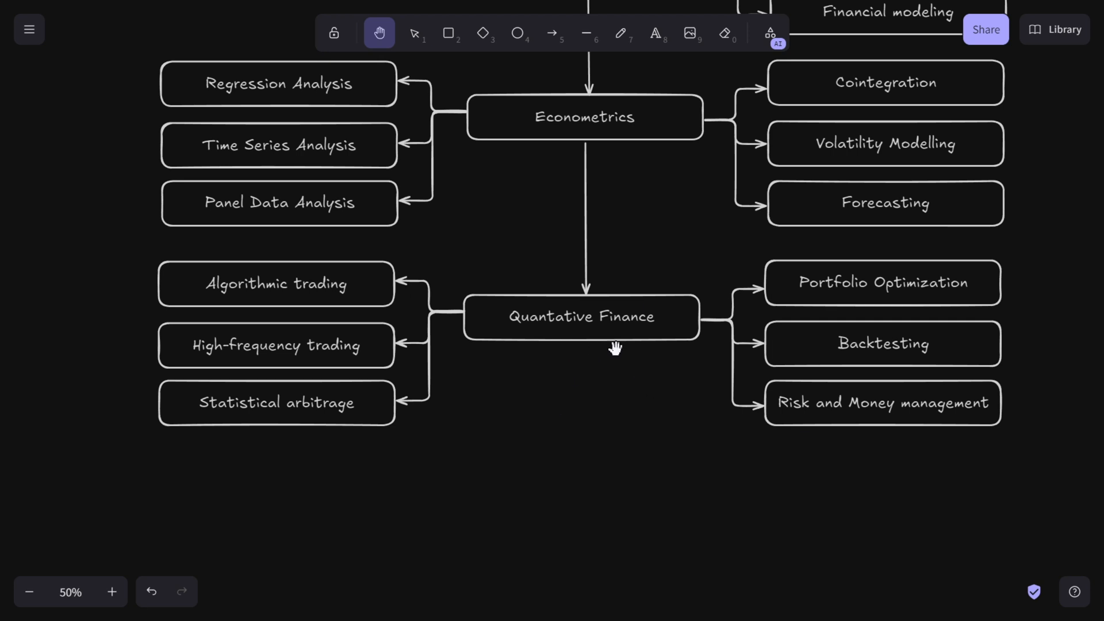
pyautogui.moveTo(510, 313)
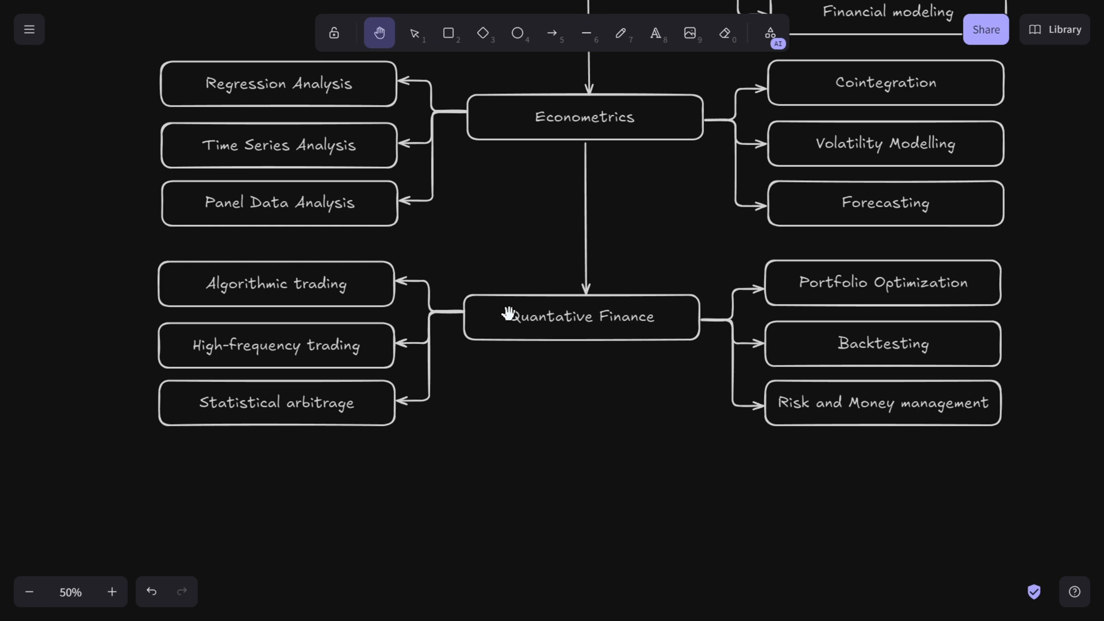
pyautogui.moveTo(553, 338)
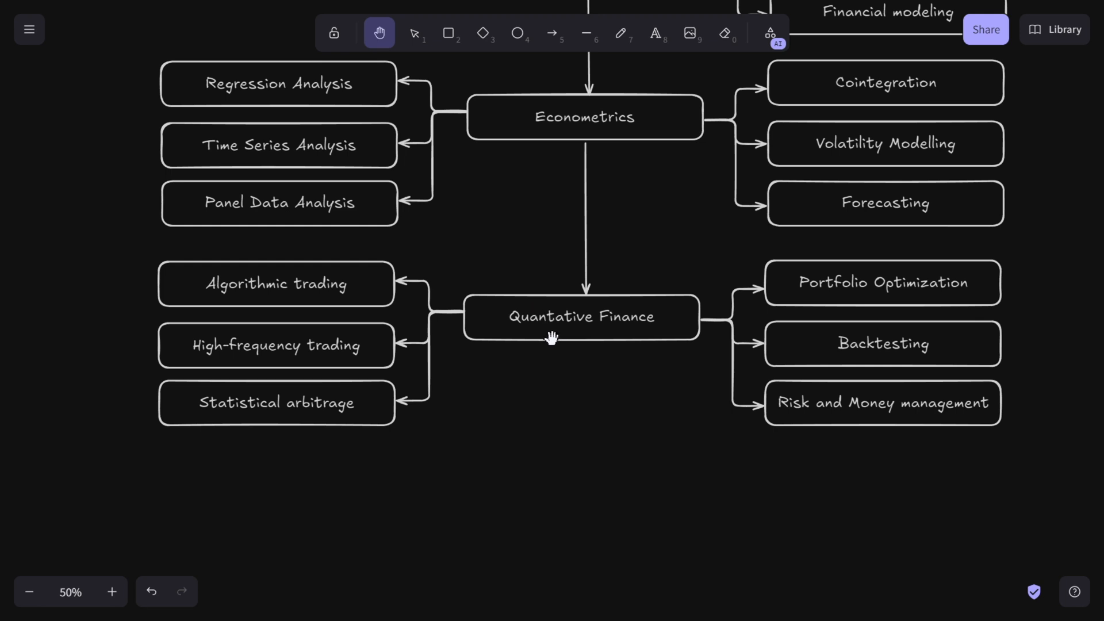
pyautogui.moveTo(449, 328)
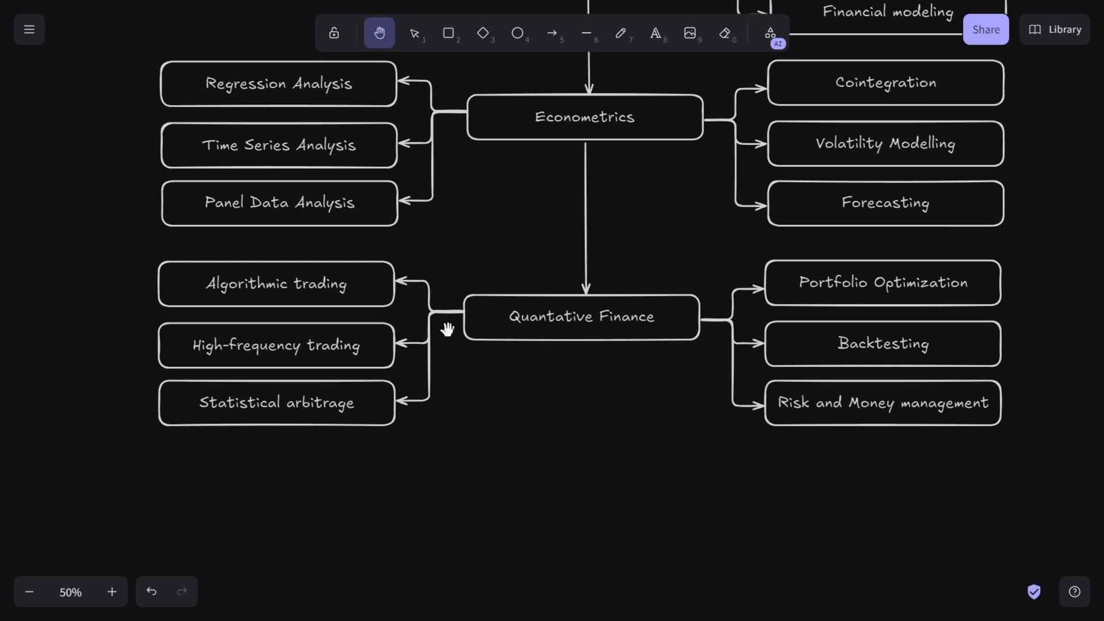
pyautogui.moveTo(565, 337)
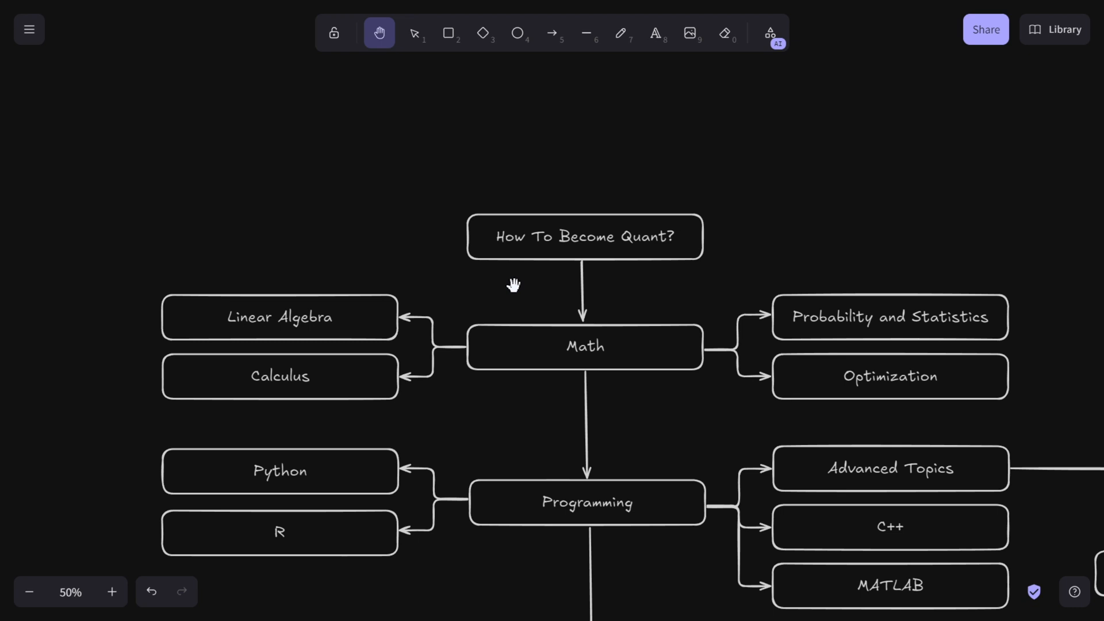
pyautogui.moveTo(492, 395)
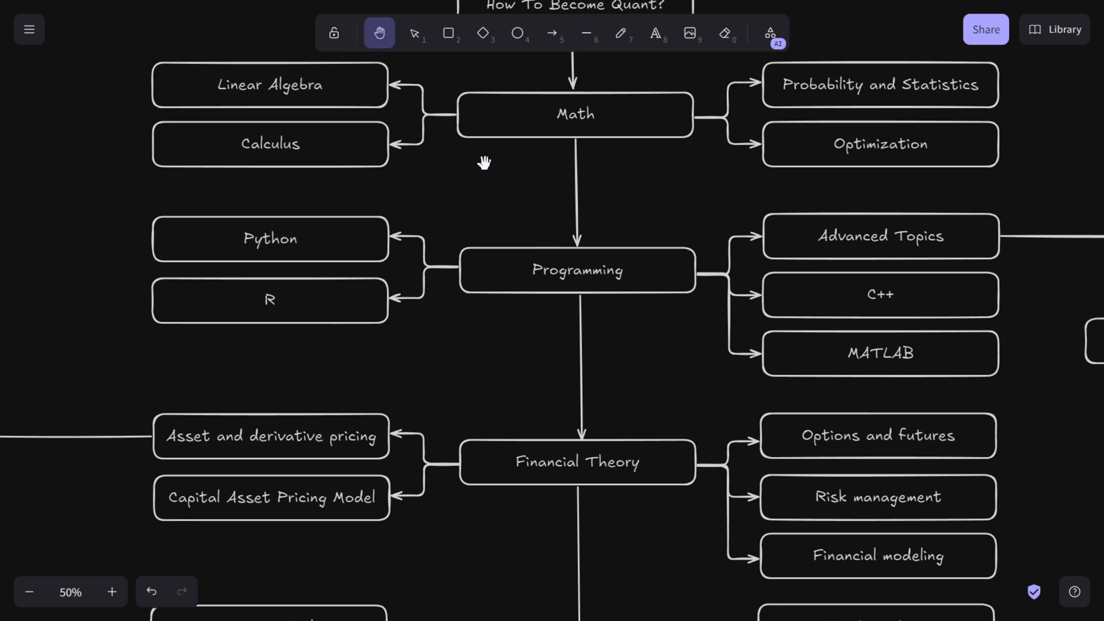
pyautogui.moveTo(538, 258)
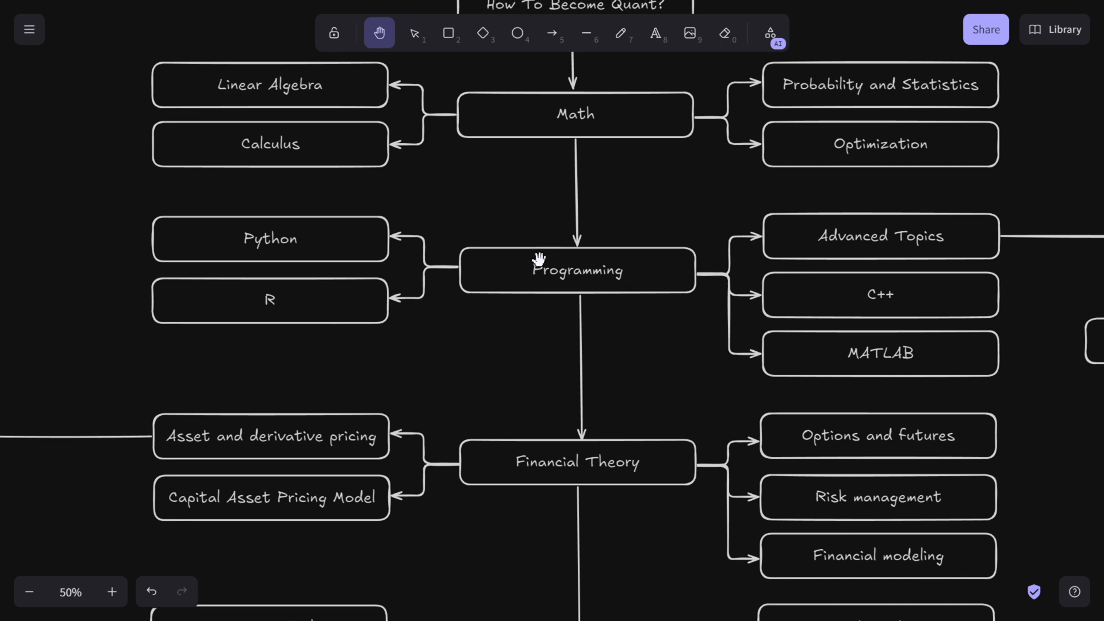
pyautogui.moveTo(513, 357)
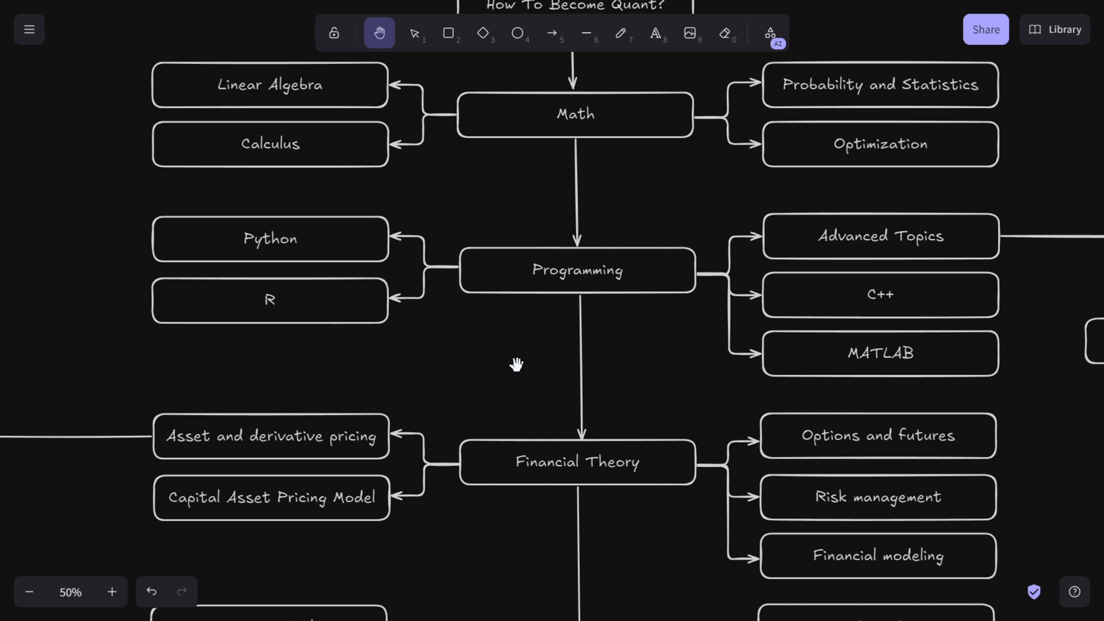
pyautogui.moveTo(498, 338)
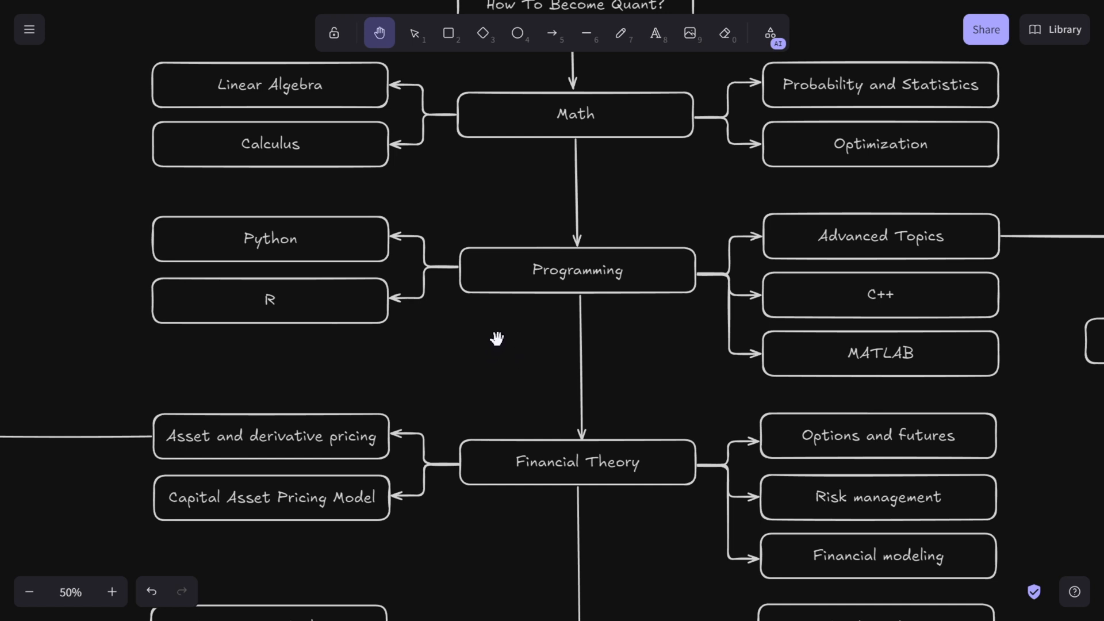
pyautogui.moveTo(487, 338)
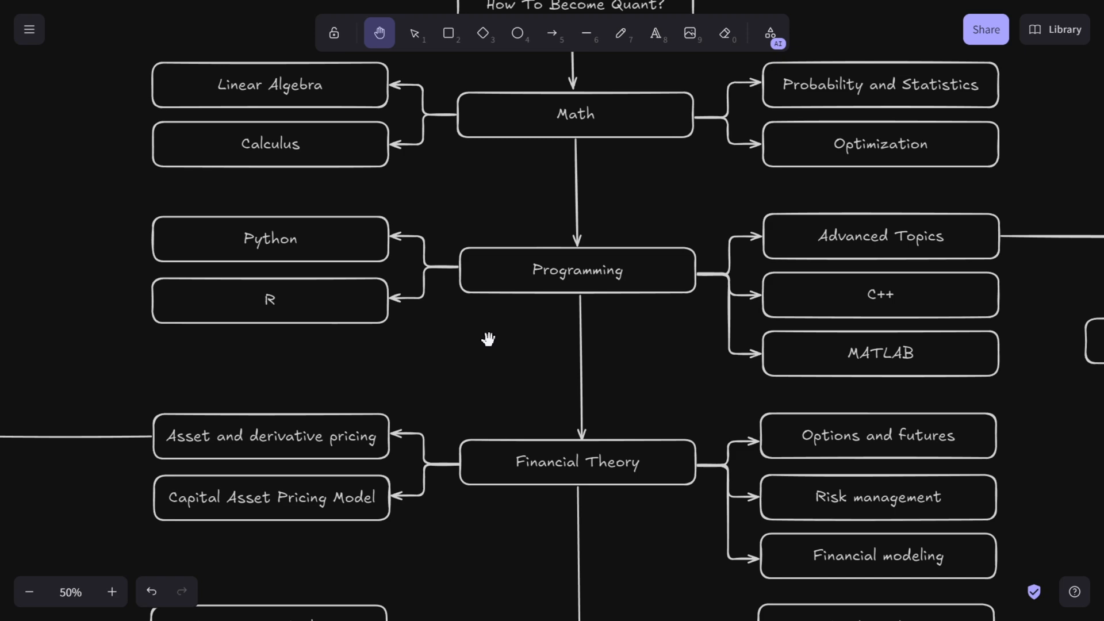
pyautogui.moveTo(494, 350)
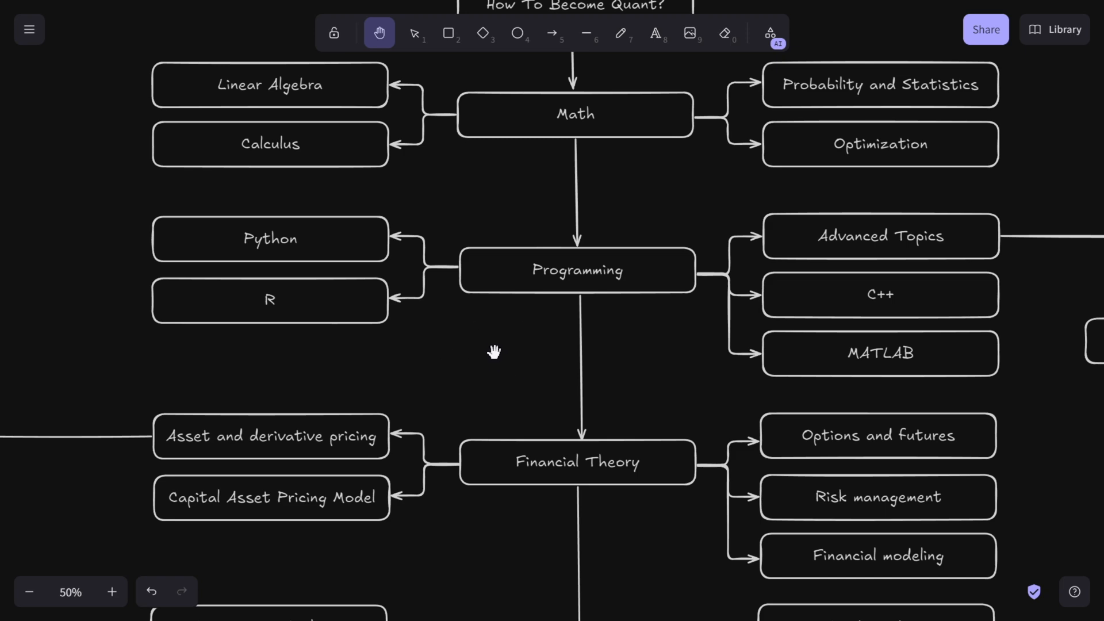
pyautogui.moveTo(513, 344)
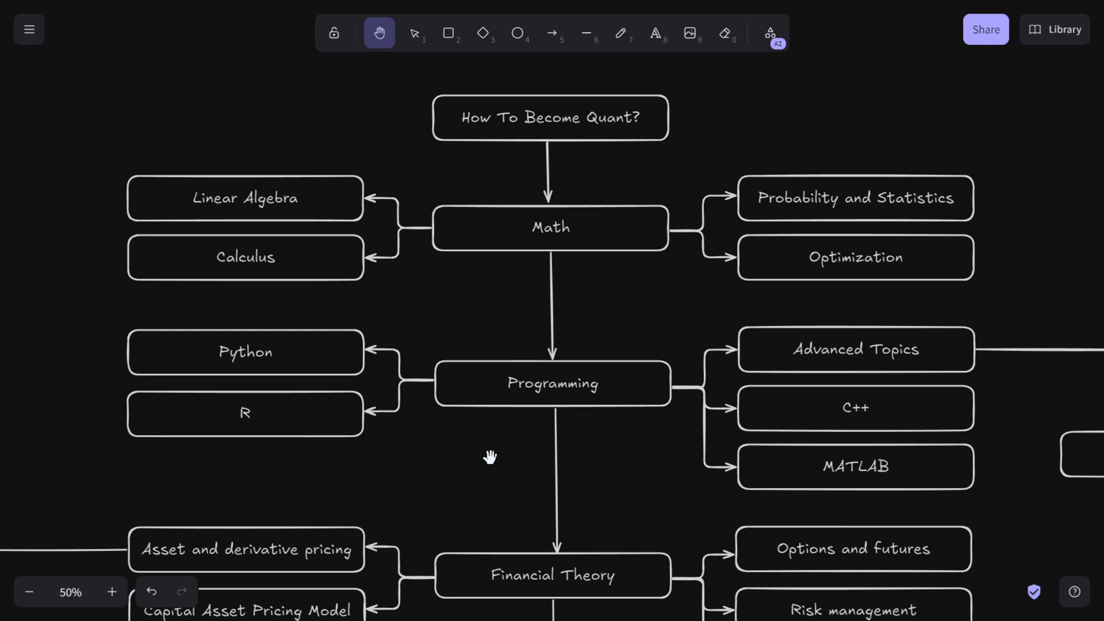
pyautogui.moveTo(577, 362)
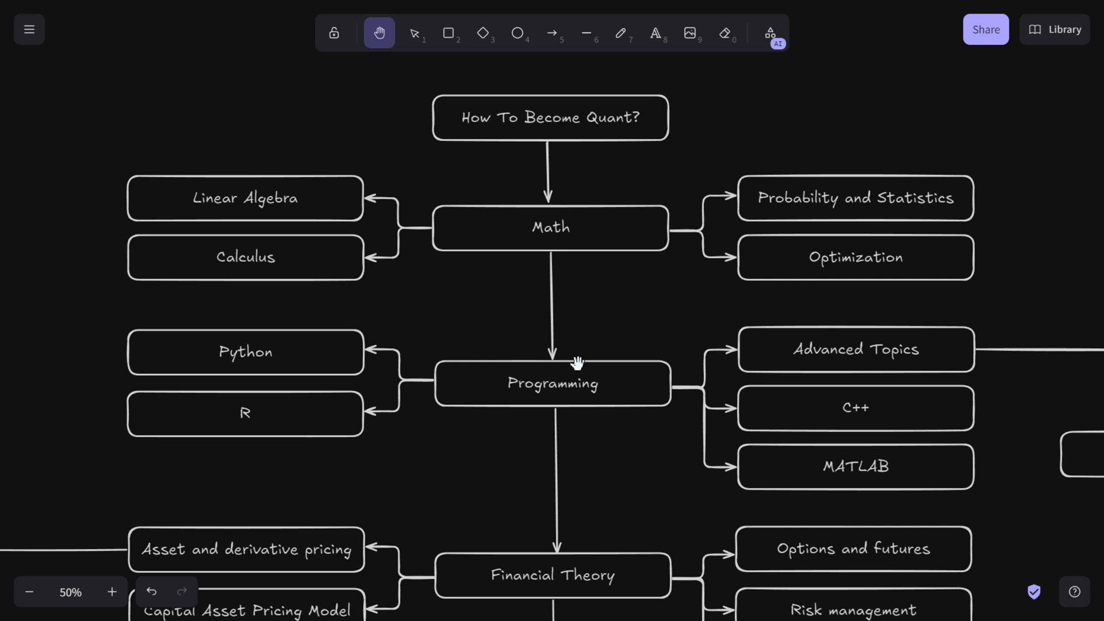
pyautogui.moveTo(576, 273)
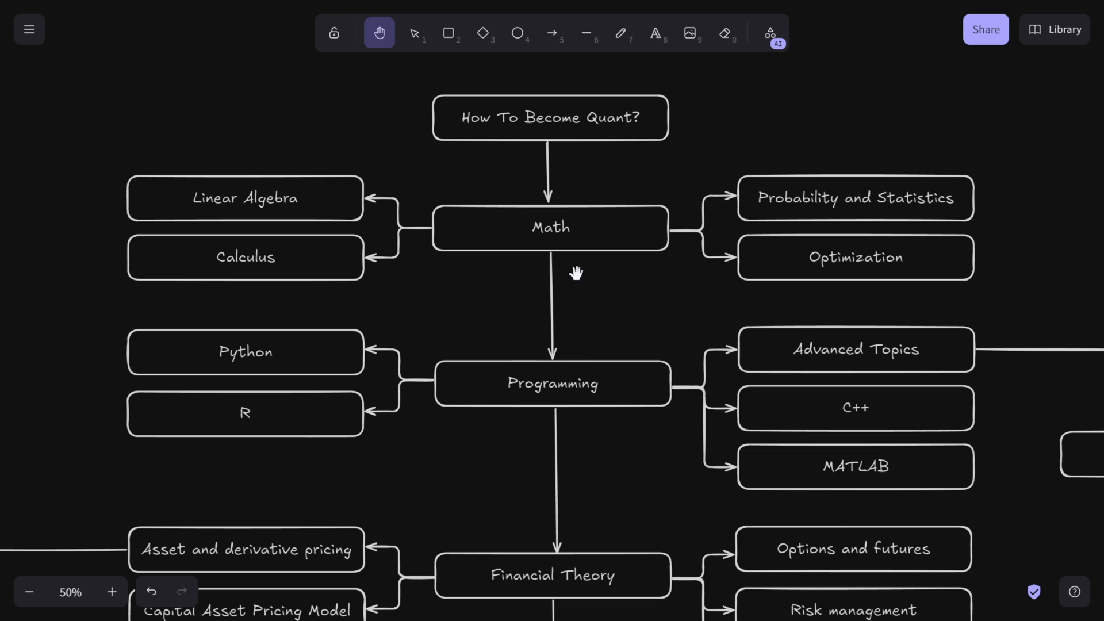
pyautogui.moveTo(617, 294)
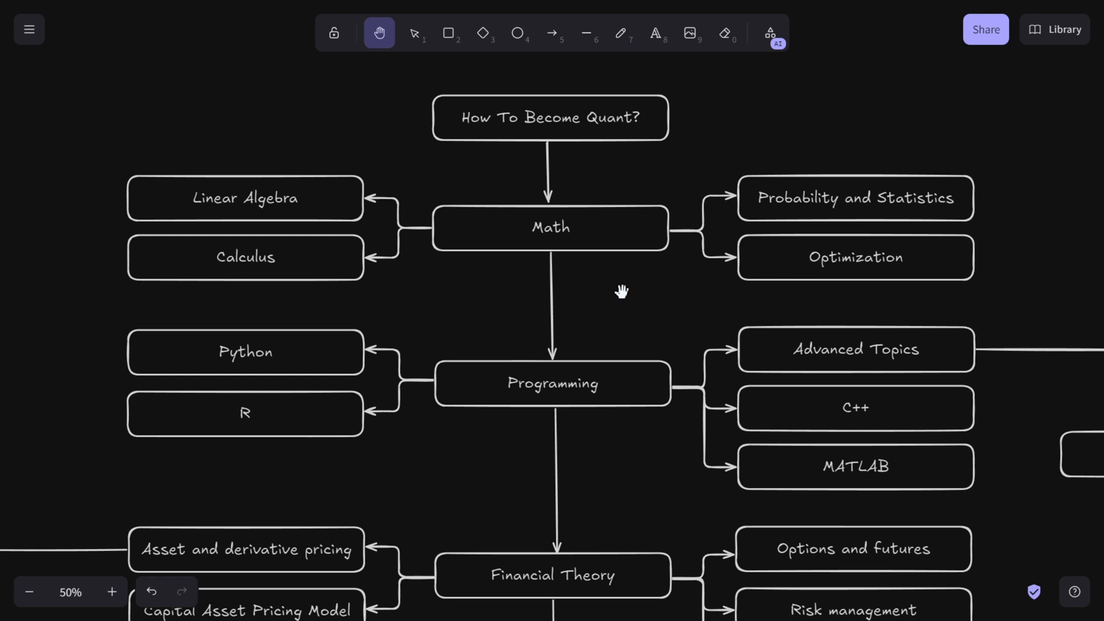
pyautogui.moveTo(613, 283)
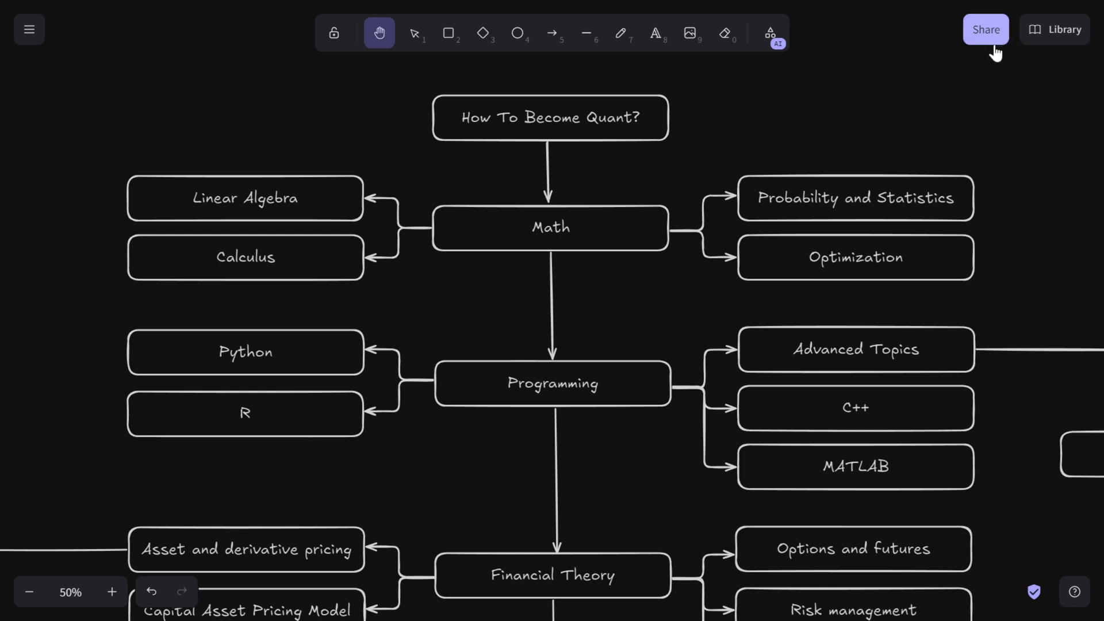
pyautogui.moveTo(638, 296)
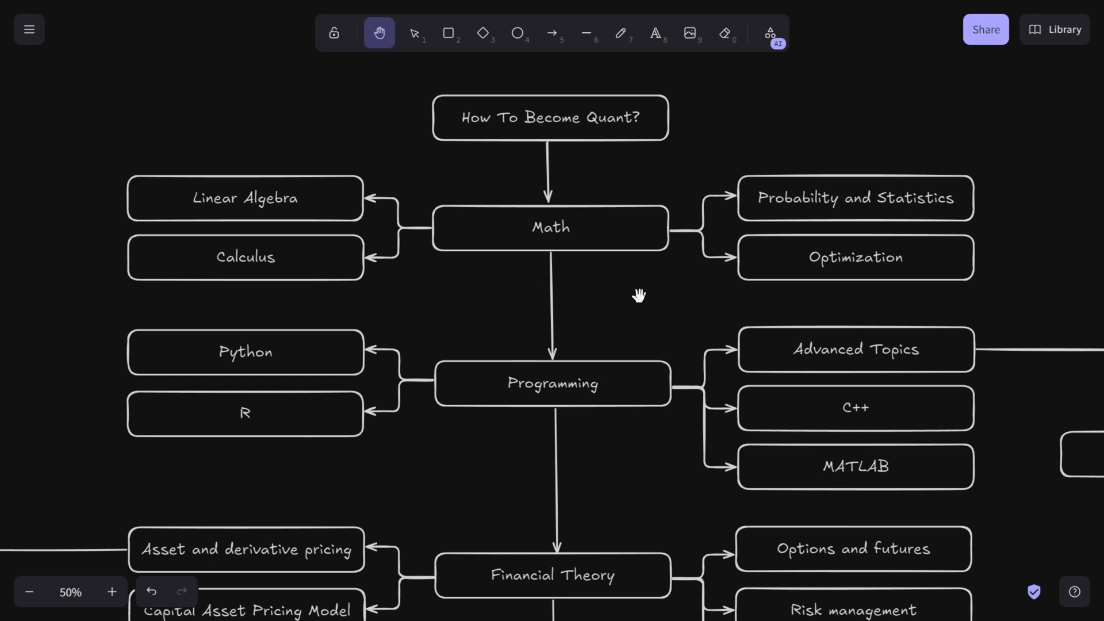